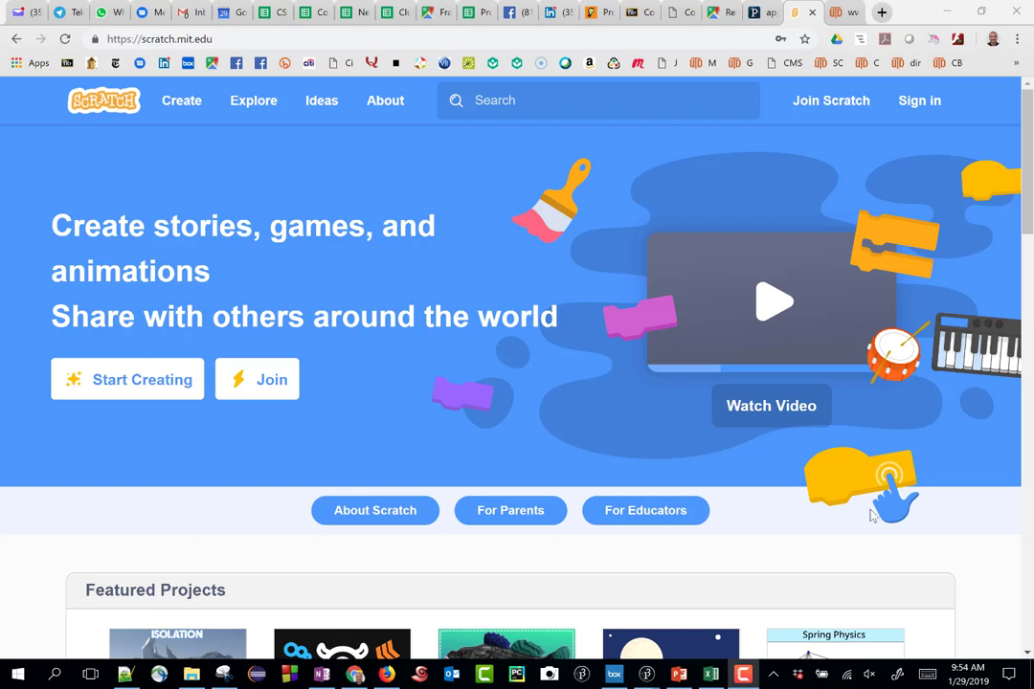
mouse_move(479, 226)
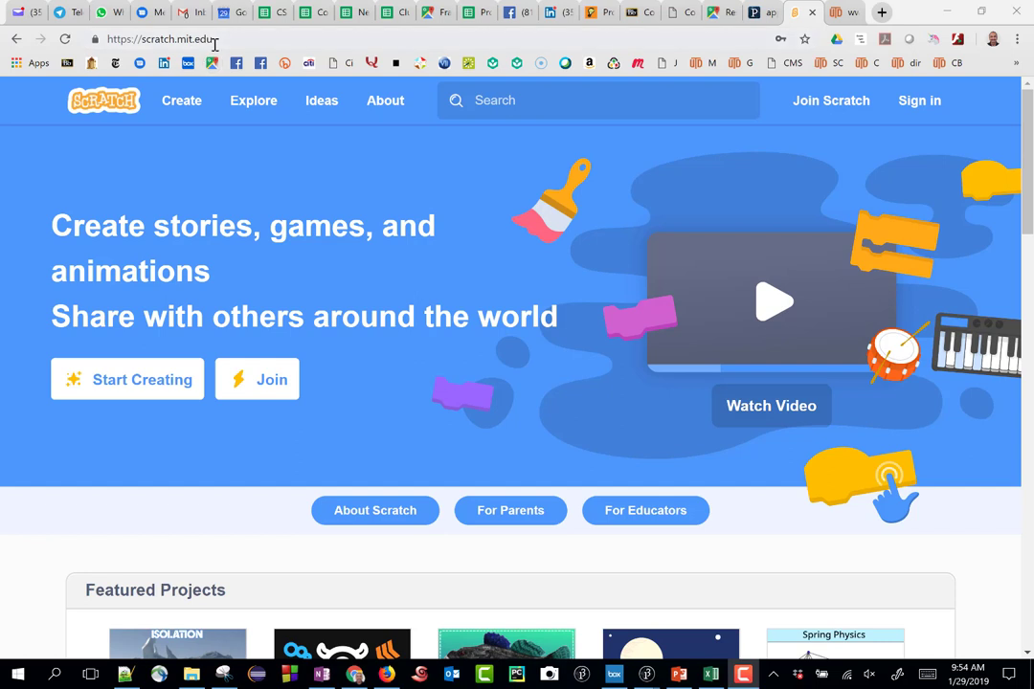
mouse_move(225, 40)
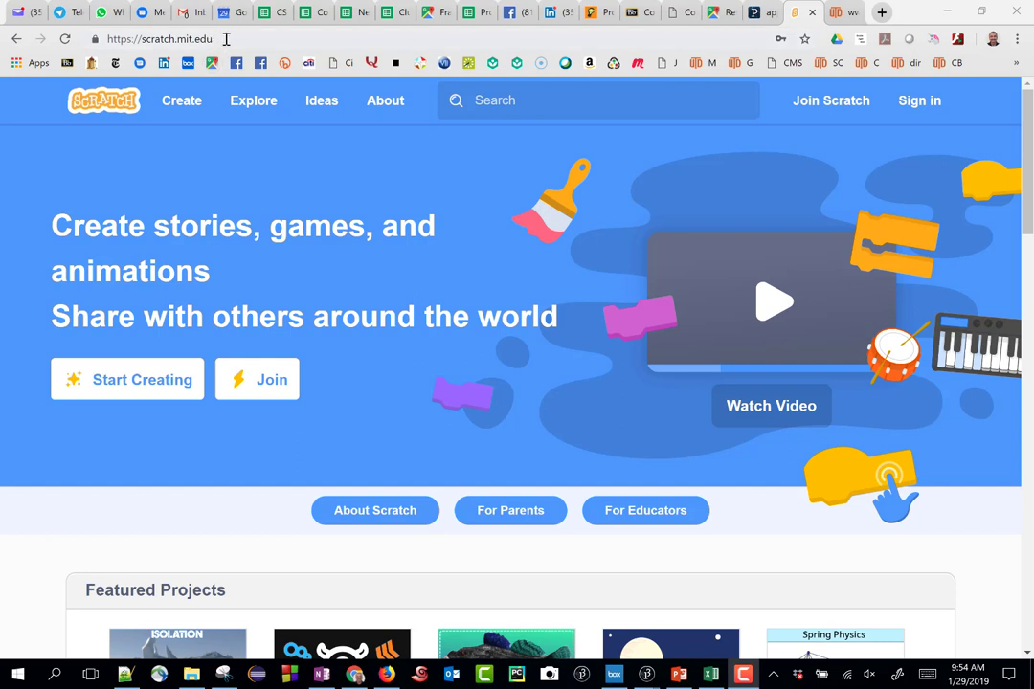
mouse_move(427, 281)
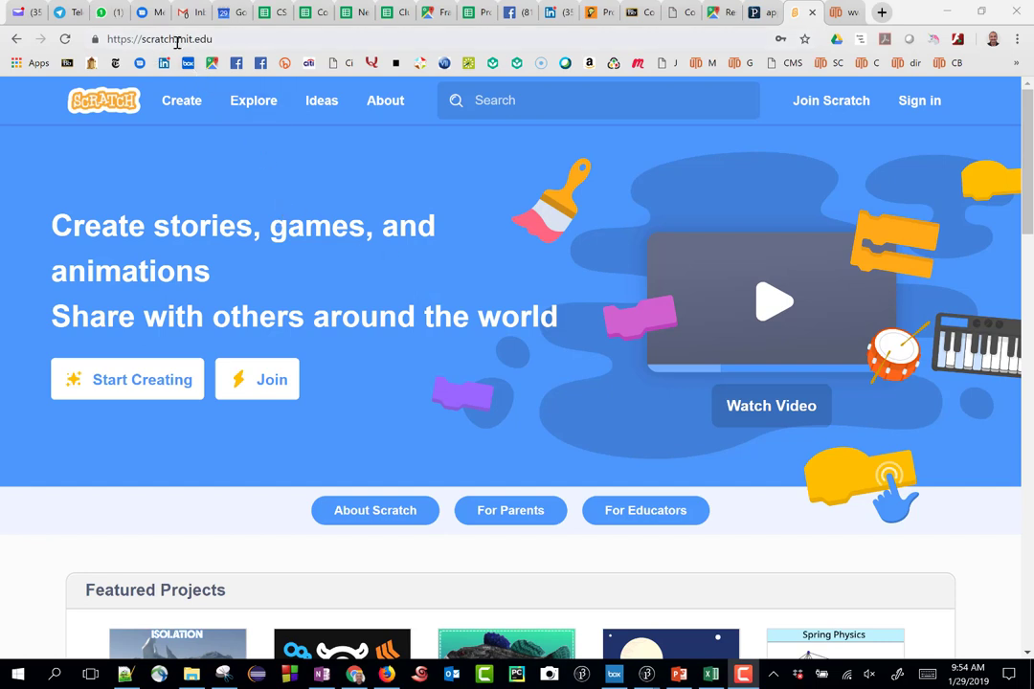
mouse_move(259, 81)
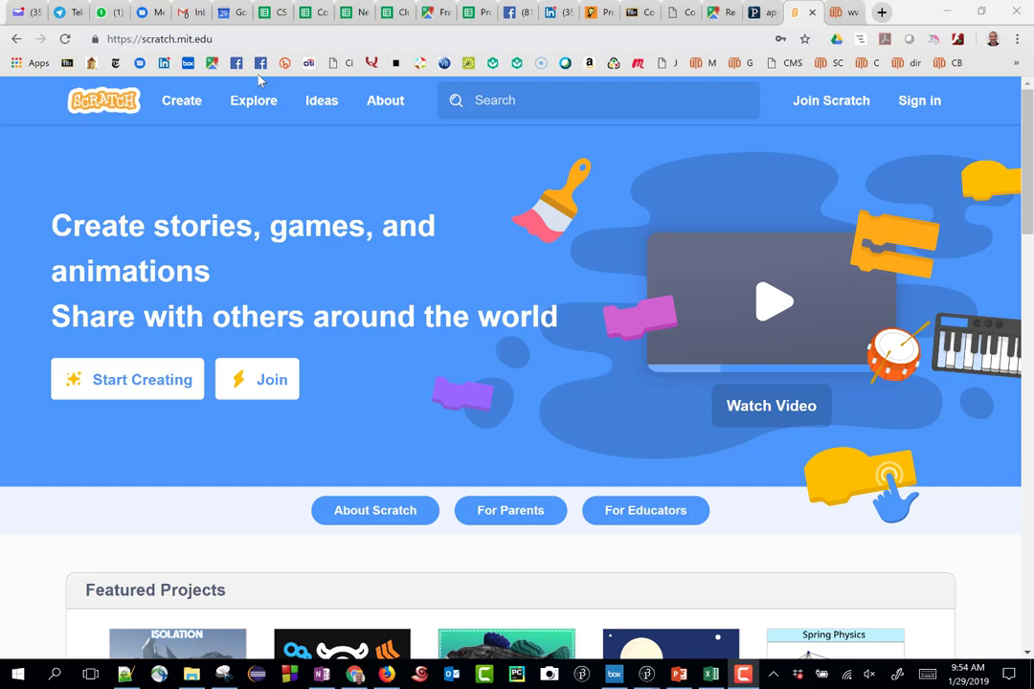
mouse_move(360, 494)
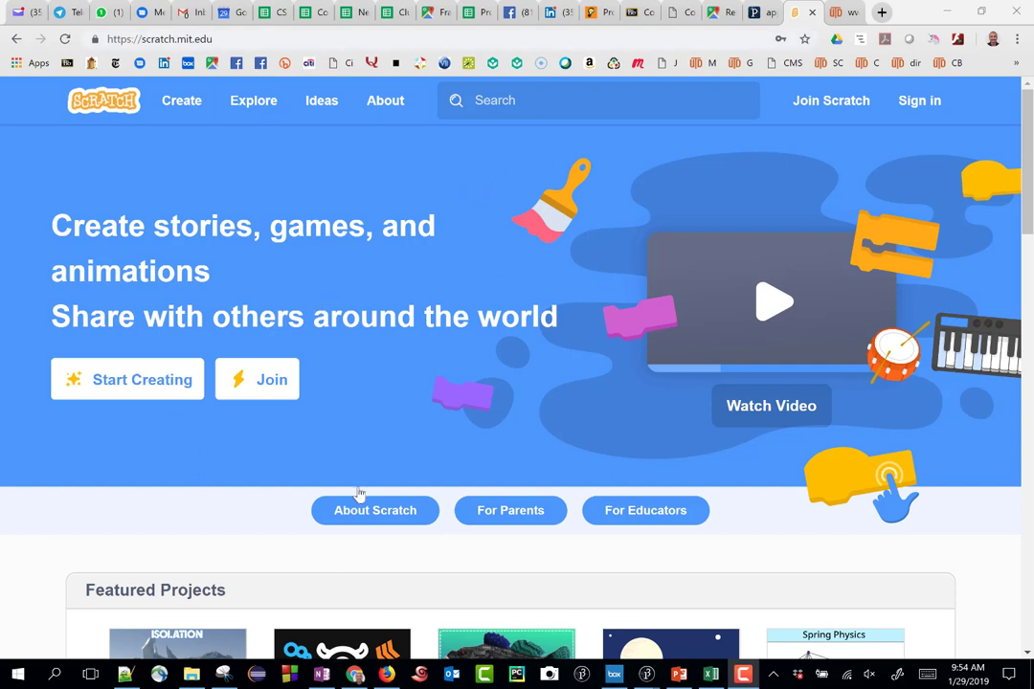
mouse_move(563, 261)
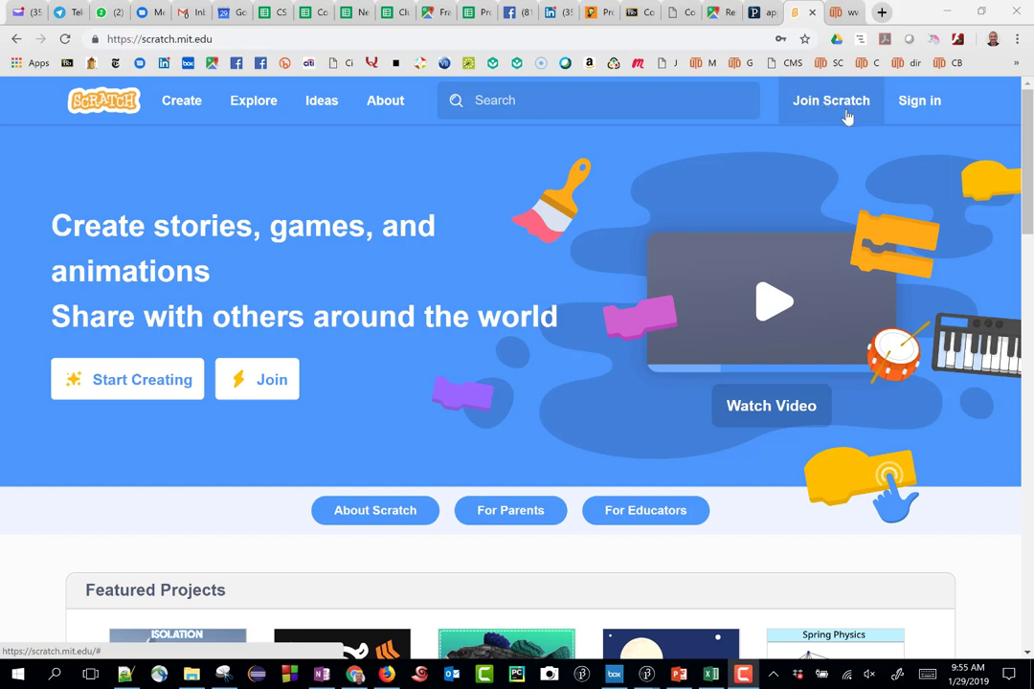
mouse_move(919, 100)
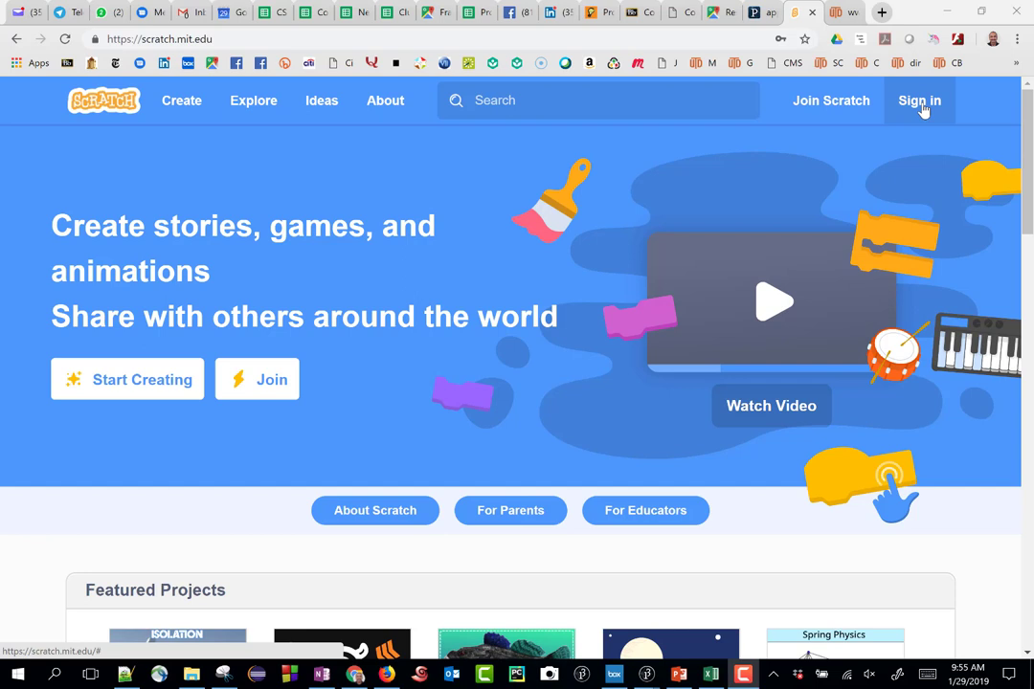
mouse_move(376, 268)
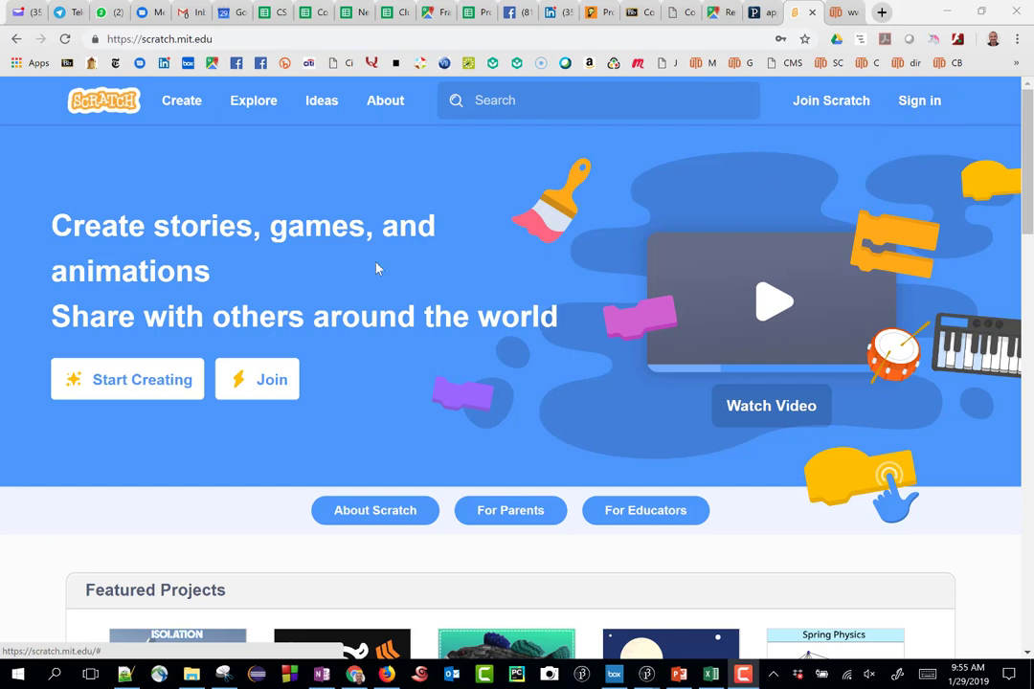
mouse_move(801, 314)
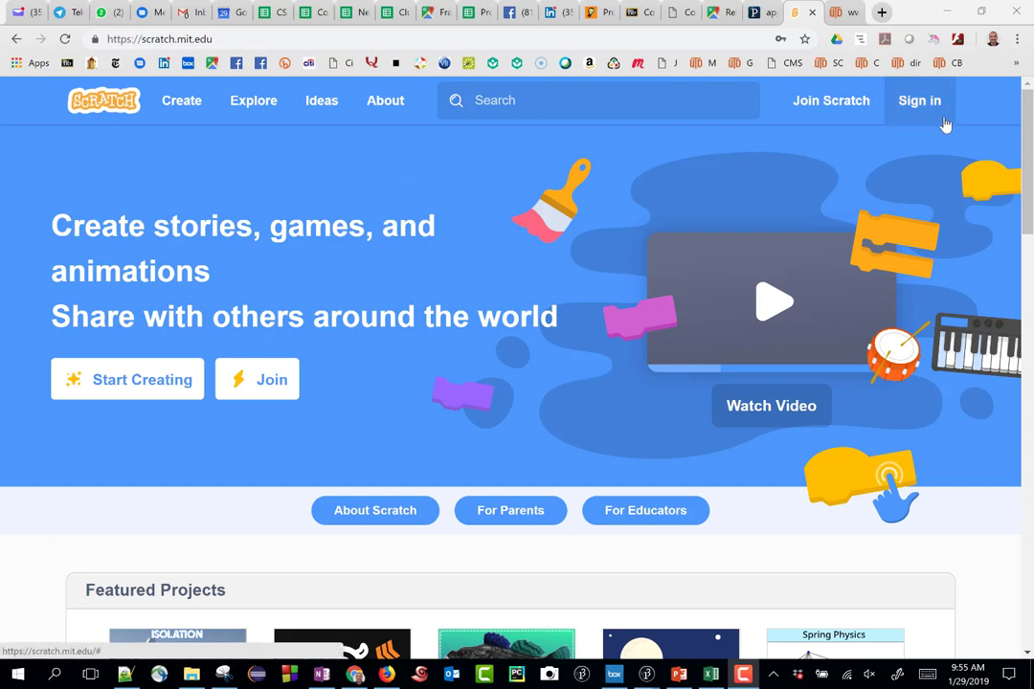
mouse_move(398, 364)
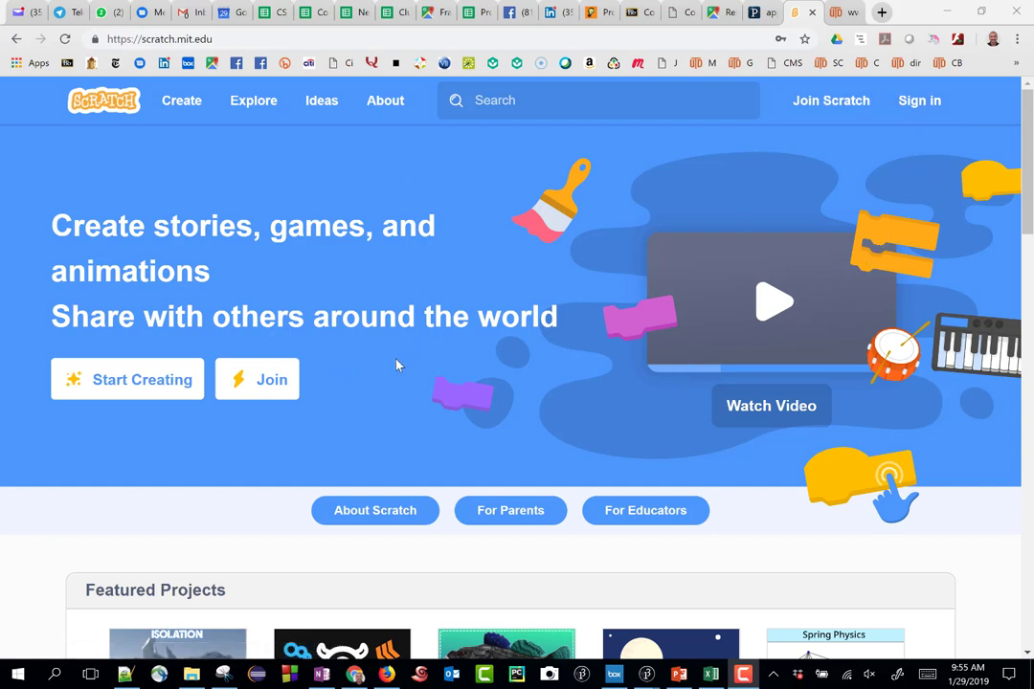
mouse_move(1013, 38)
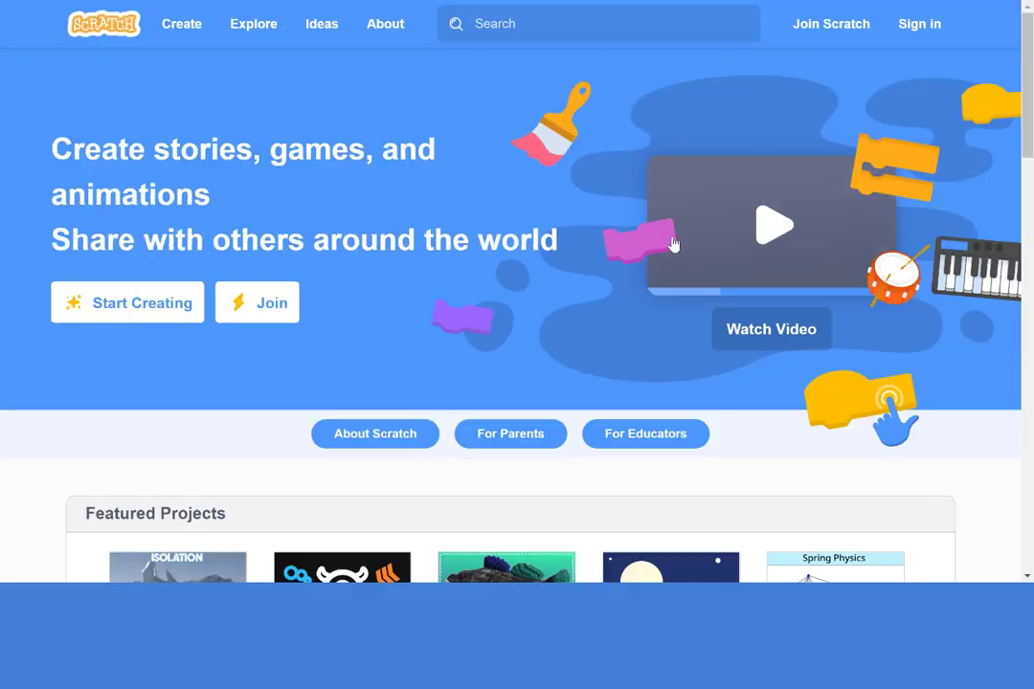
Step: Switch the browser to full screen and start a new Scratch project
key("F11")
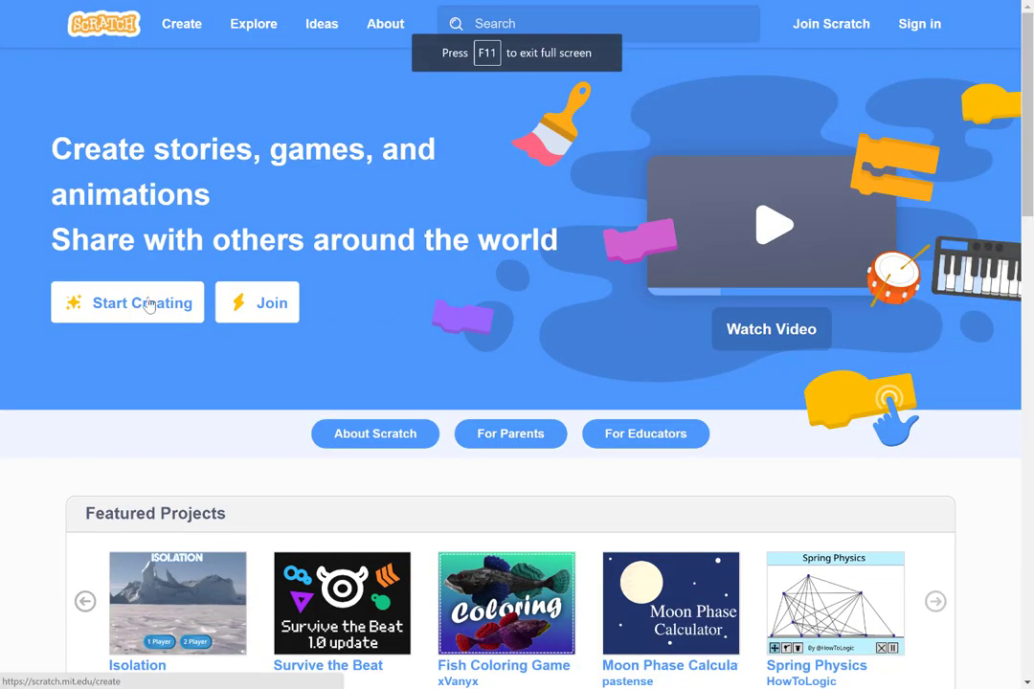
left_click(141, 303)
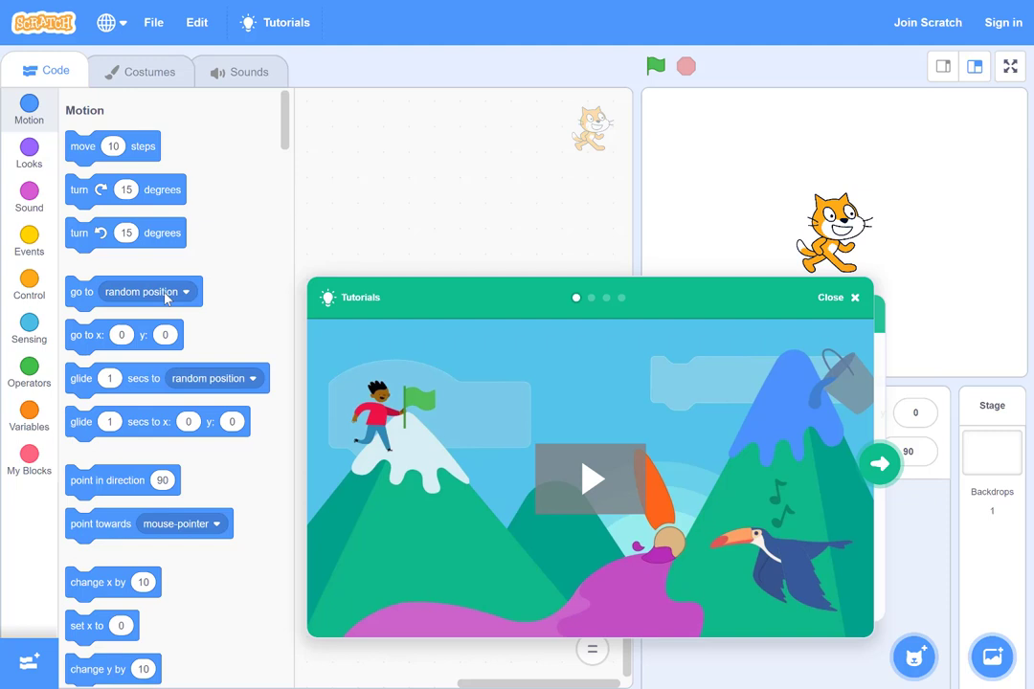
mouse_move(734, 304)
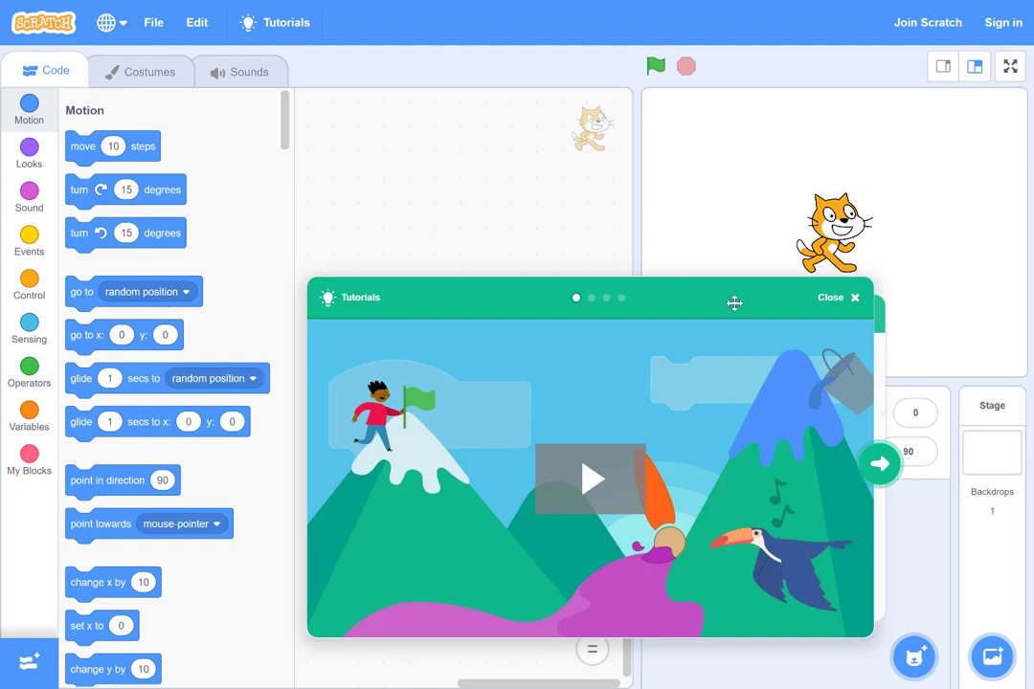
mouse_move(698, 389)
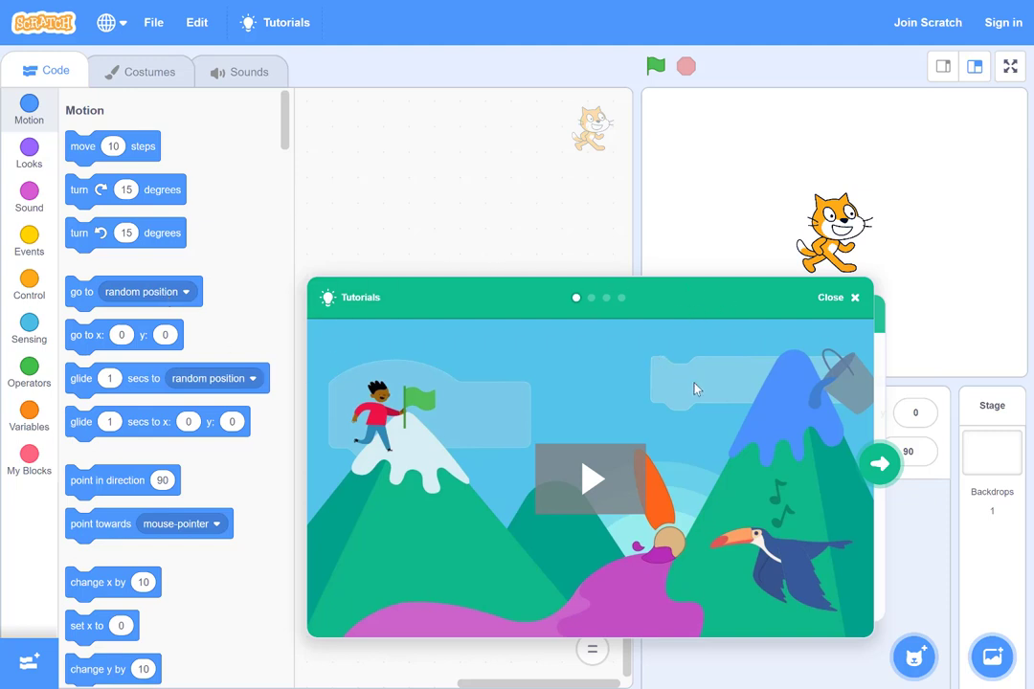
mouse_move(632, 372)
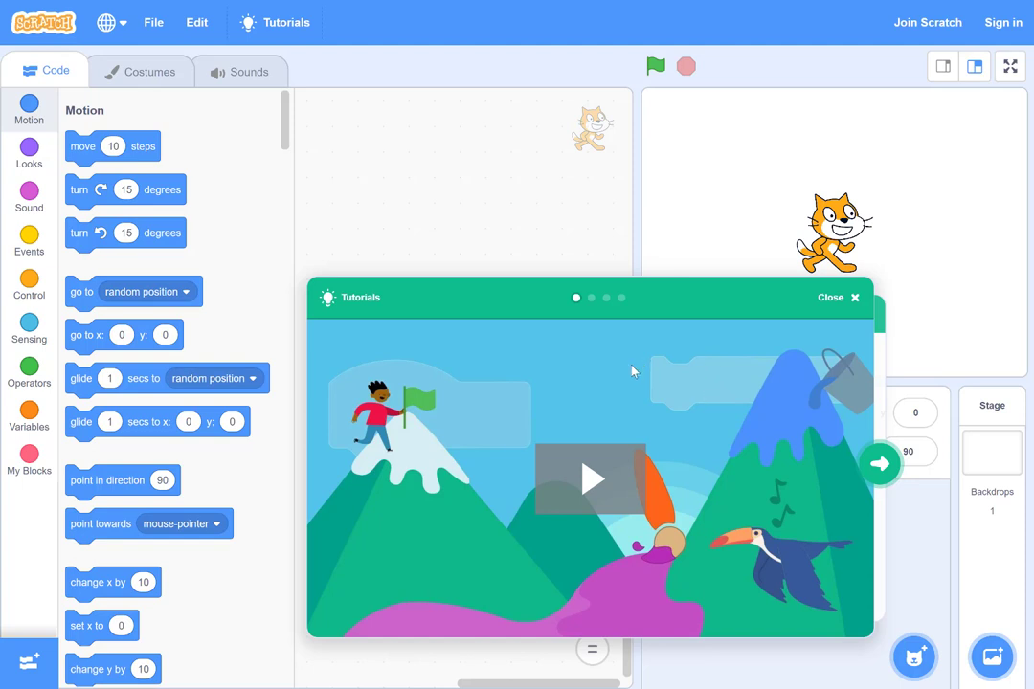
mouse_move(791, 351)
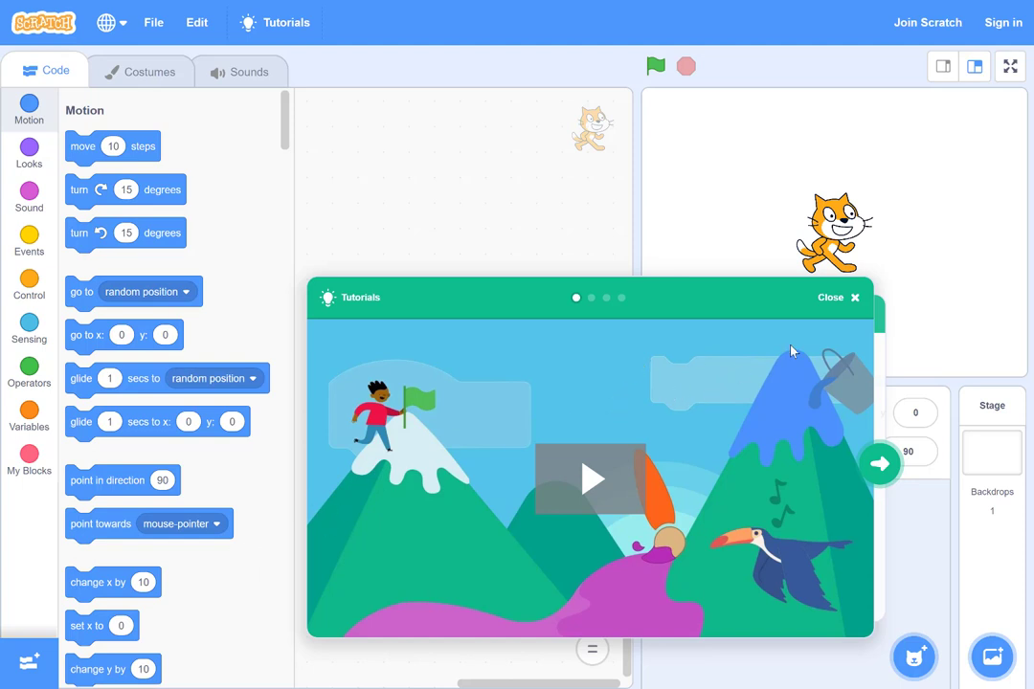
mouse_move(836, 311)
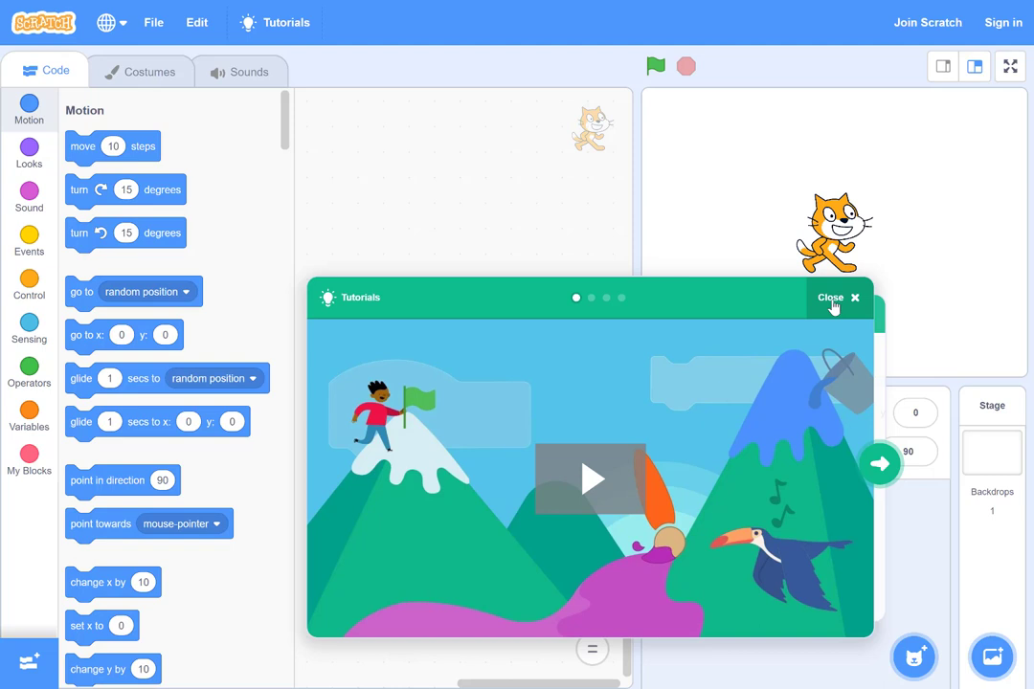
Step: Close the Tutorials popup to reveal the cat's empty code area
left_click(840, 298)
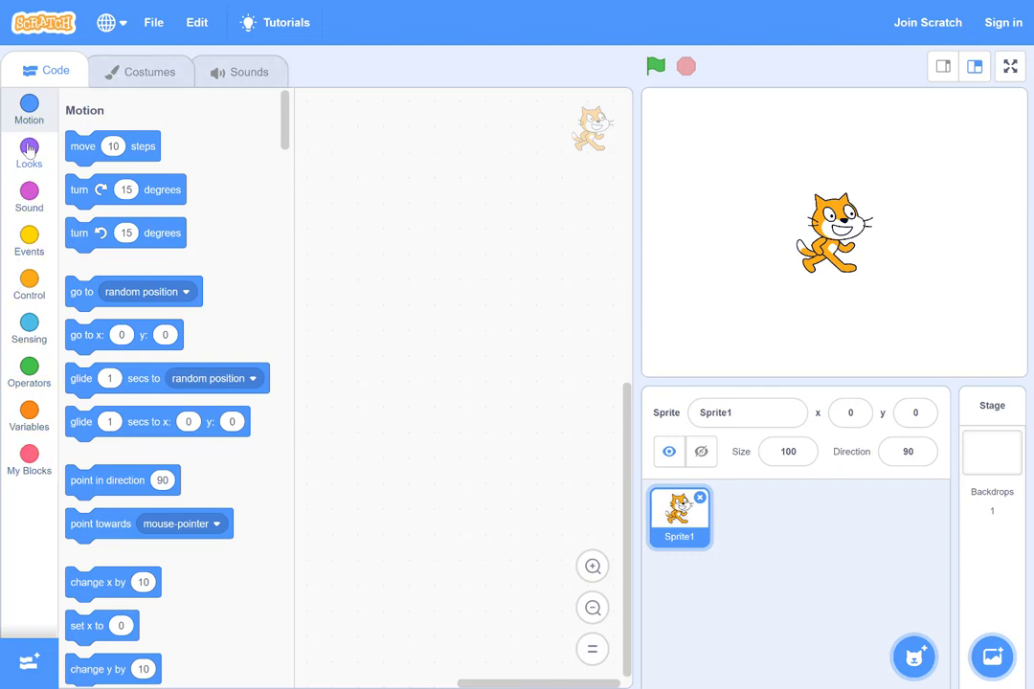
mouse_move(342, 287)
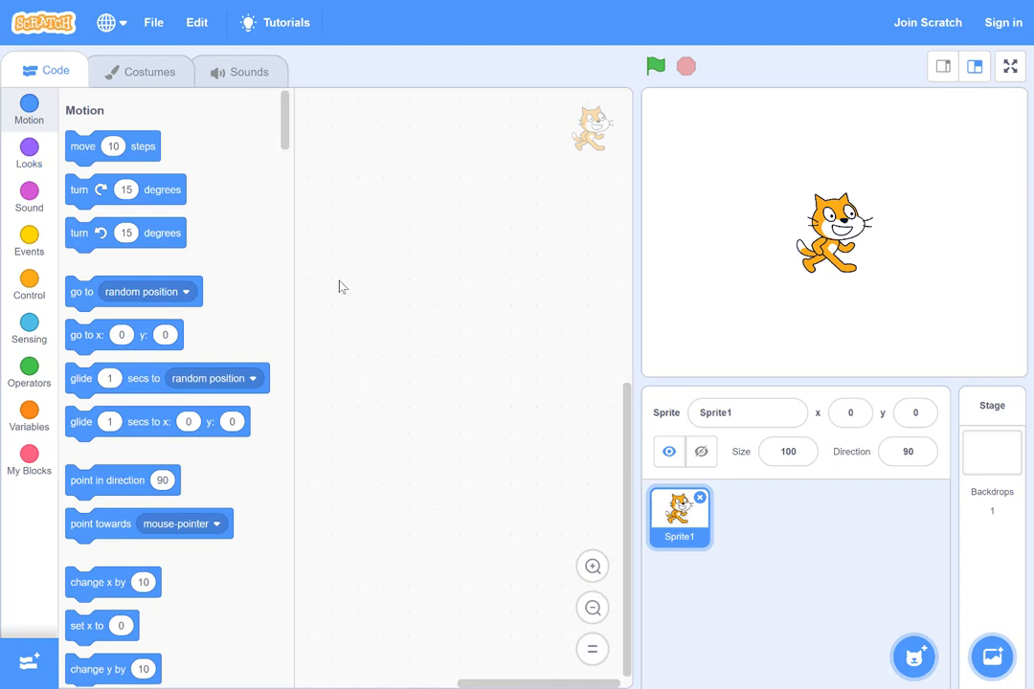
mouse_move(225, 475)
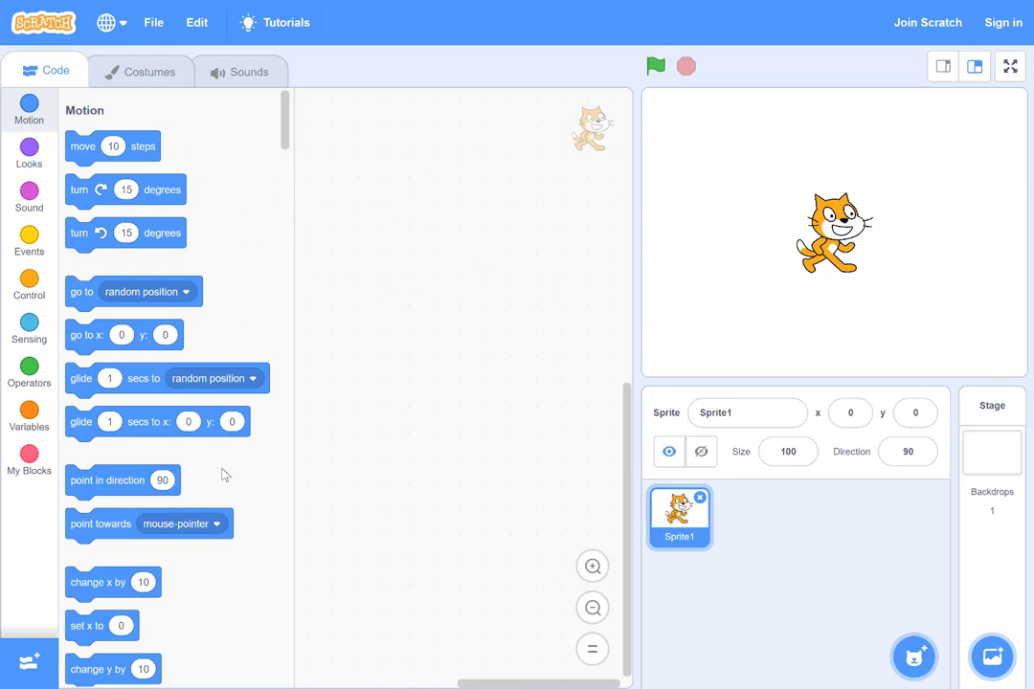
mouse_move(127, 362)
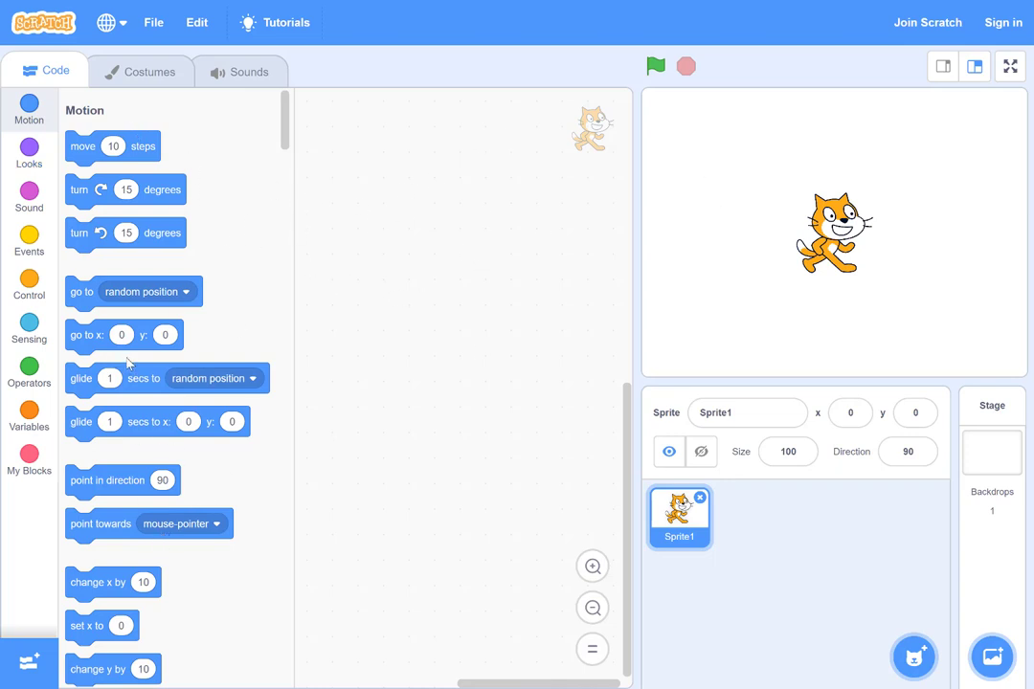
mouse_move(189, 421)
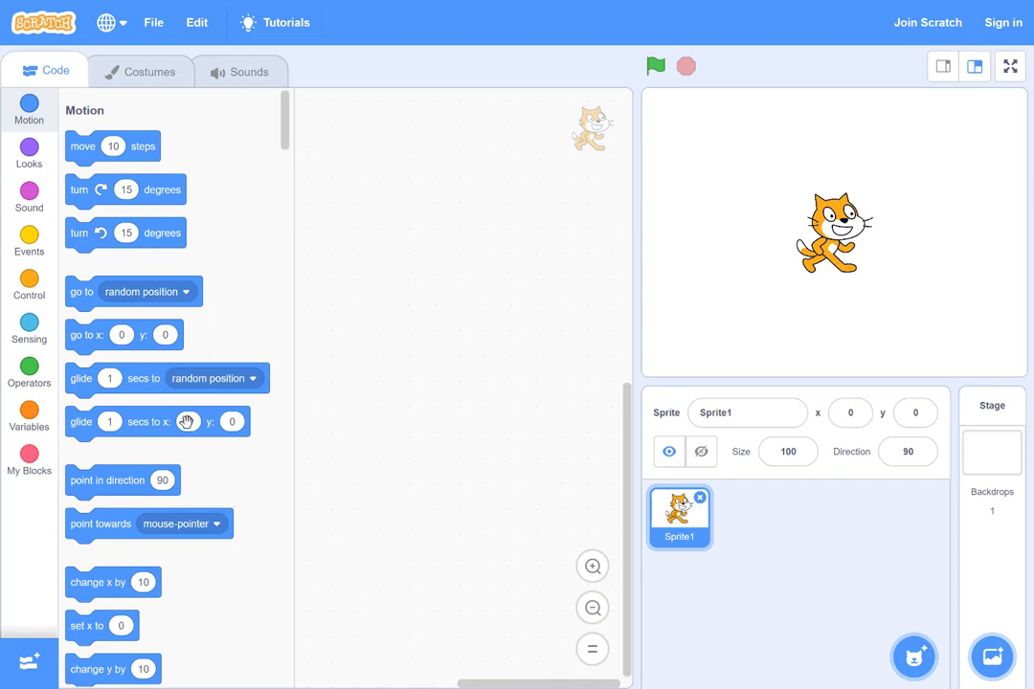
mouse_move(243, 324)
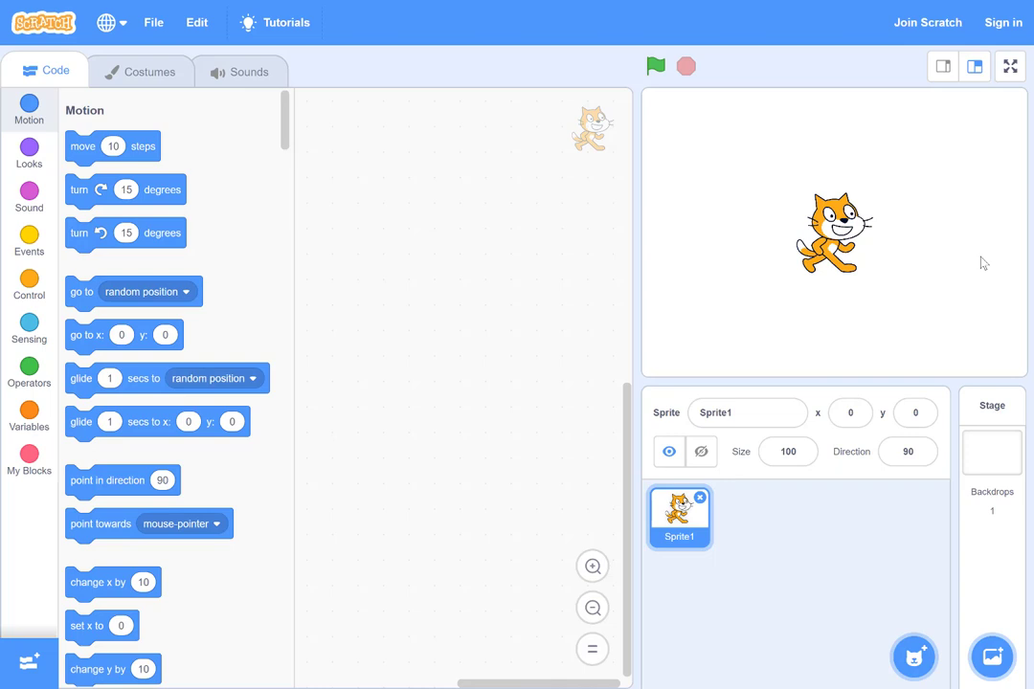
mouse_move(850, 556)
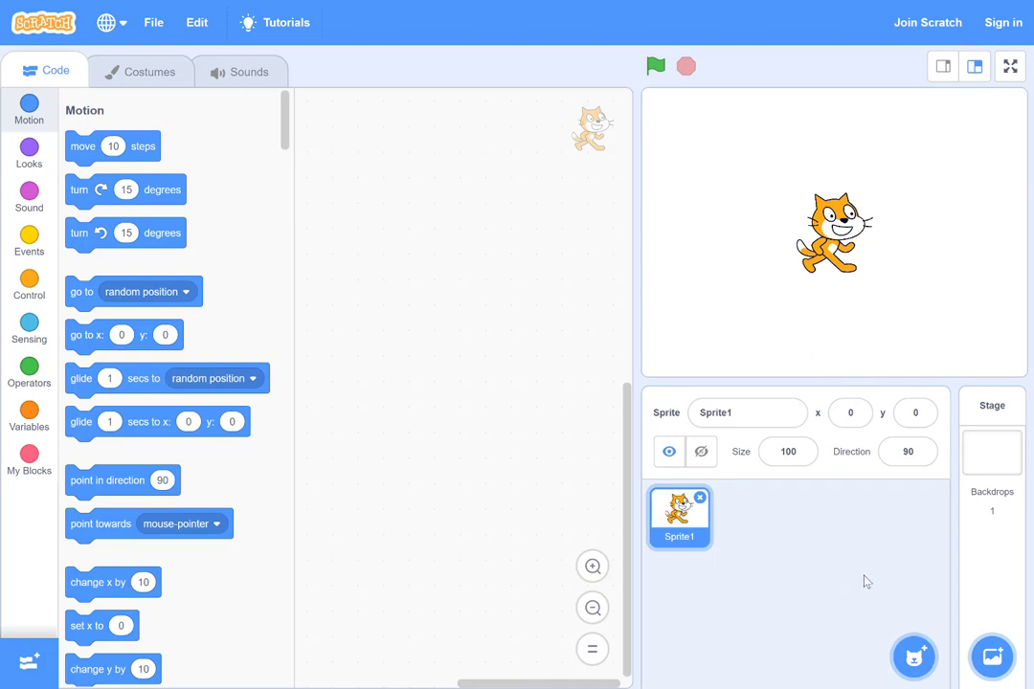
mouse_move(206, 173)
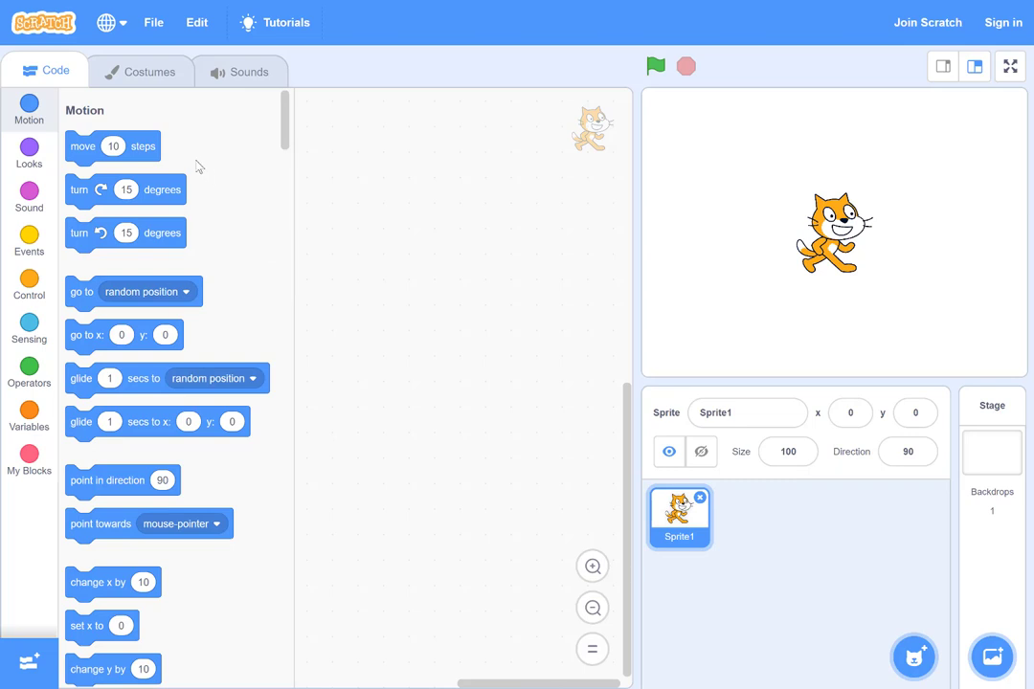
mouse_move(122, 140)
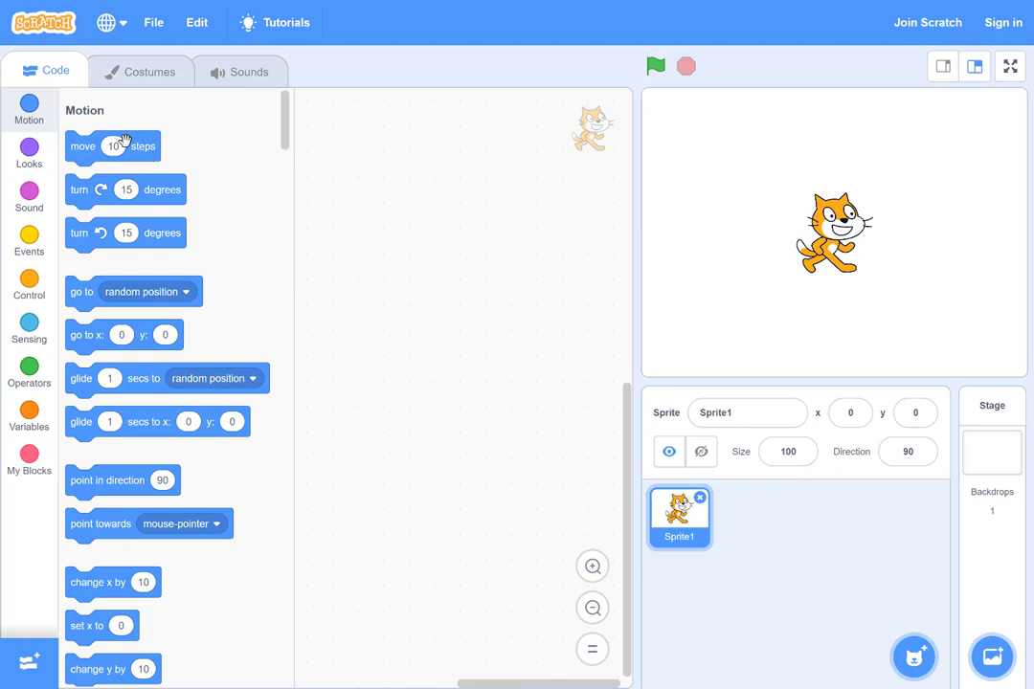
Step: Place a 'move 10 steps' block with 'turn 15 degrees' snapped beneath it
left_click_drag(112, 147, 329, 204)
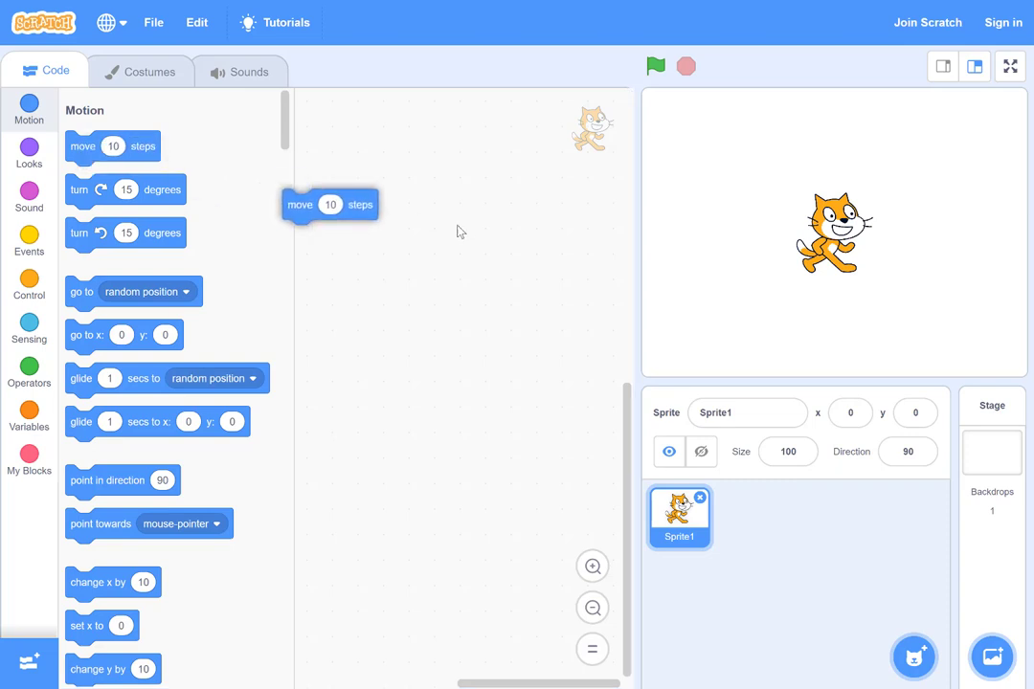
left_click_drag(329, 204, 439, 266)
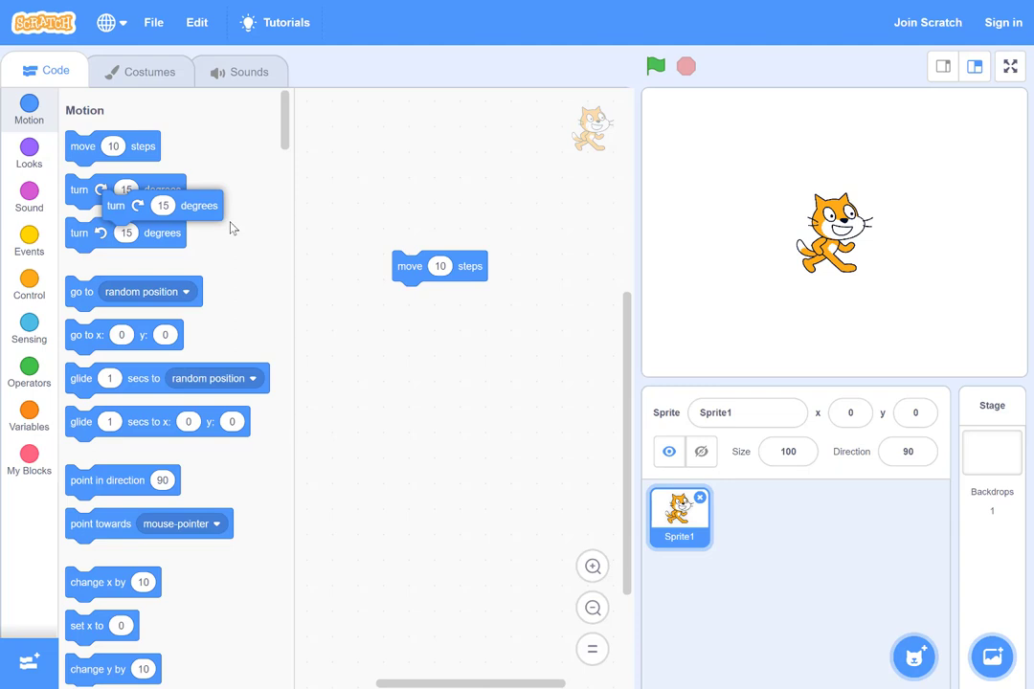
left_click_drag(144, 205, 452, 296)
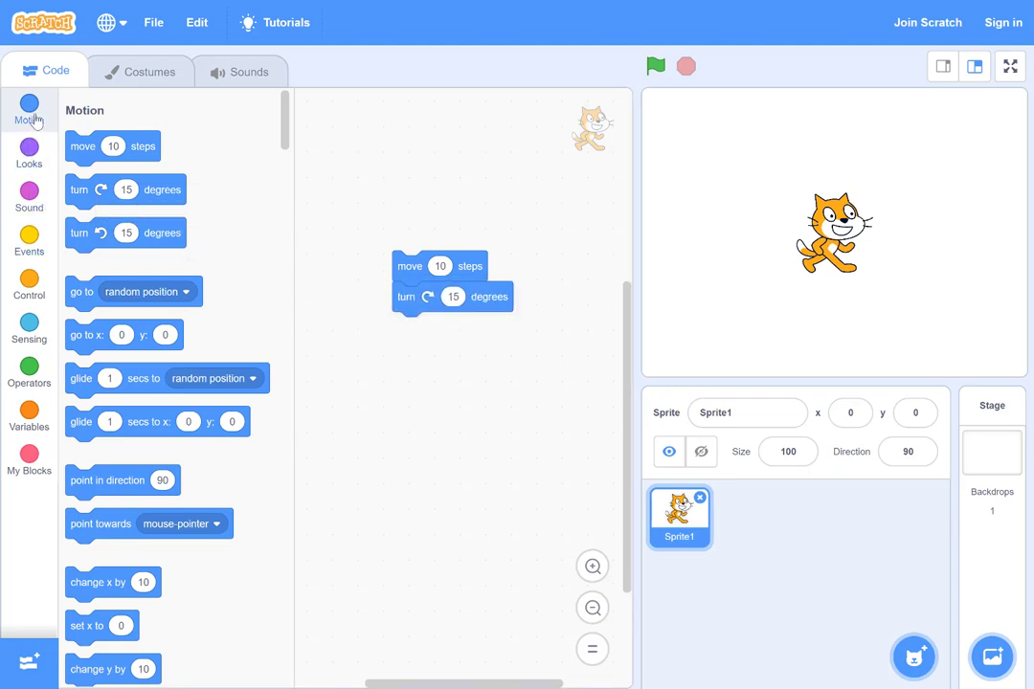
left_click(28, 151)
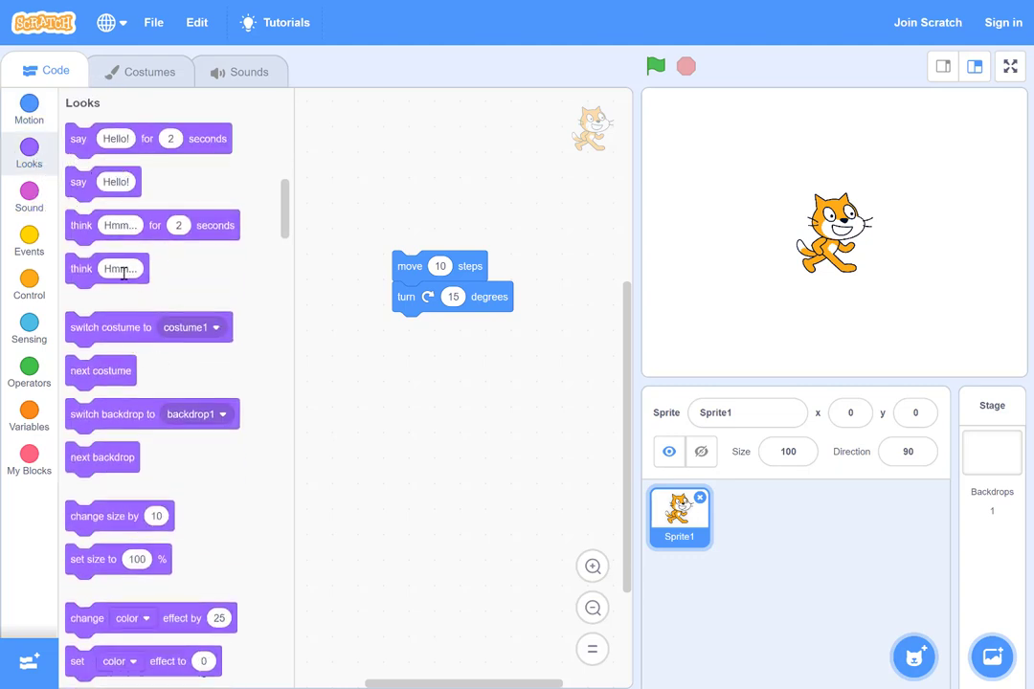
Step: Browse the Sound and Events blocks, scrolling down to the Control section
left_click(29, 196)
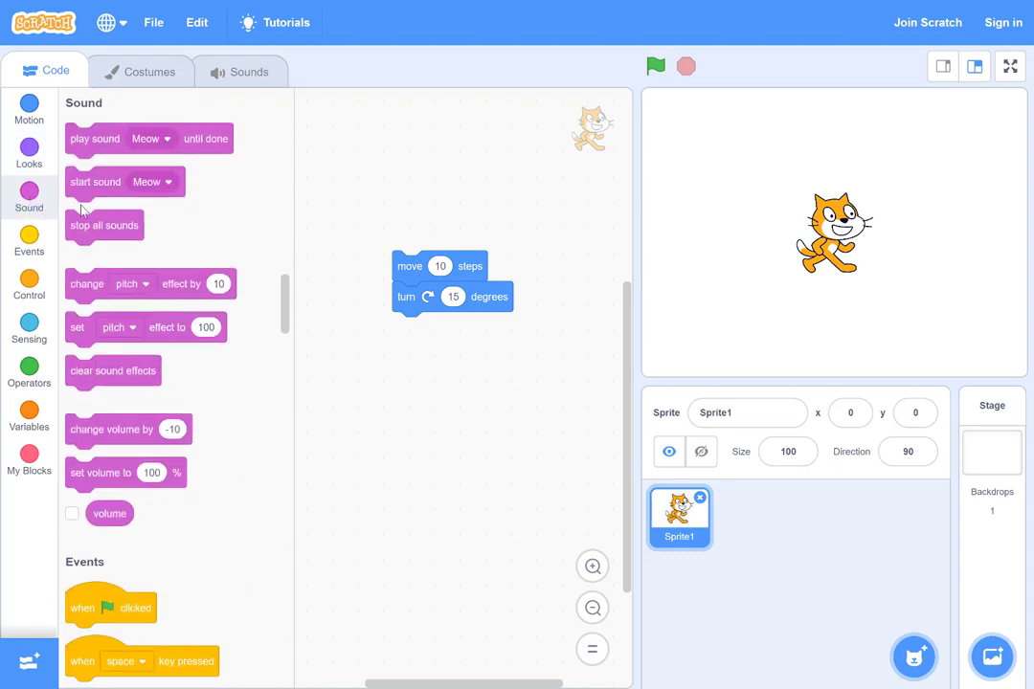
mouse_move(136, 144)
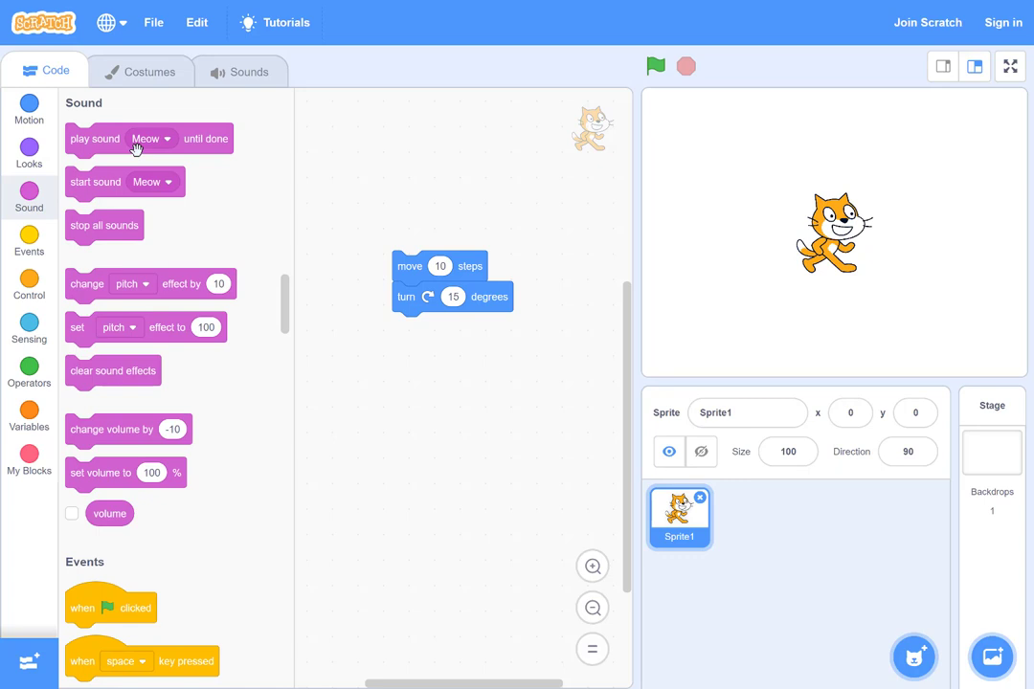
mouse_move(29, 240)
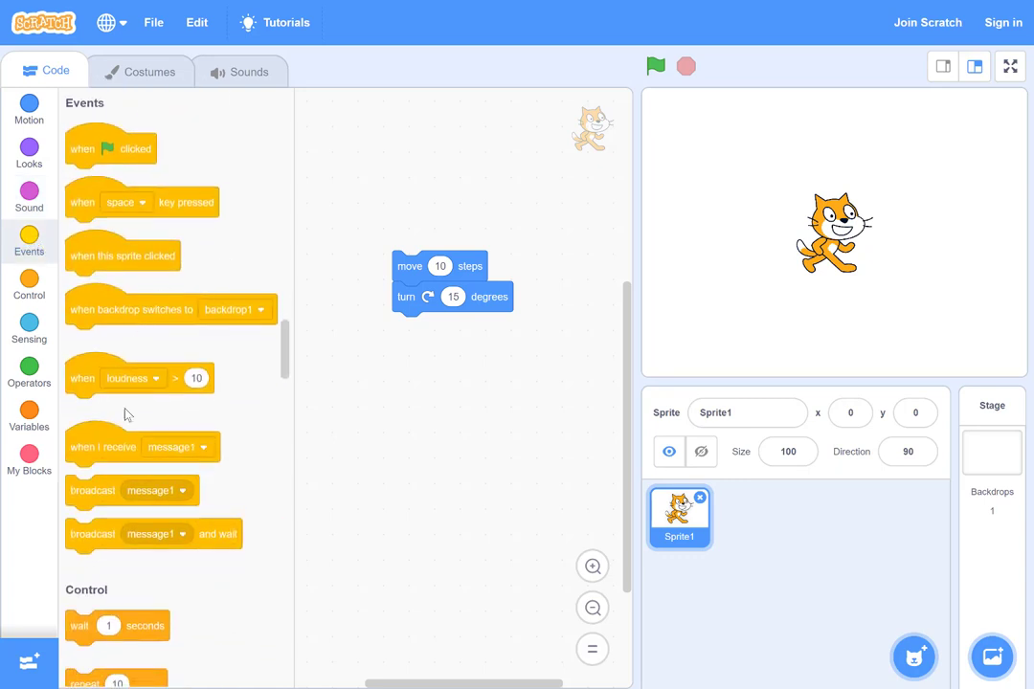
scroll("down", 3)
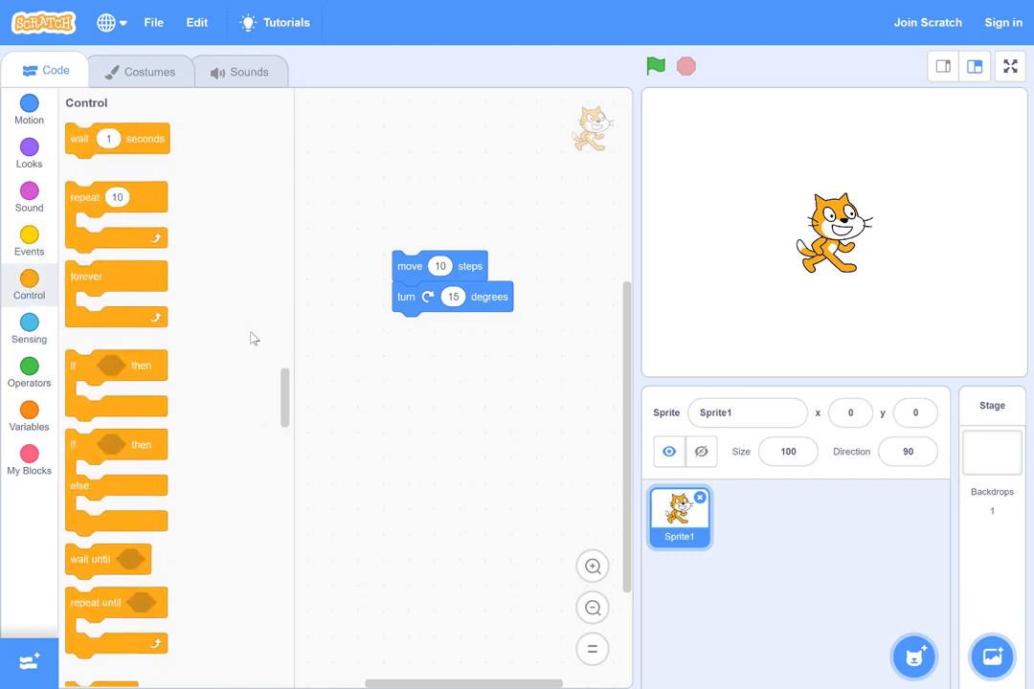
mouse_move(98, 275)
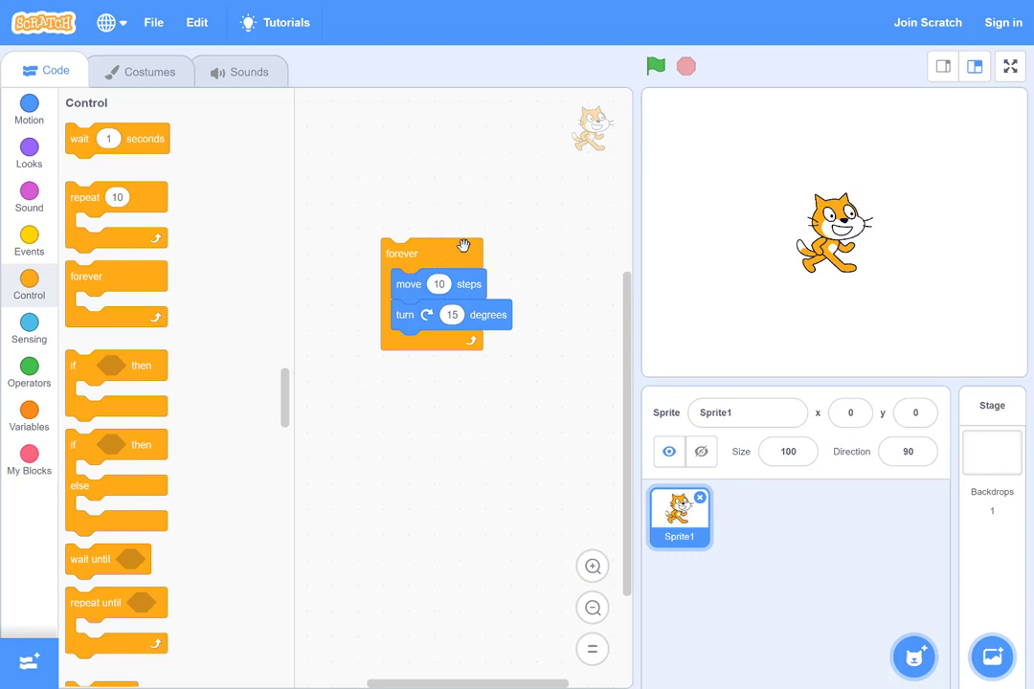
Step: Repeatedly run and stop the forever move-and-turn loop to watch the cat circle
left_click(655, 67)
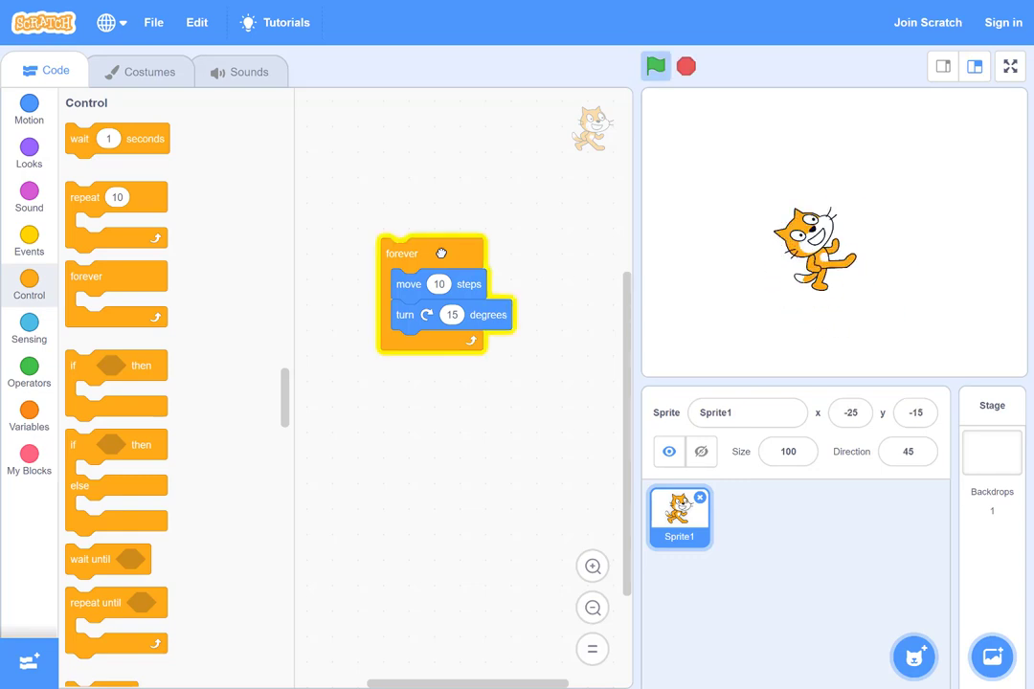
left_click(654, 66)
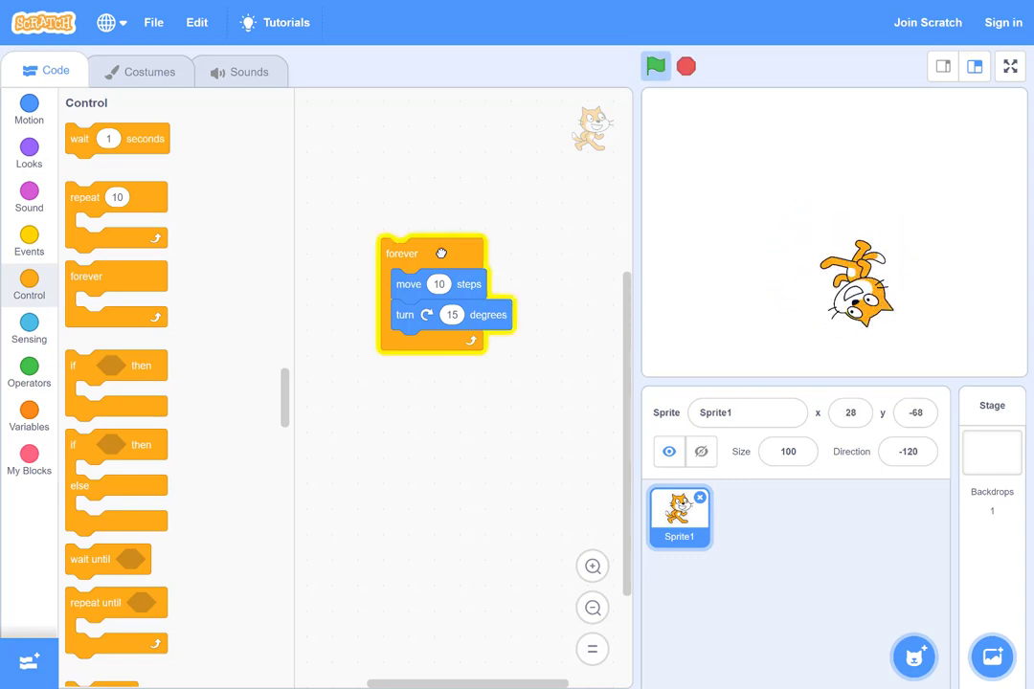
left_click(655, 66)
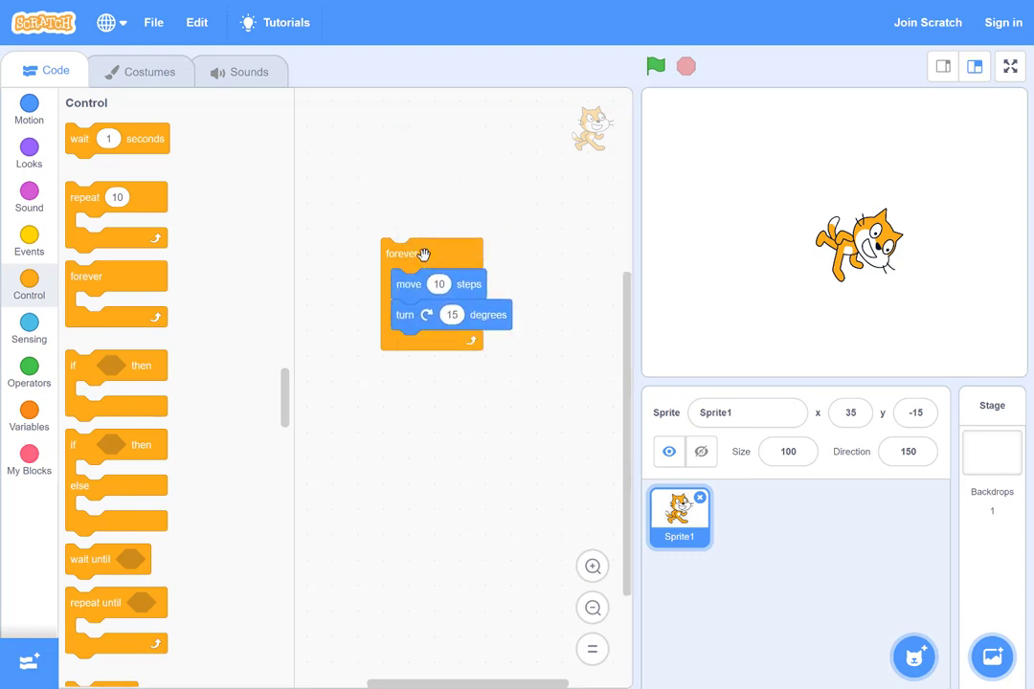
left_click(655, 66)
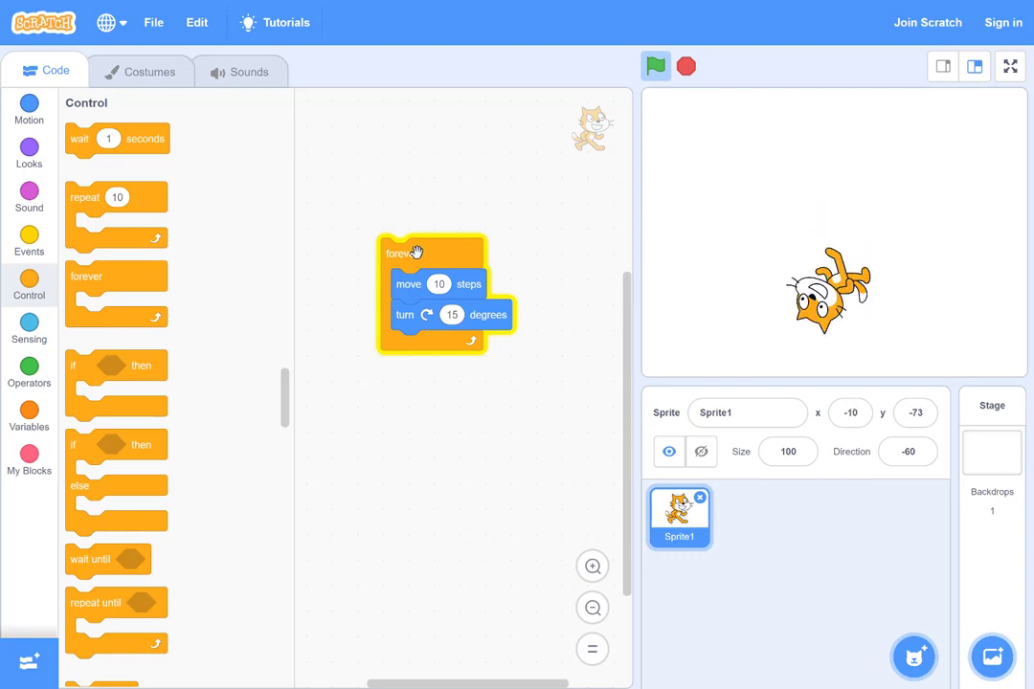
left_click(655, 66)
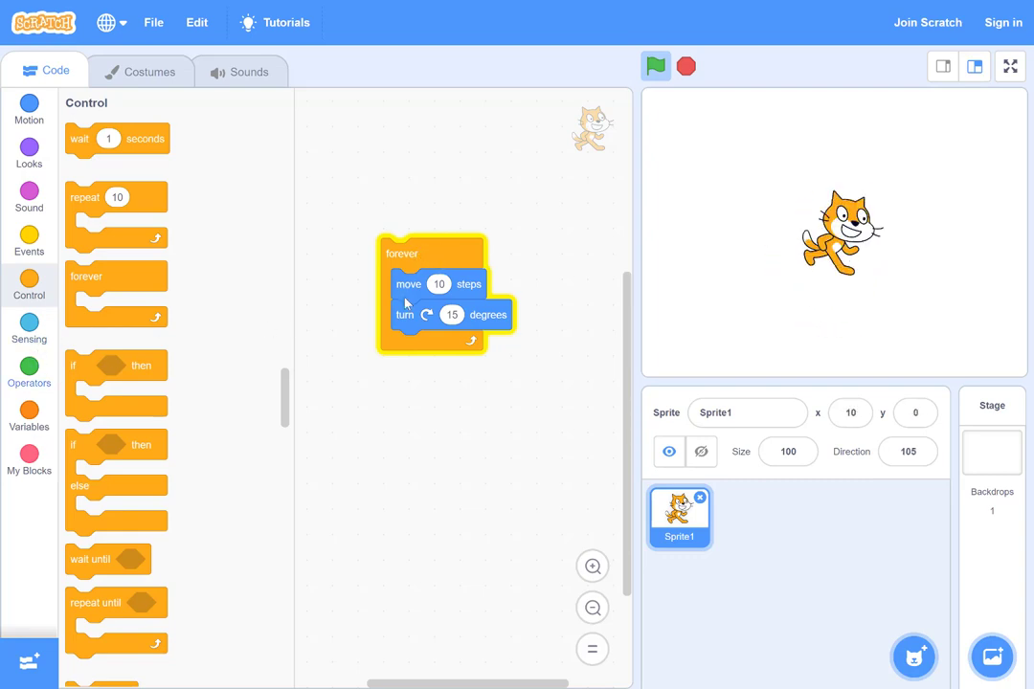
left_click(656, 66)
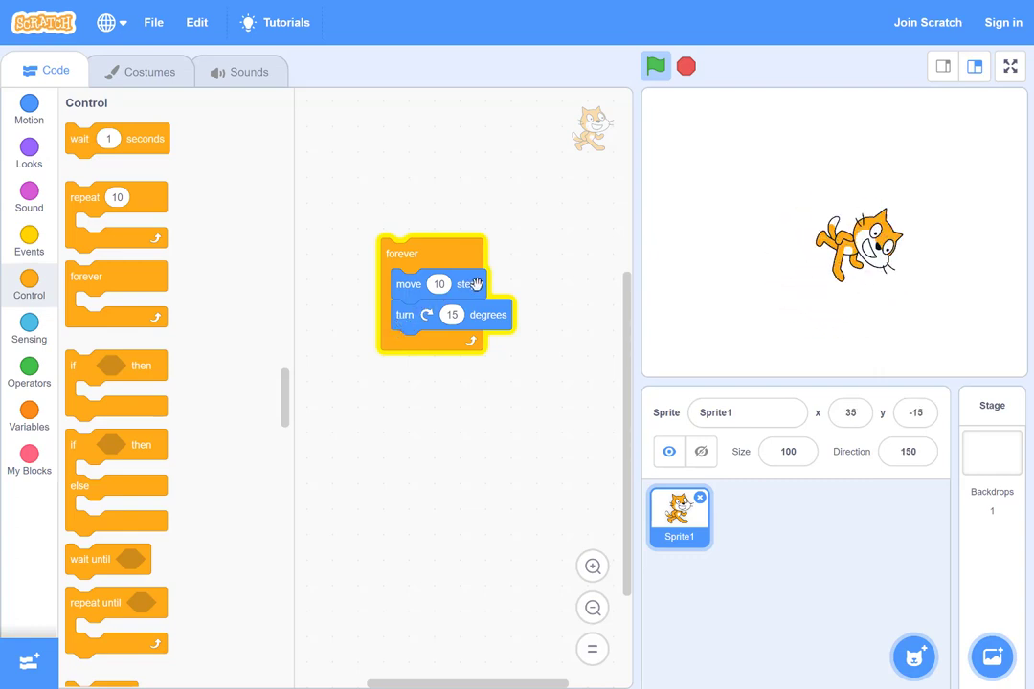
left_click(655, 66)
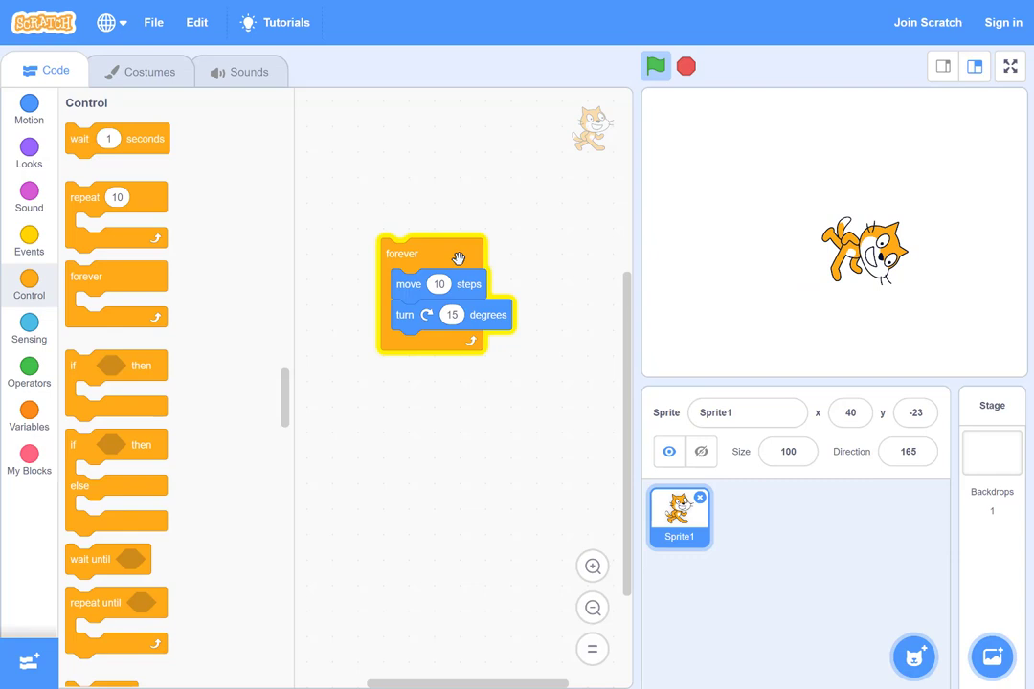
Step: Top the loop with 'when green flag clicked', then test it with the flag and stop
left_click(656, 66)
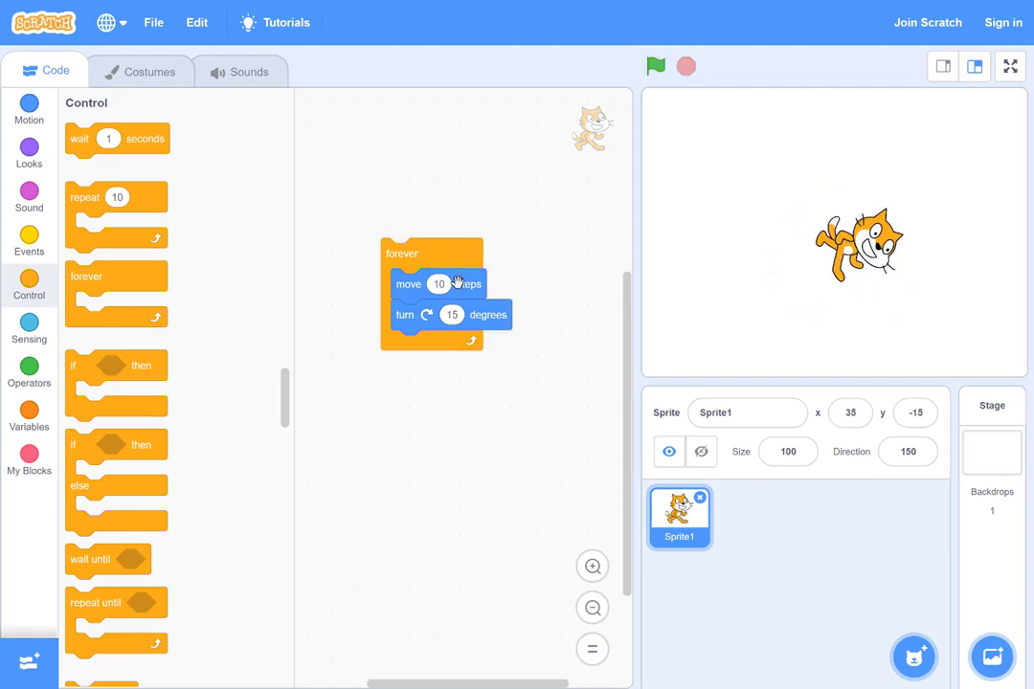
mouse_move(62, 263)
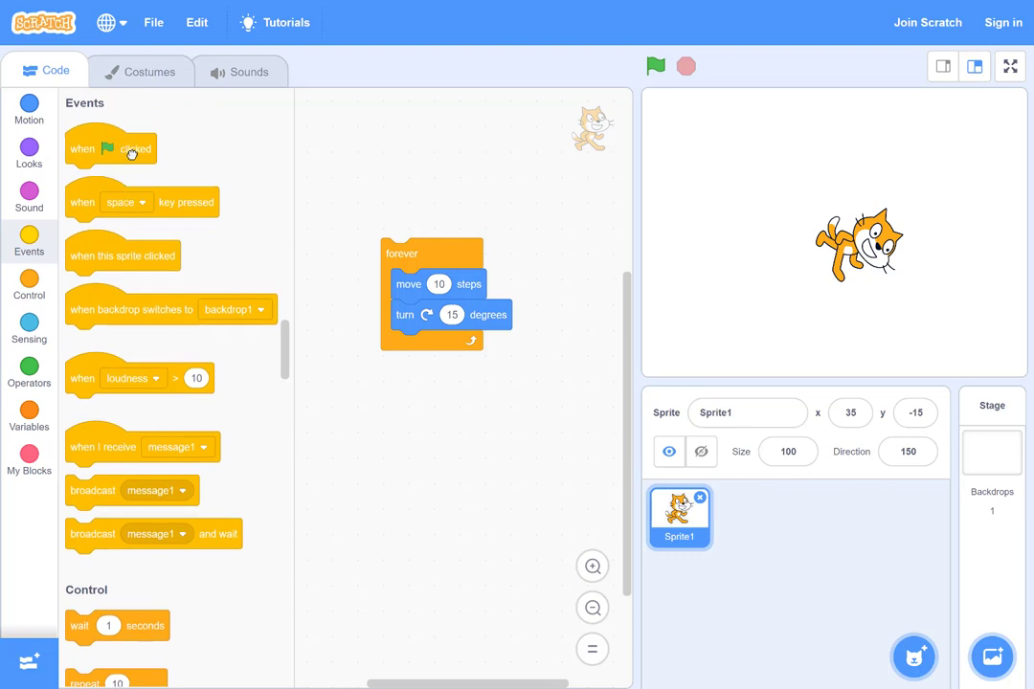
left_click_drag(111, 148, 431, 227)
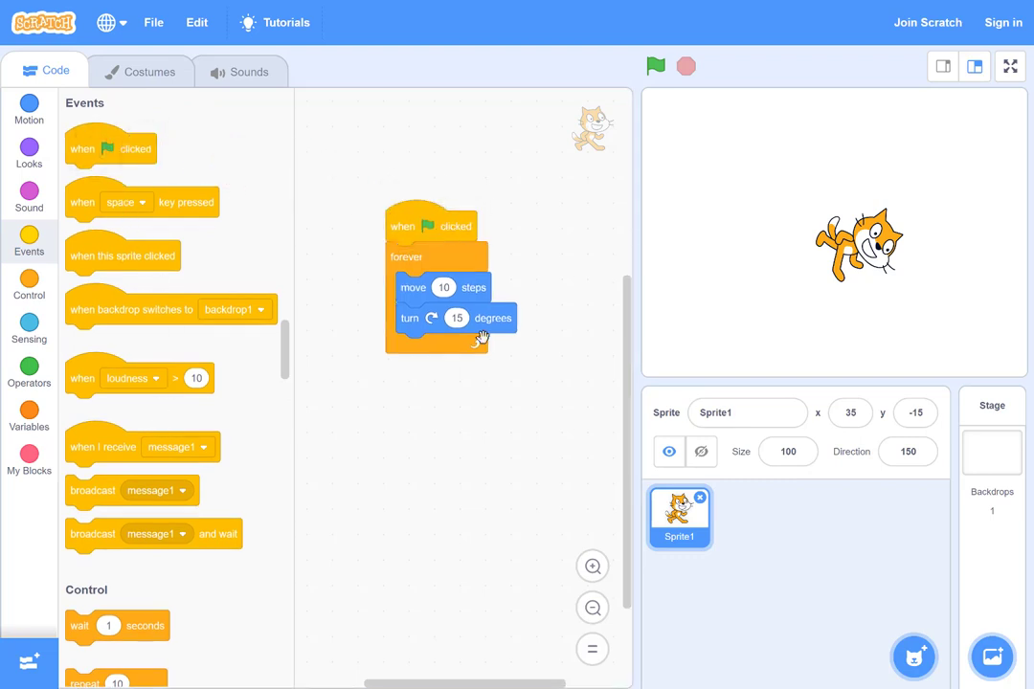
mouse_move(491, 177)
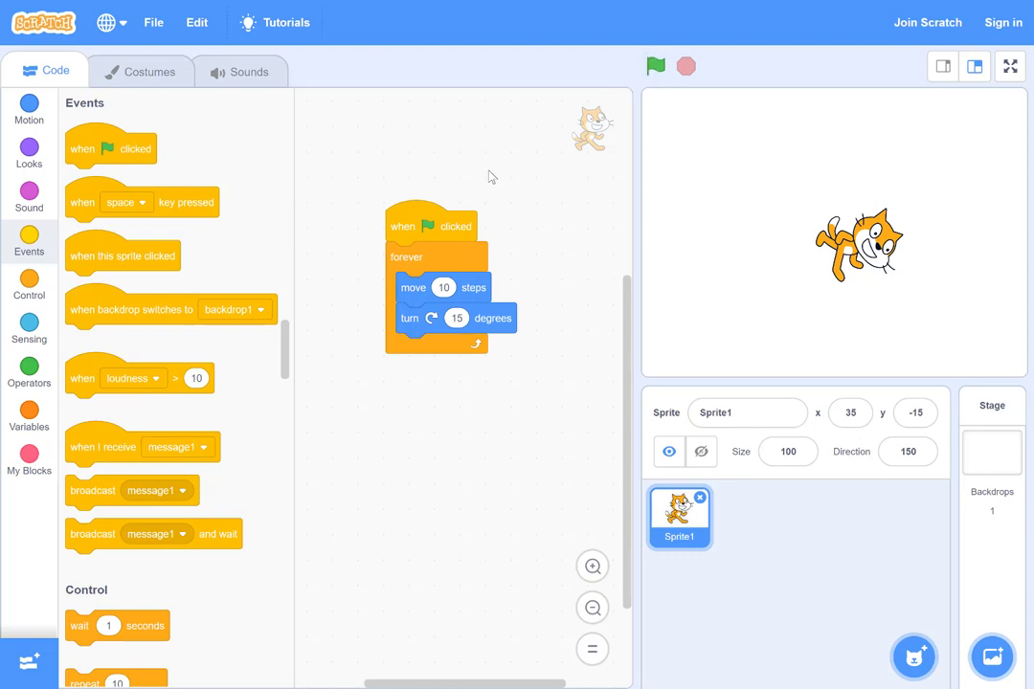
mouse_move(655, 66)
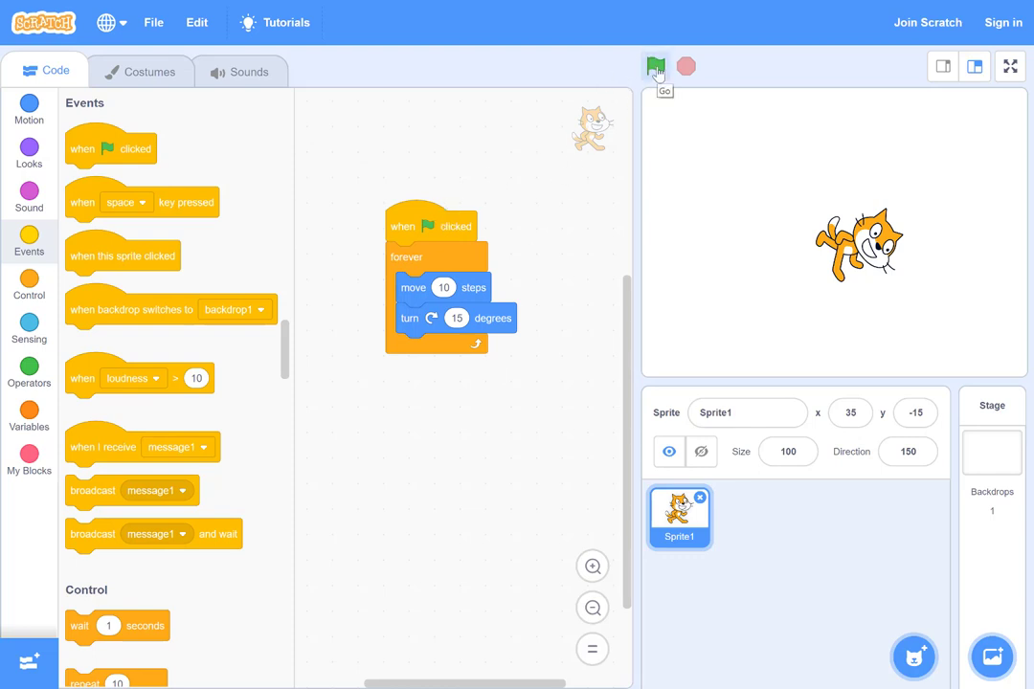
left_click(655, 66)
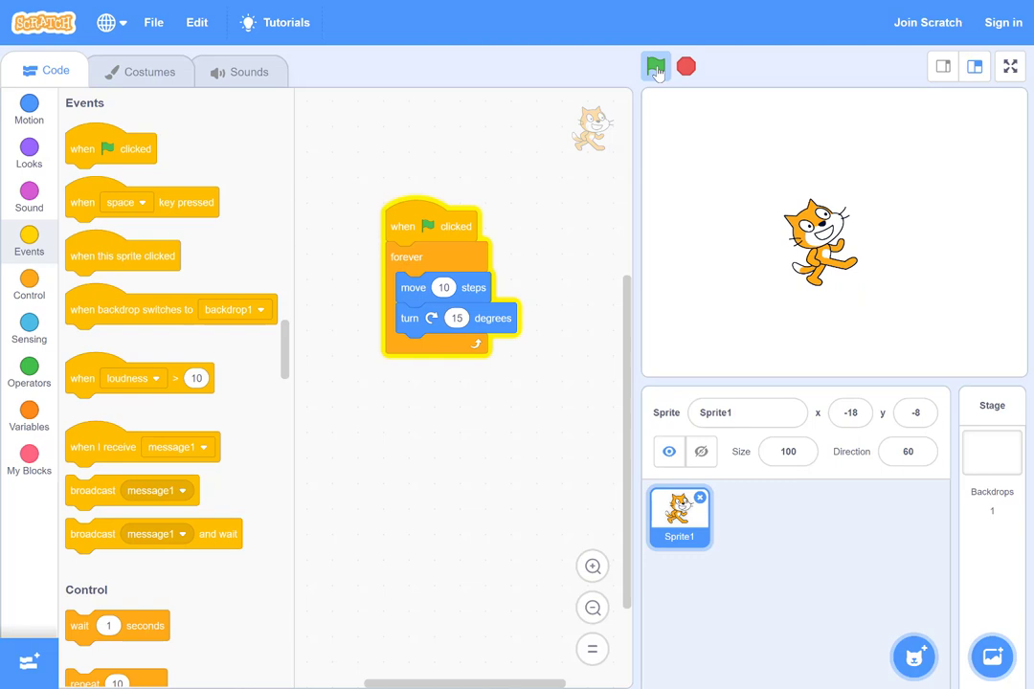
left_click(656, 66)
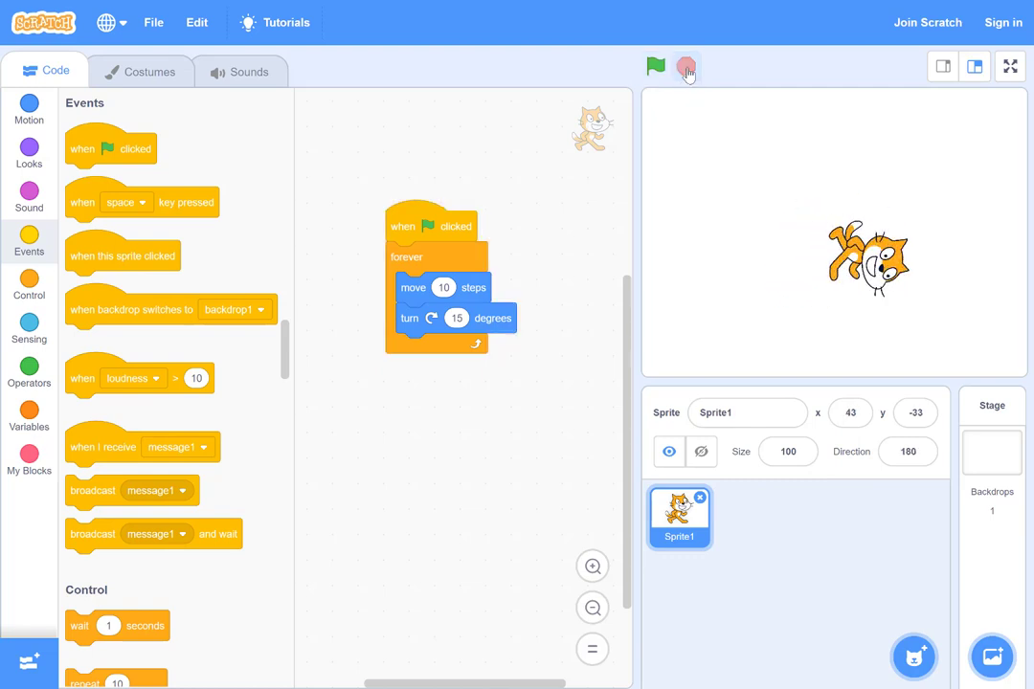
mouse_move(347, 277)
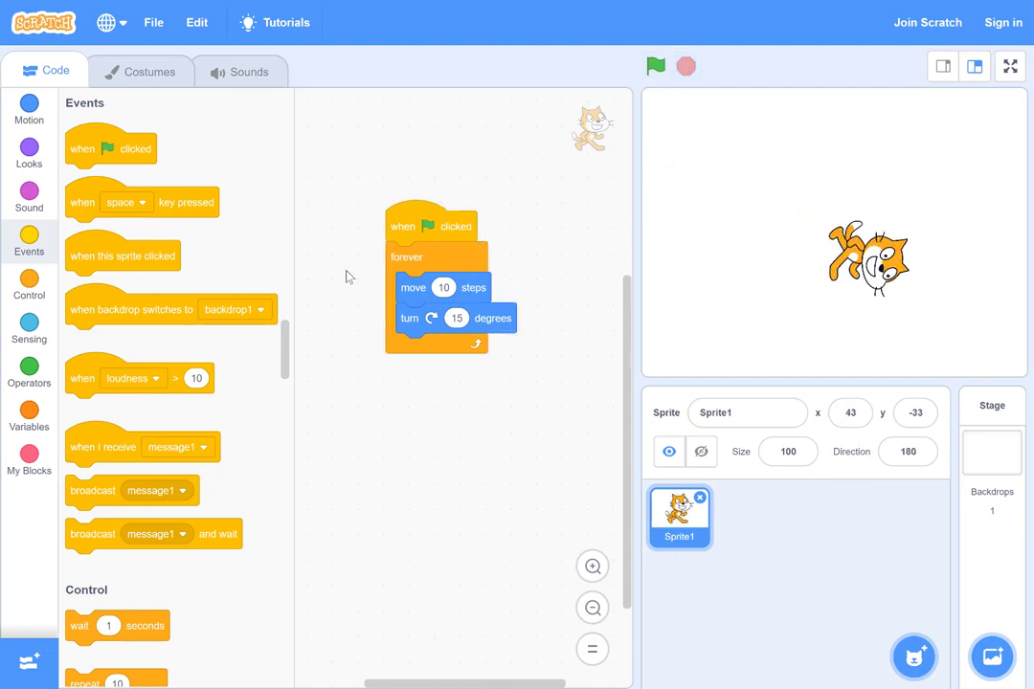
mouse_move(103, 368)
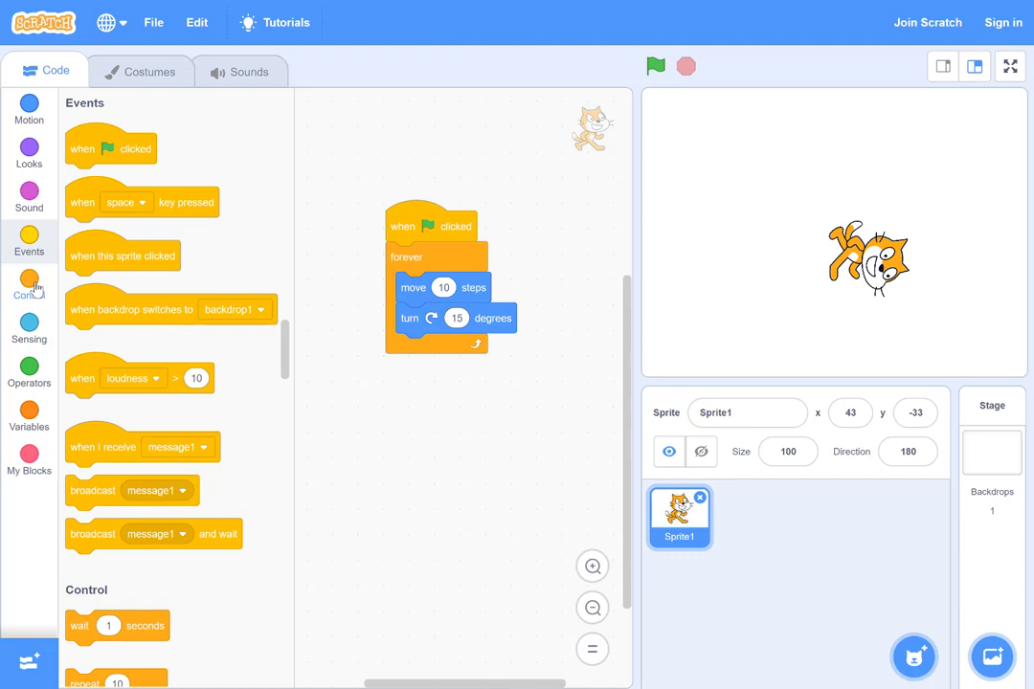
mouse_move(34, 129)
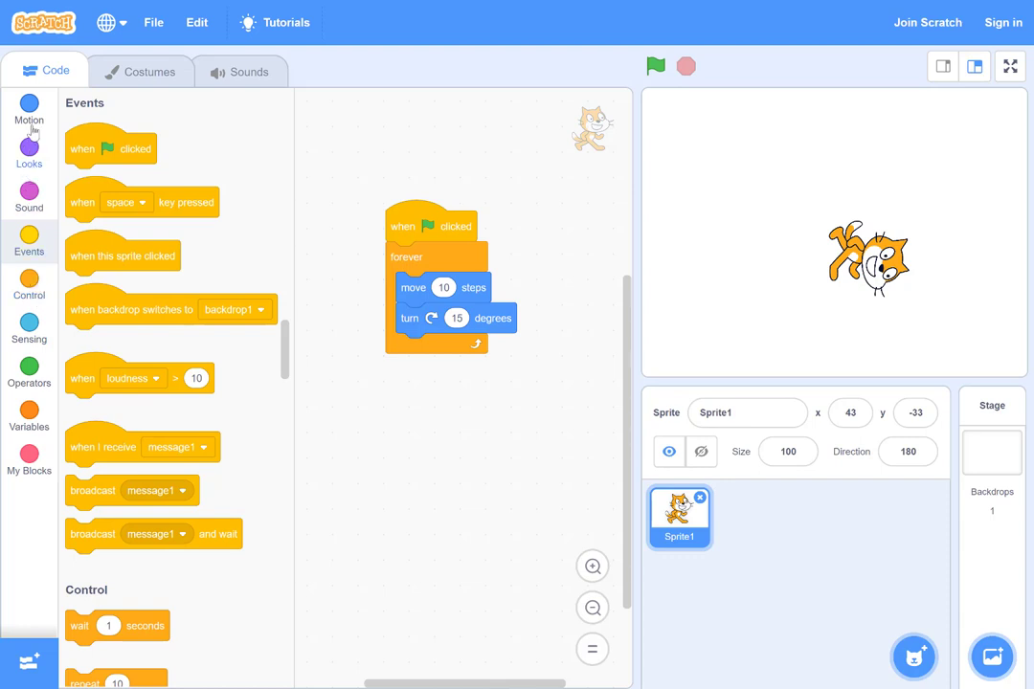
mouse_move(175, 142)
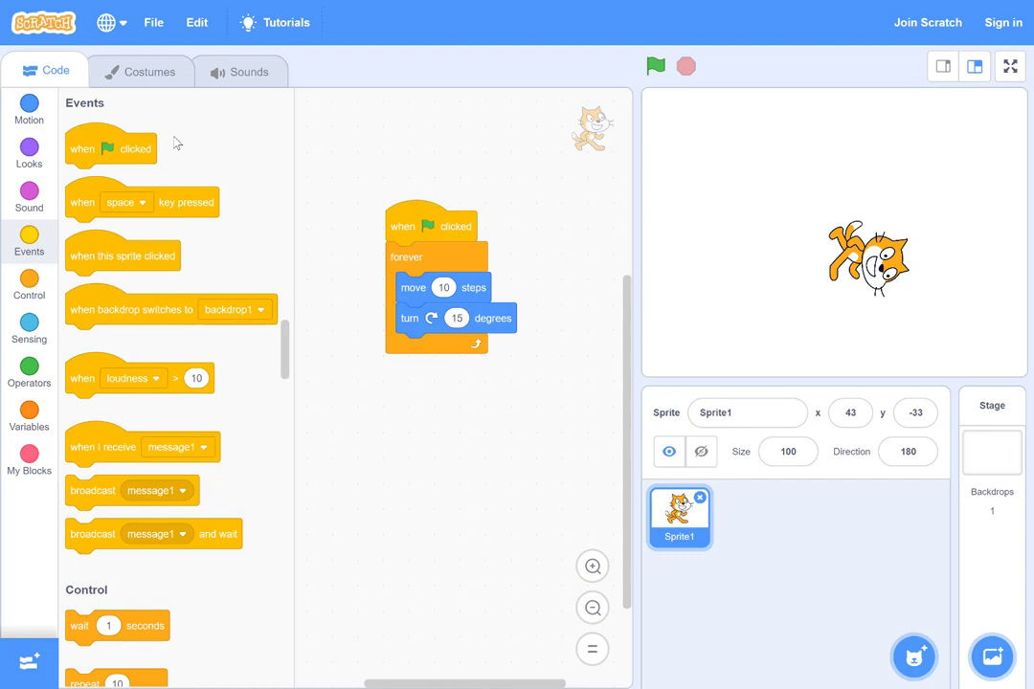
Step: Start a new blank project and add a 'move 10 steps' block
left_click(153, 22)
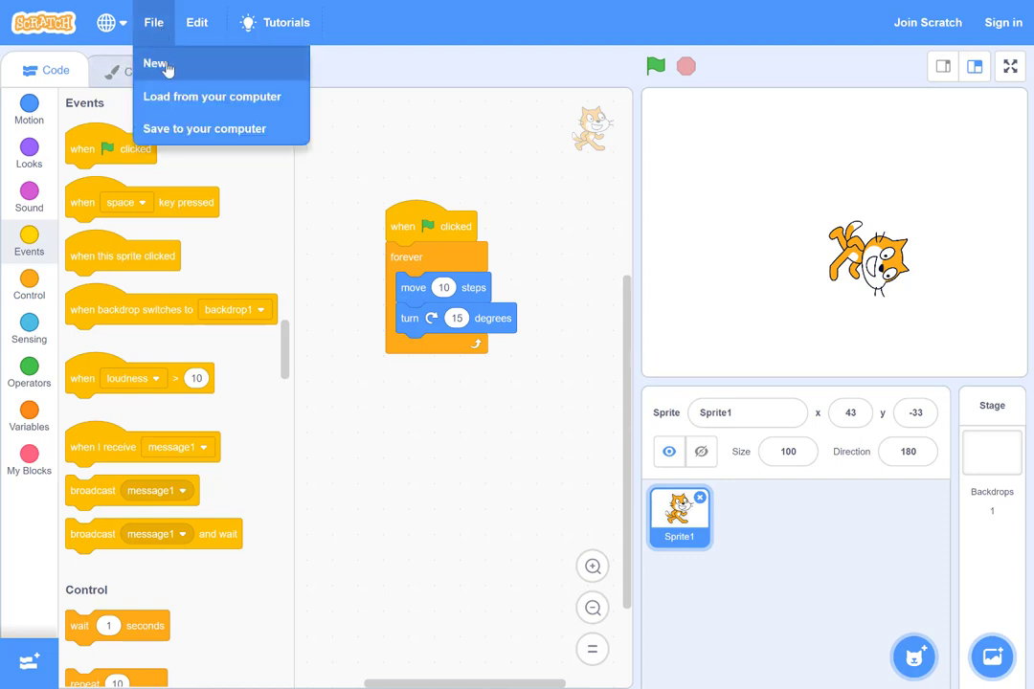
left_click(154, 62)
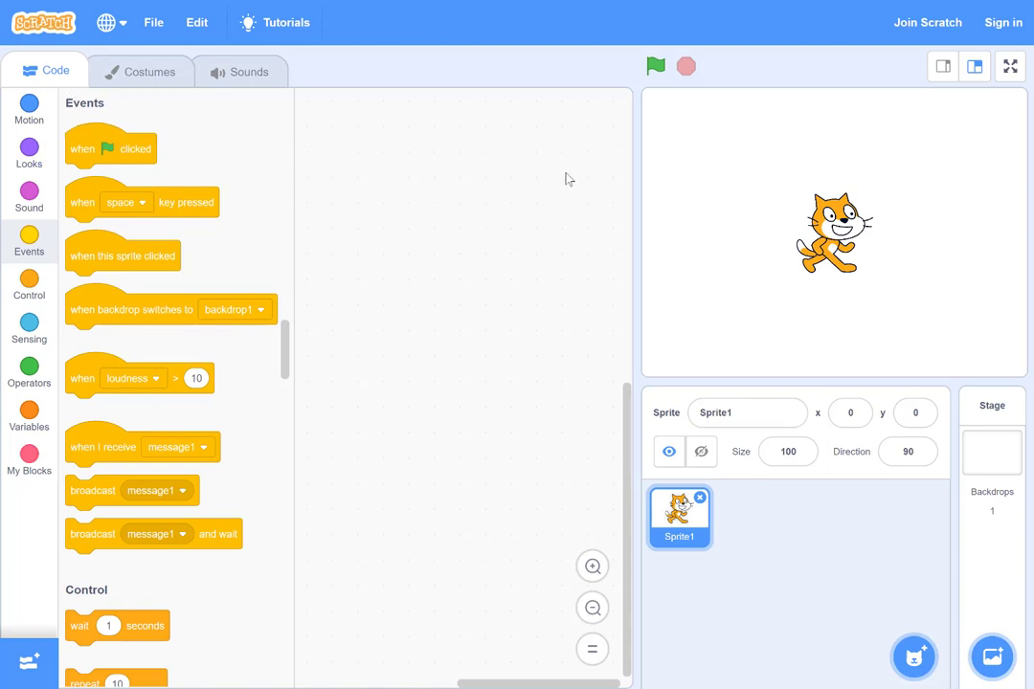
mouse_move(29, 104)
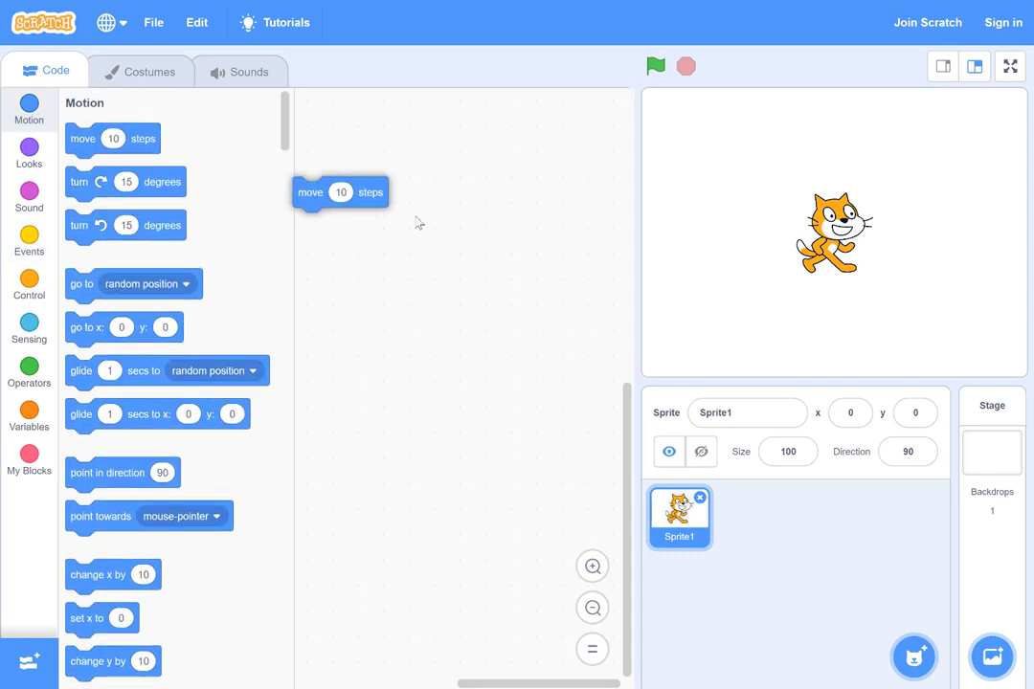
left_click_drag(340, 191, 445, 241)
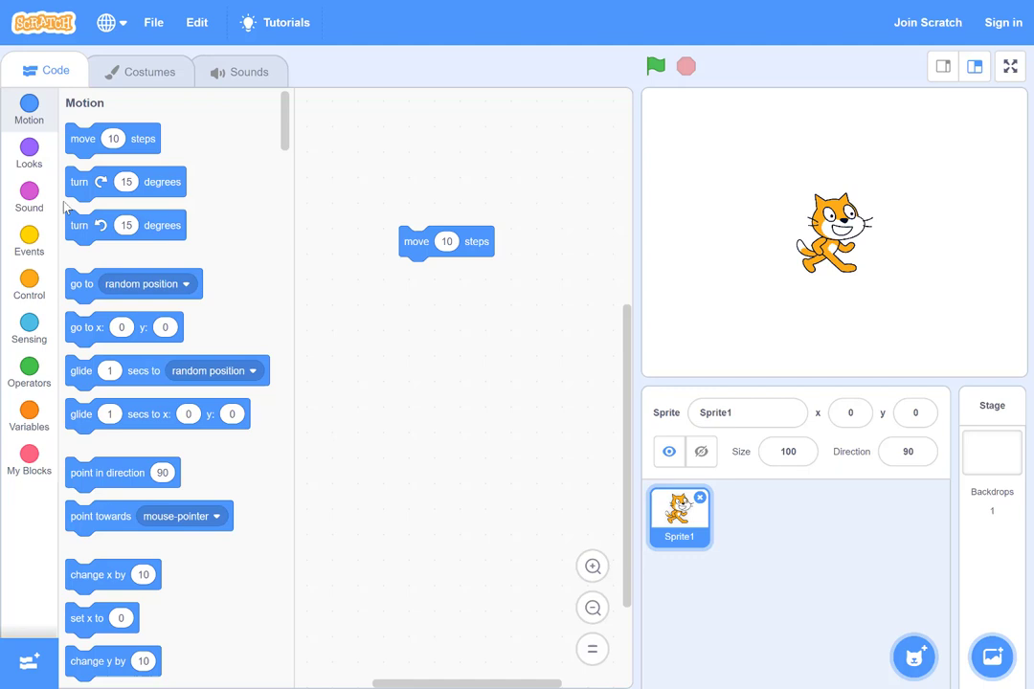
Step: Wrap the move block in a forever loop and run it
left_click(28, 236)
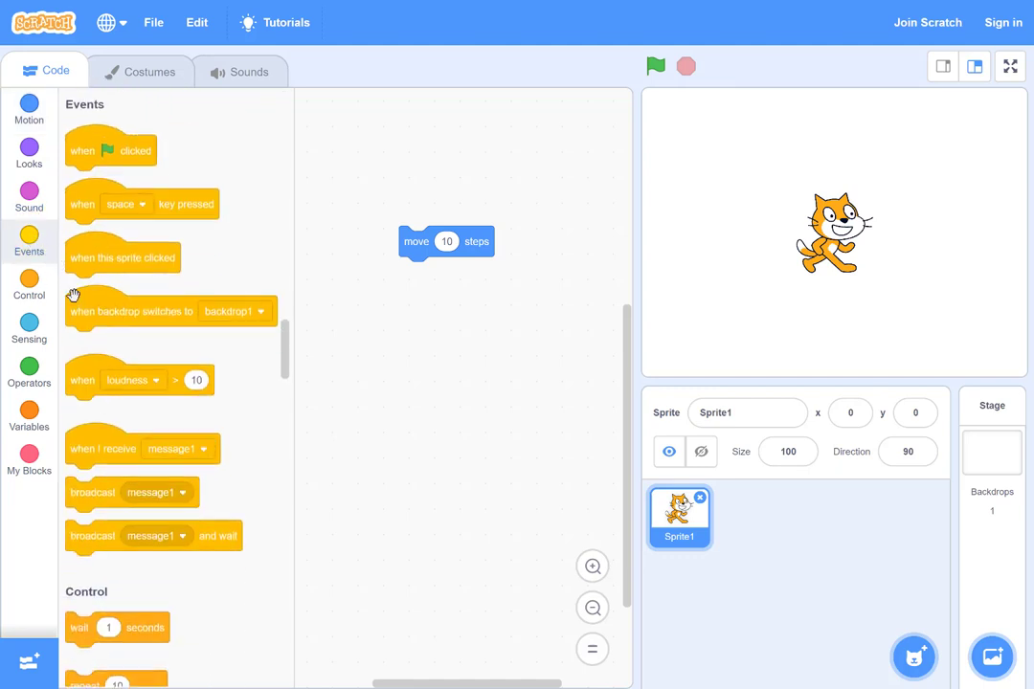
left_click(29, 286)
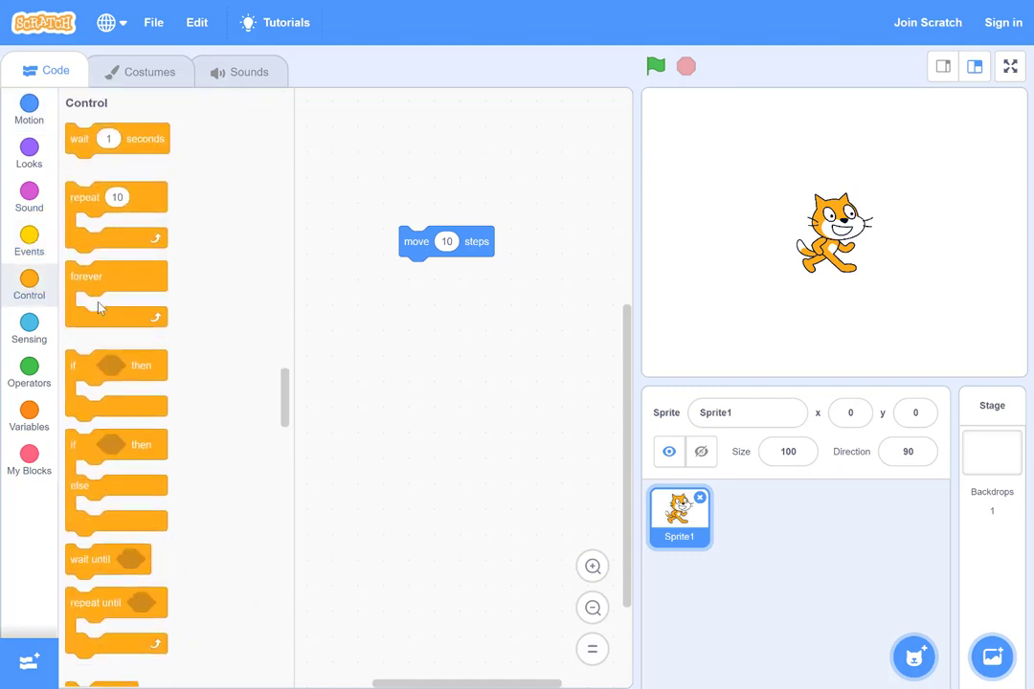
left_click_drag(86, 277, 411, 223)
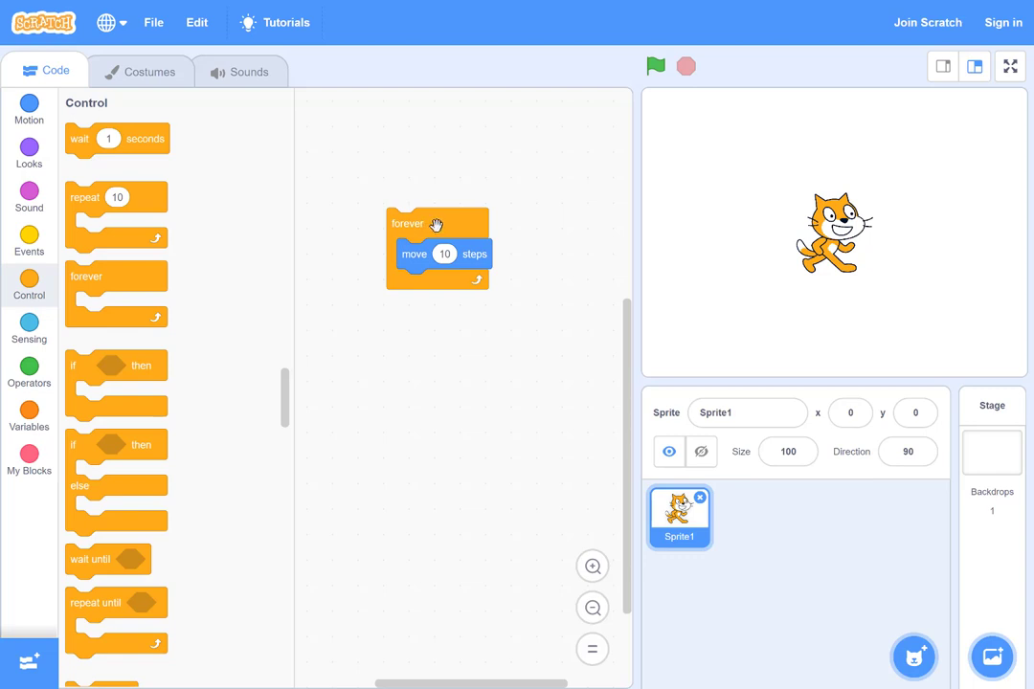
left_click(655, 66)
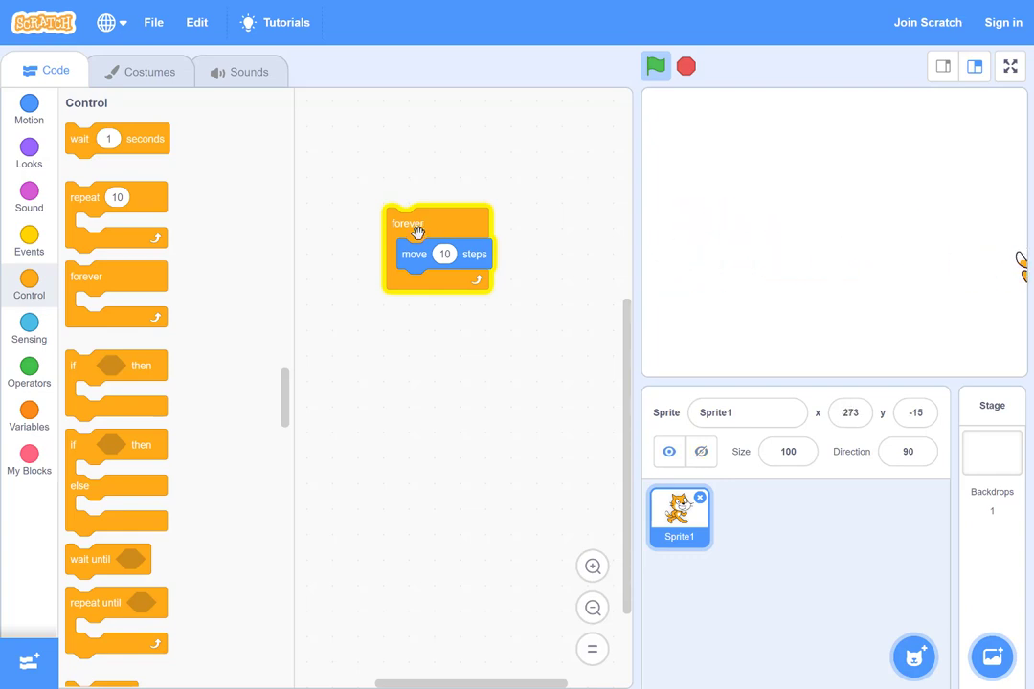
mouse_move(506, 209)
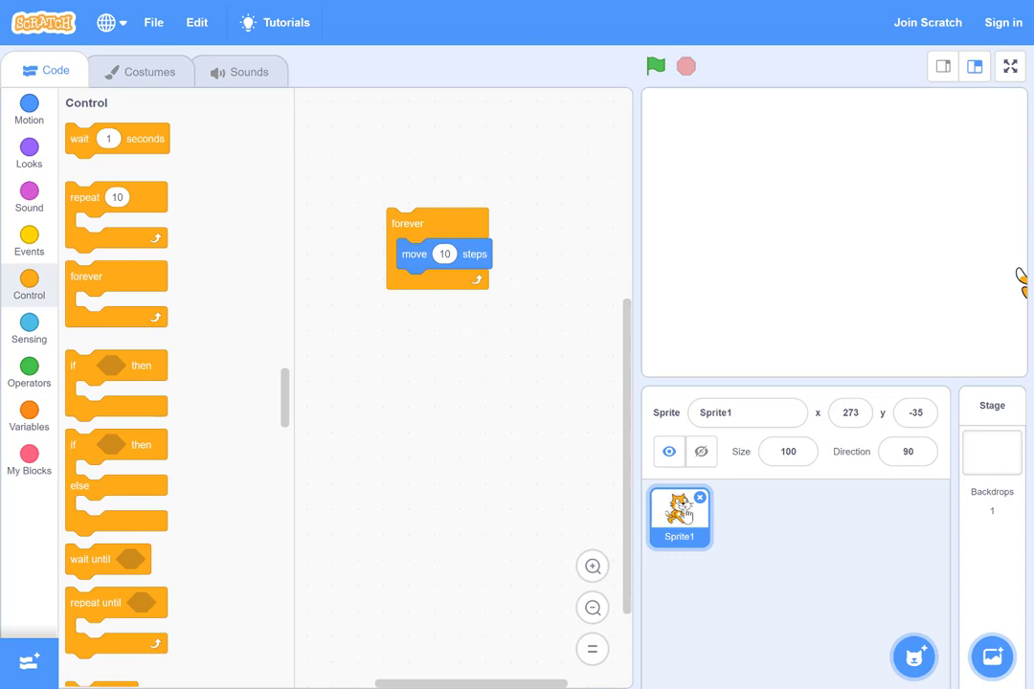
mouse_move(141, 94)
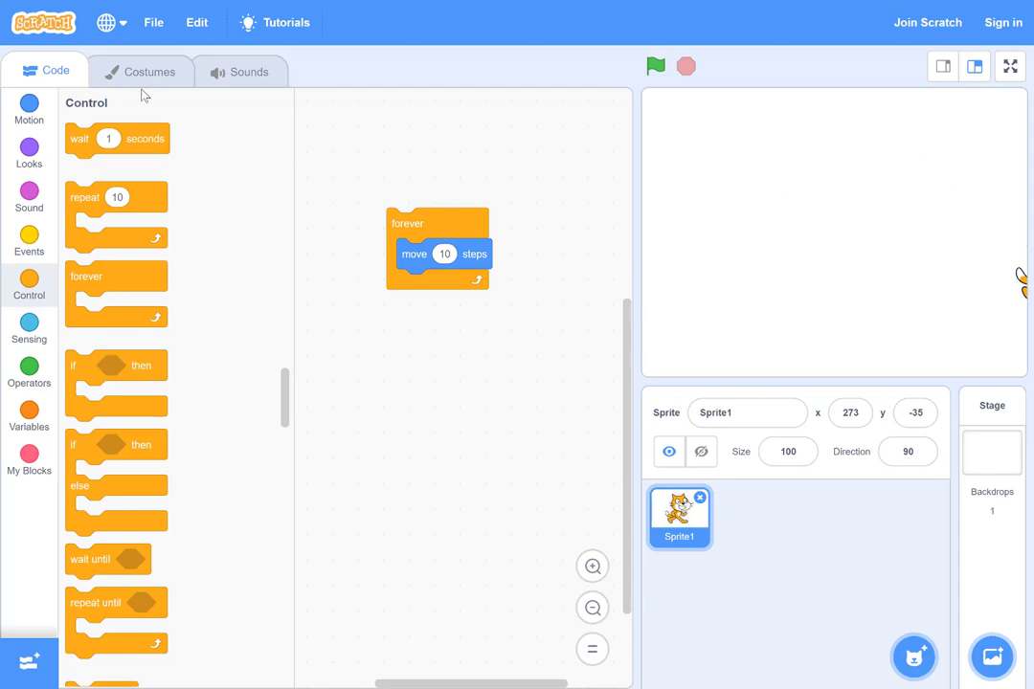
mouse_move(283, 137)
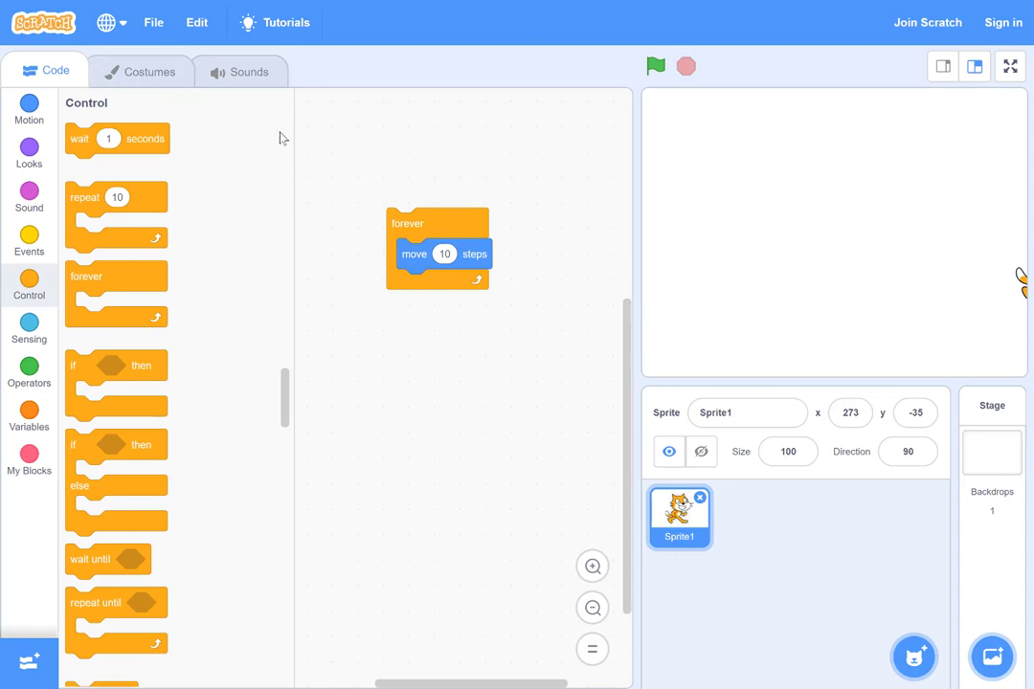
mouse_move(231, 395)
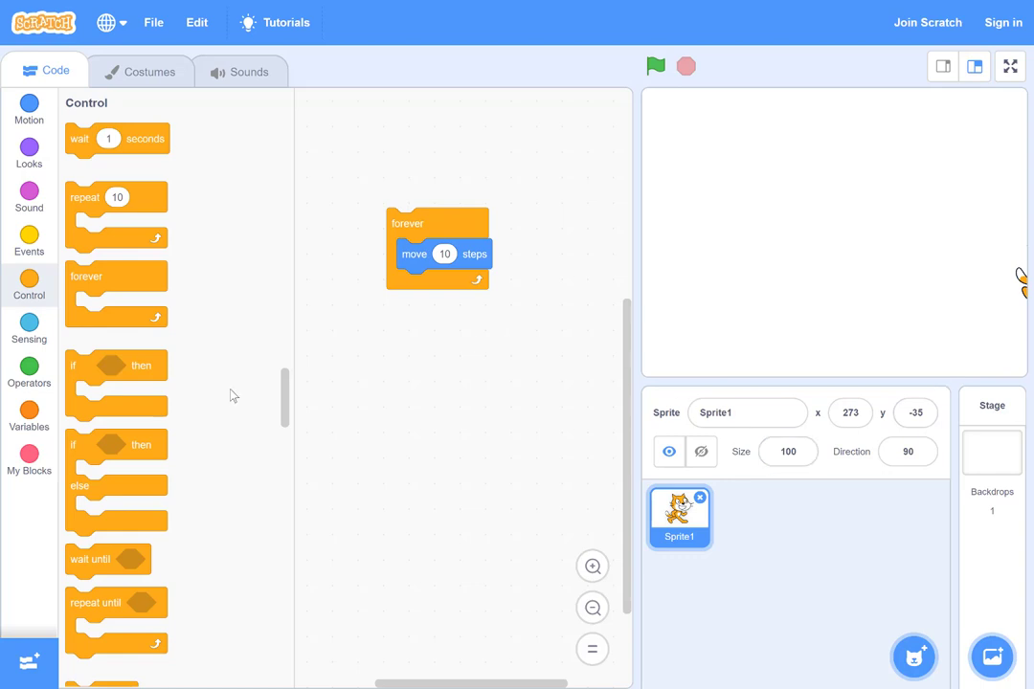
mouse_move(849, 301)
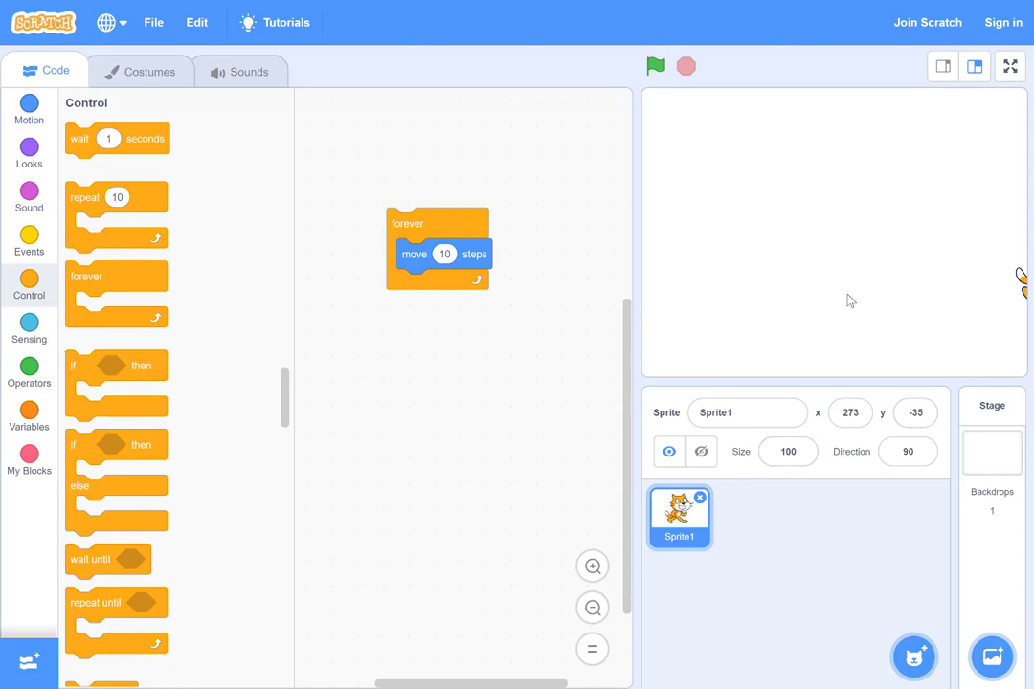
mouse_move(29, 106)
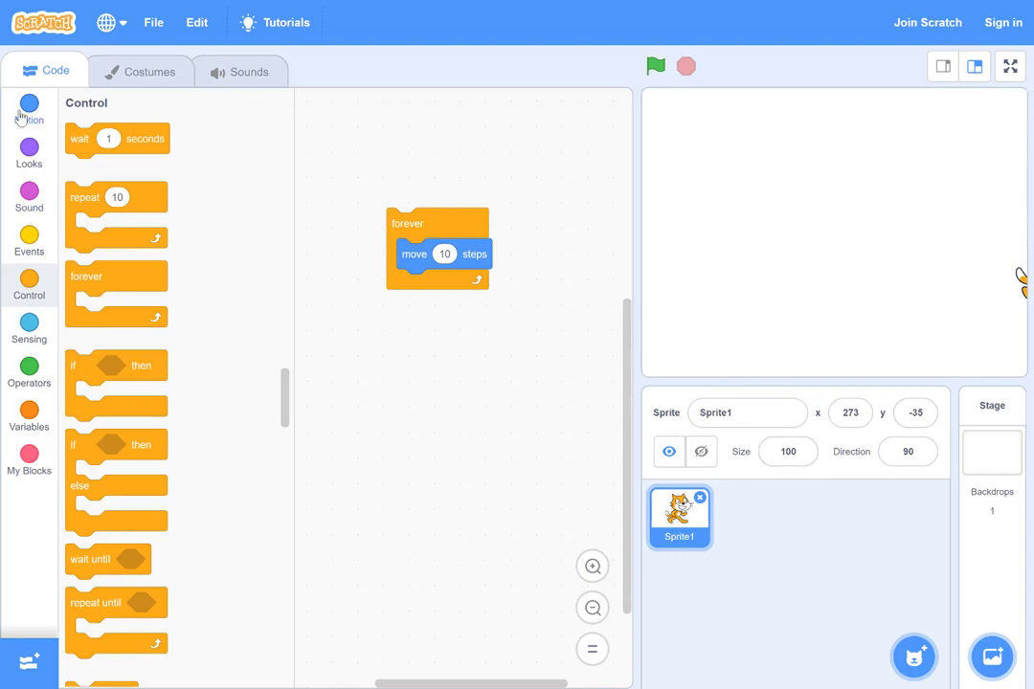
Step: Put 'if on edge, bounce' under 'move 10 steps' inside the forever loop
left_click(28, 108)
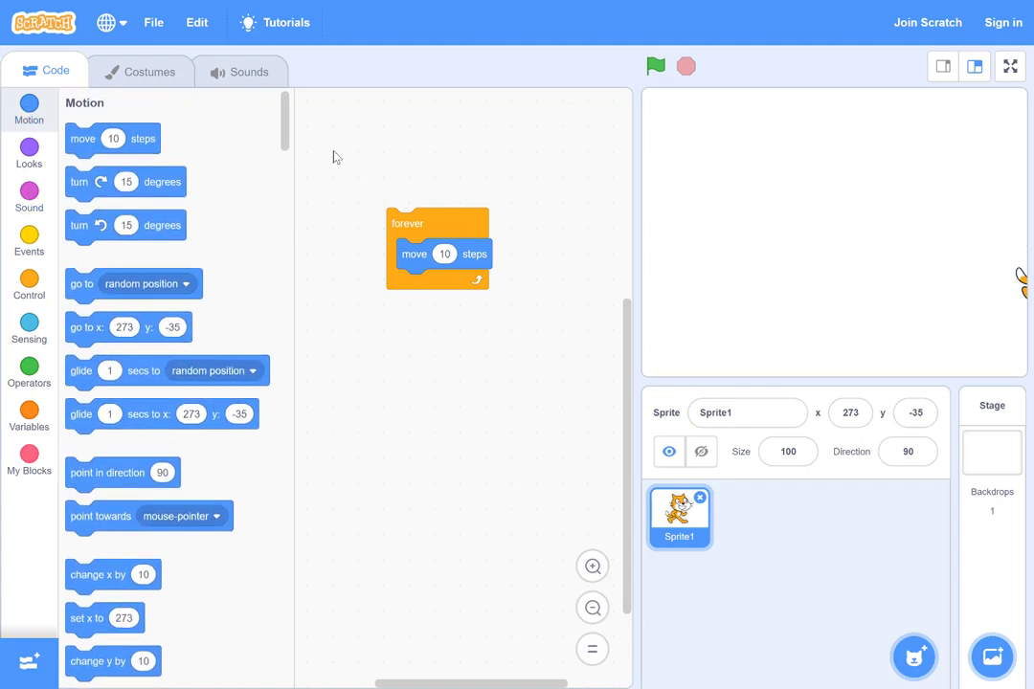
scroll("down", 3)
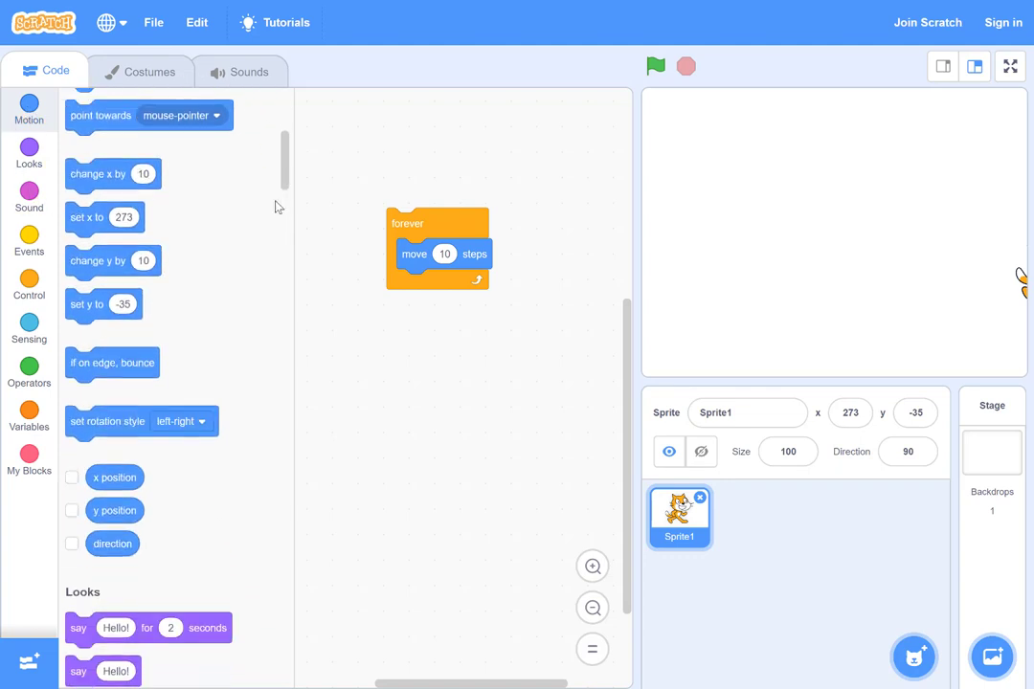
mouse_move(112, 362)
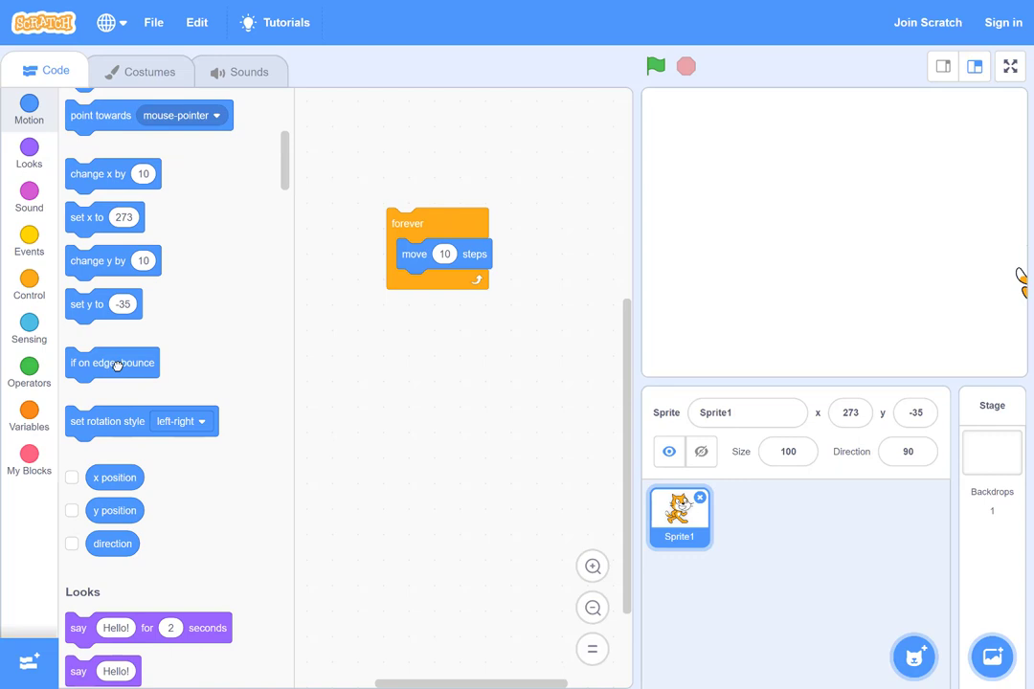
left_click_drag(112, 363, 440, 284)
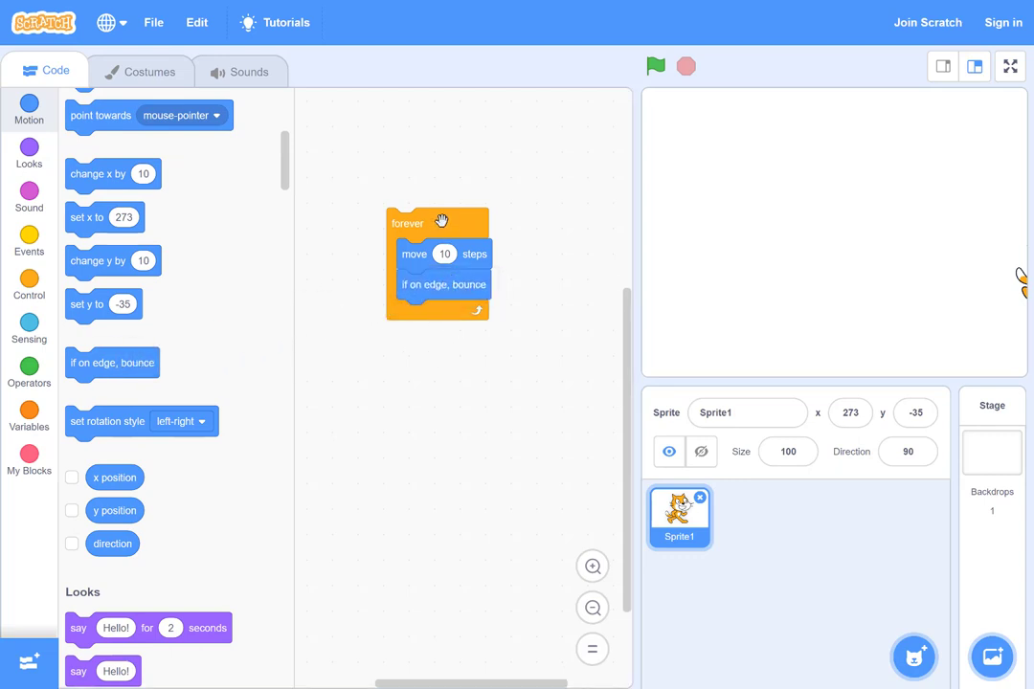
mouse_move(974, 252)
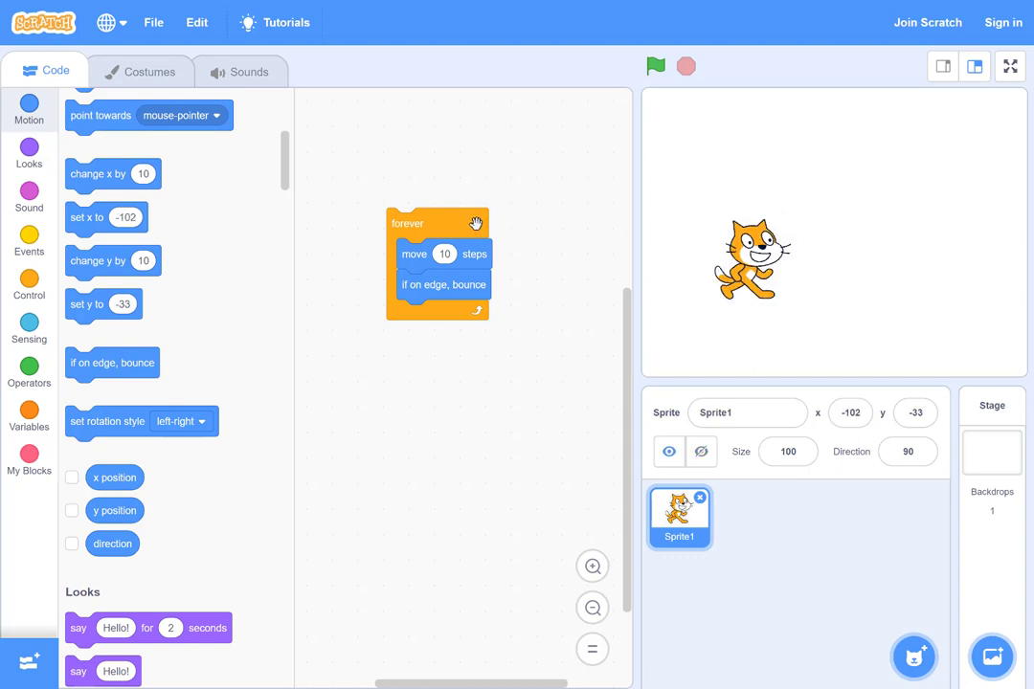
Step: Run the move-and-bounce script so the cat paces across the stage
left_click(655, 66)
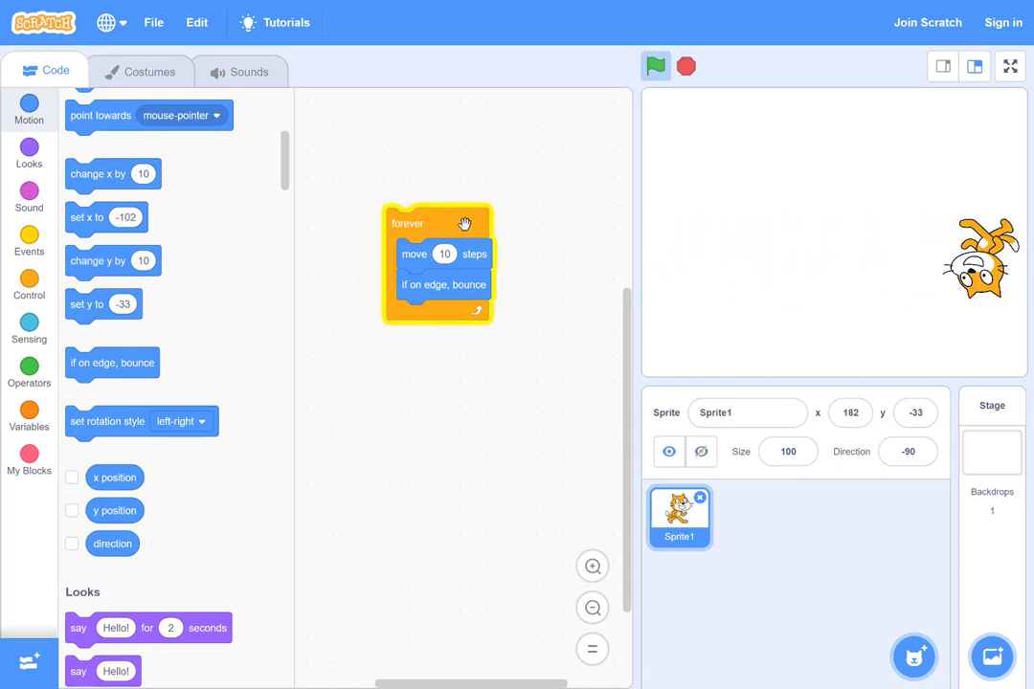
left_click(656, 66)
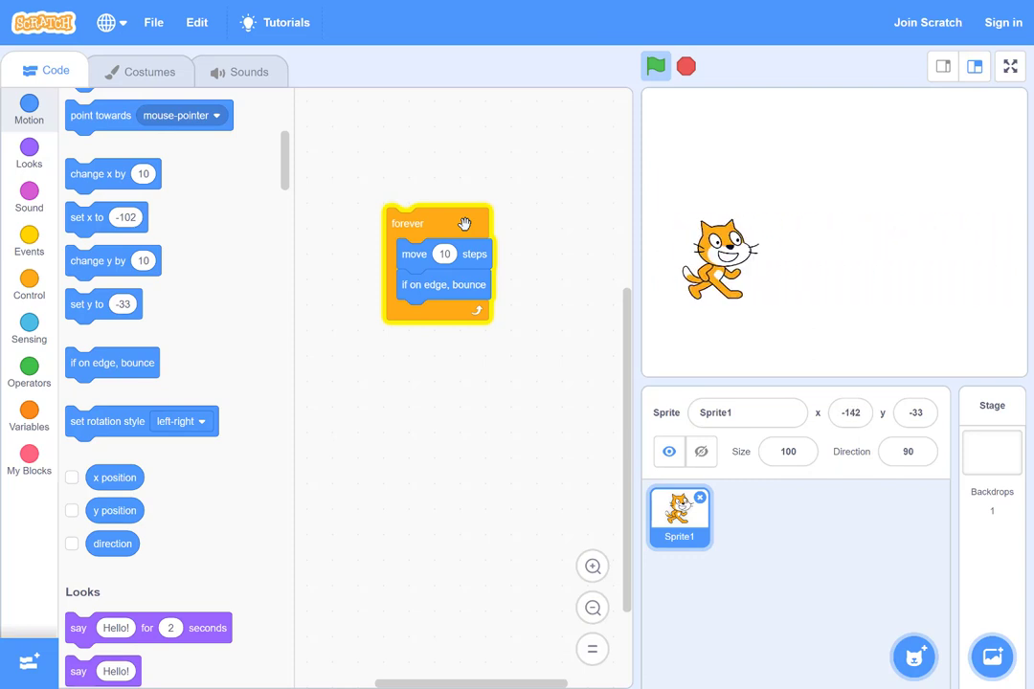
left_click(655, 66)
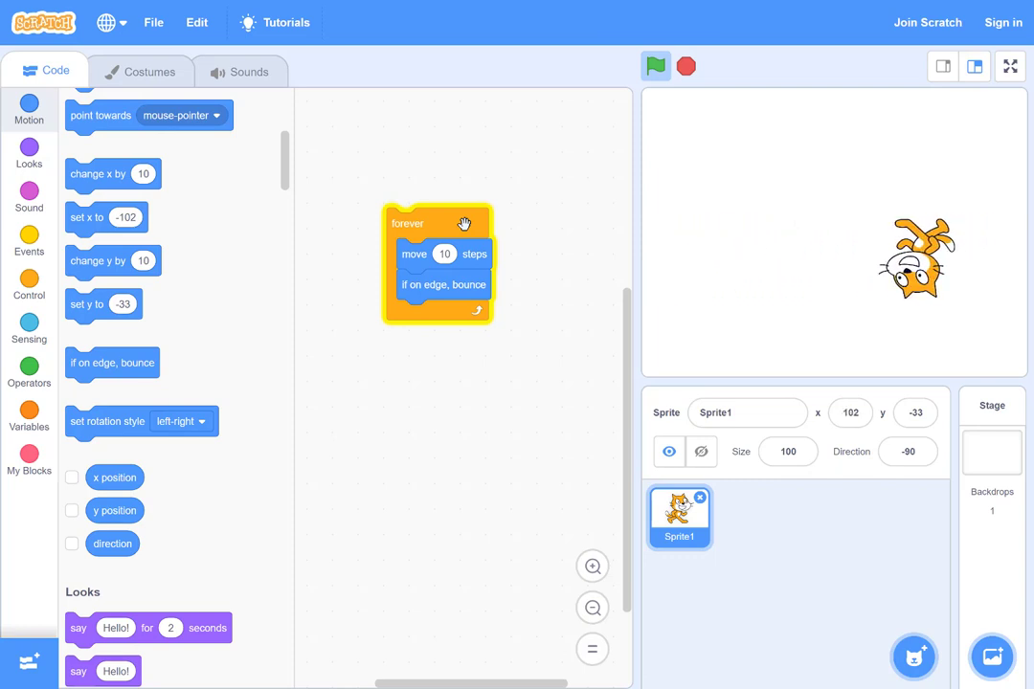
left_click(656, 66)
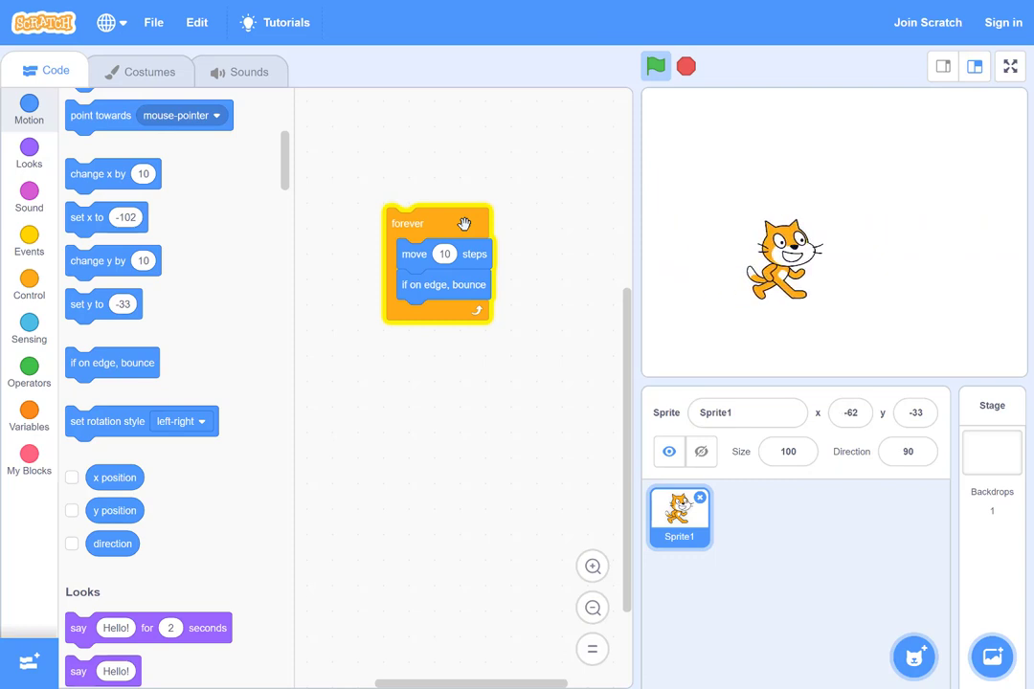
left_click(656, 66)
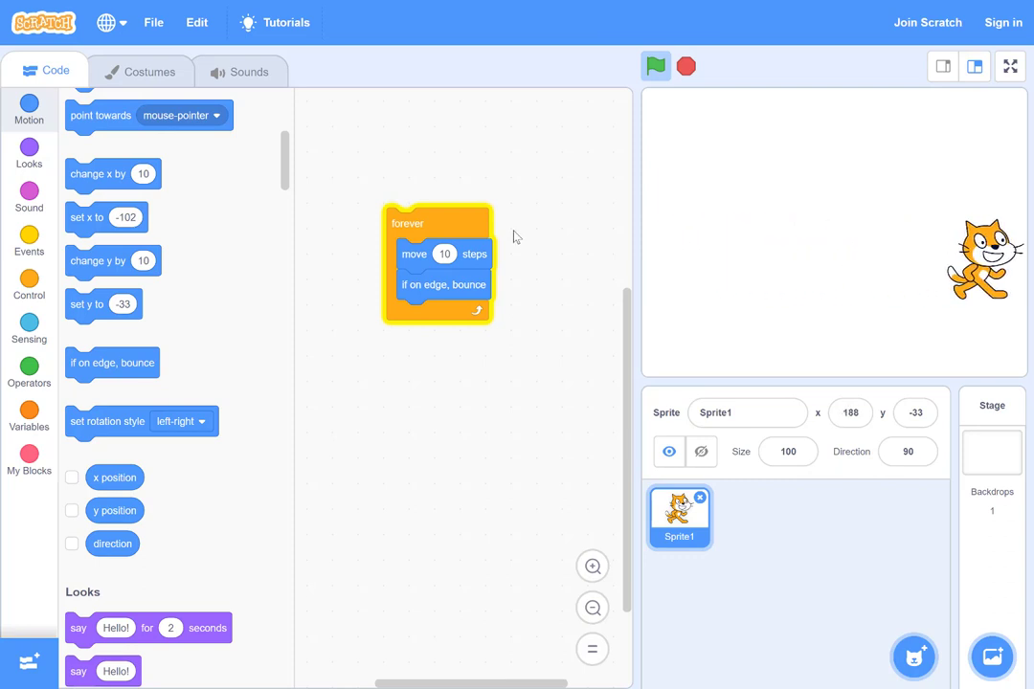
Step: Set the rotation style to left-right and run the script
left_click(656, 66)
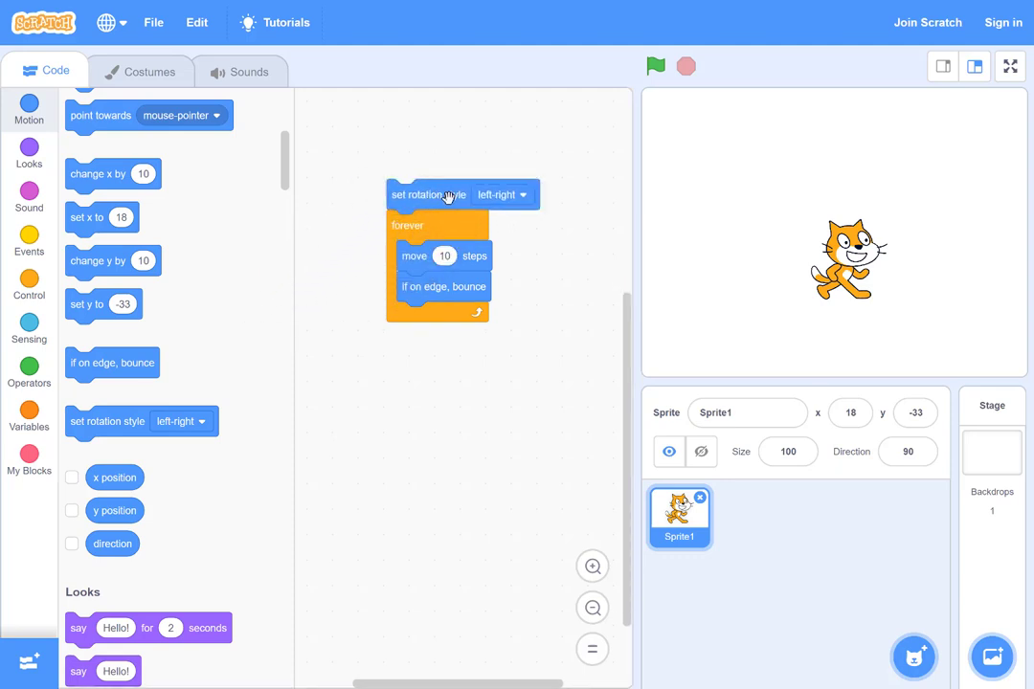
left_click(503, 194)
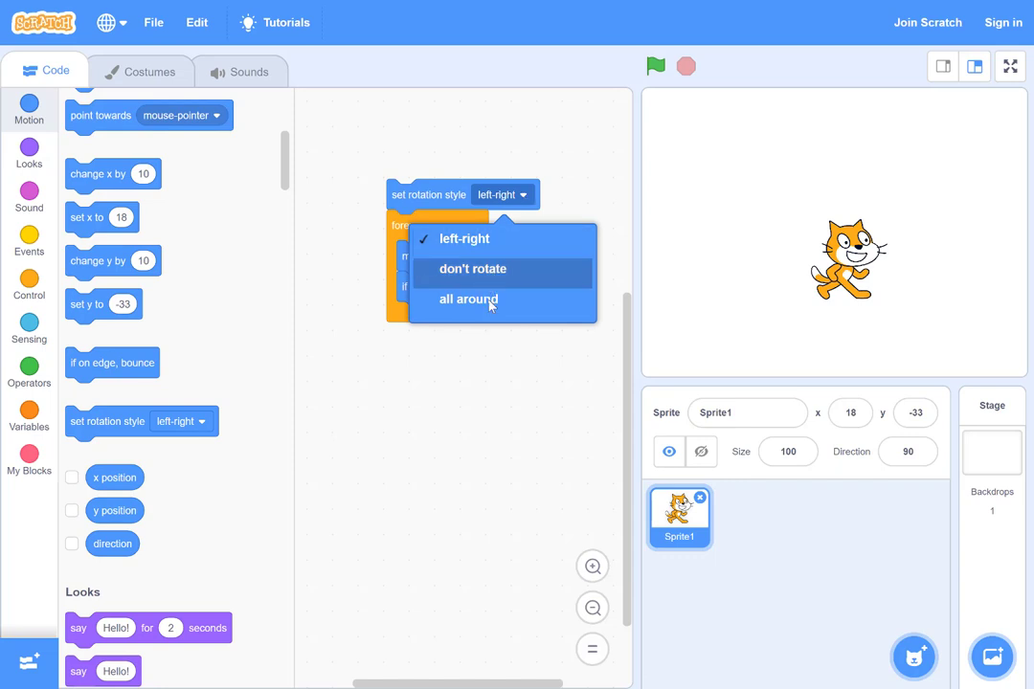
left_click(464, 239)
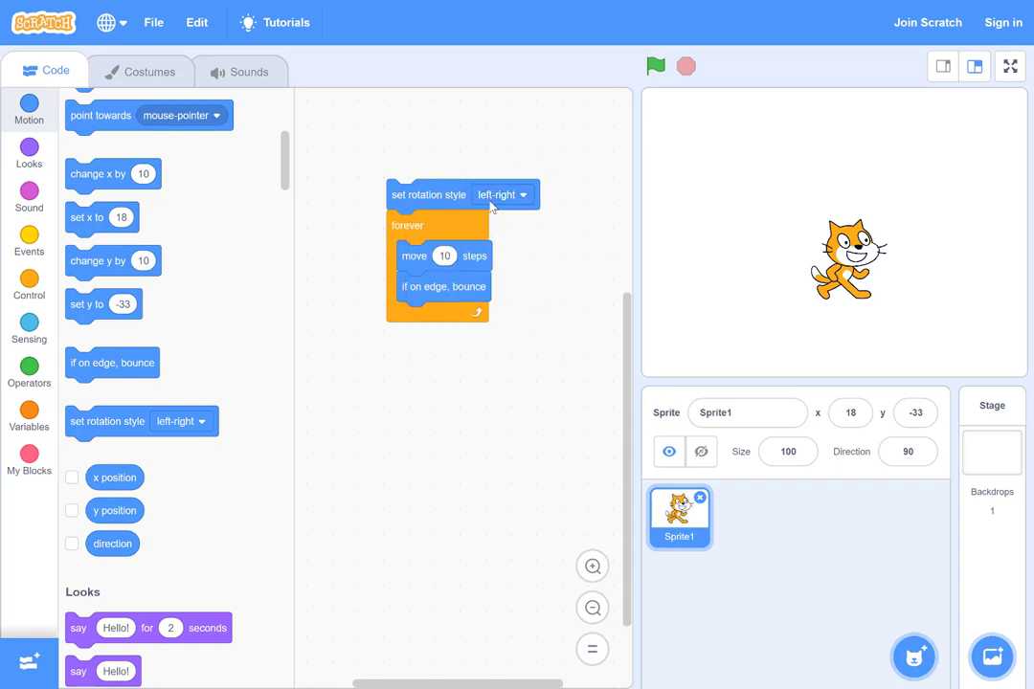
left_click(656, 66)
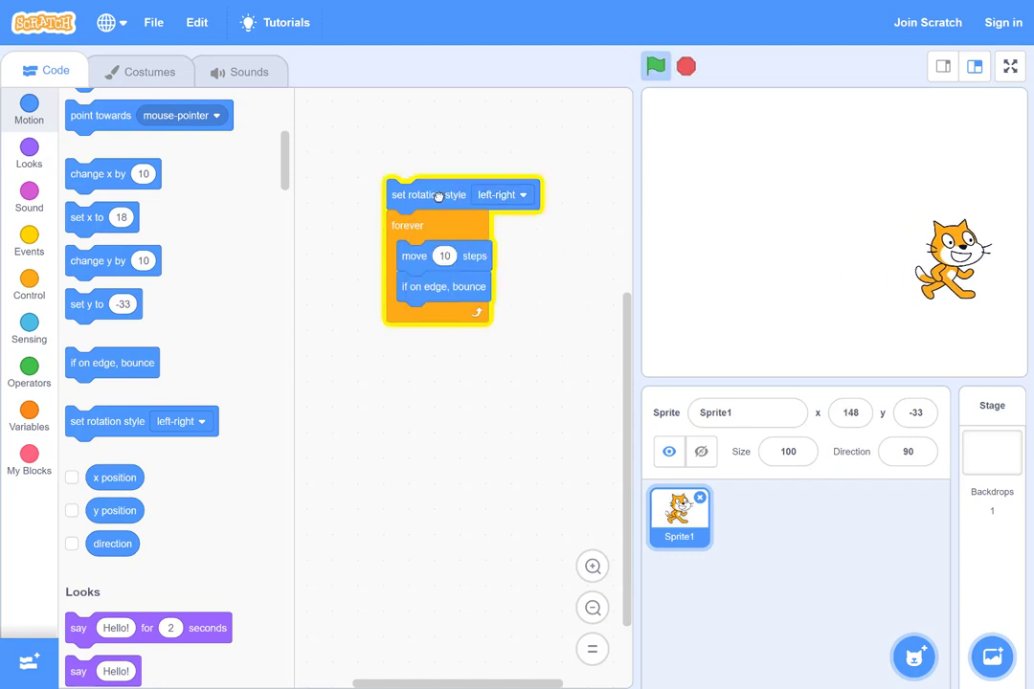
left_click(655, 66)
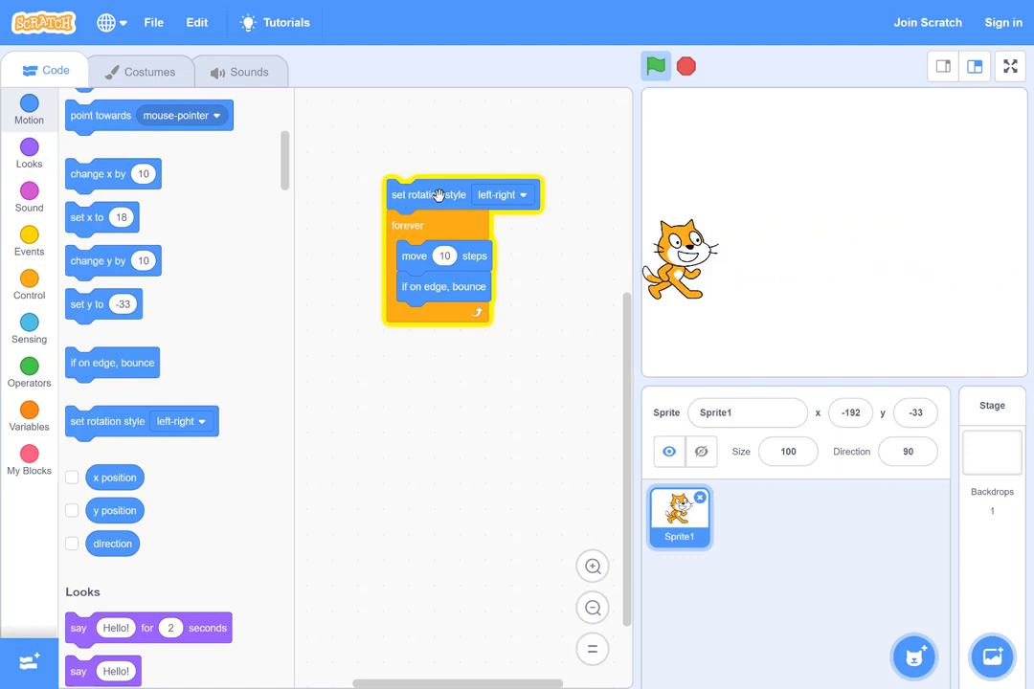
Step: Switch the rotation style to don't rotate and test the bouncing cat
left_click(501, 194)
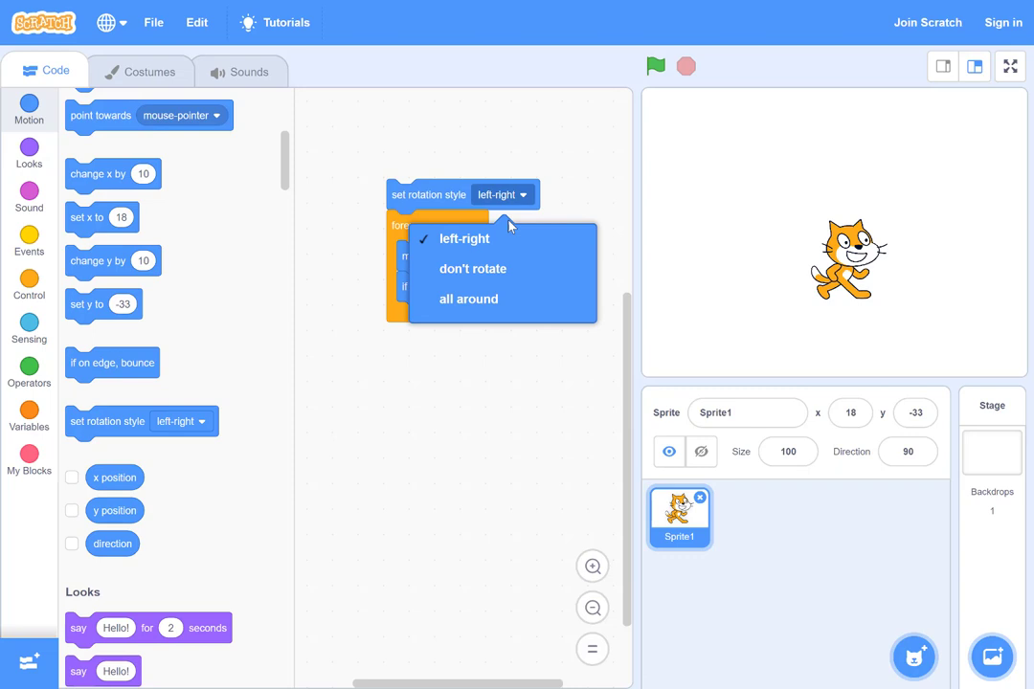
left_click(472, 268)
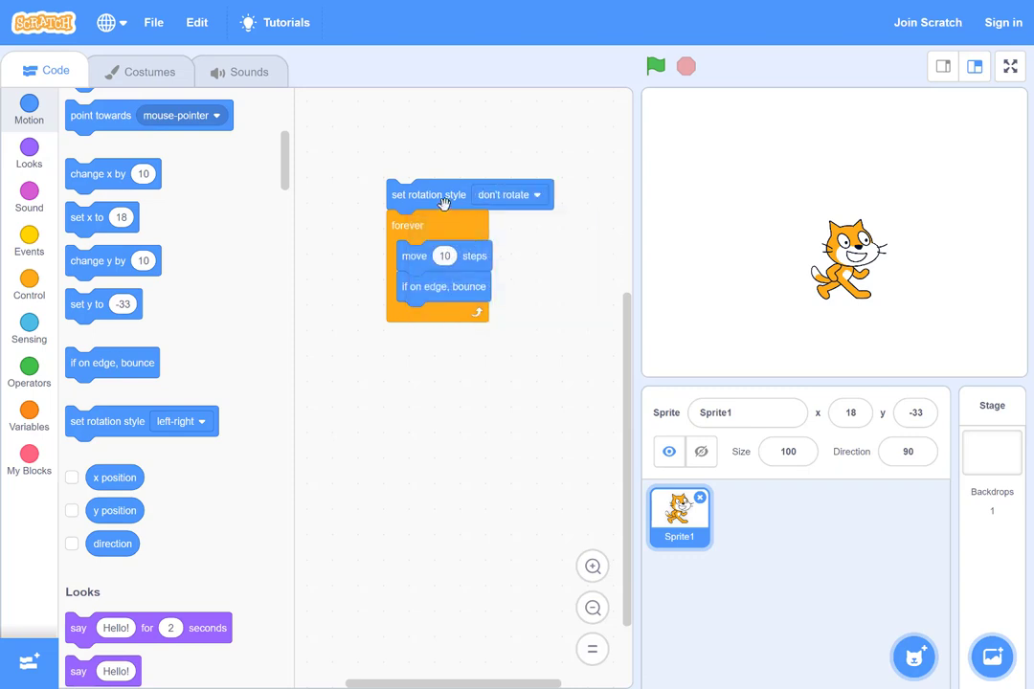
left_click(655, 66)
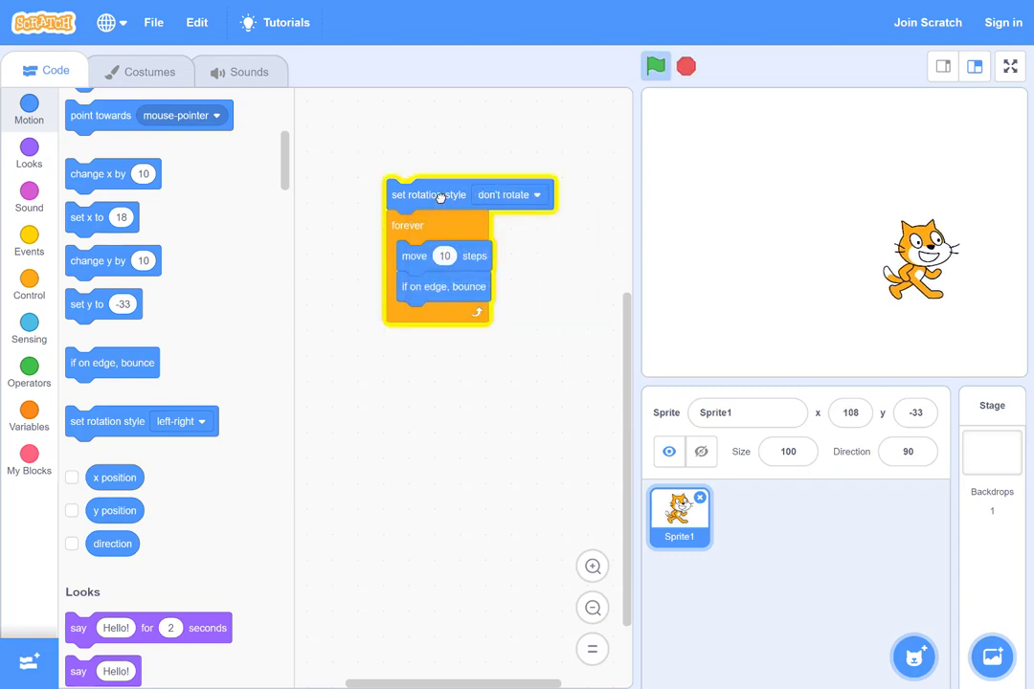
left_click(656, 66)
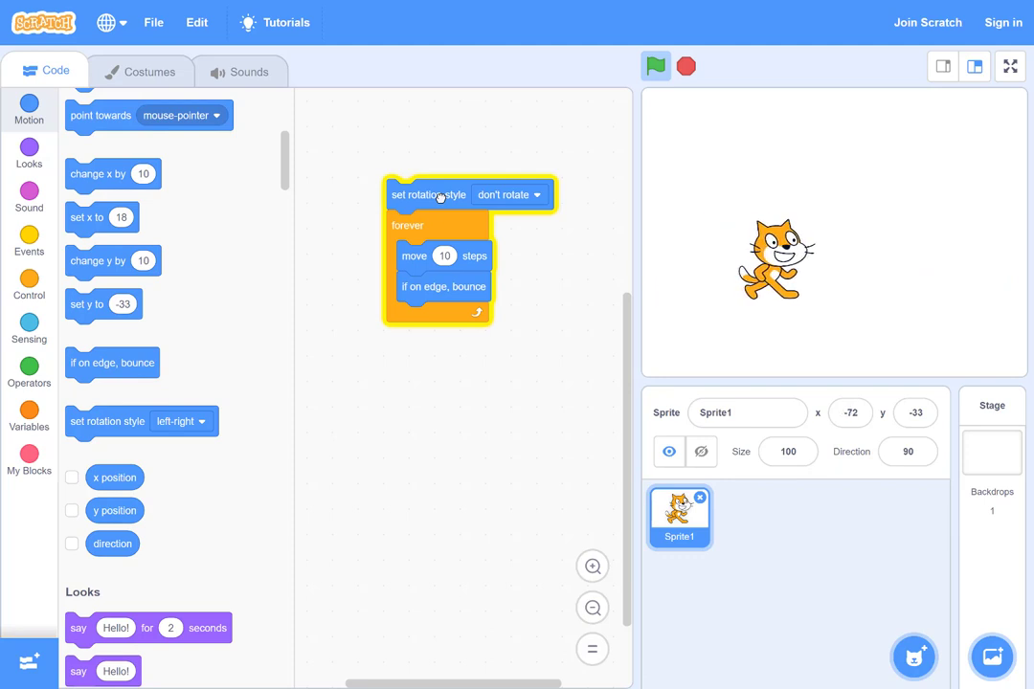
left_click(656, 66)
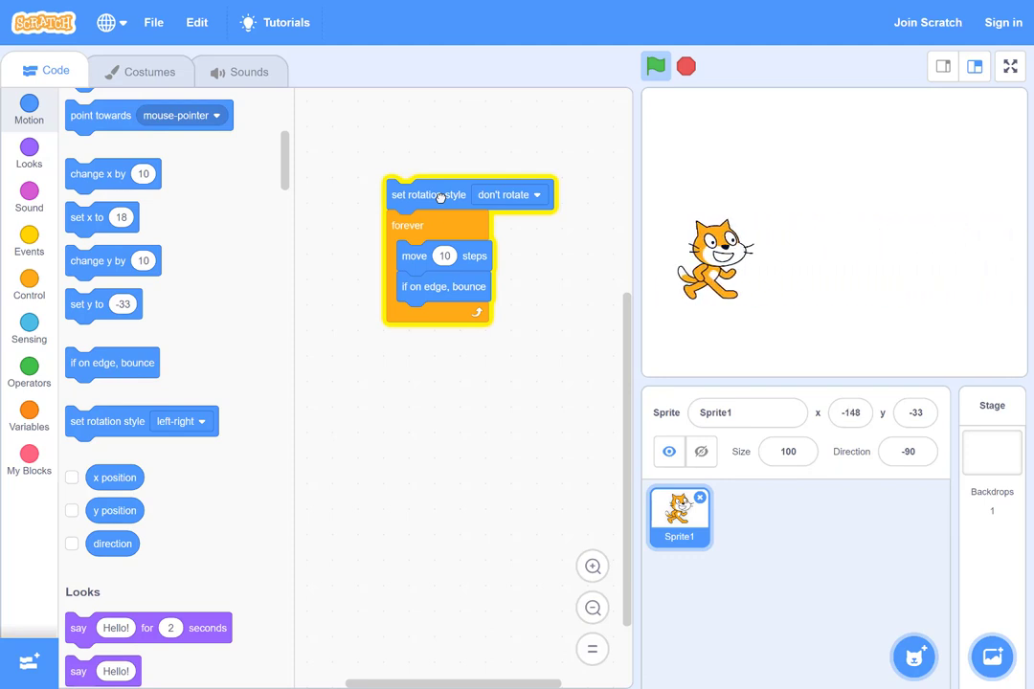
left_click(656, 66)
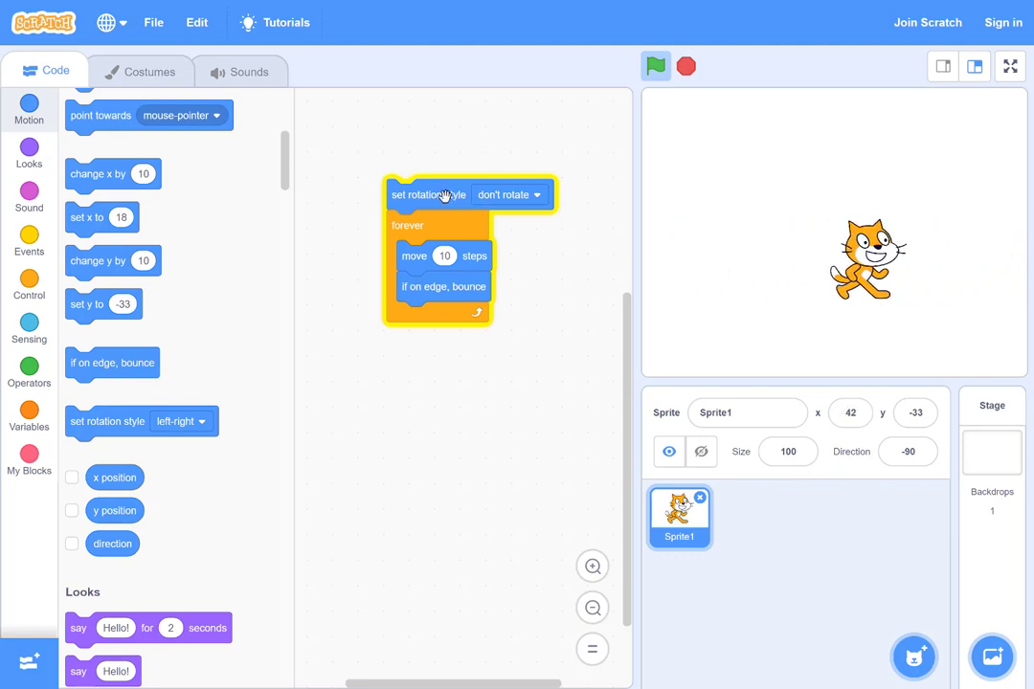
left_click(655, 66)
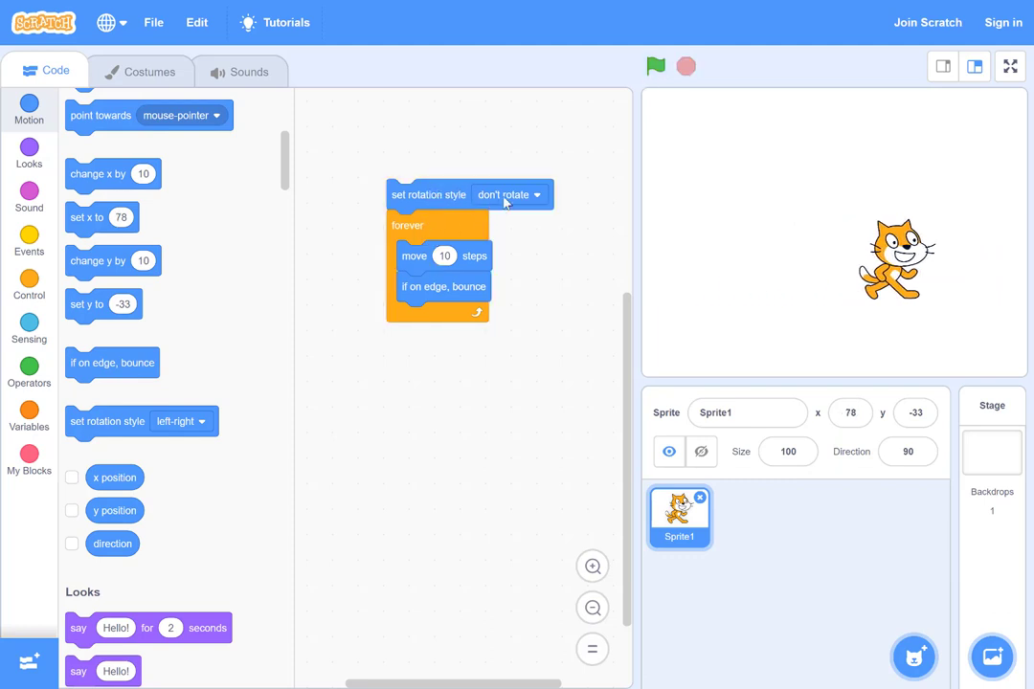
Step: Restore the left-right rotation style, run the script, then stop it
left_click(536, 194)
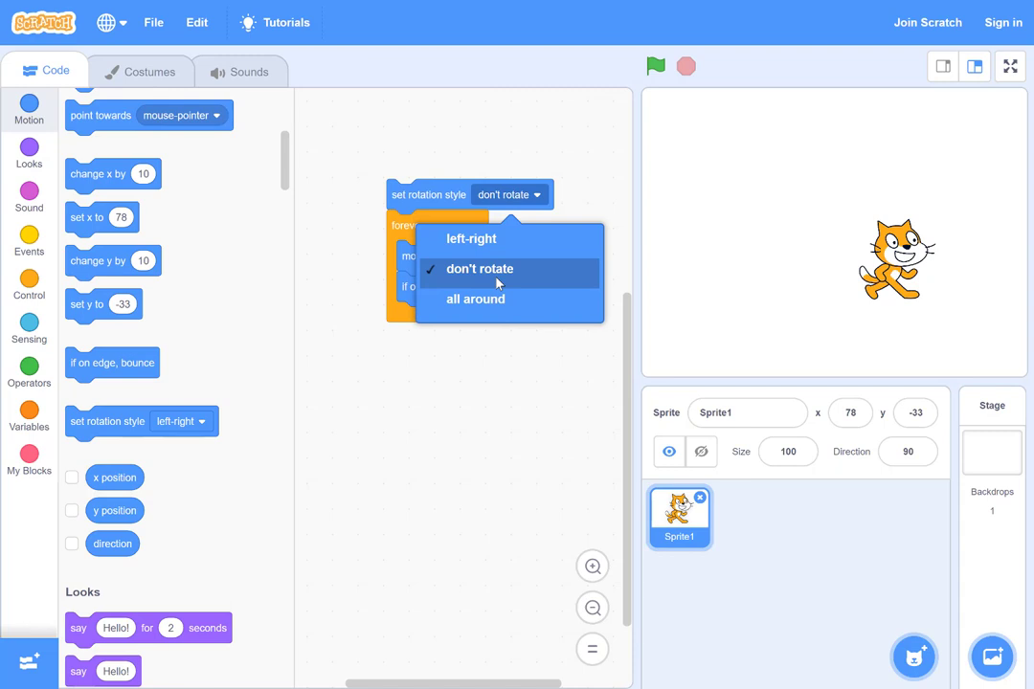
left_click(470, 238)
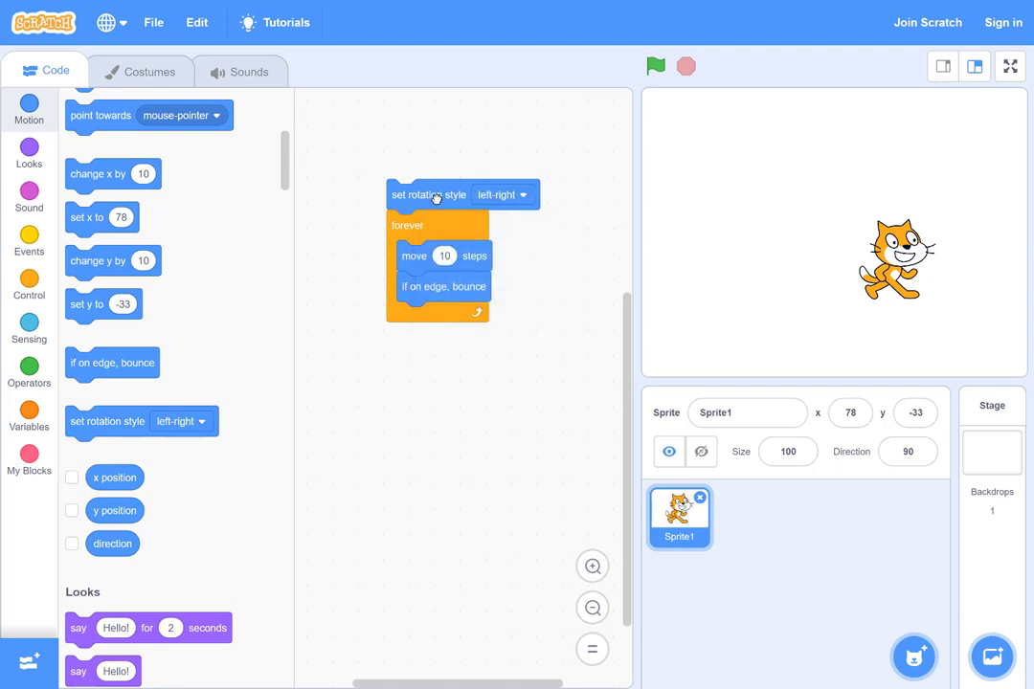
left_click(655, 66)
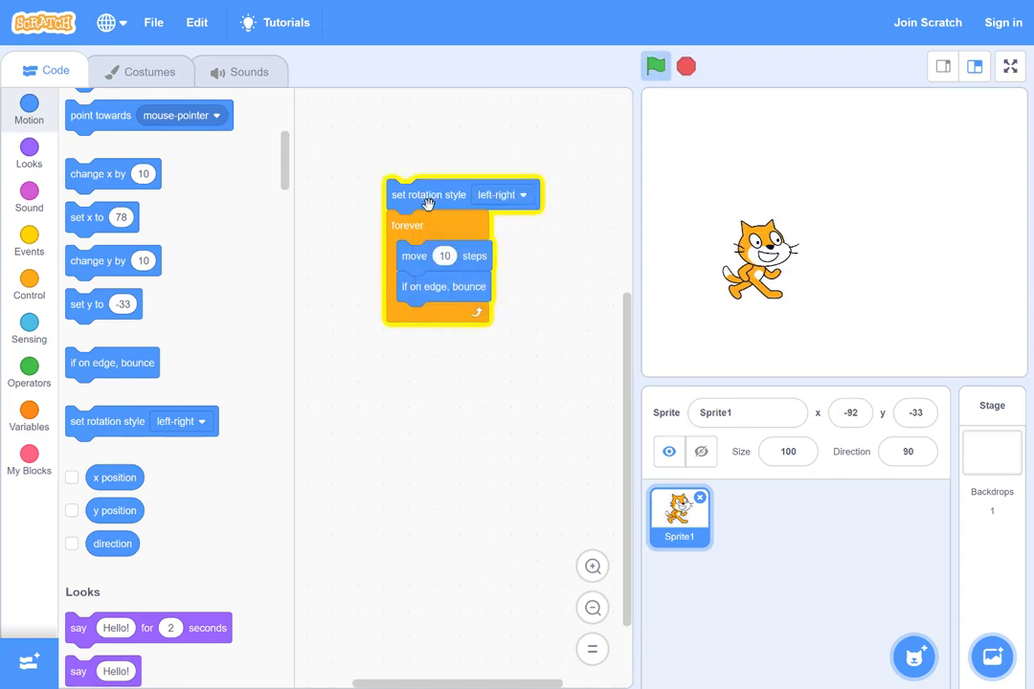
left_click(655, 66)
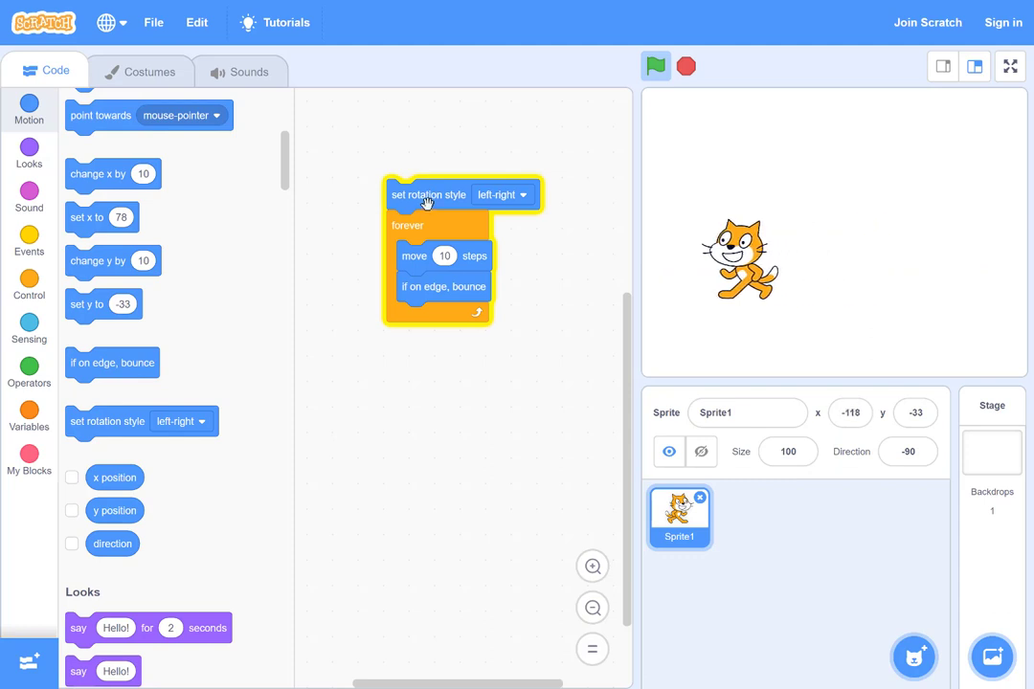
left_click(656, 66)
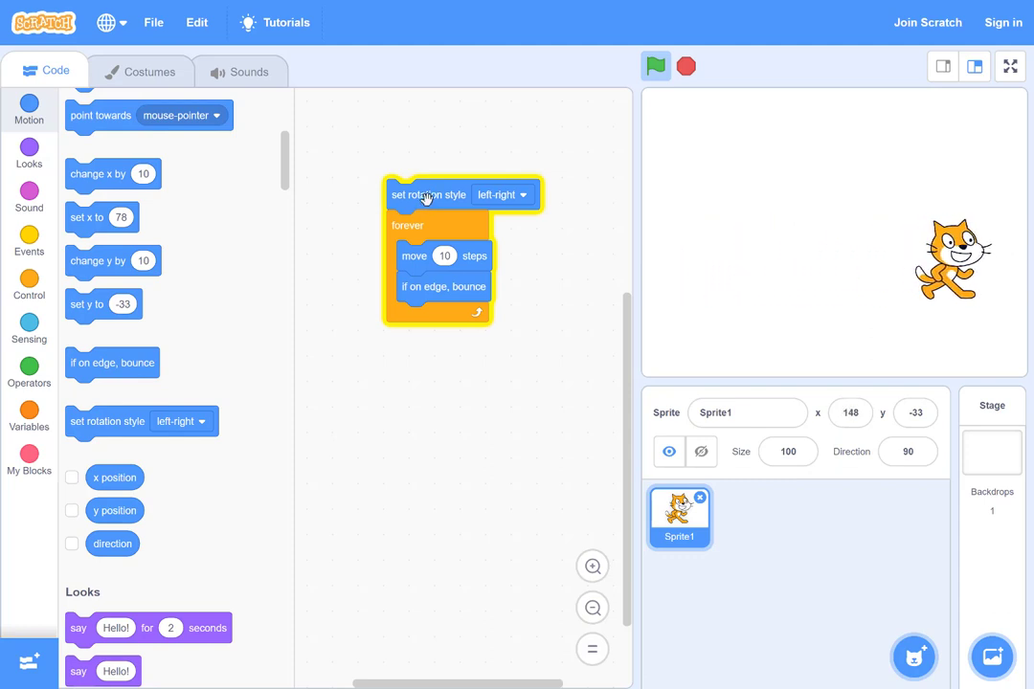
left_click(656, 66)
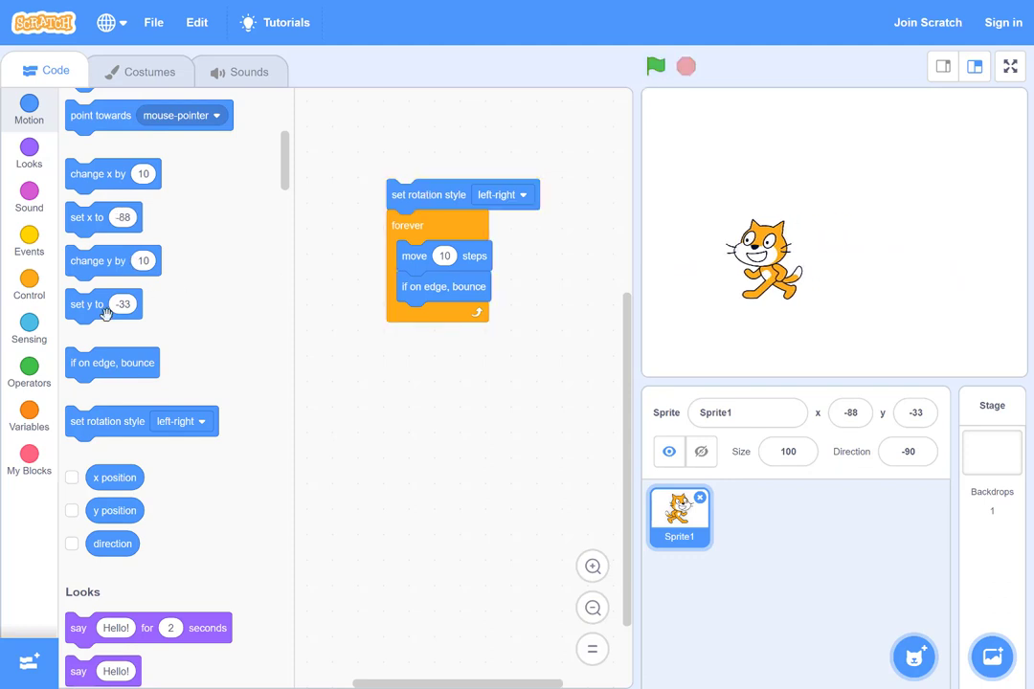
mouse_move(35, 444)
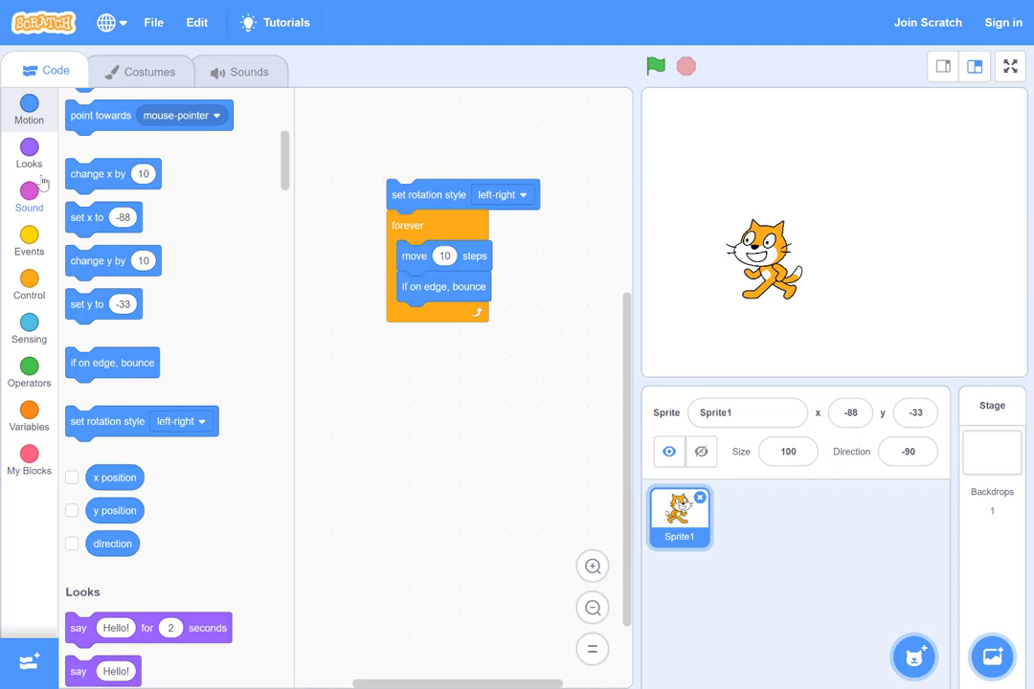
mouse_move(29, 661)
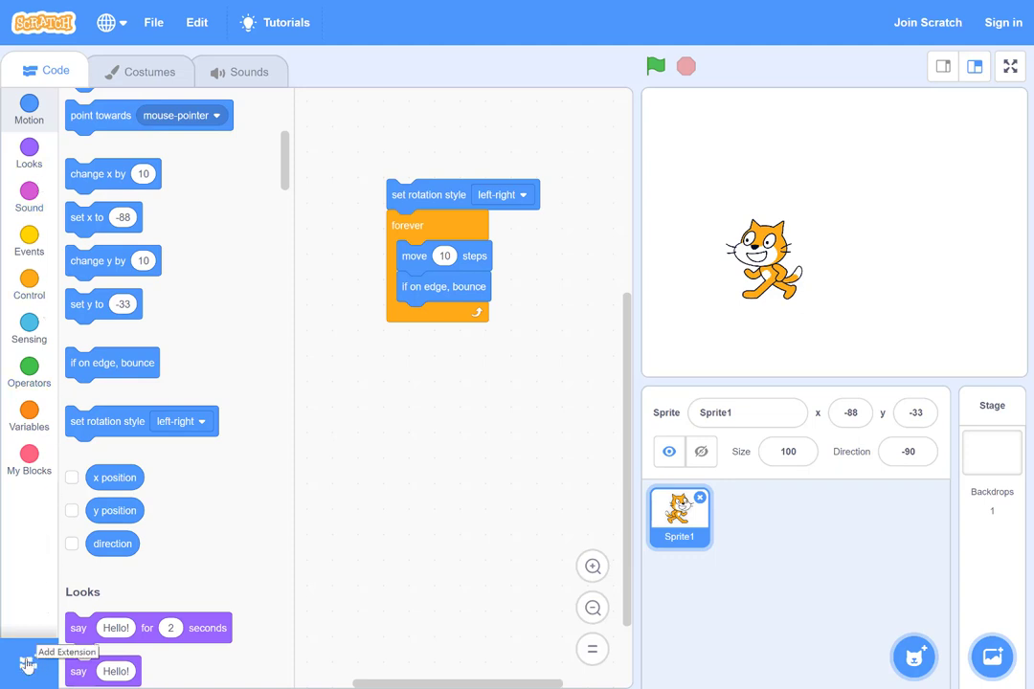
Step: Add the Pen extension from the Choose an Extension library
left_click(27, 665)
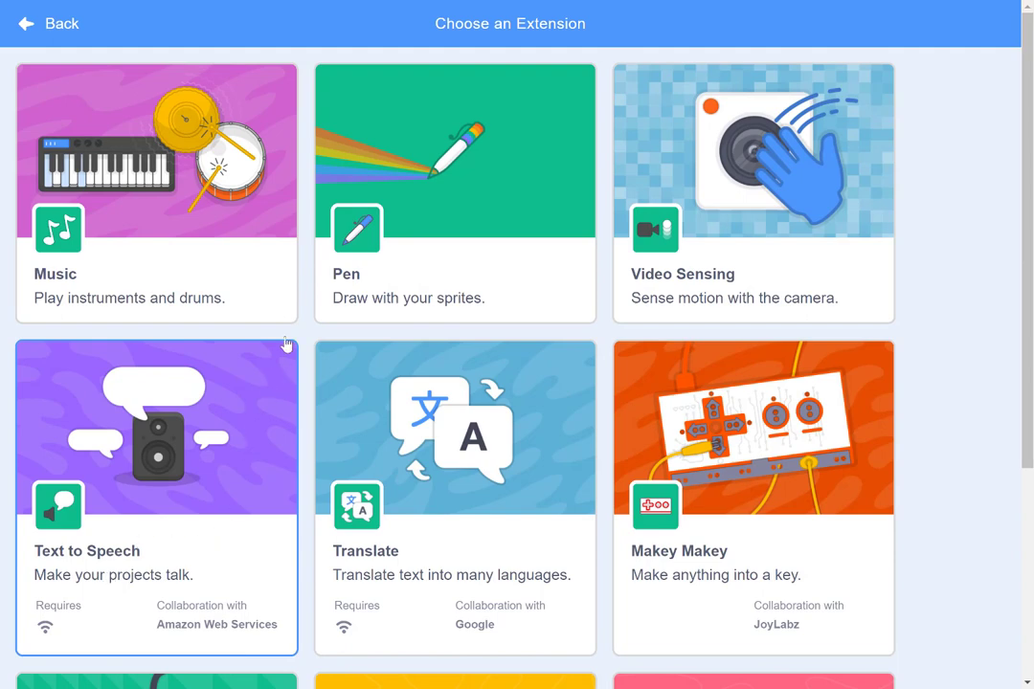
mouse_move(498, 298)
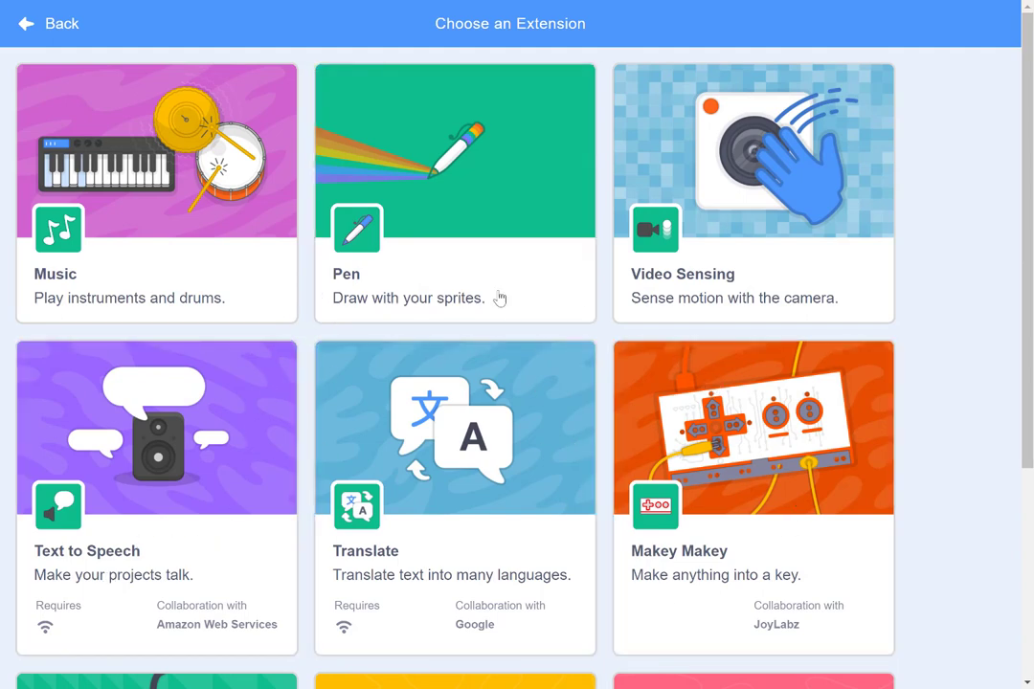
mouse_move(393, 222)
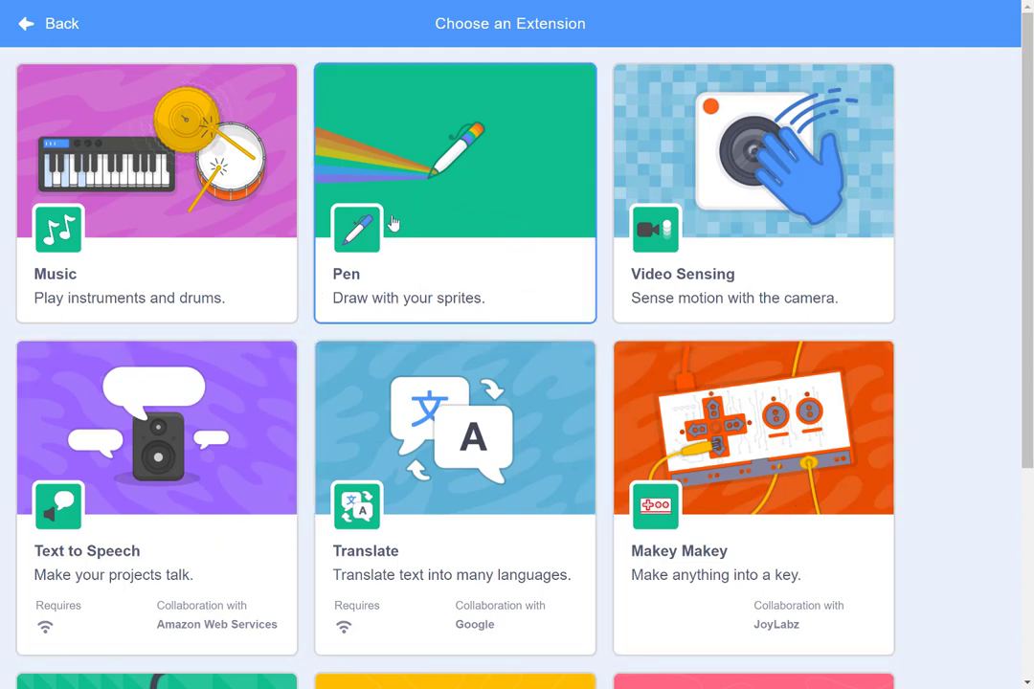
left_click(455, 191)
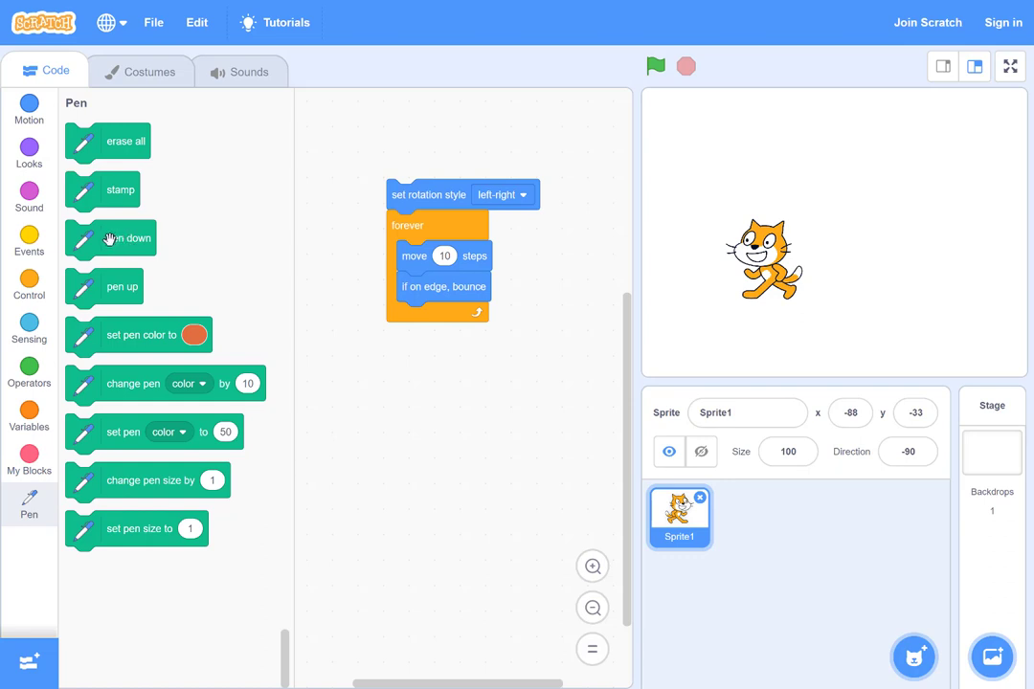
Step: Insert pen down before the forever loop and test the cat drawing a horizontal line
left_click_drag(128, 239, 450, 228)
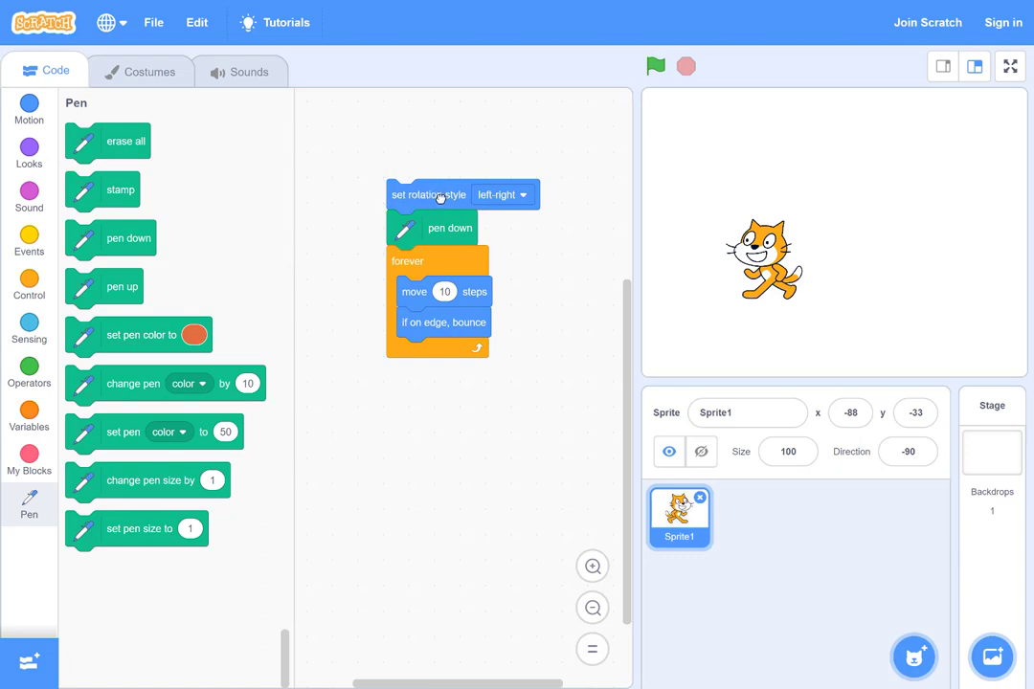
left_click(655, 66)
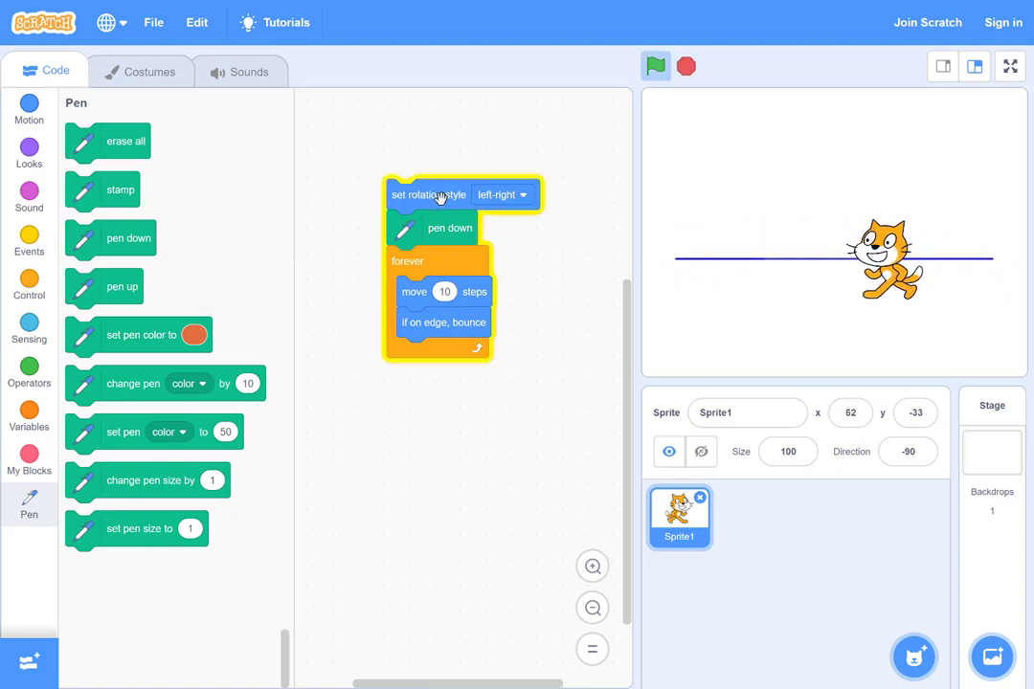
left_click(656, 66)
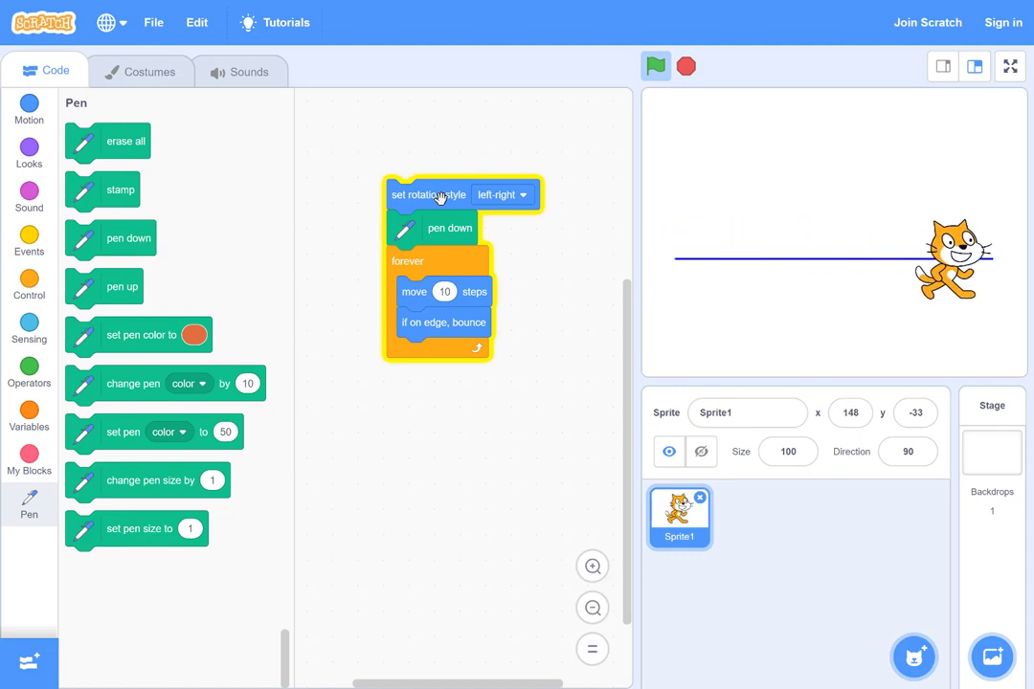
left_click(655, 66)
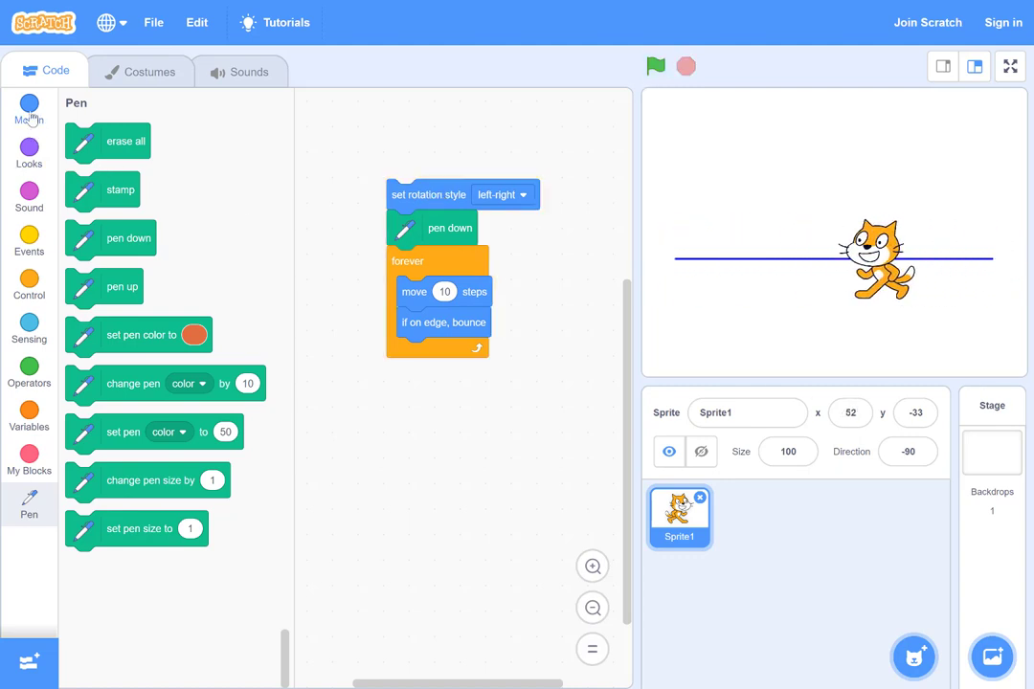
Step: Put a turn 15 degrees block atop the script and run it to see zigzag lines
left_click(29, 111)
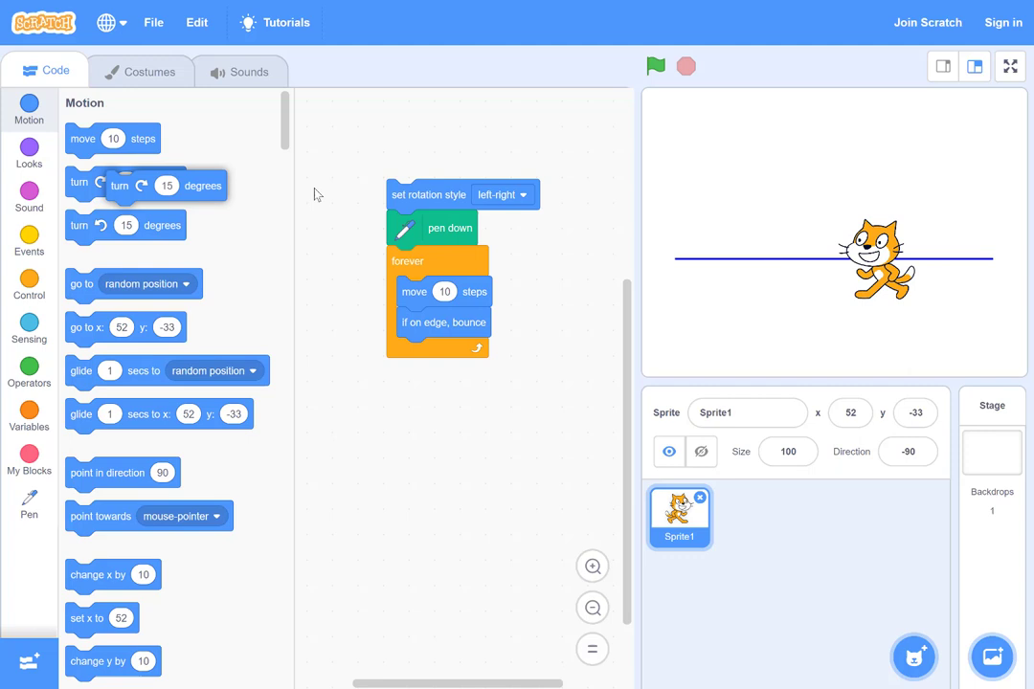
left_click_drag(124, 185, 450, 160)
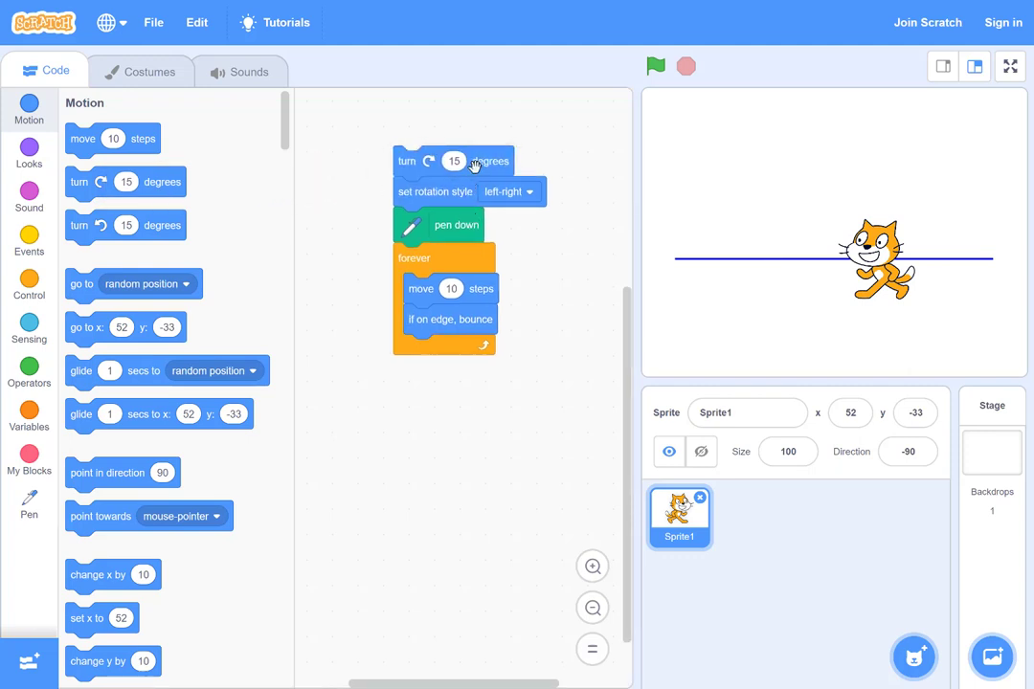
left_click(656, 66)
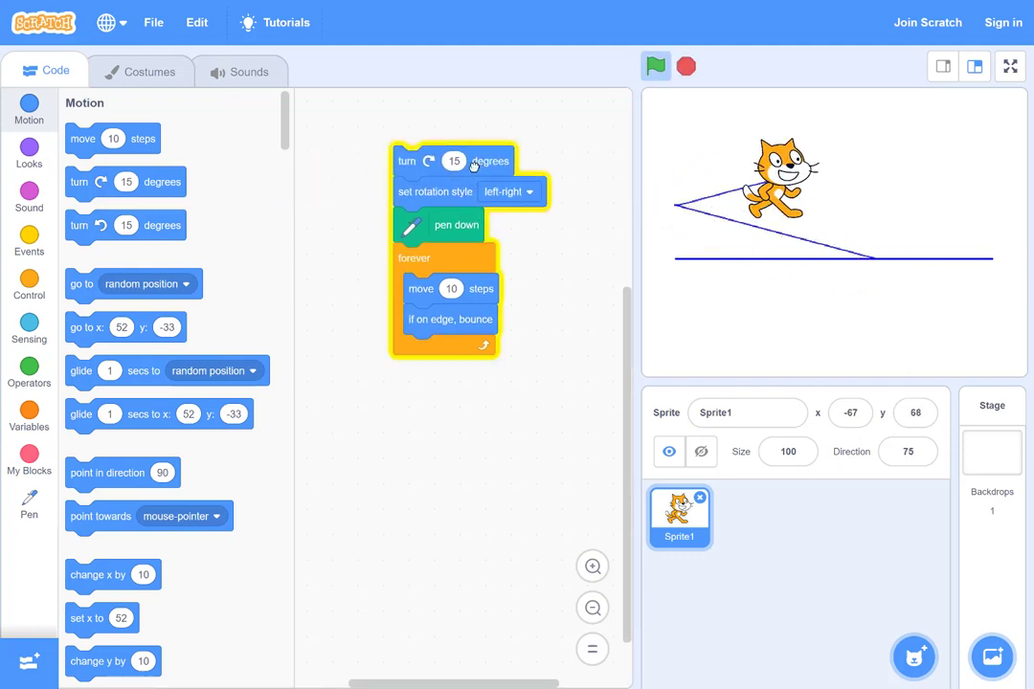
left_click(656, 66)
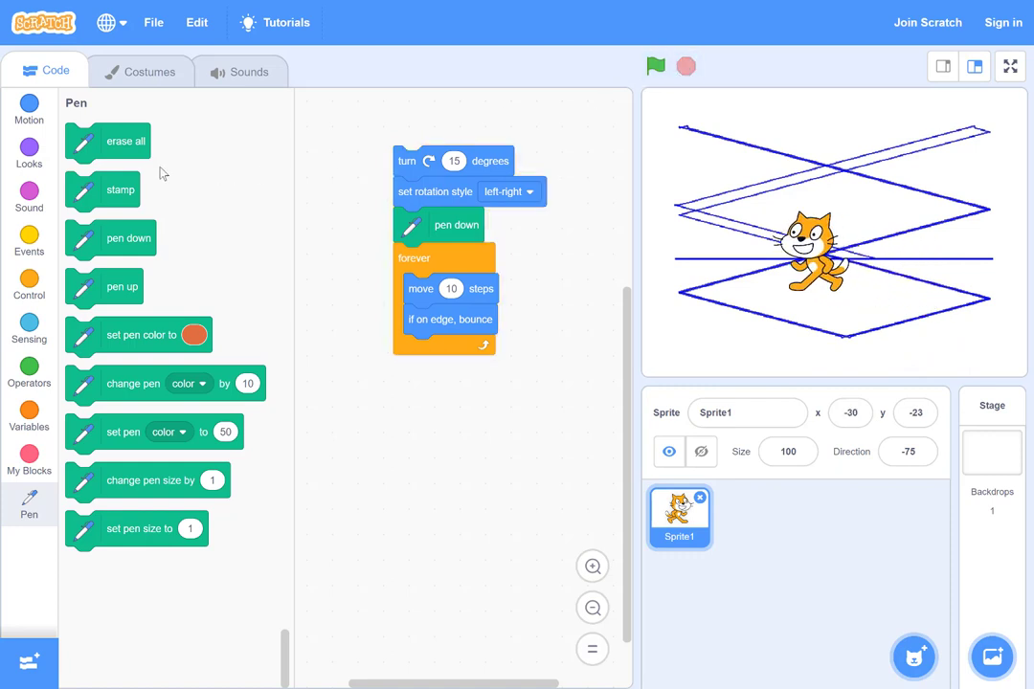
Step: Add erase all at the top of the script and run it to draw a crisscross lattice
left_click_drag(107, 142, 450, 130)
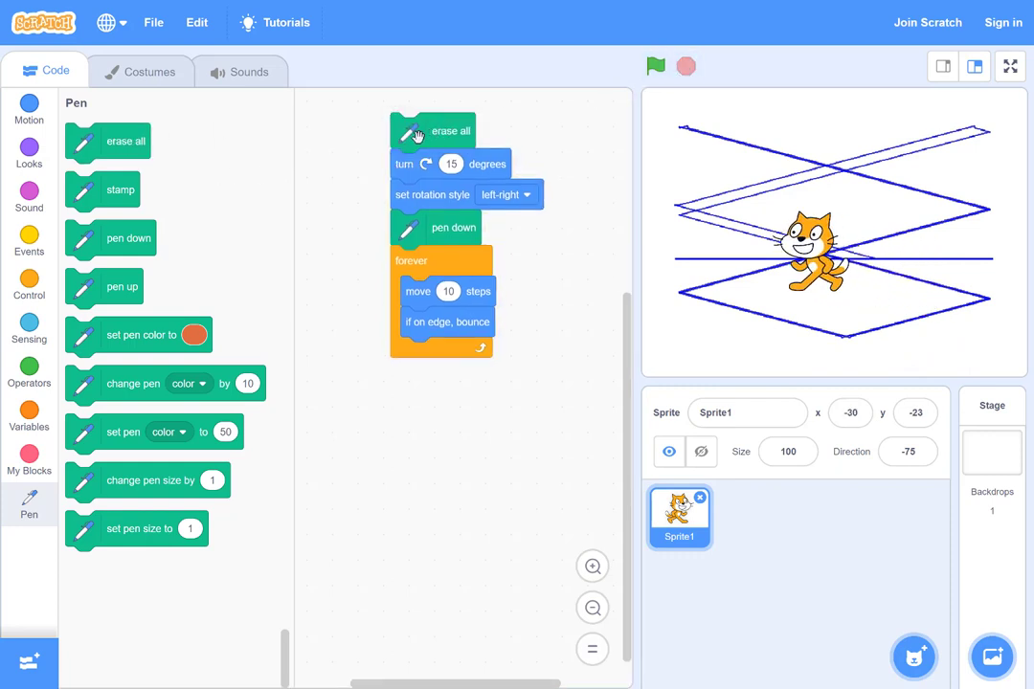
left_click(655, 66)
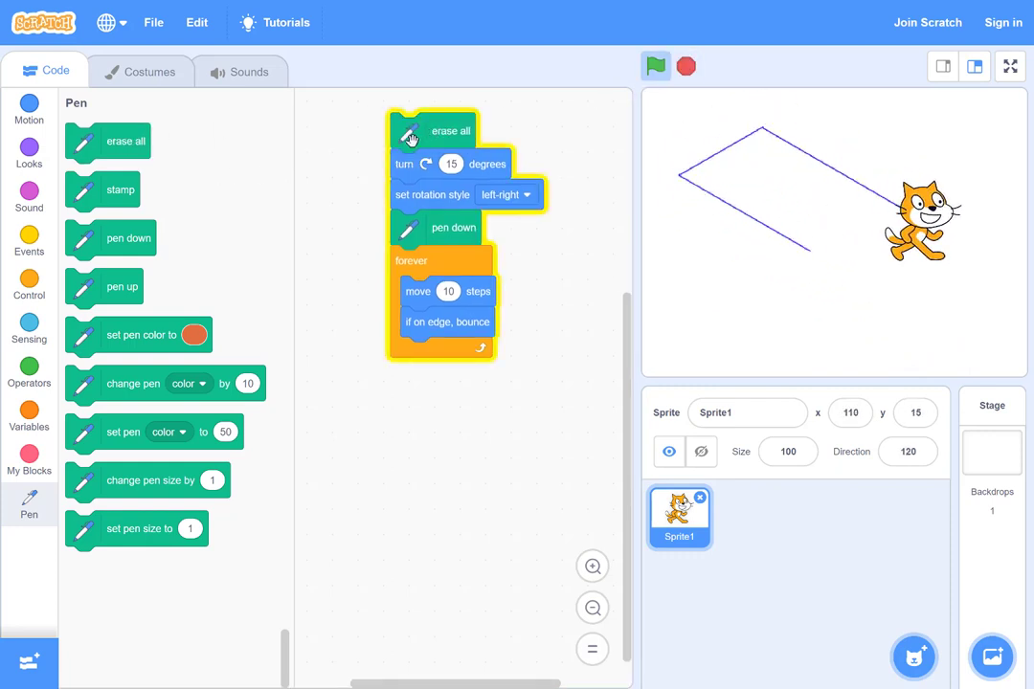
left_click(655, 67)
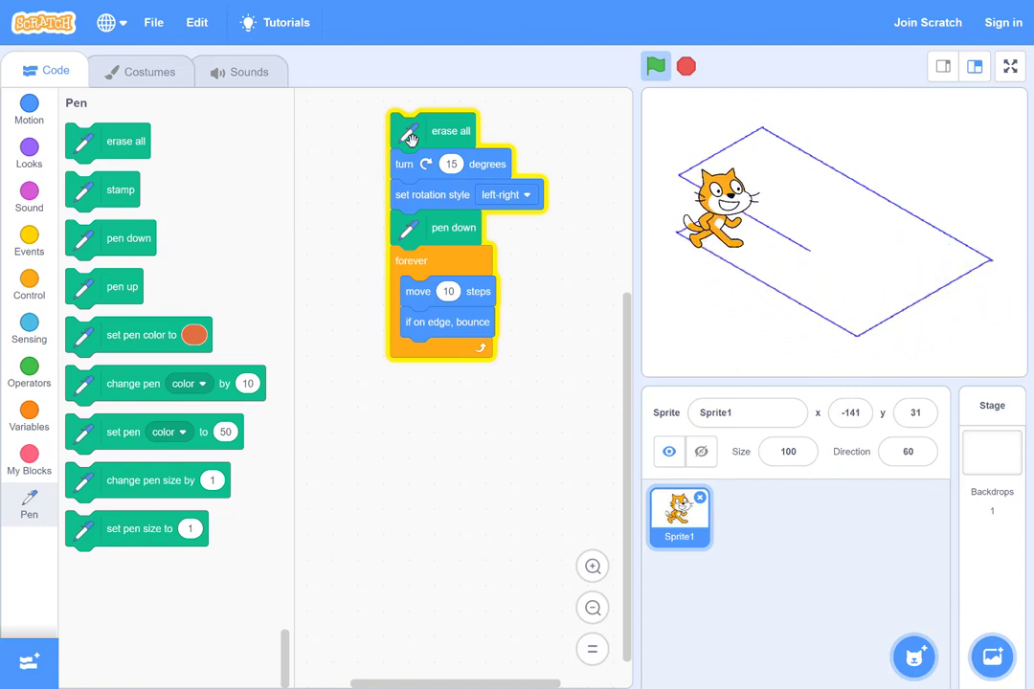
left_click(656, 66)
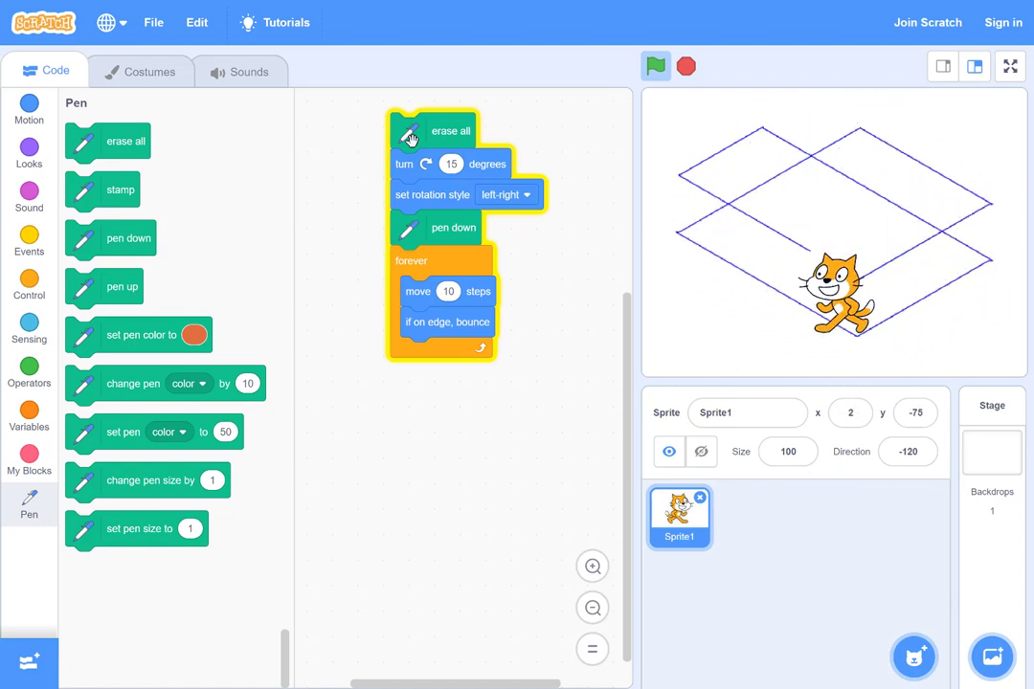
left_click(656, 66)
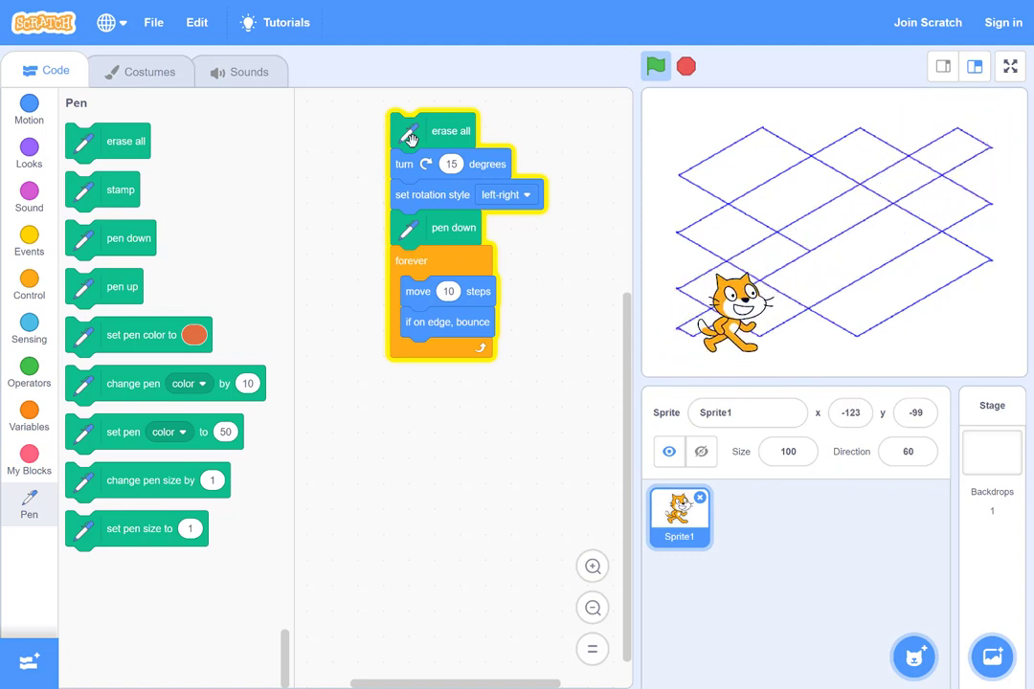
left_click(656, 67)
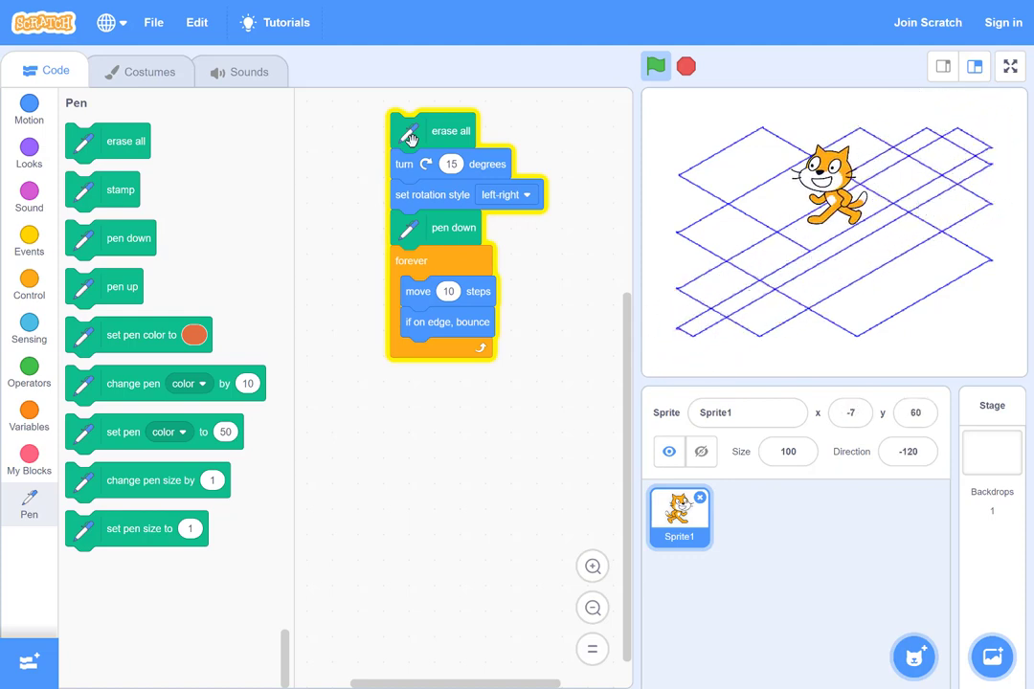
left_click(656, 66)
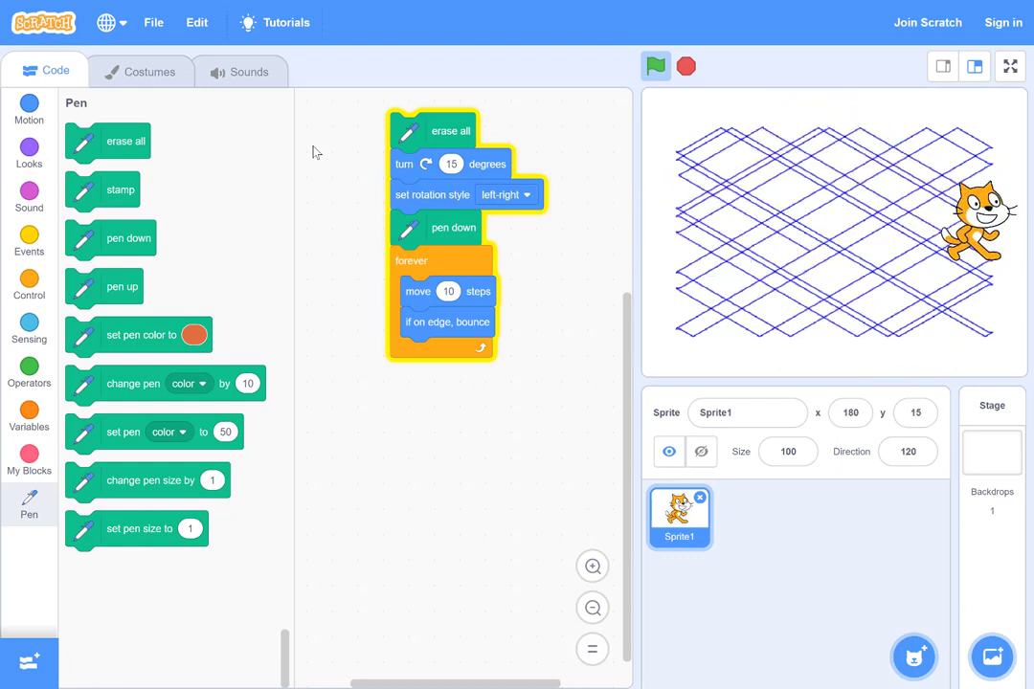
Step: Replace the current project with a new blank project
left_click(655, 66)
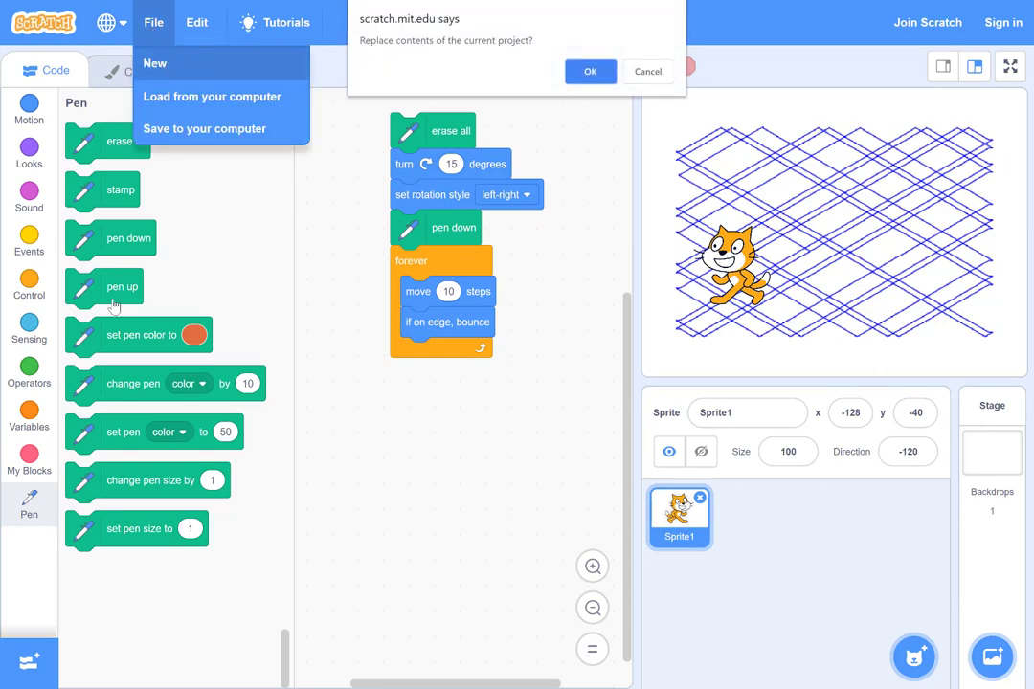
left_click(590, 71)
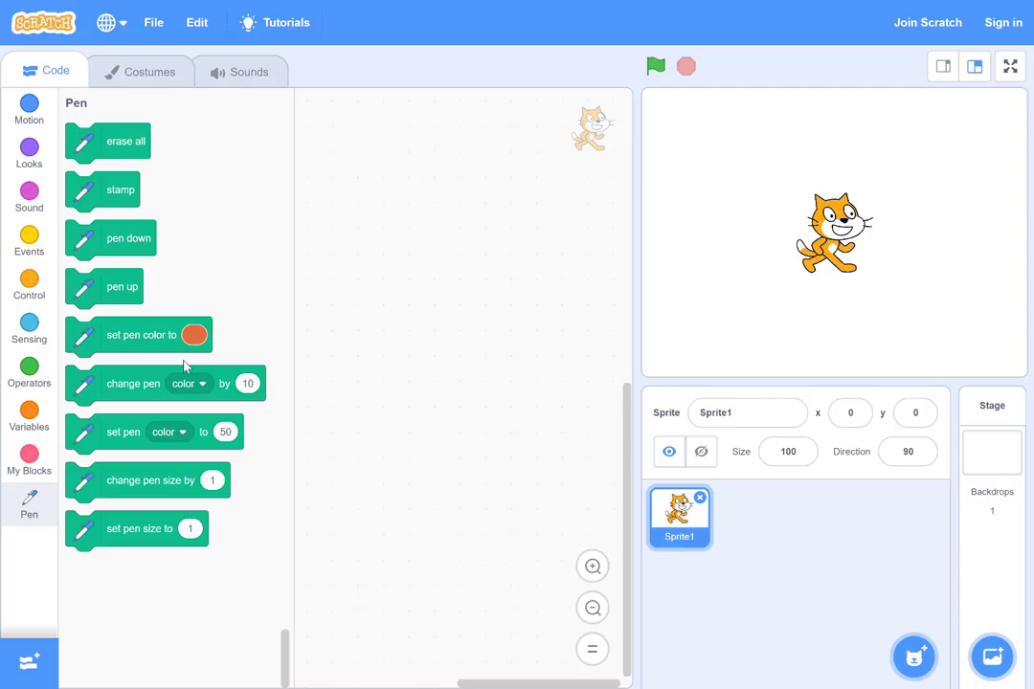
mouse_move(220, 81)
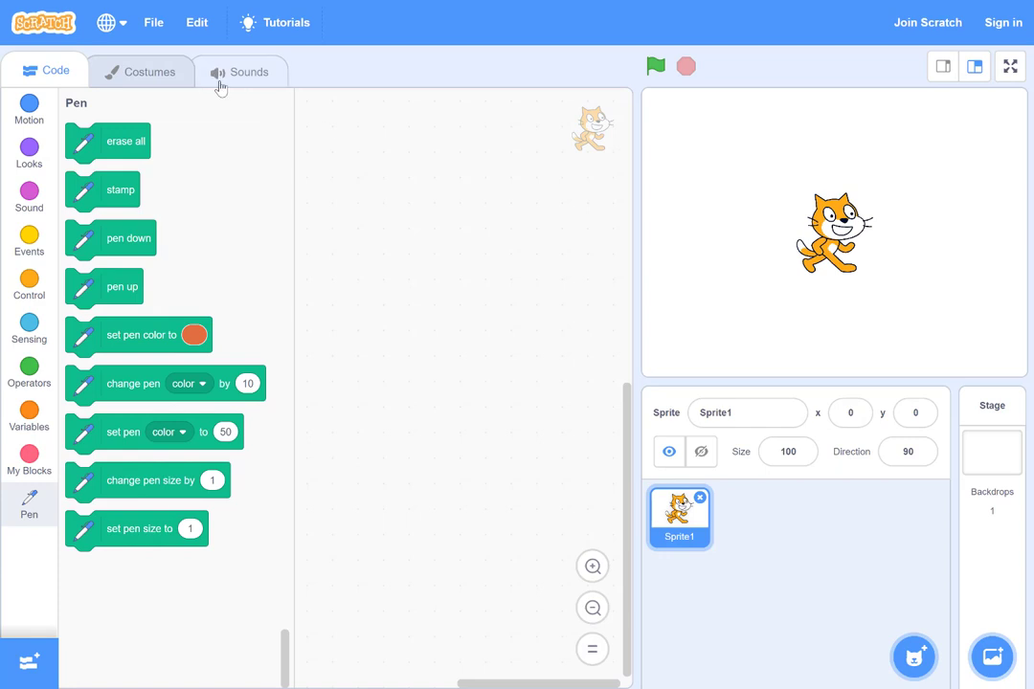
Step: Build a forever loop of move pick random 1 to 10 steps and turn 15 degrees
left_click(29, 108)
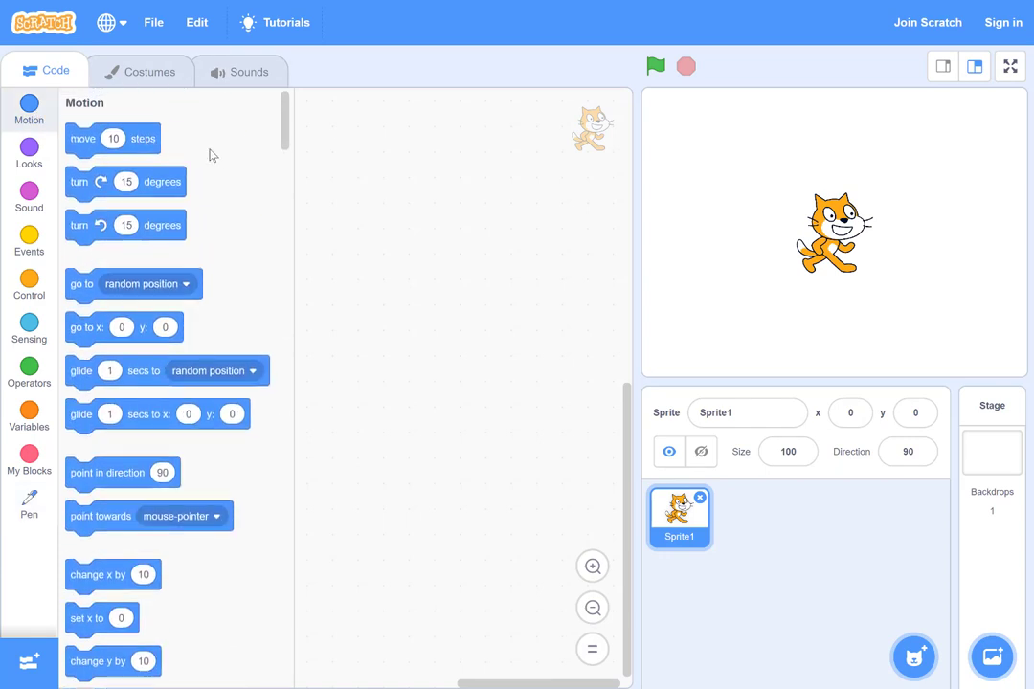
left_click_drag(112, 139, 448, 278)
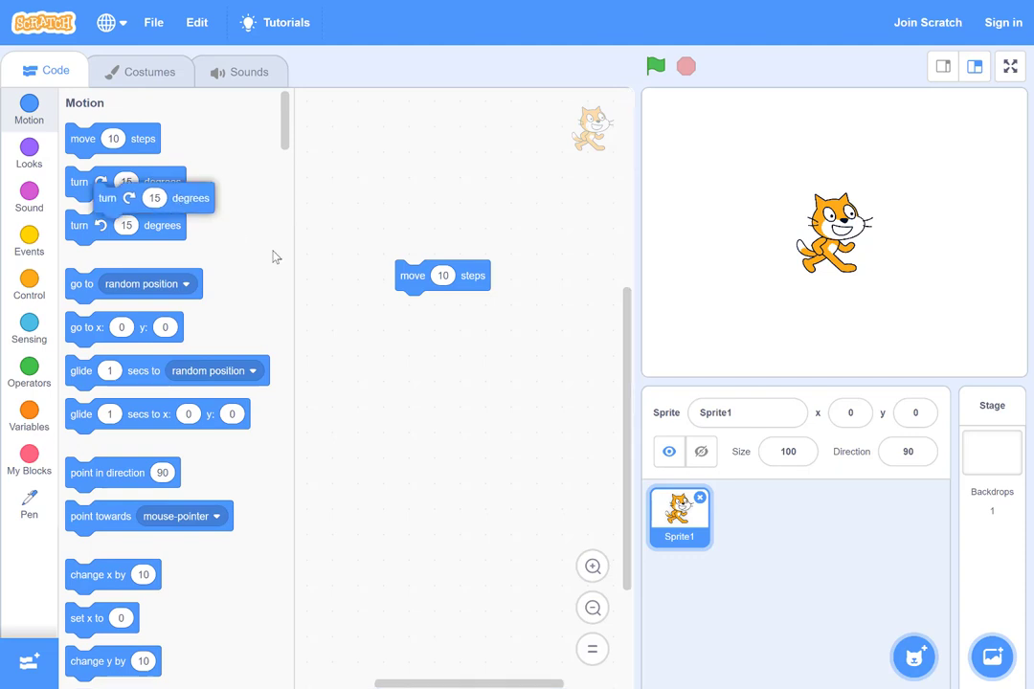
left_click_drag(144, 198, 455, 305)
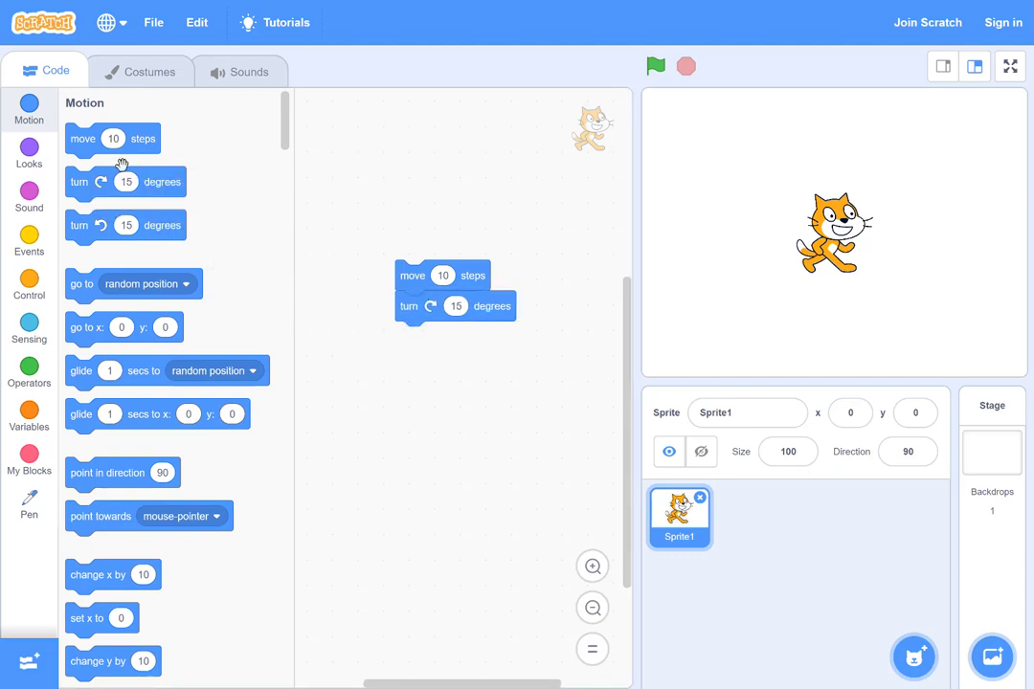
mouse_move(29, 278)
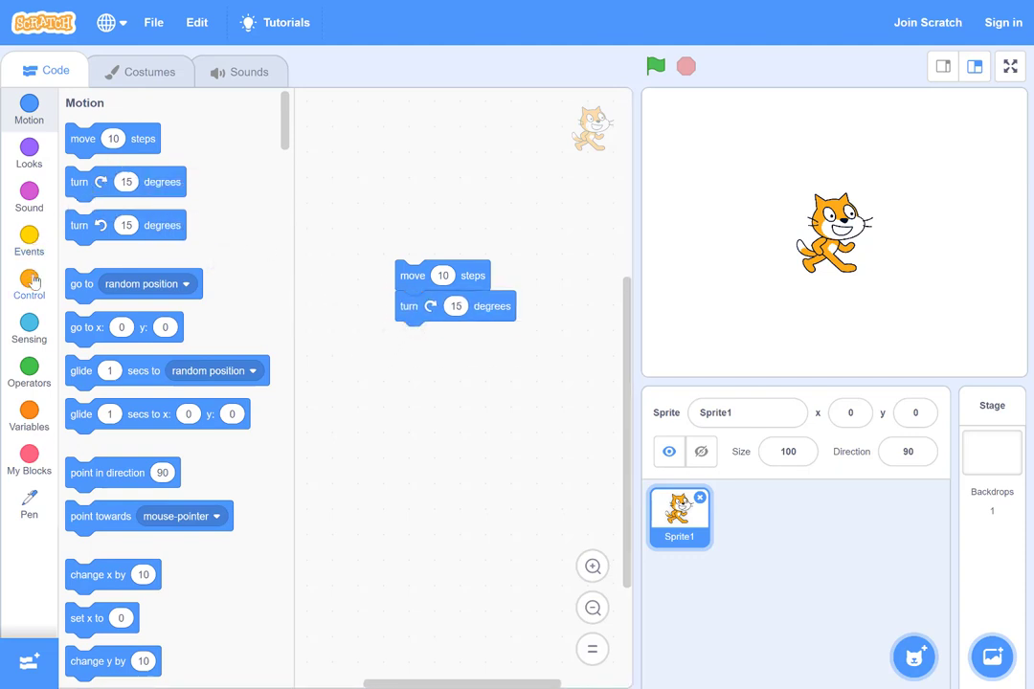
left_click(29, 285)
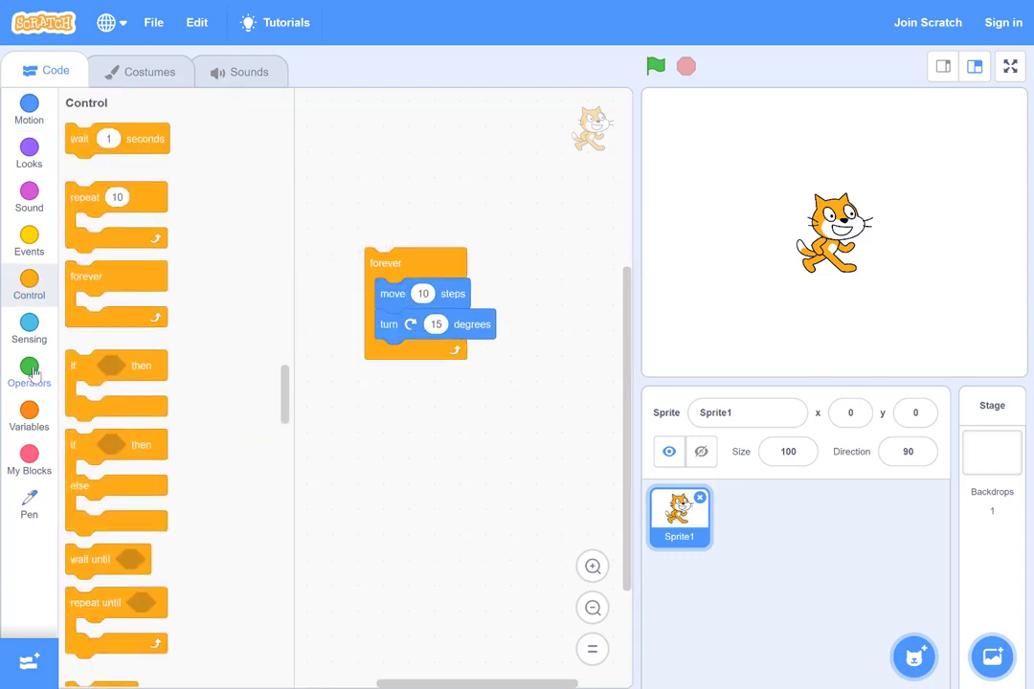
left_click(29, 374)
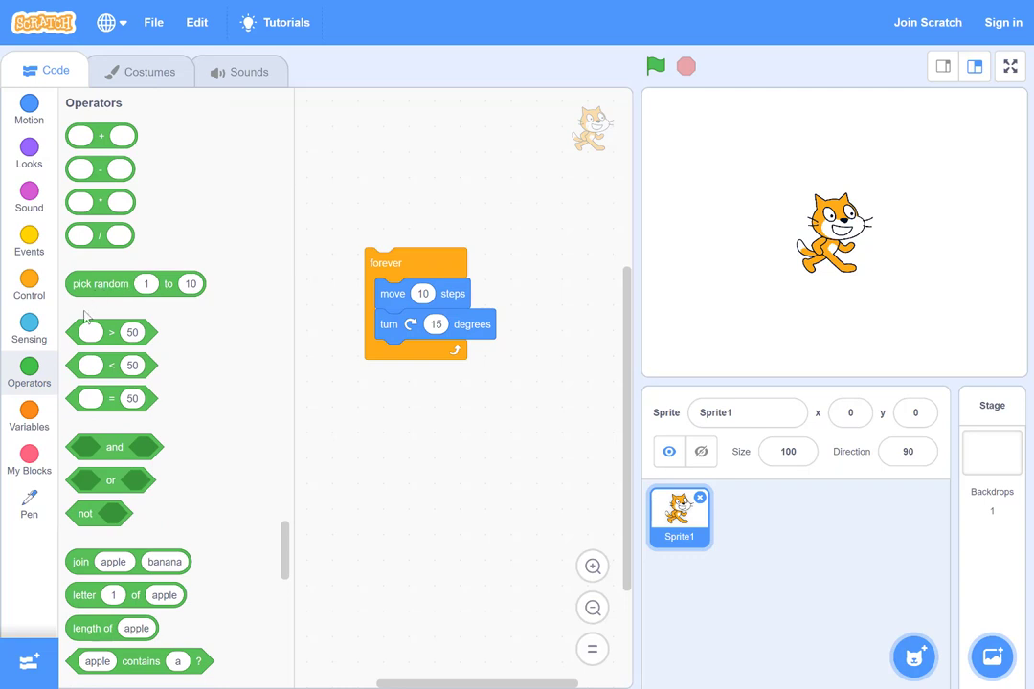
mouse_move(110, 158)
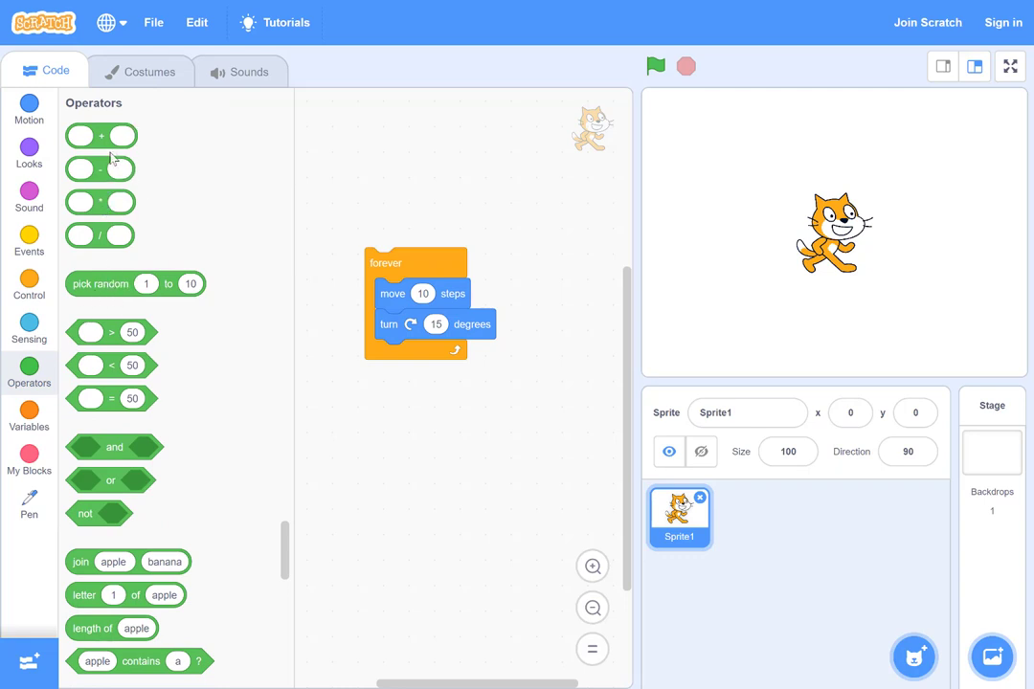
mouse_move(118, 316)
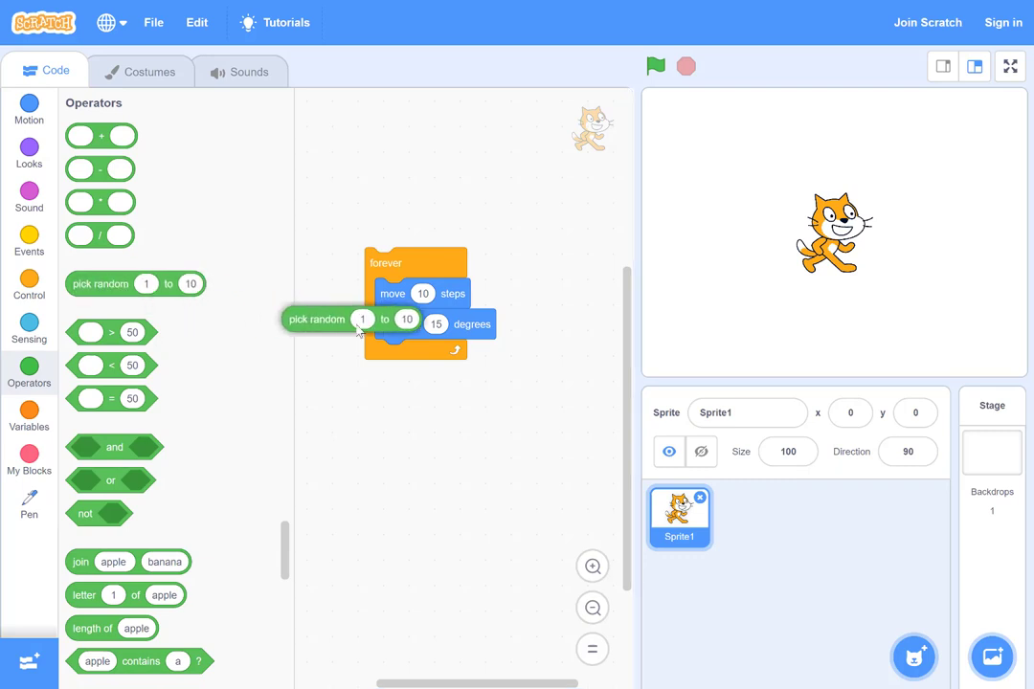
left_click_drag(316, 319, 469, 295)
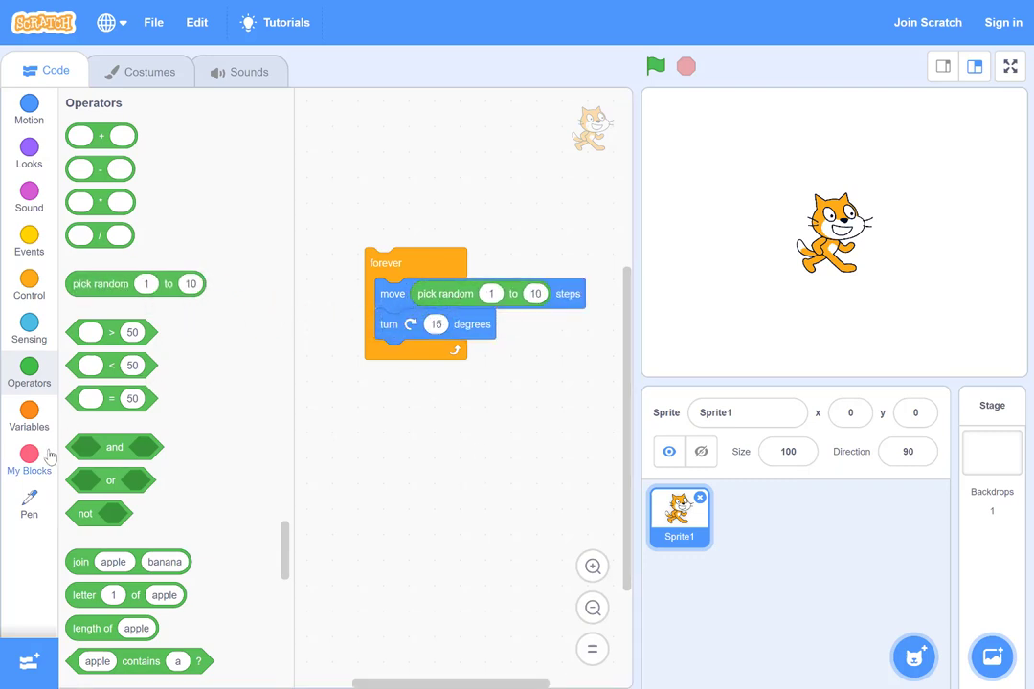
Step: Attach pen down above the forever loop and run the cat to draw scribbles
left_click(29, 493)
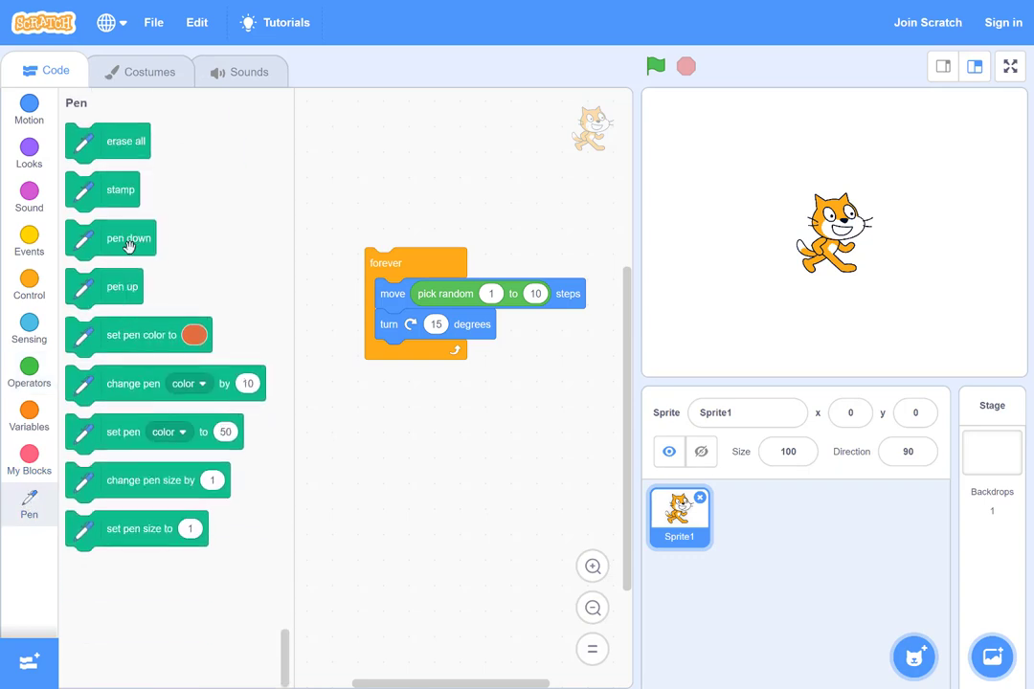
left_click_drag(128, 239, 424, 229)
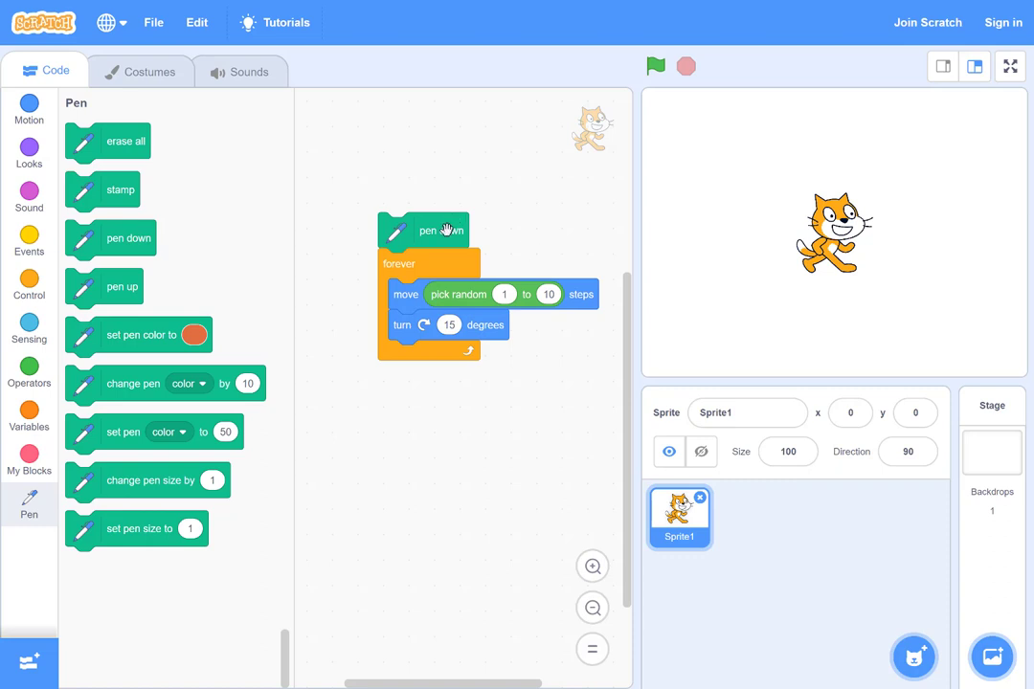
mouse_move(755, 259)
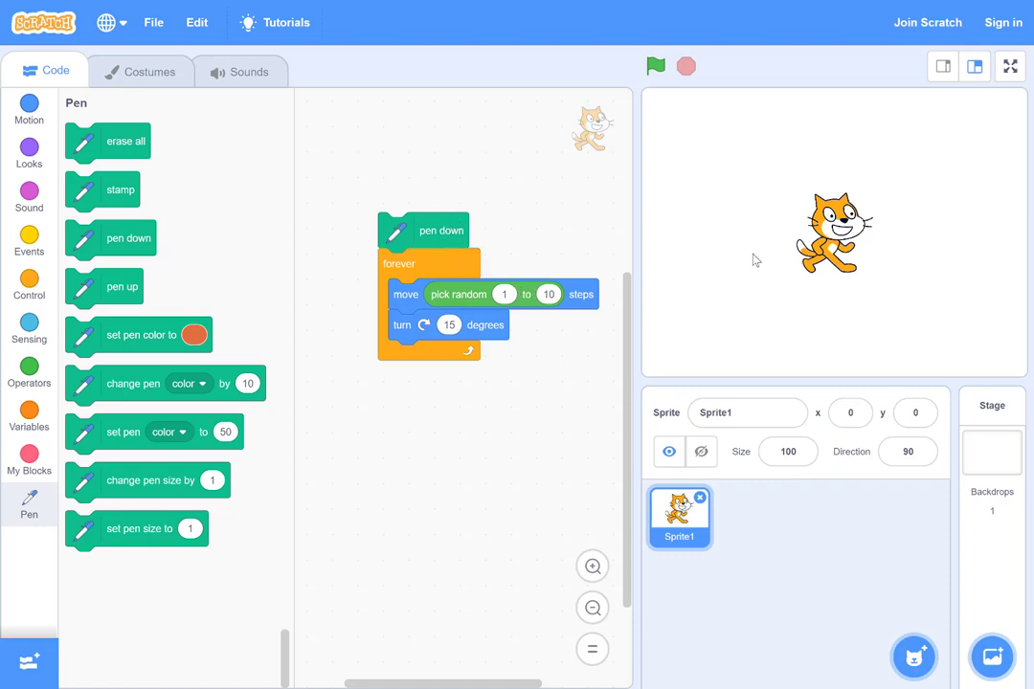
left_click(655, 66)
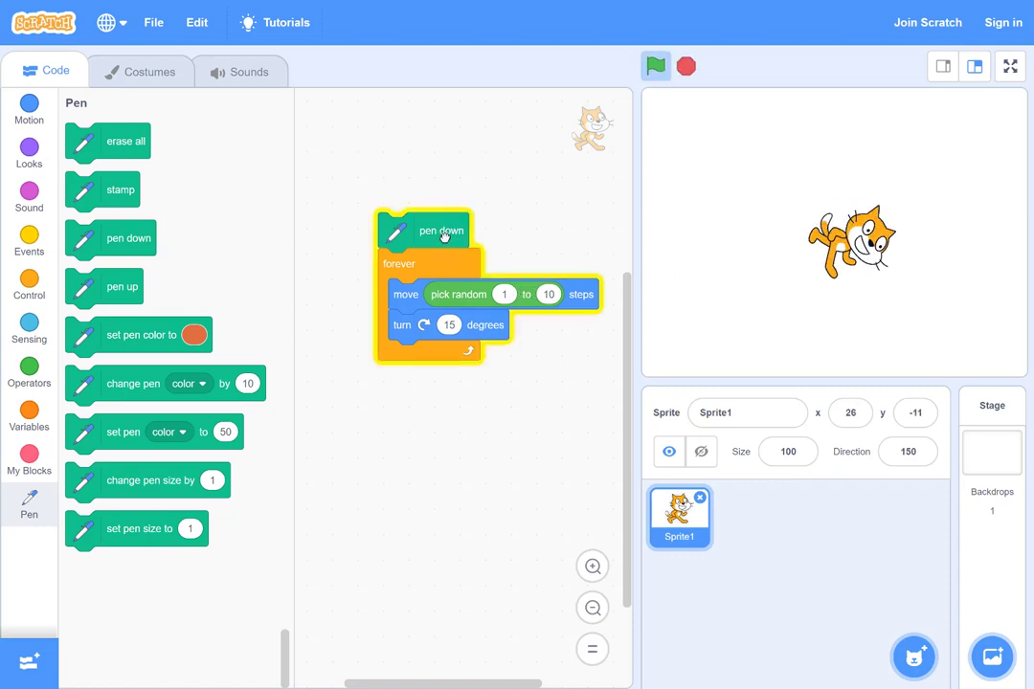
left_click(656, 66)
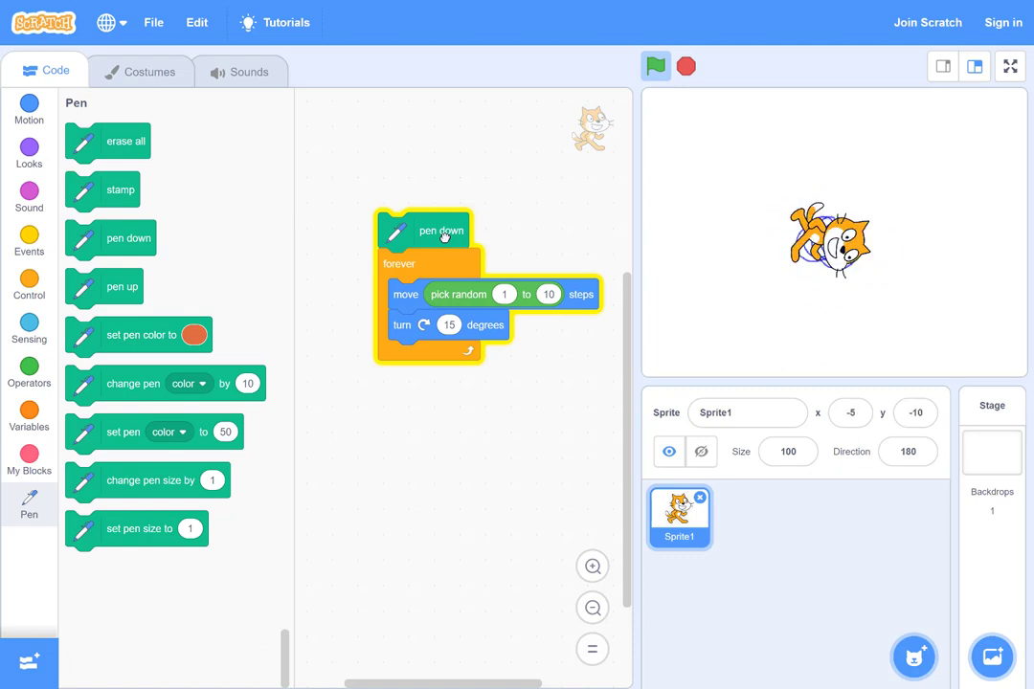
left_click(655, 66)
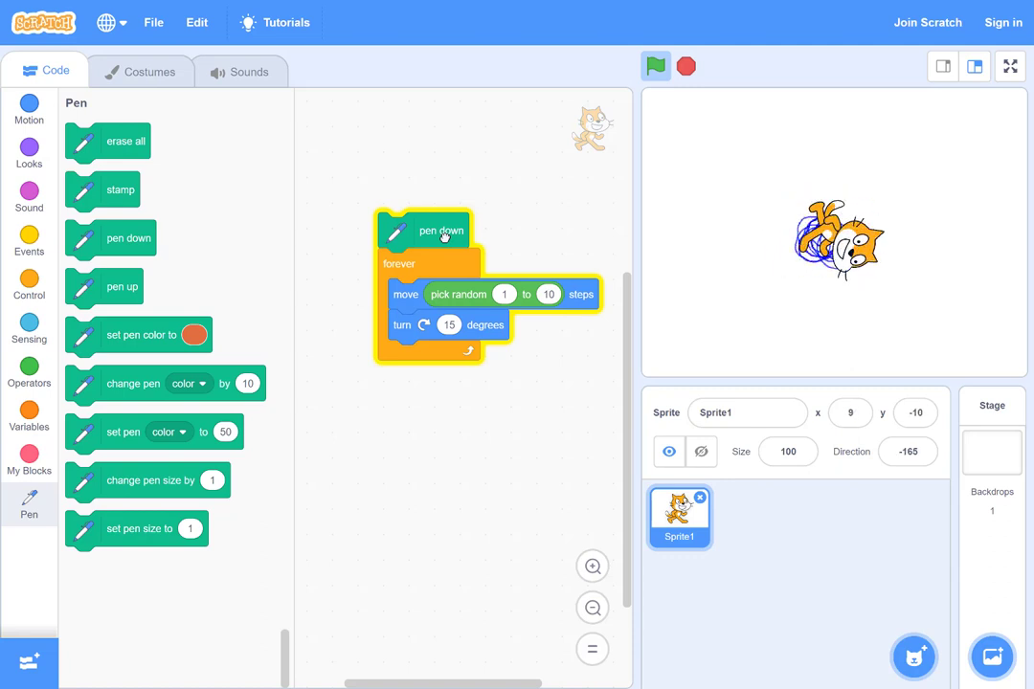
left_click(656, 66)
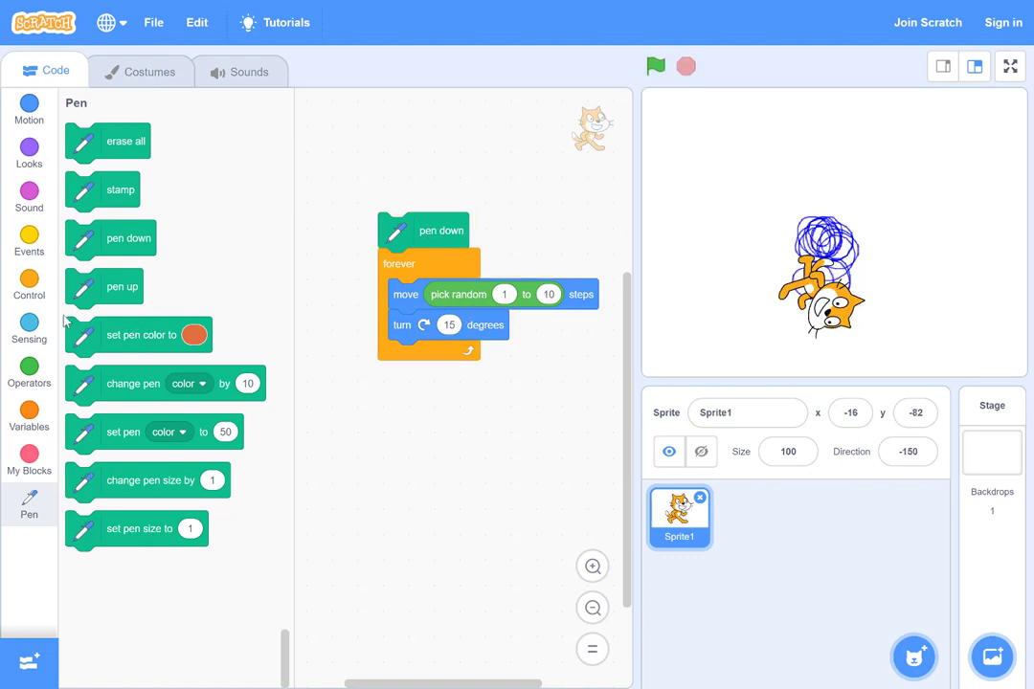
Step: Make the turn a random 1 to 10 degrees, add erase all on top, and test
left_click(29, 329)
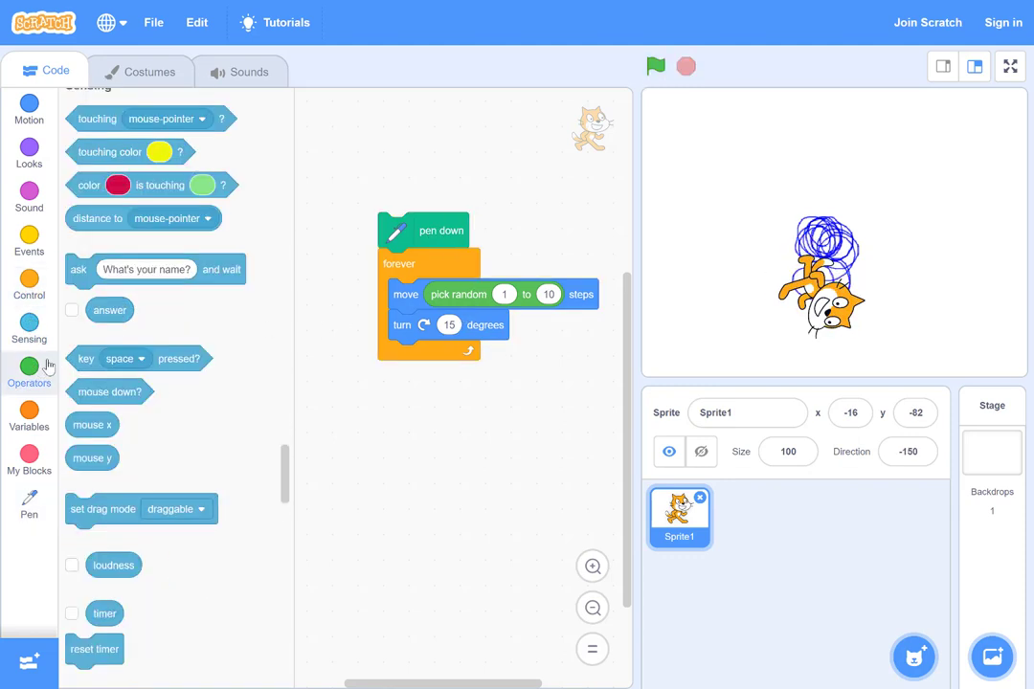
left_click(29, 372)
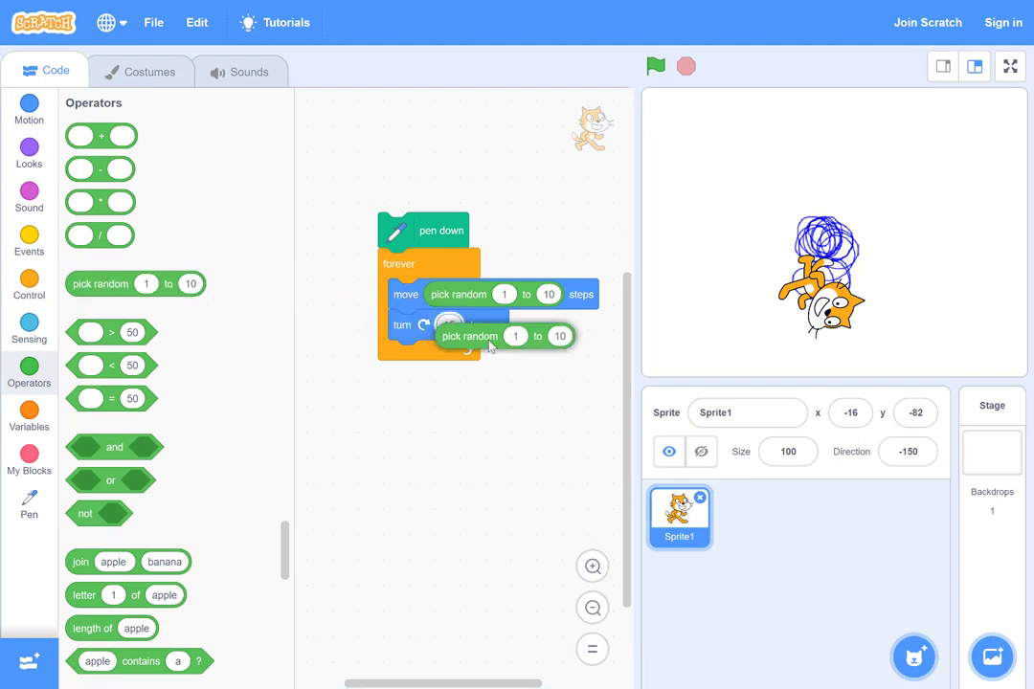
left_click_drag(469, 336, 508, 325)
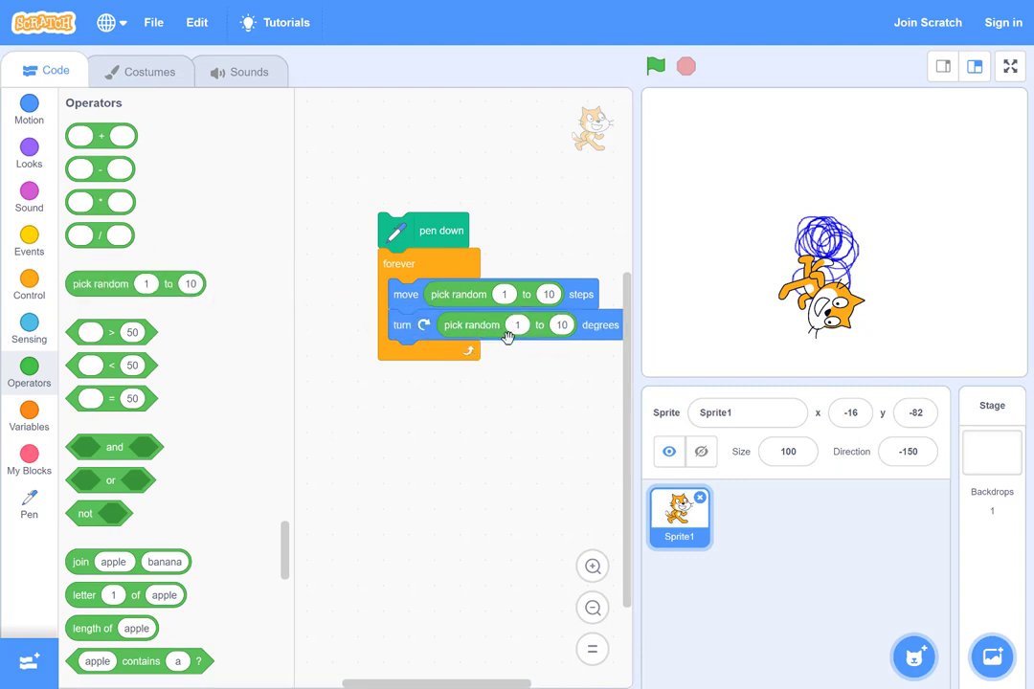
mouse_move(290, 347)
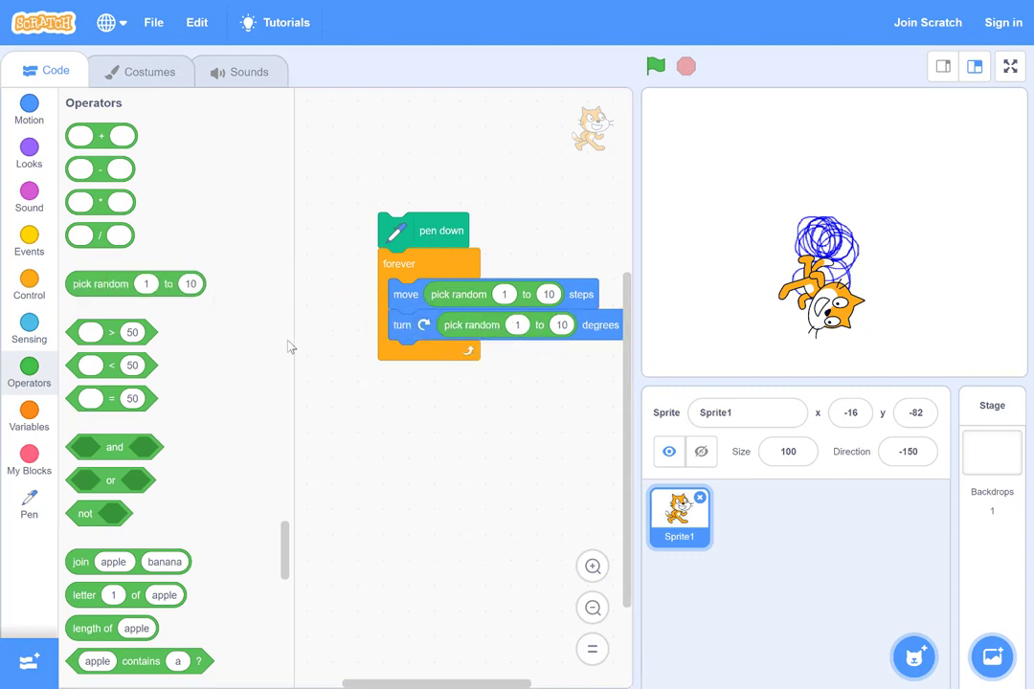
mouse_move(54, 479)
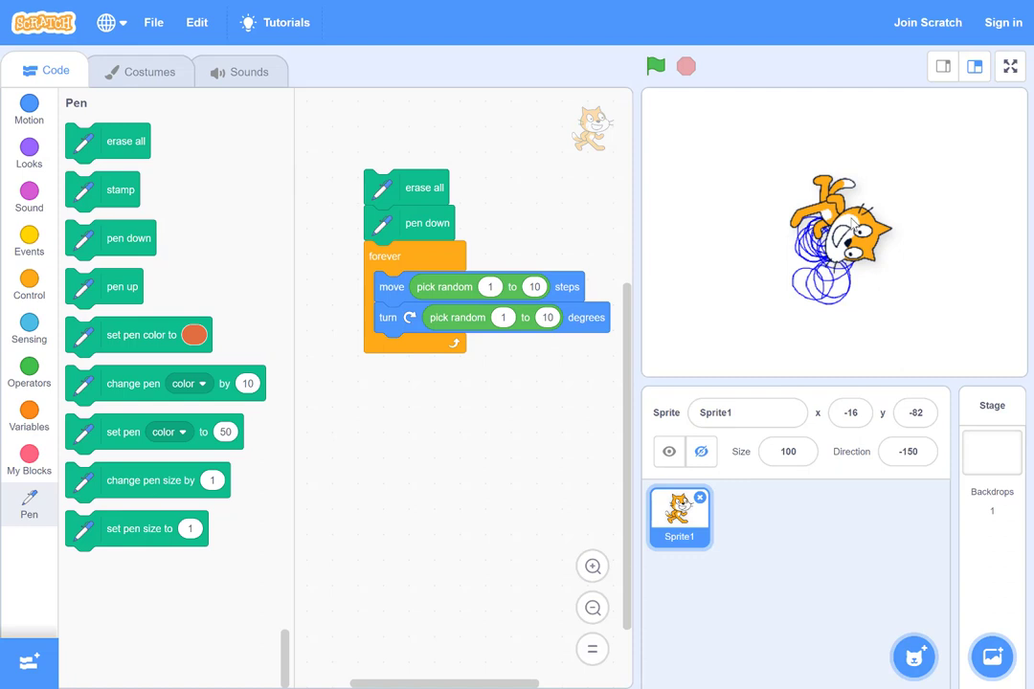
left_click(655, 66)
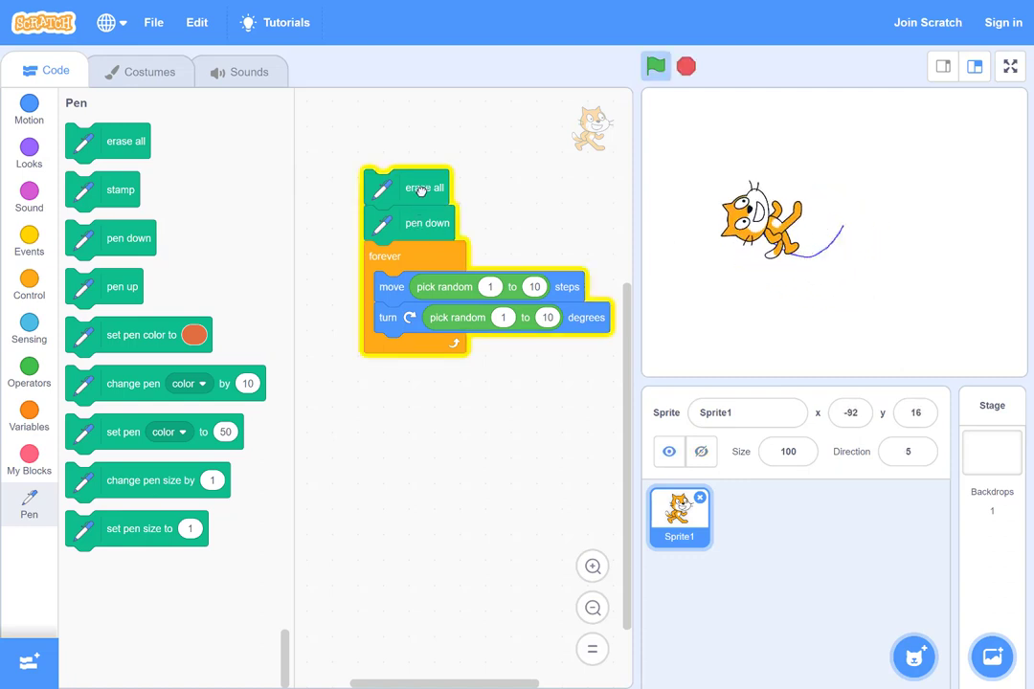
left_click(655, 66)
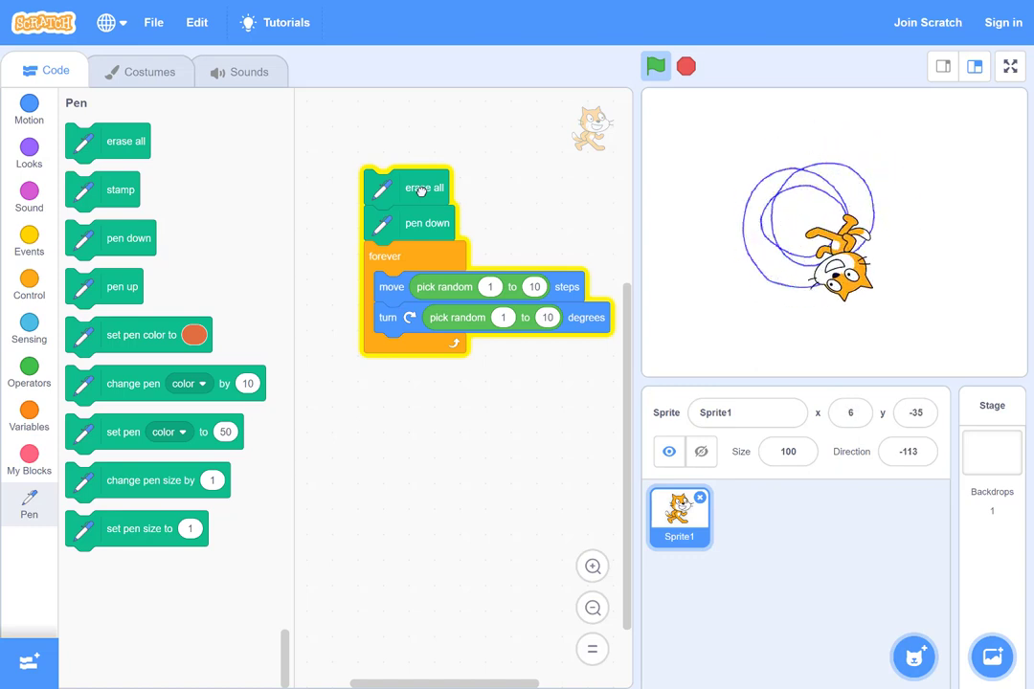
left_click(656, 66)
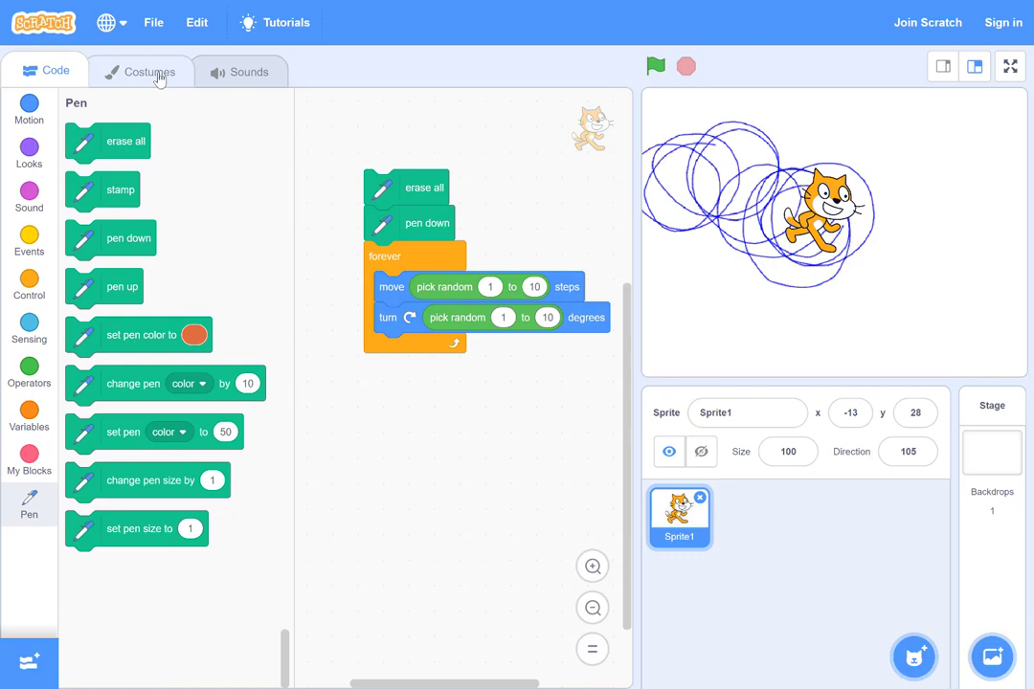
Step: Check the cat's two costumes, then add next costume inside the loop below the turn
left_click(141, 71)
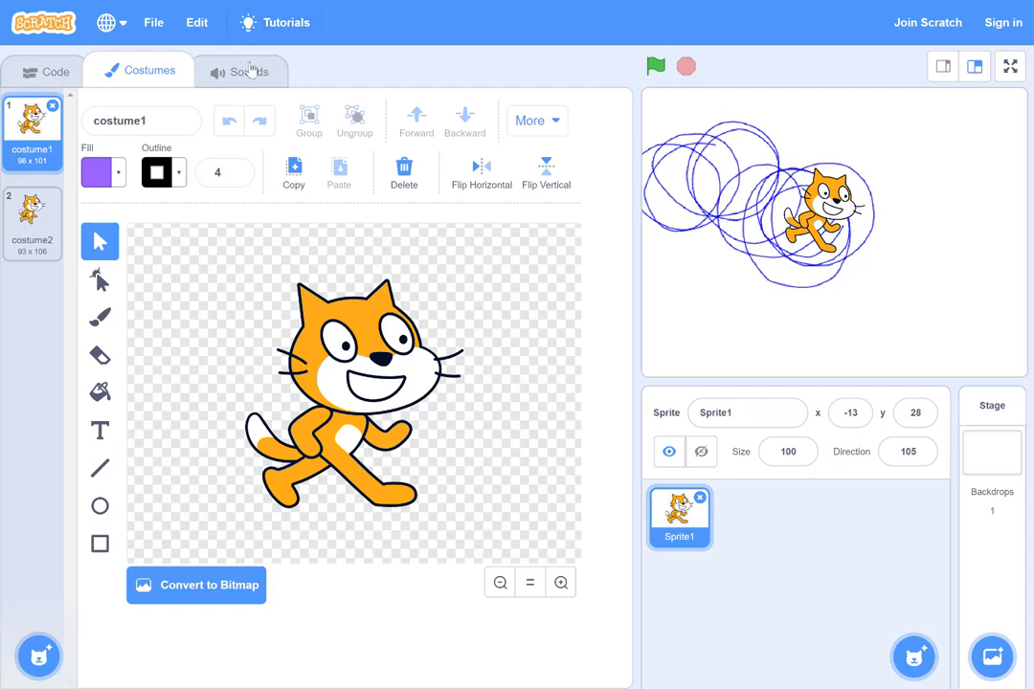
mouse_move(141, 281)
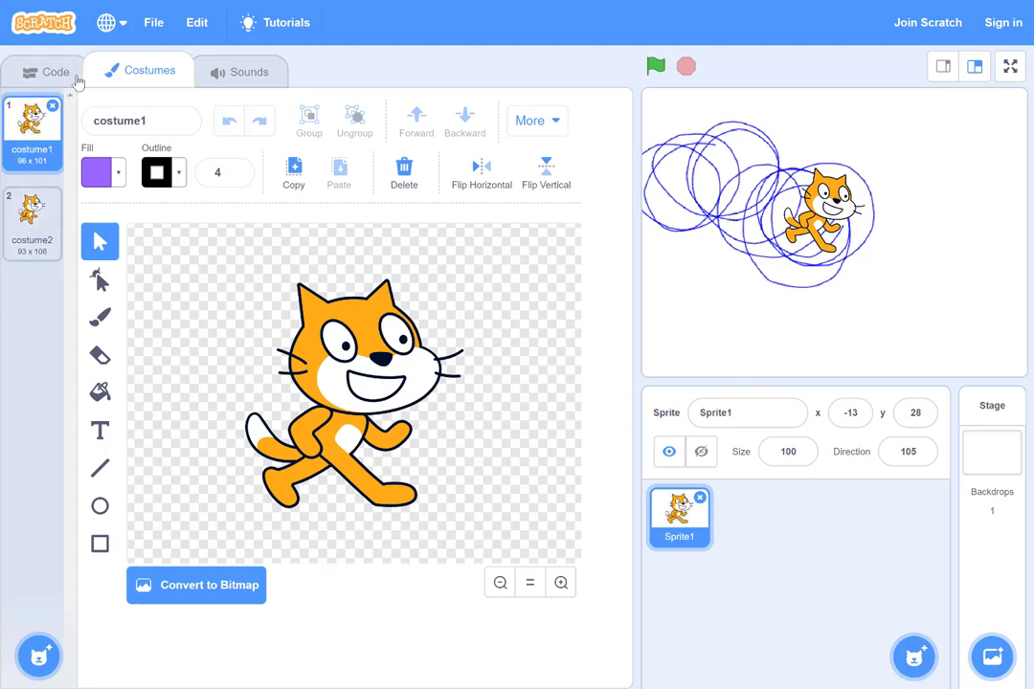
left_click(54, 71)
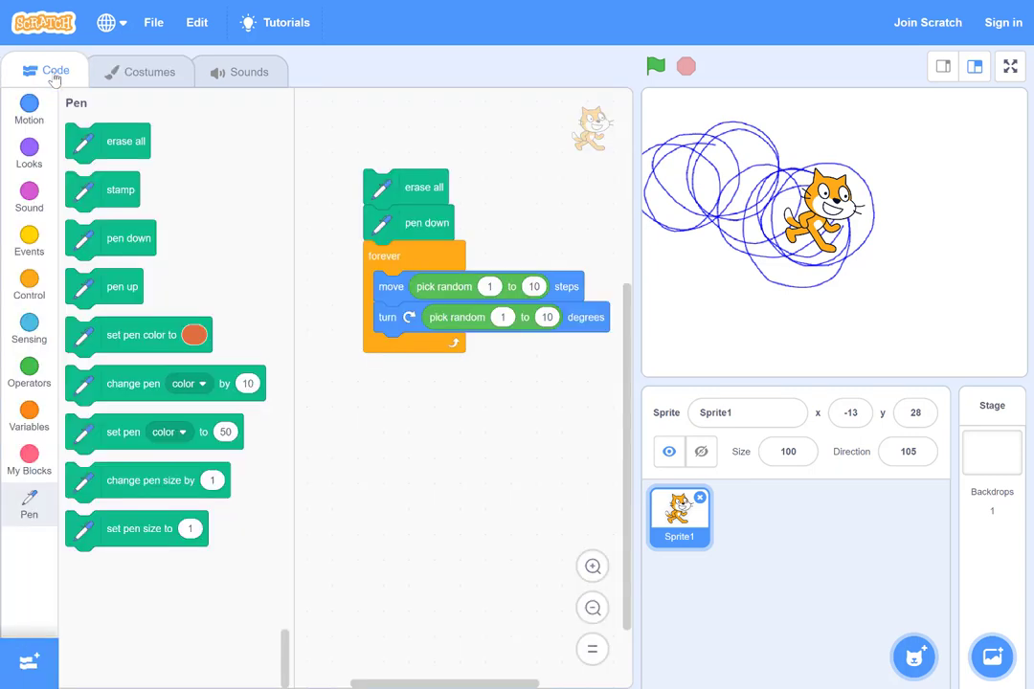
mouse_move(95, 262)
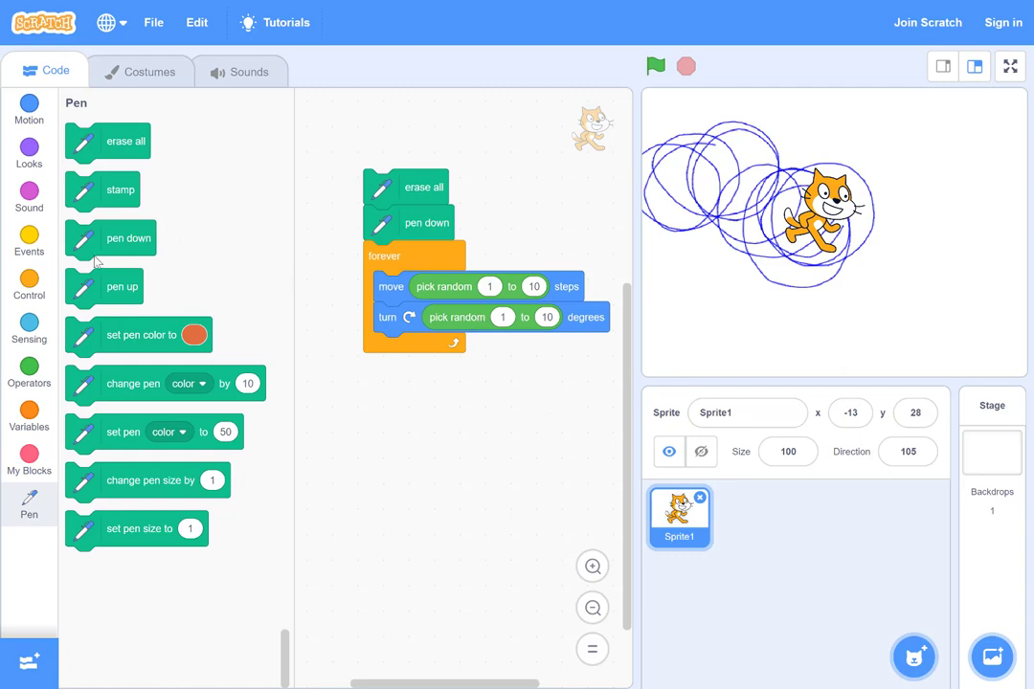
mouse_move(29, 148)
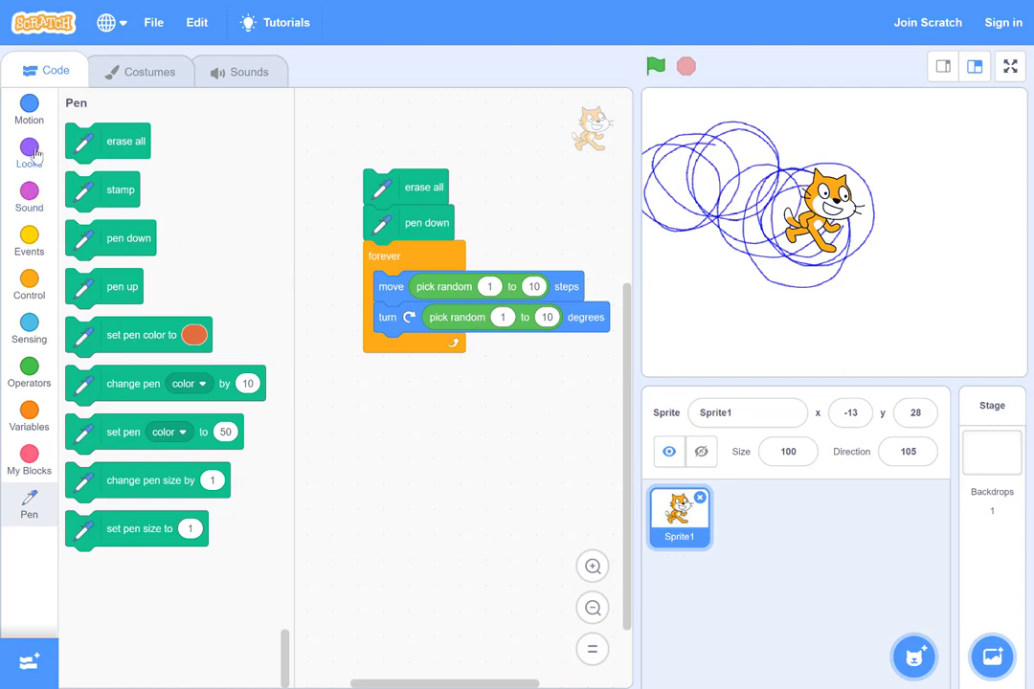
left_click(29, 153)
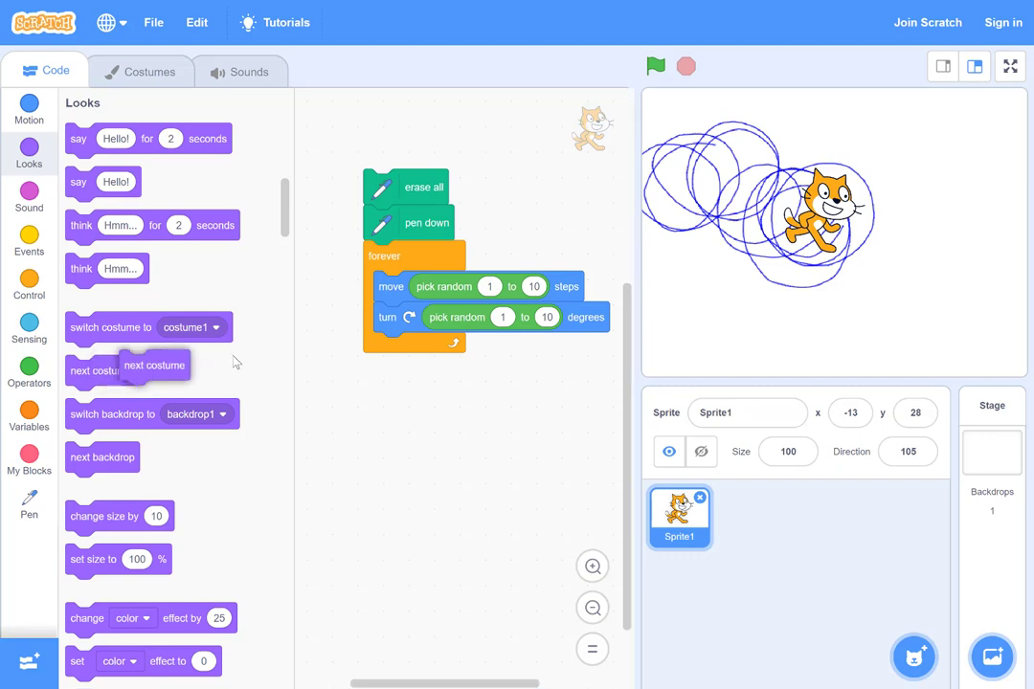
left_click_drag(143, 372, 407, 346)
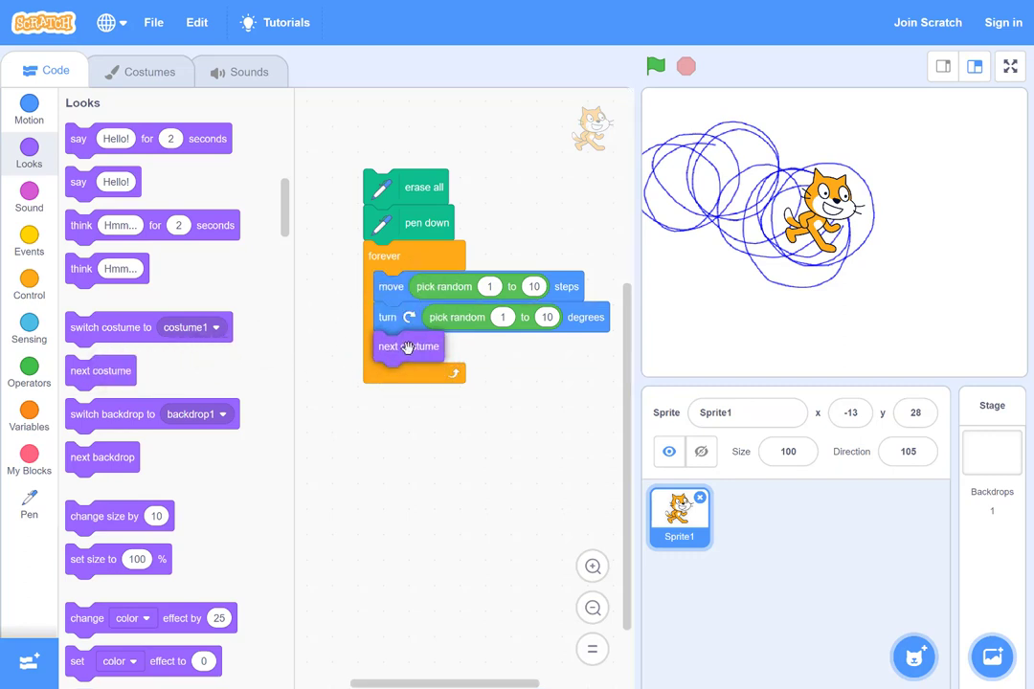
mouse_move(417, 188)
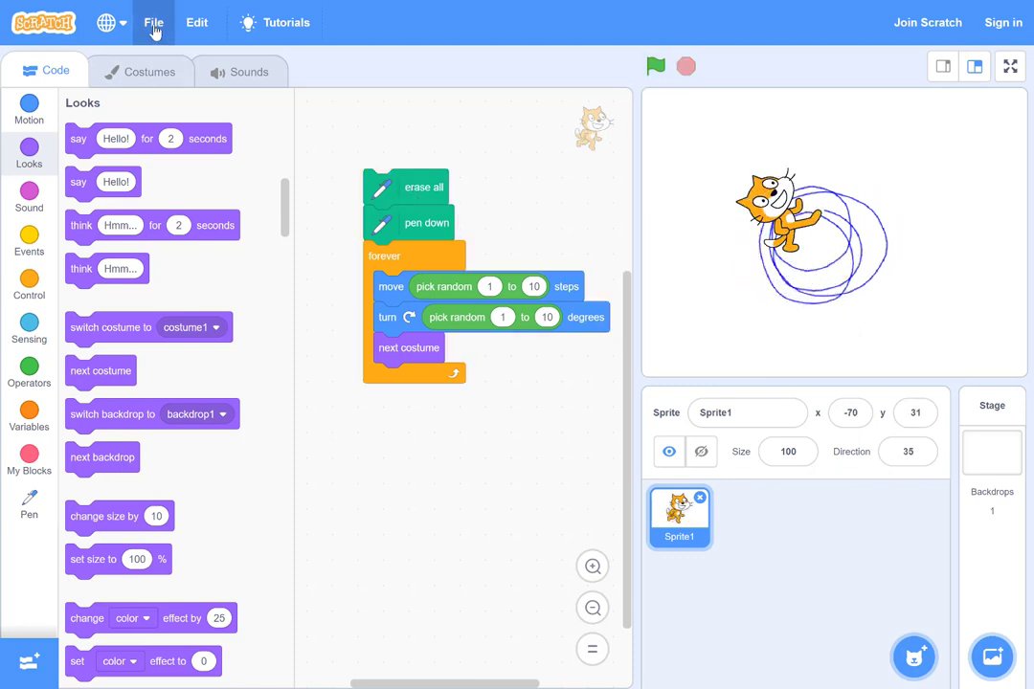
Step: Start a new project and place a move 10 steps block in the code area
left_click(153, 22)
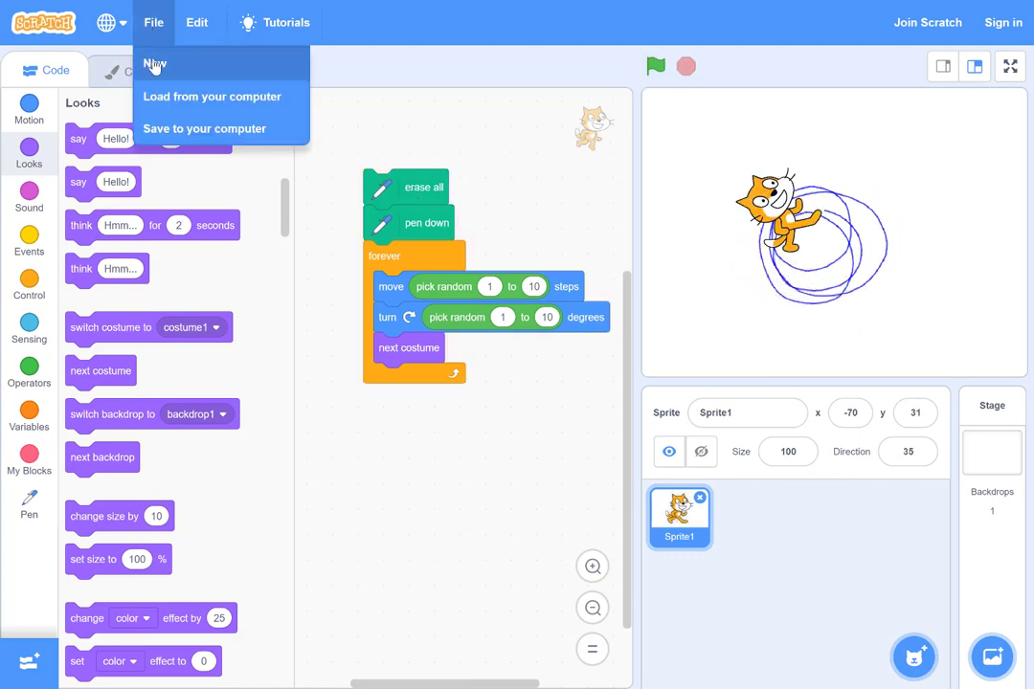
left_click(154, 63)
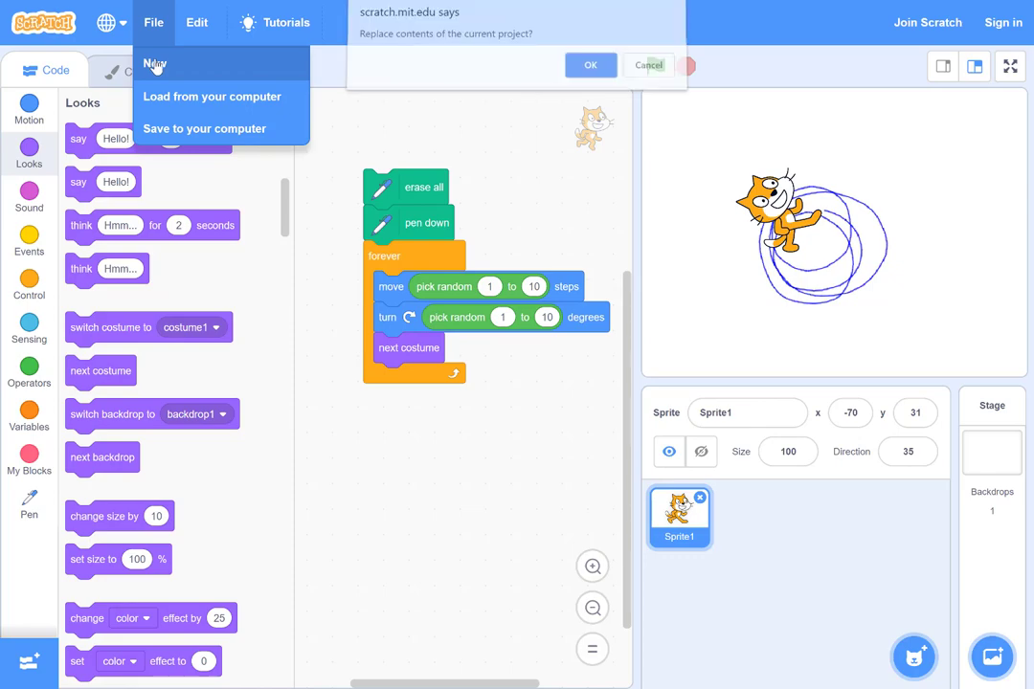
left_click(591, 65)
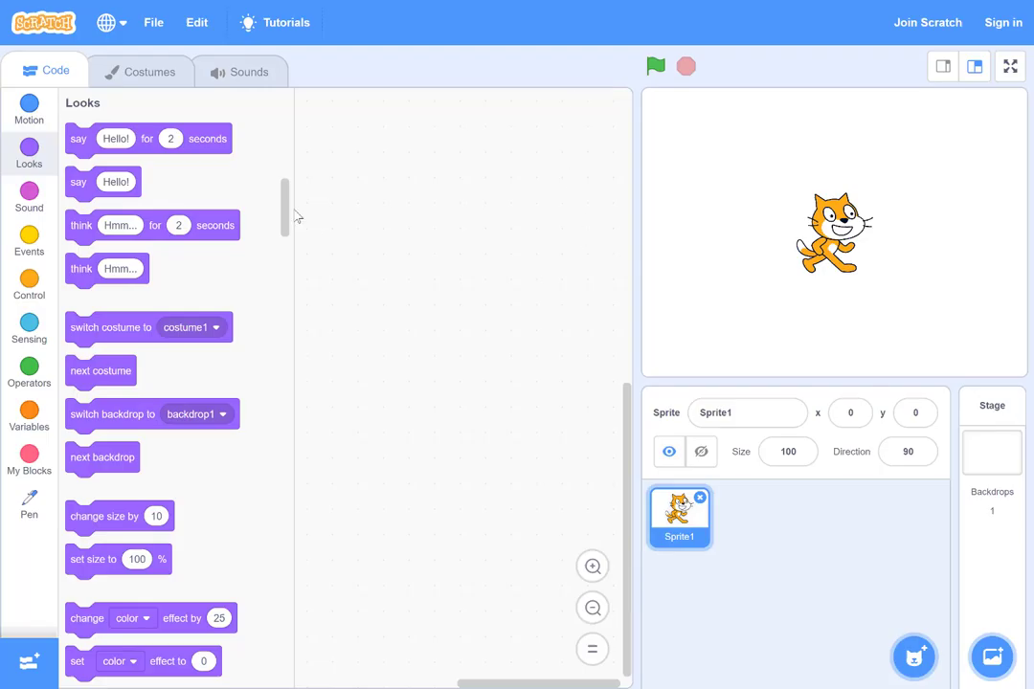
left_click(29, 108)
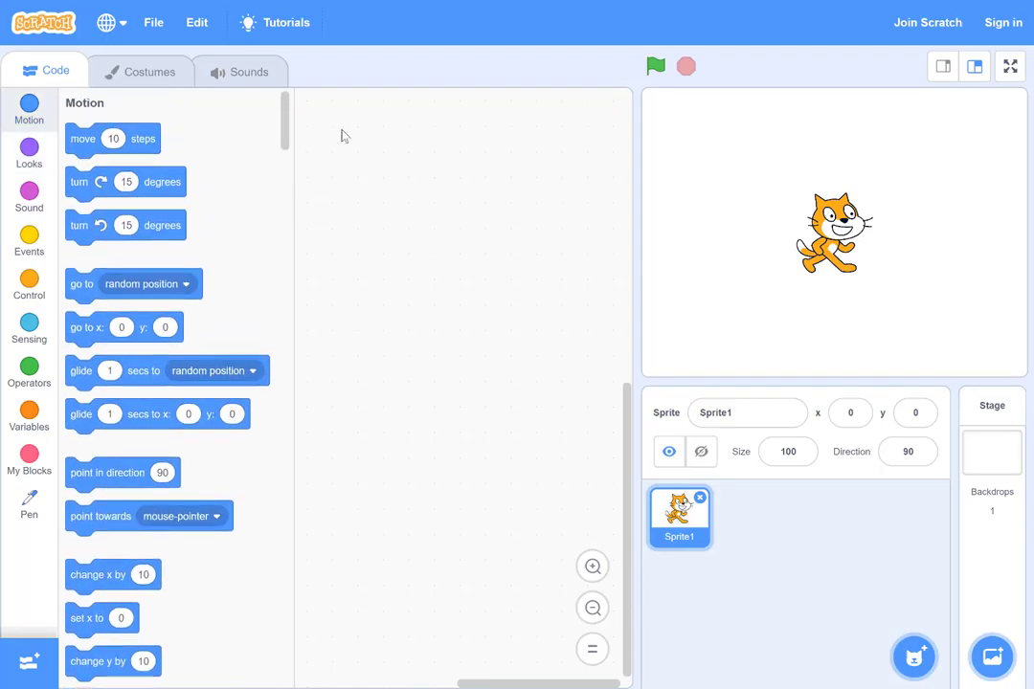
left_click_drag(113, 138, 455, 267)
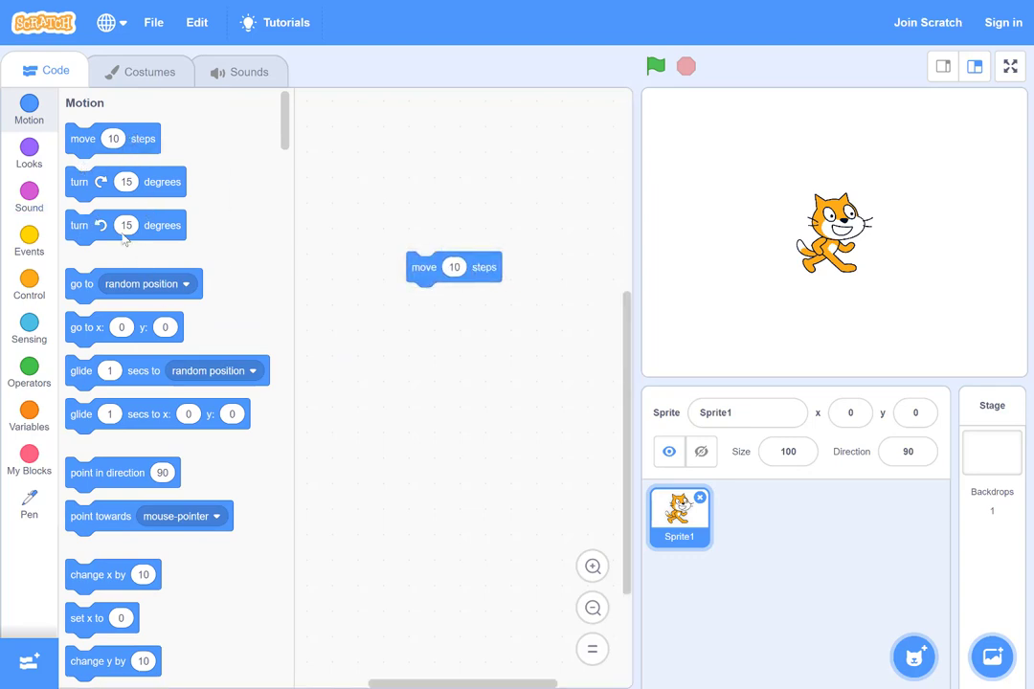
Step: Review the cat's costumes and attach next costume below the move 10 steps block
left_click(141, 71)
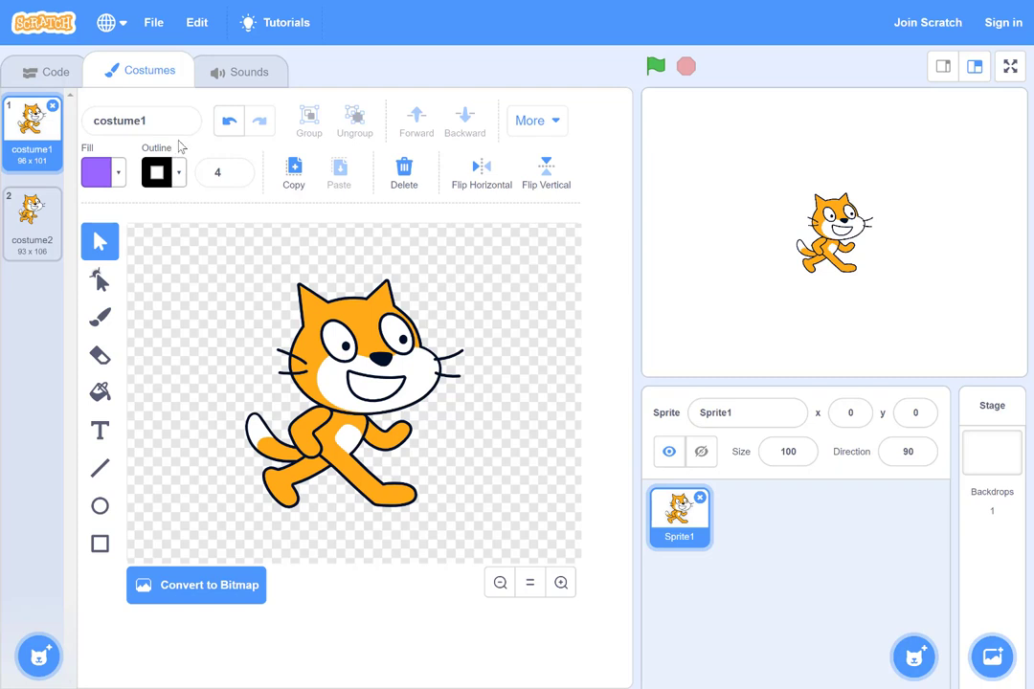
left_click(55, 70)
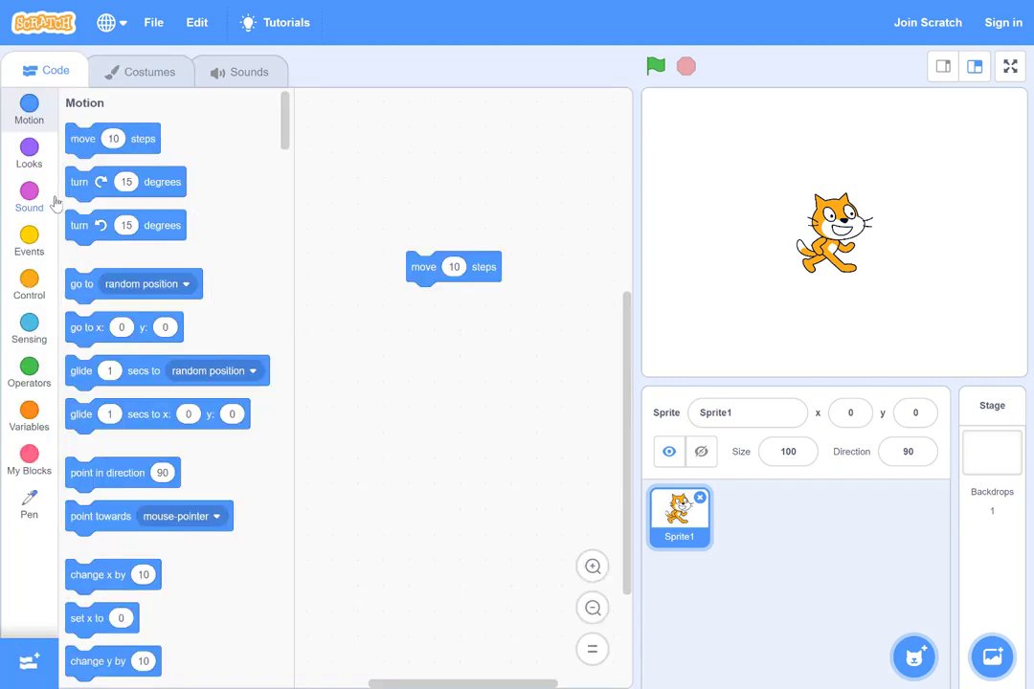
left_click(28, 153)
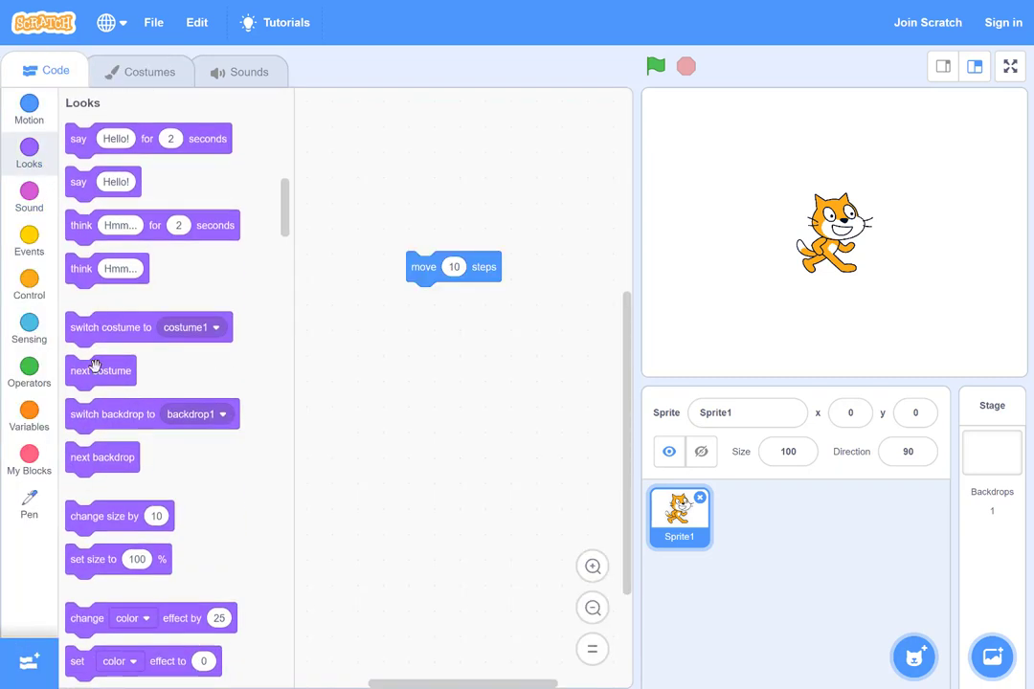
left_click_drag(100, 371, 442, 298)
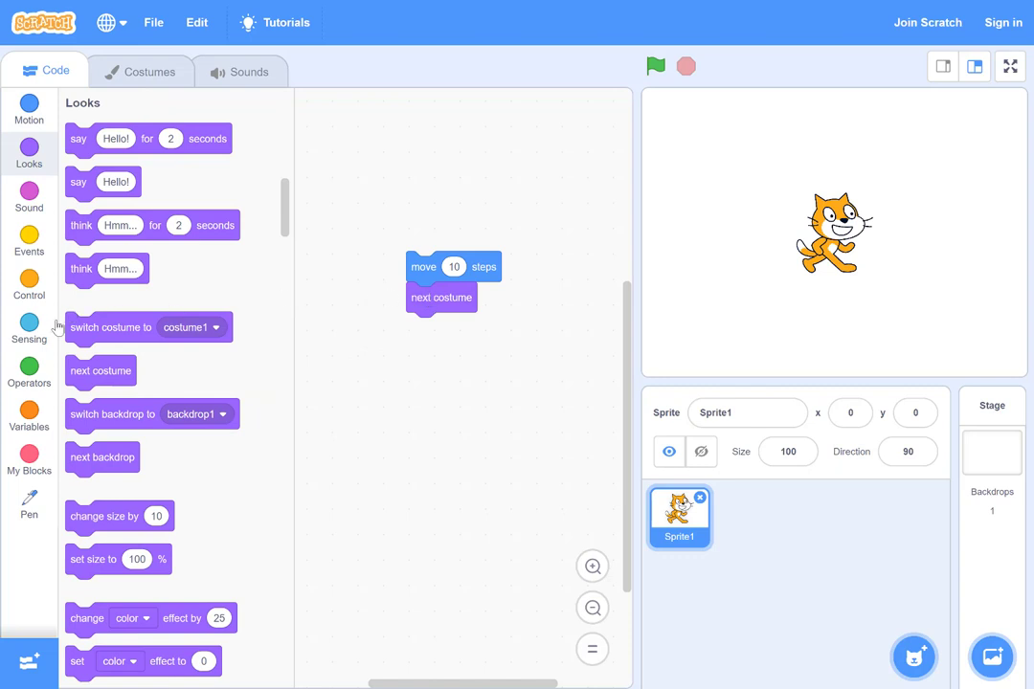
mouse_move(29, 295)
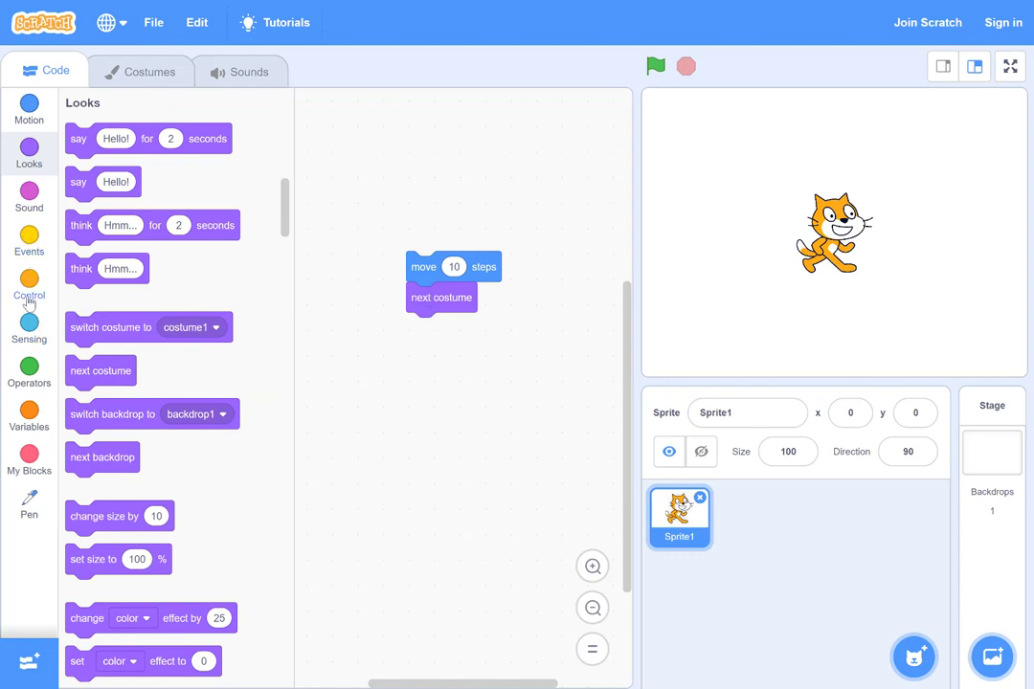
Step: Add left-right rotation style on top, wrap the moves in forever, and test walking
left_click(29, 108)
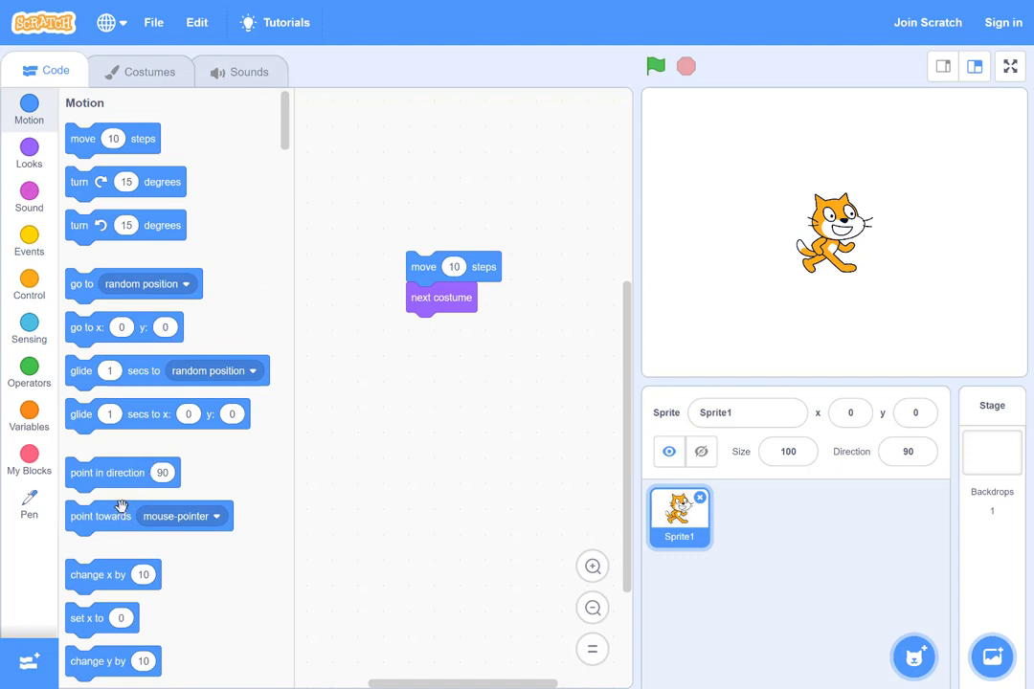
scroll("down", 3)
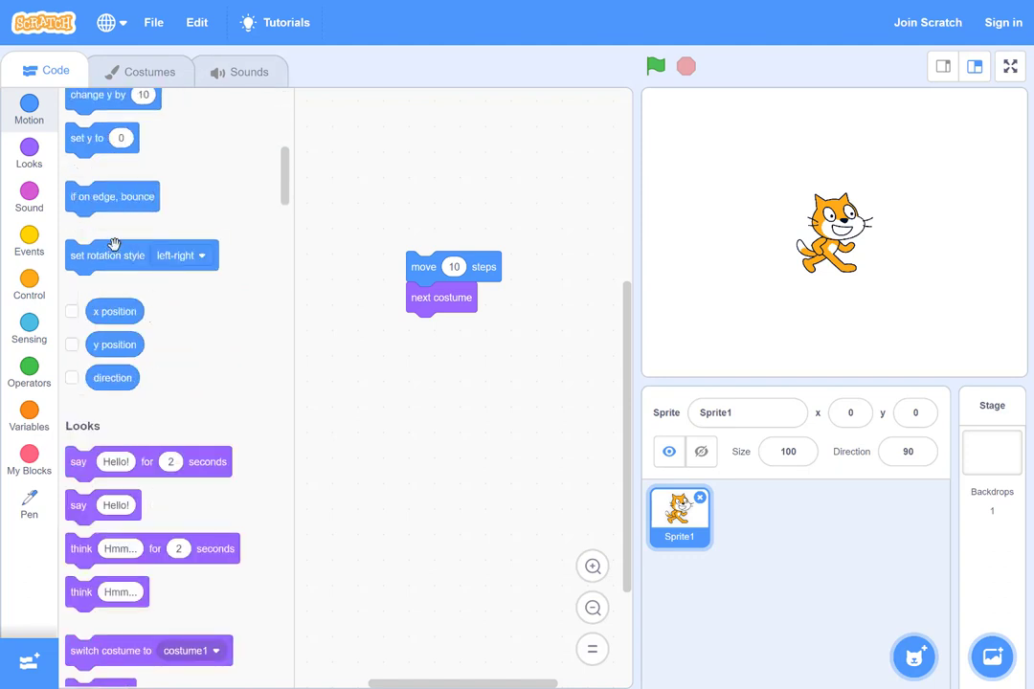
left_click_drag(112, 196, 453, 328)
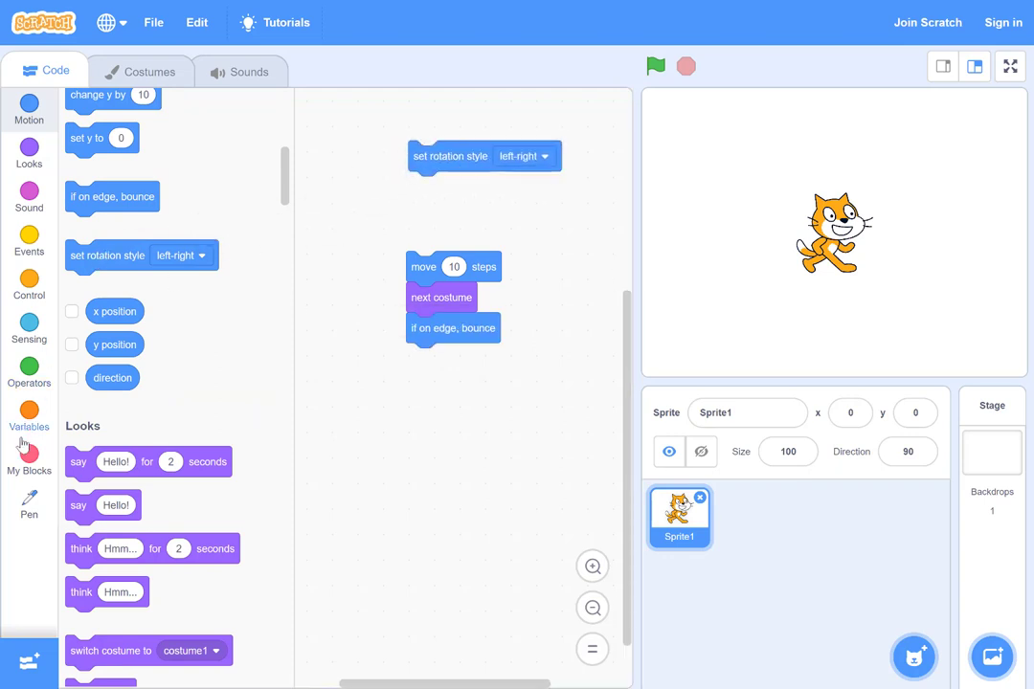
left_click(28, 284)
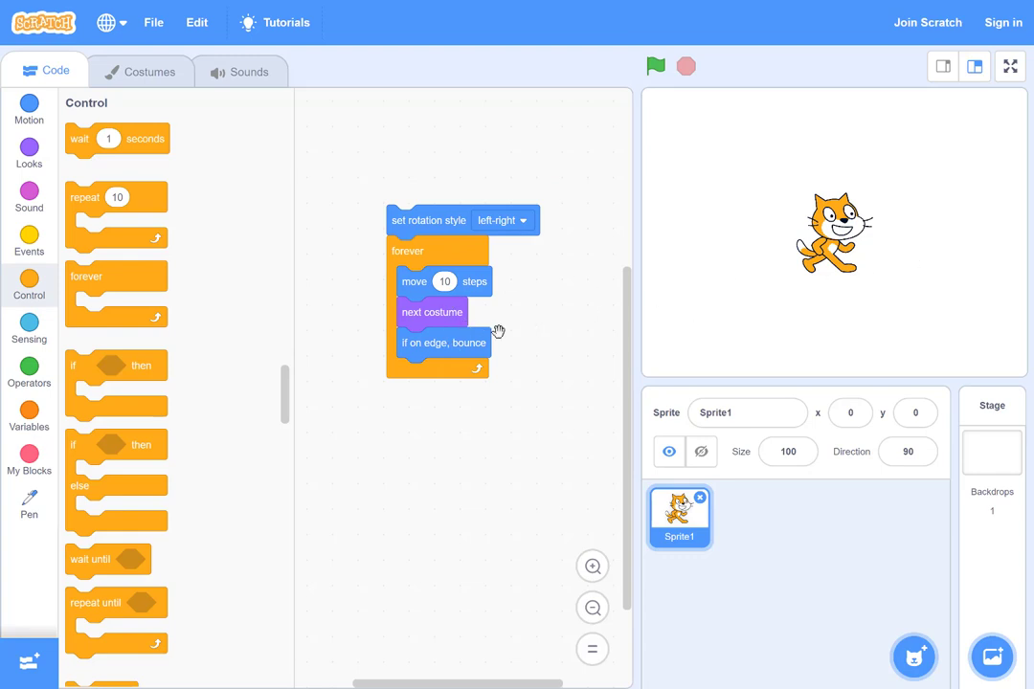
mouse_move(484, 268)
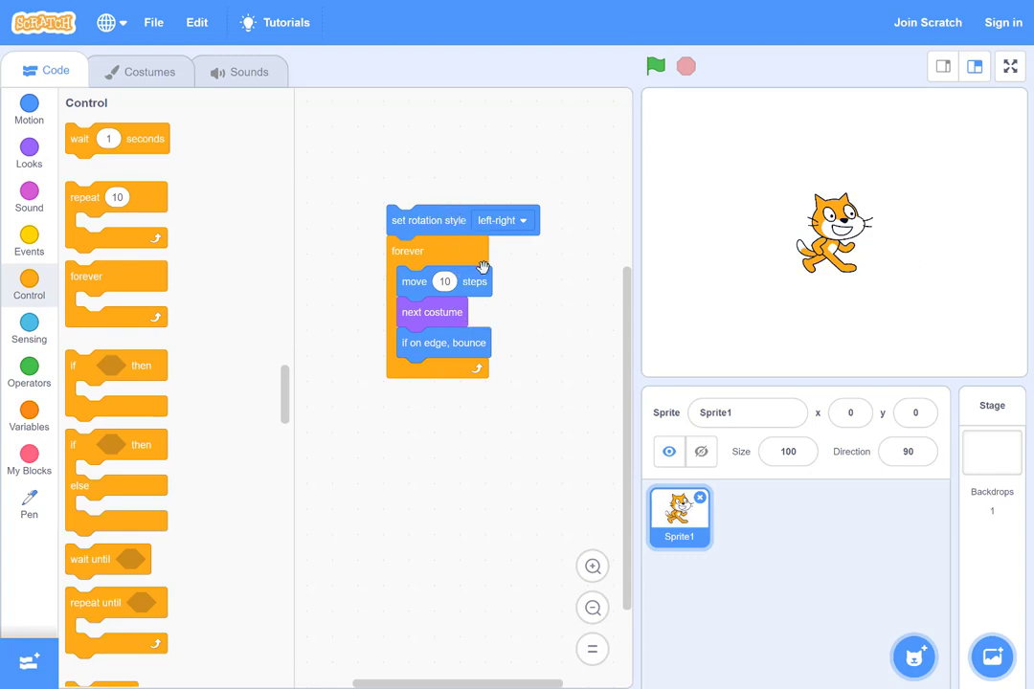
mouse_move(442, 324)
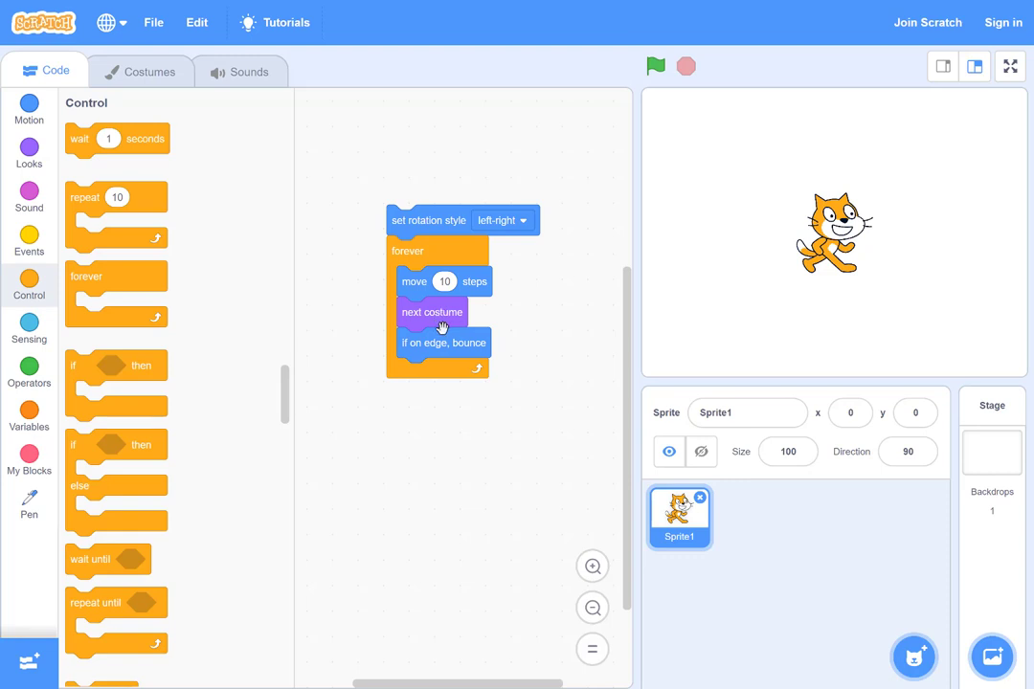
left_click(655, 67)
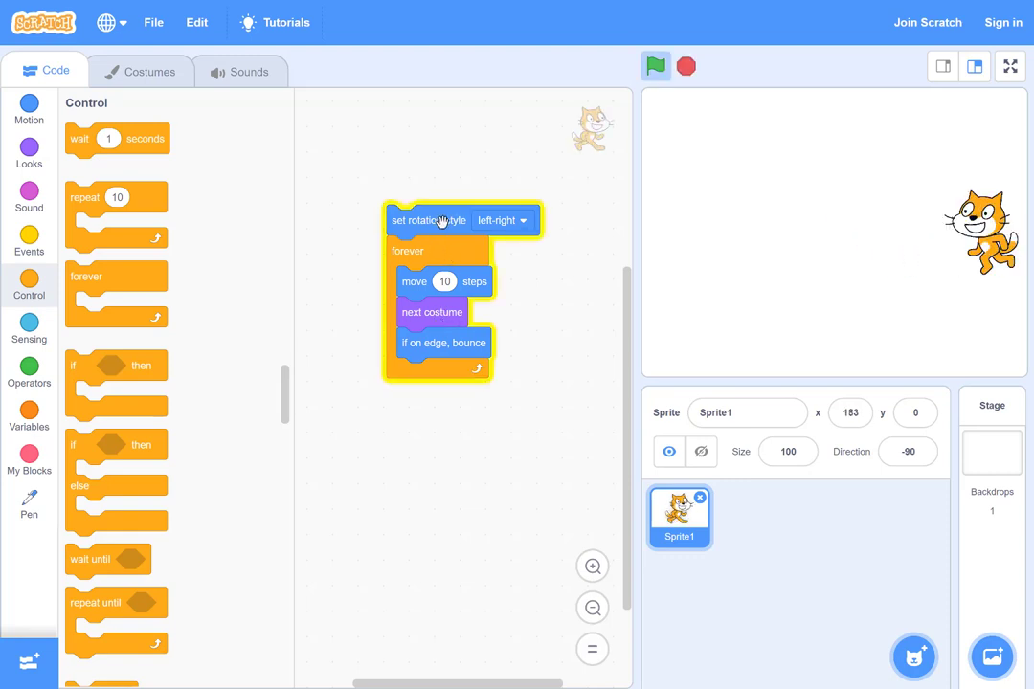
left_click(656, 66)
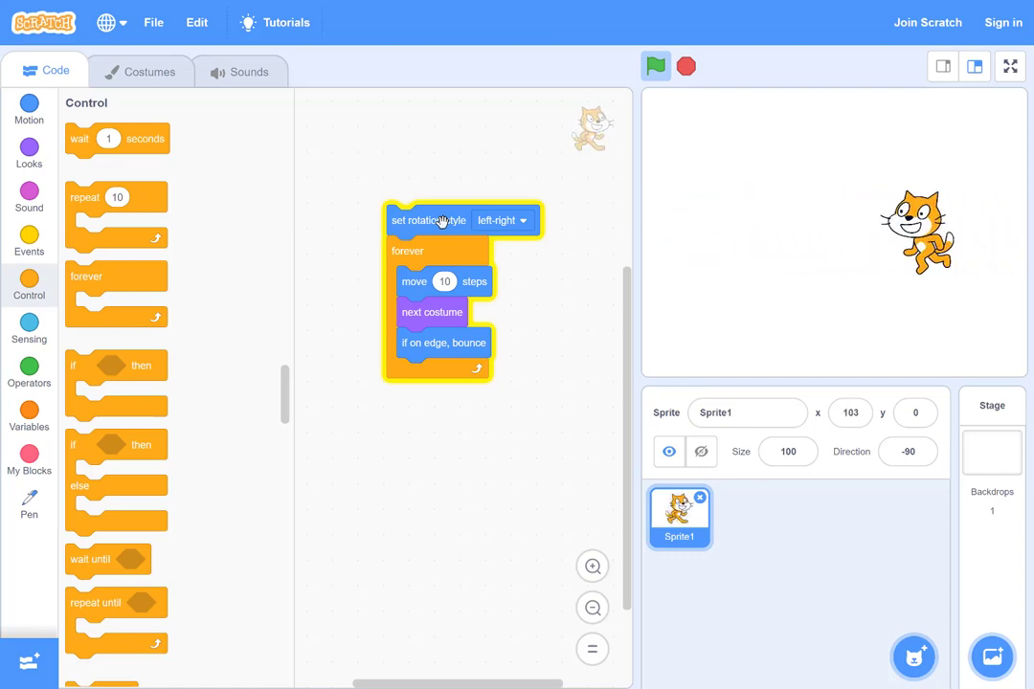
left_click(656, 66)
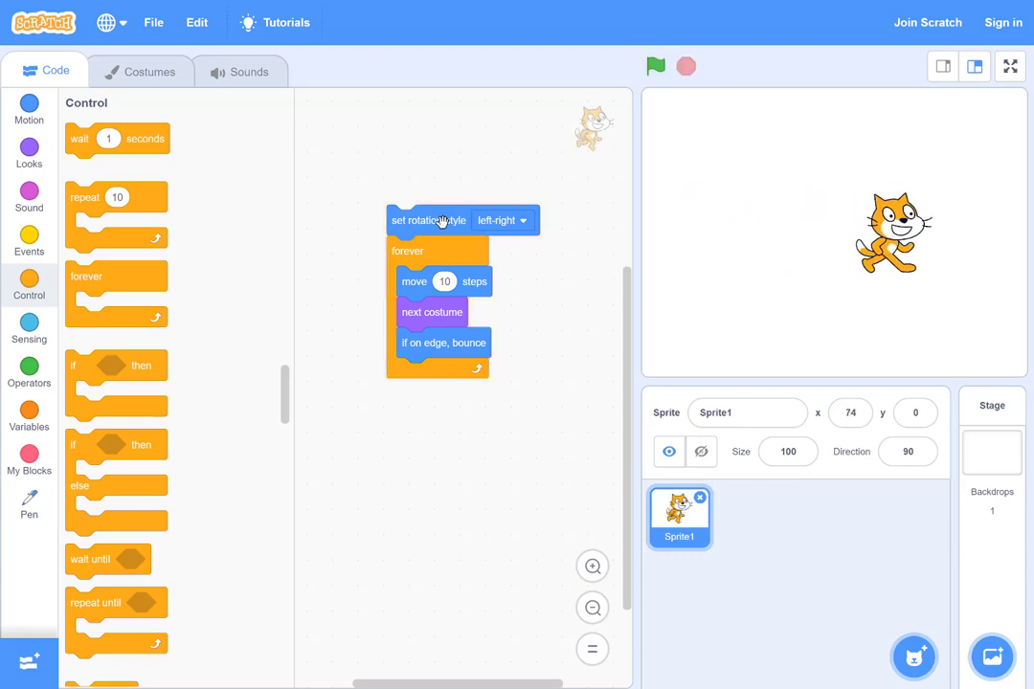
mouse_move(773, 544)
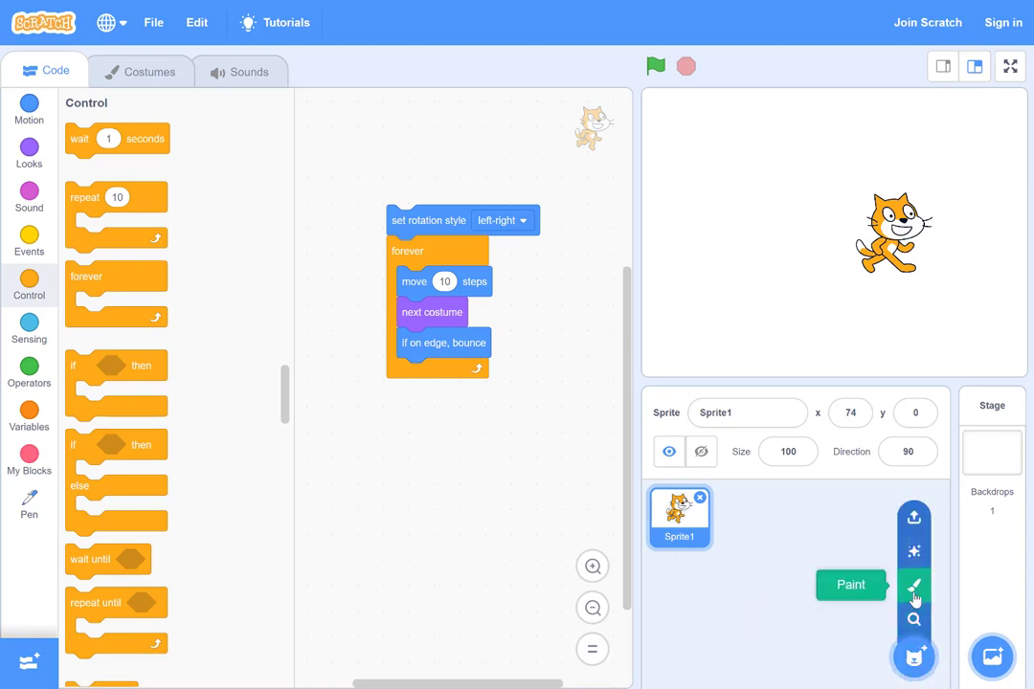
mouse_move(913, 517)
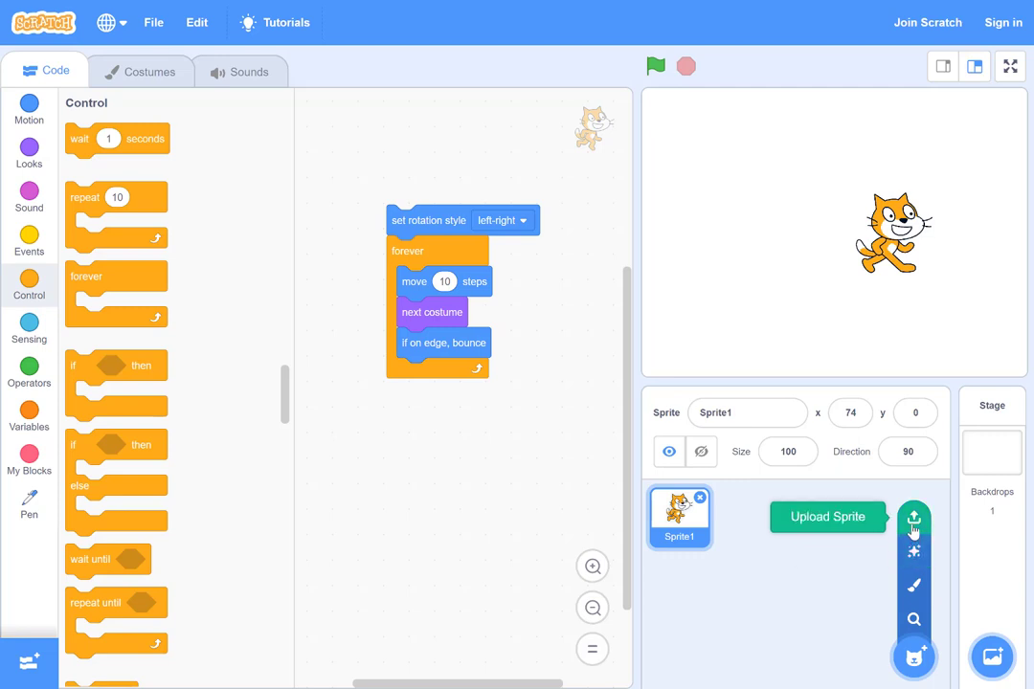
mouse_move(747, 557)
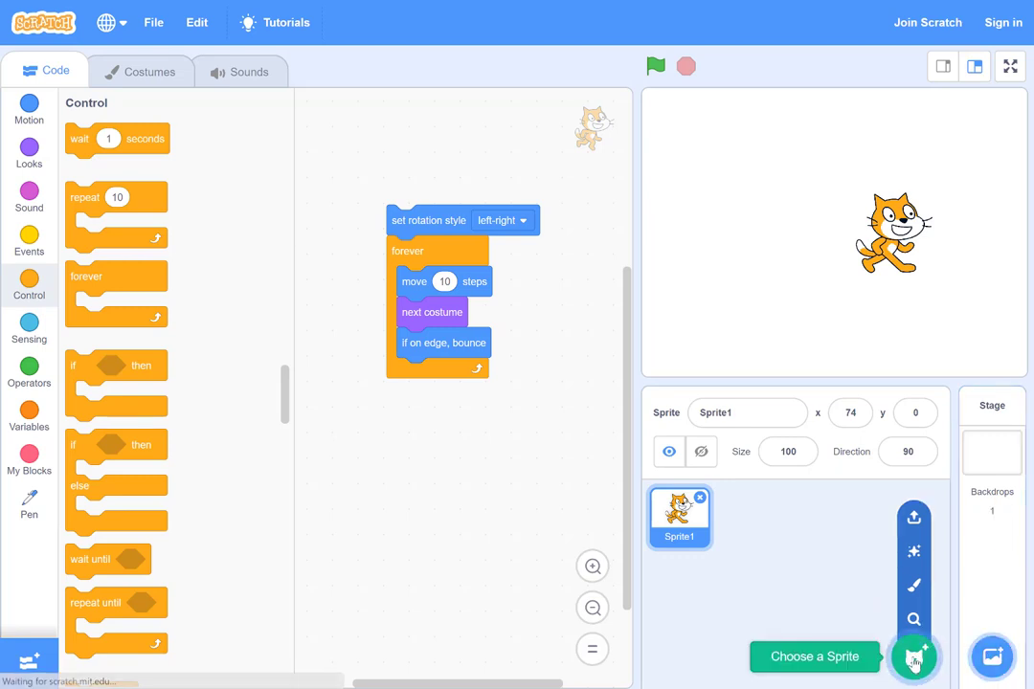
Step: Add the Beetle sprite from the Animals category of the sprite library
left_click(915, 657)
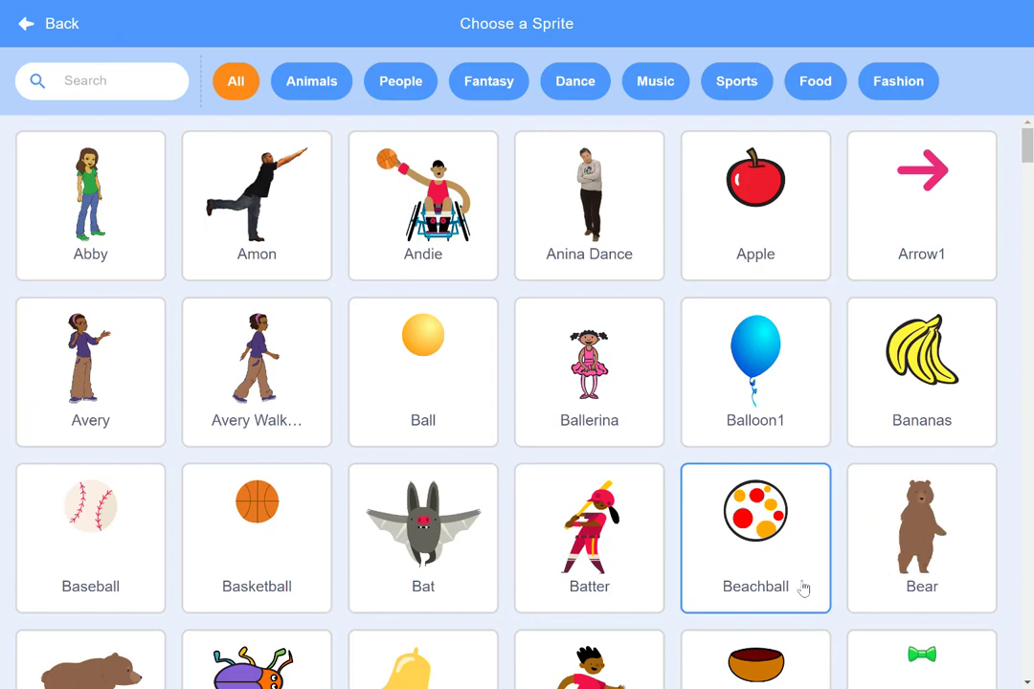
mouse_move(798, 586)
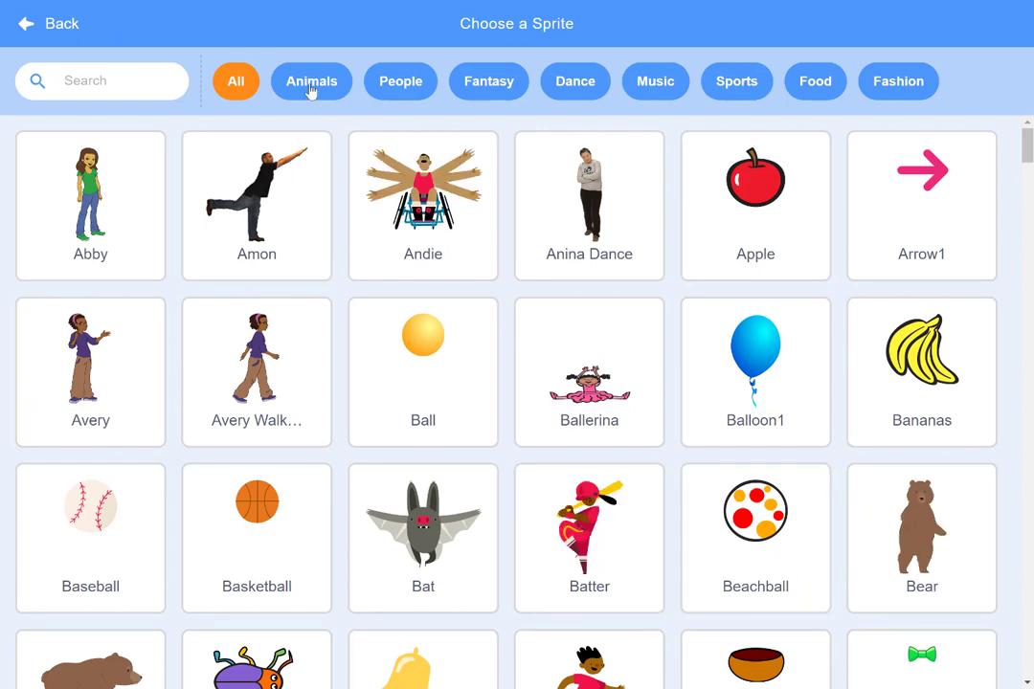
left_click(311, 81)
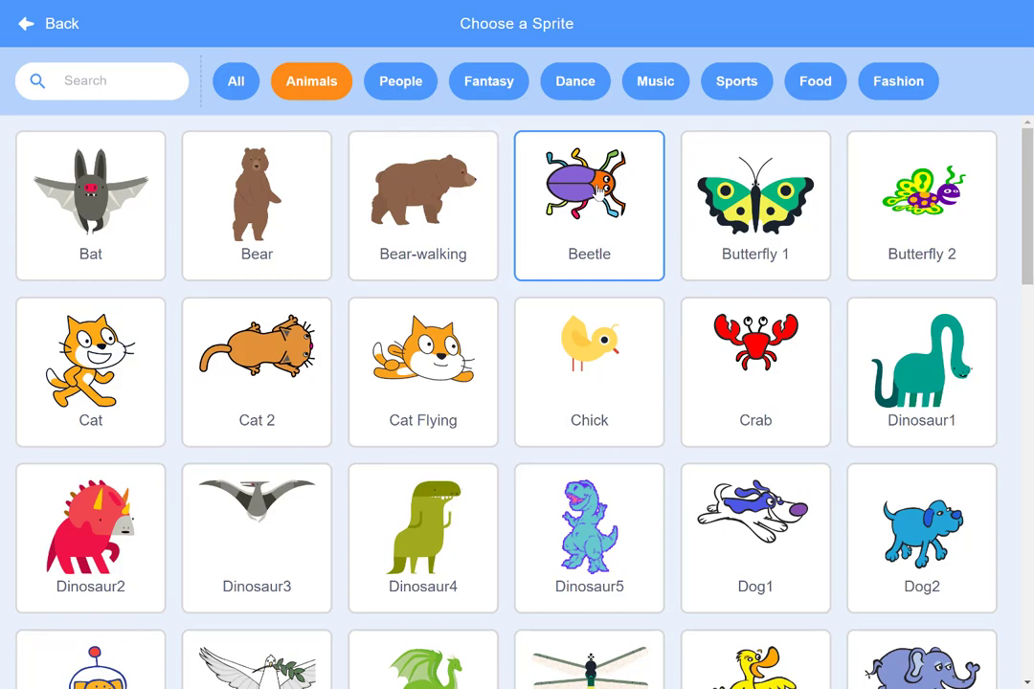
left_click(589, 205)
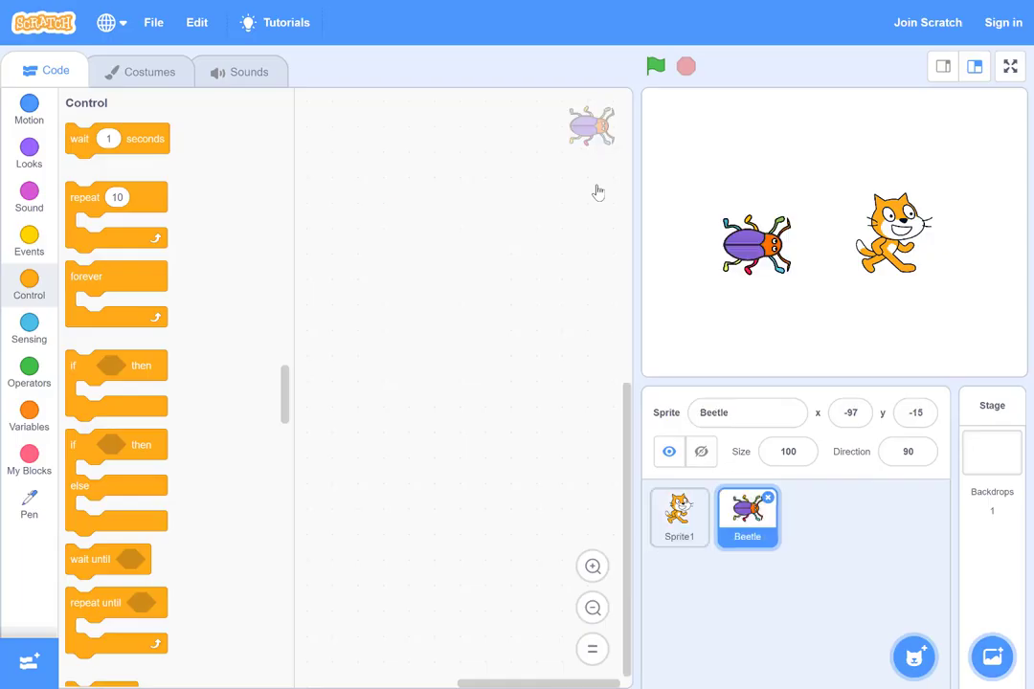
mouse_move(764, 354)
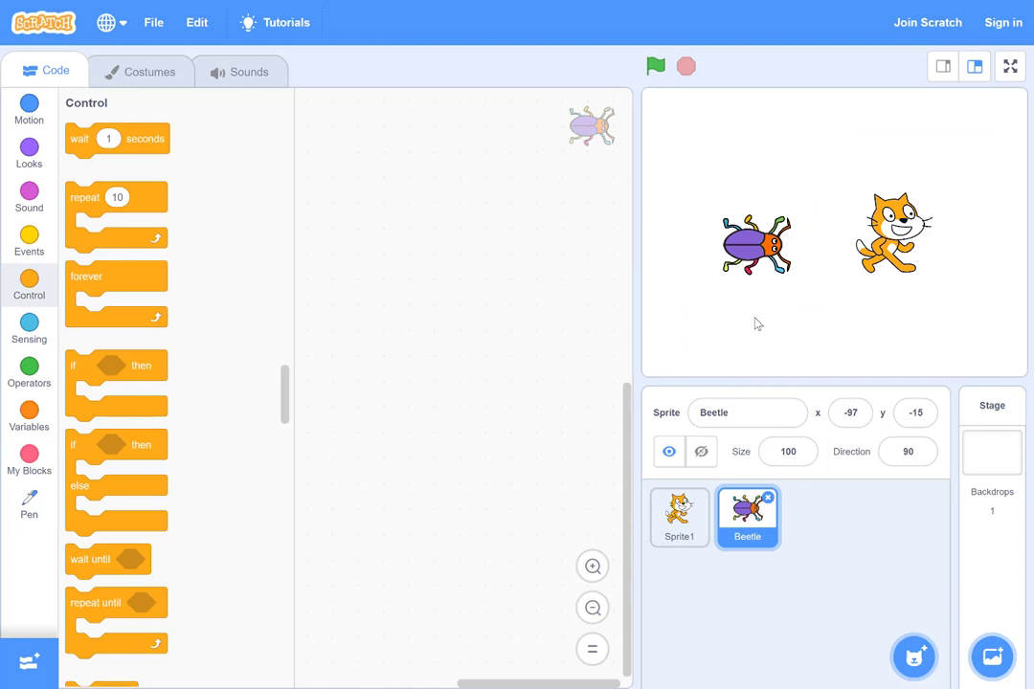
mouse_move(802, 260)
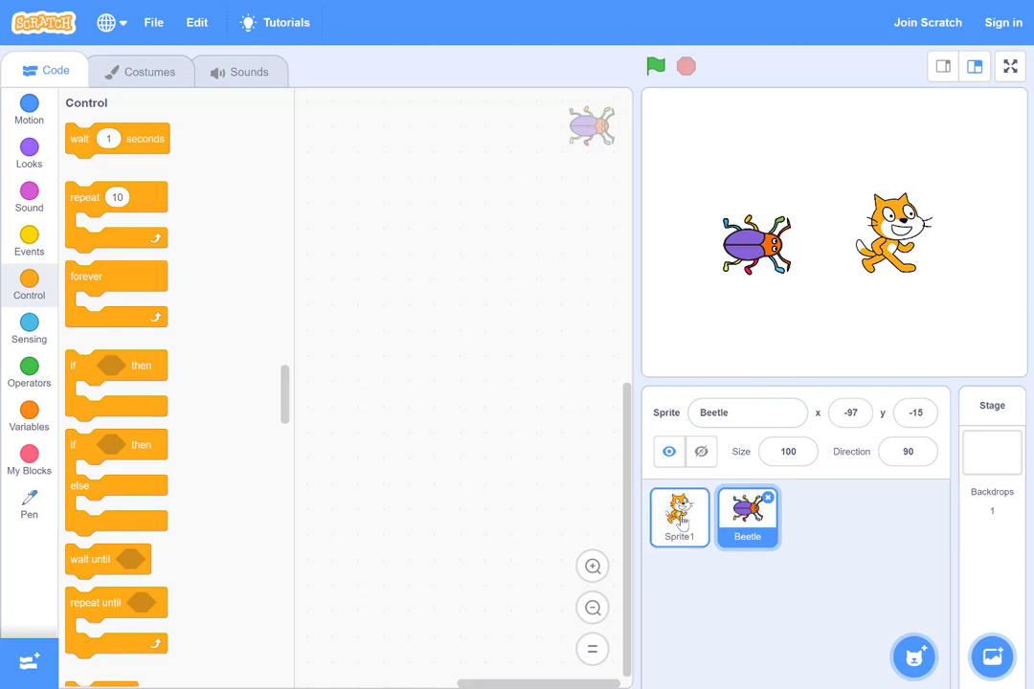
Step: Top the cat's script with when green flag clicked, check the Beetle's copy, return to cat
left_click(679, 517)
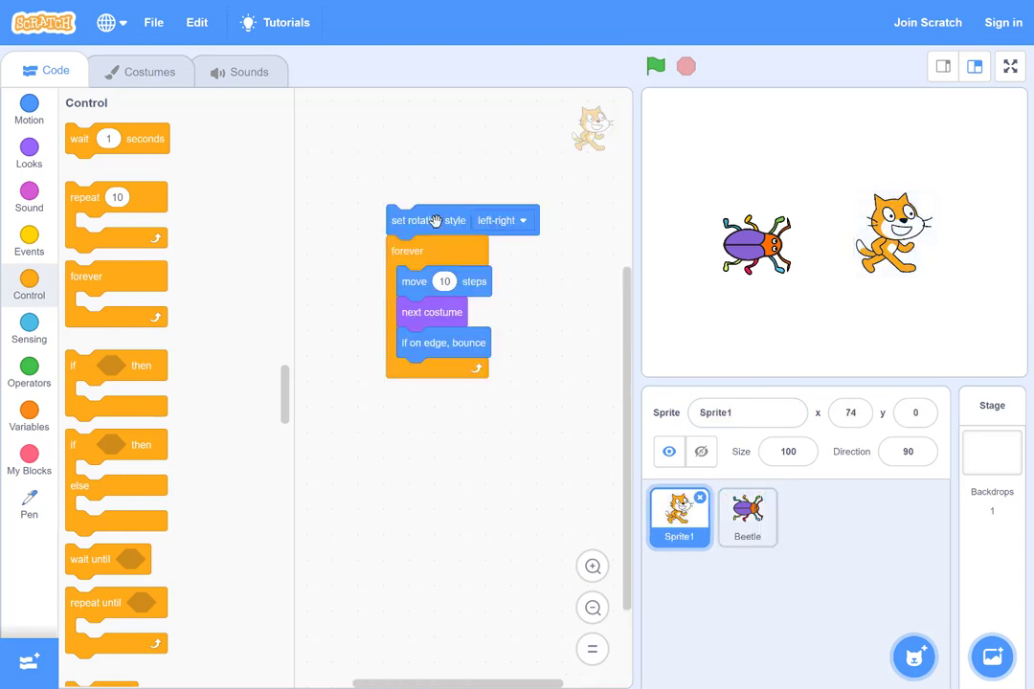
mouse_move(392, 268)
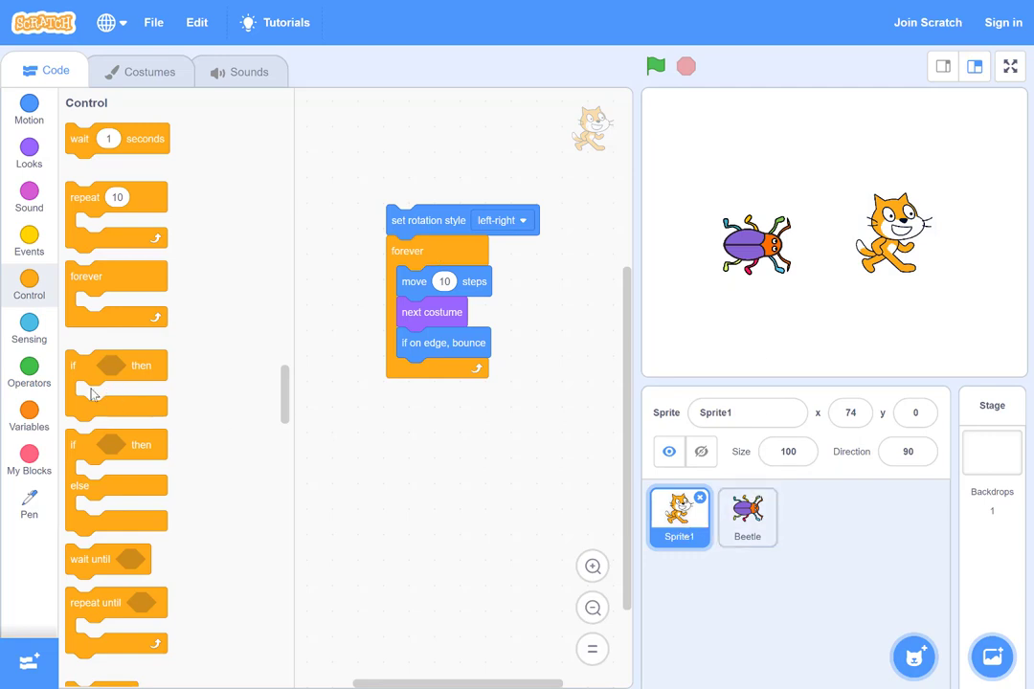
mouse_move(28, 242)
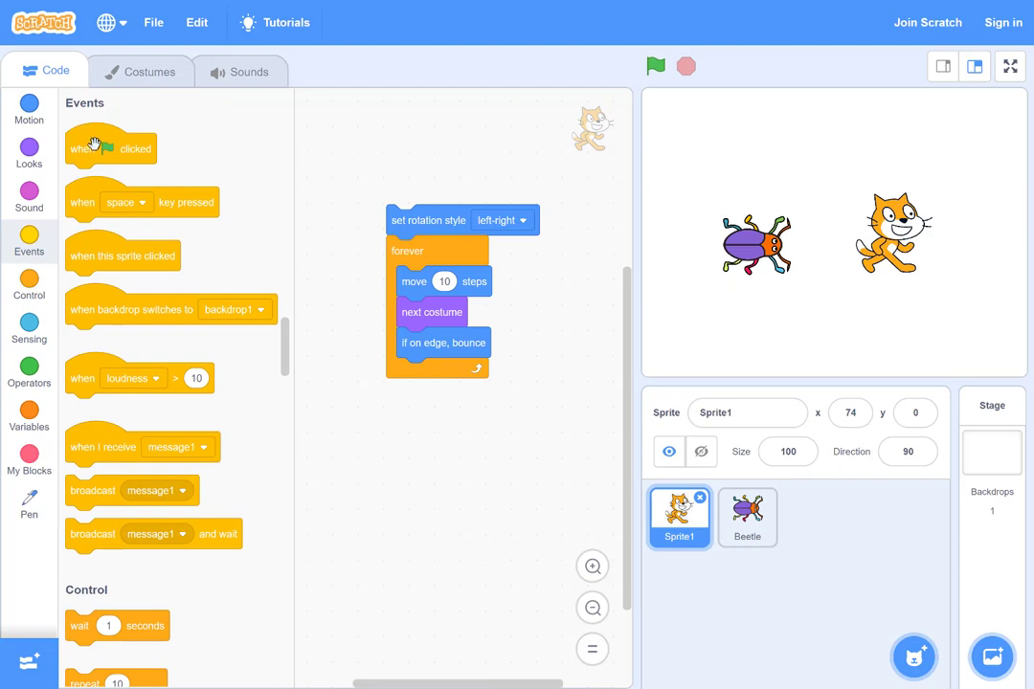
left_click_drag(110, 147, 433, 191)
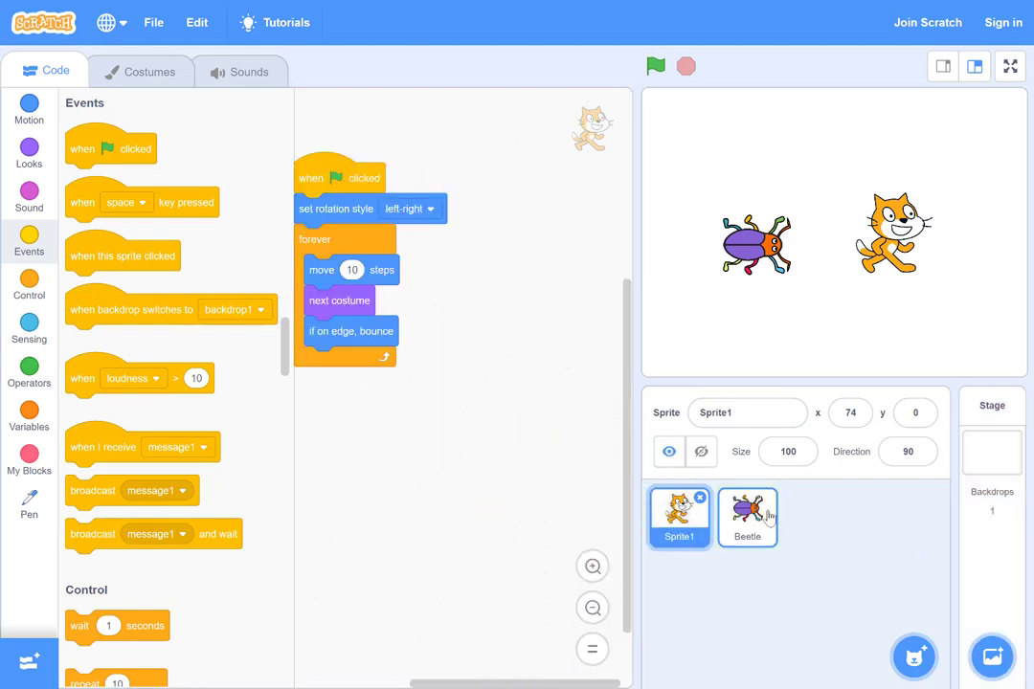
left_click(747, 517)
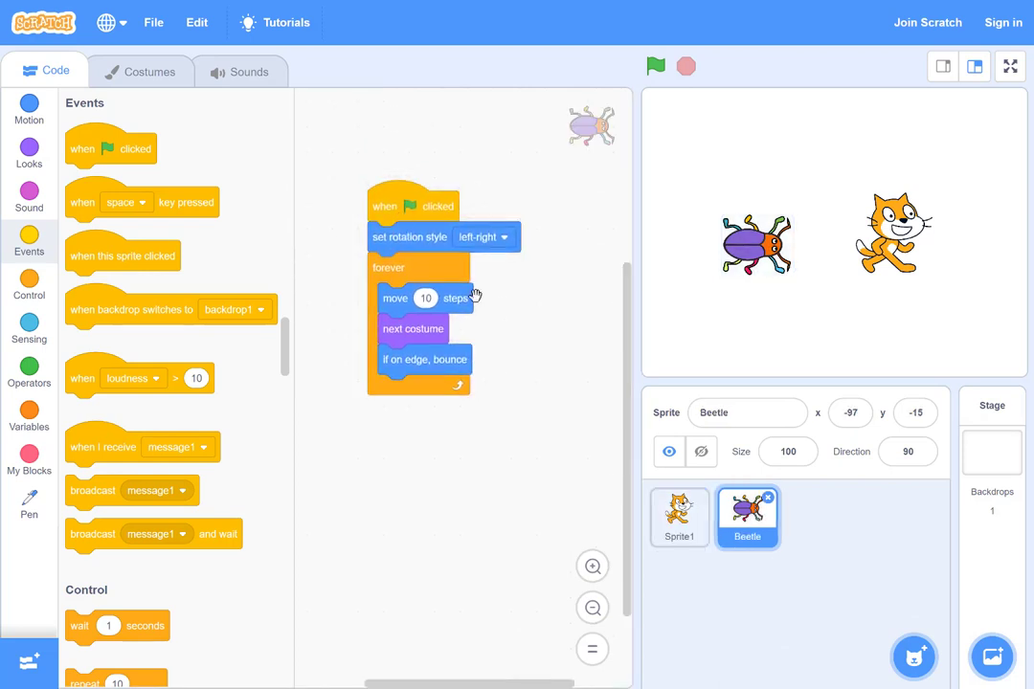
mouse_move(680, 517)
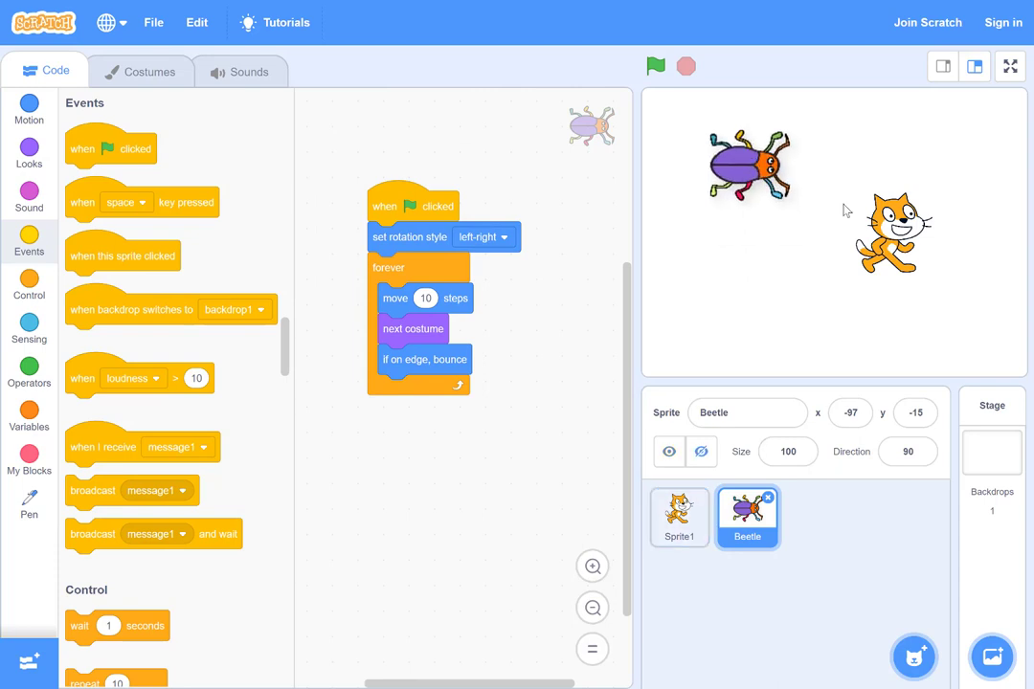
left_click(678, 517)
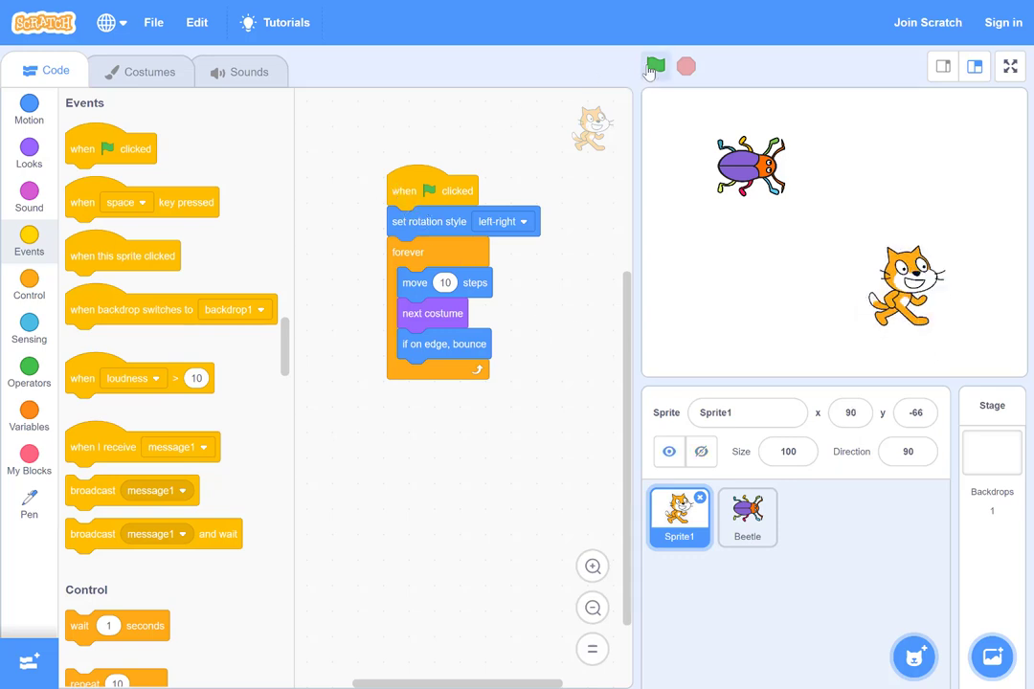
Step: Run the project via the green flag, stop it, and select the Beetle sprite
left_click(655, 66)
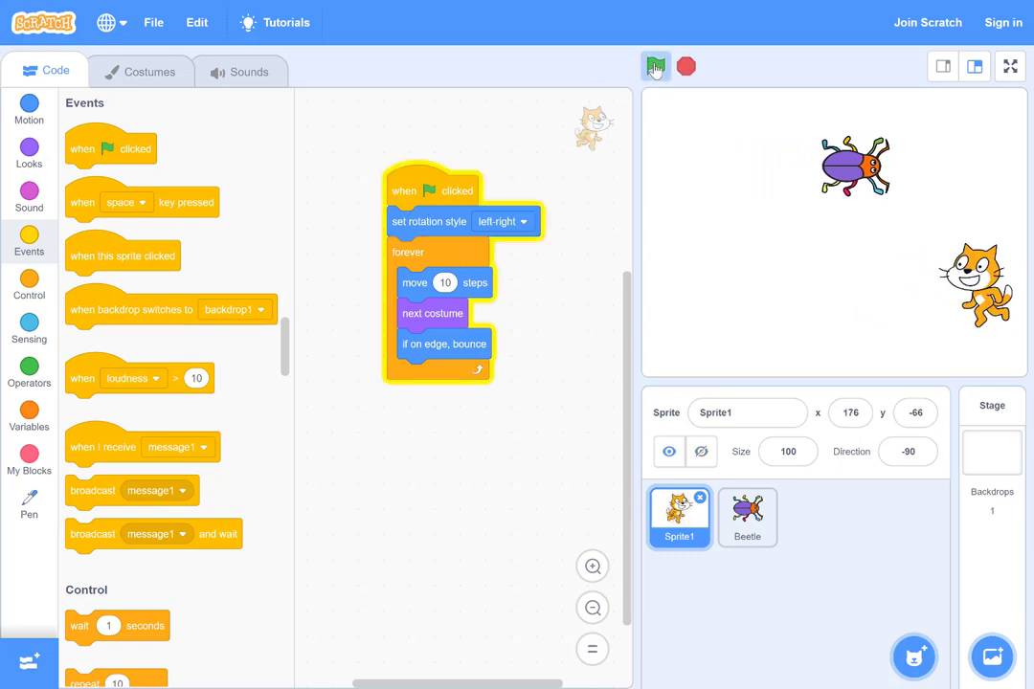
left_click(656, 66)
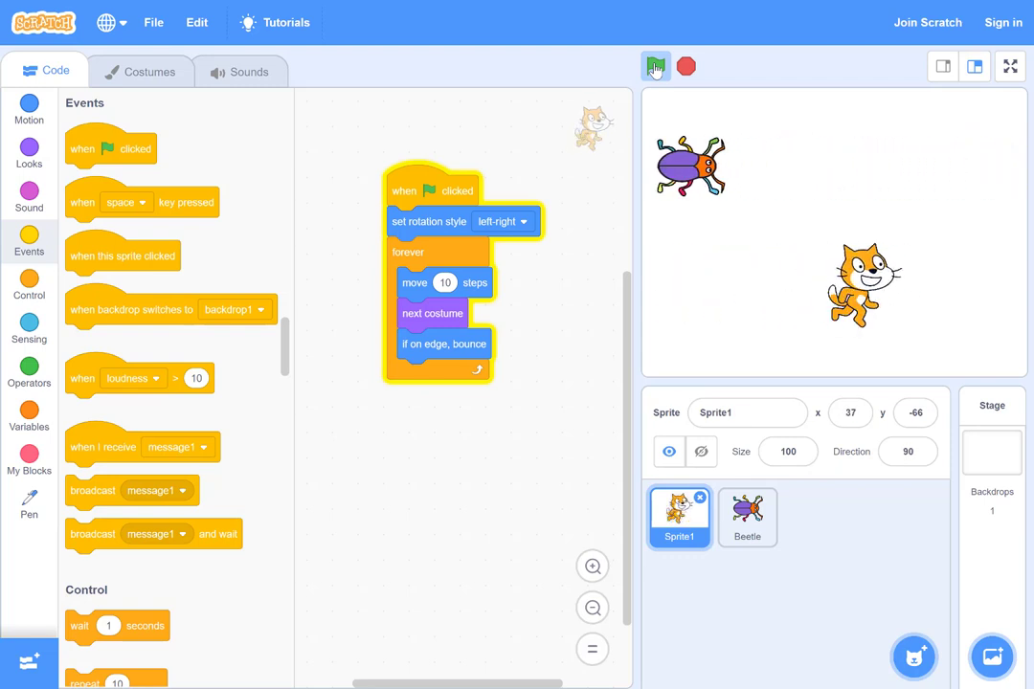
left_click(656, 66)
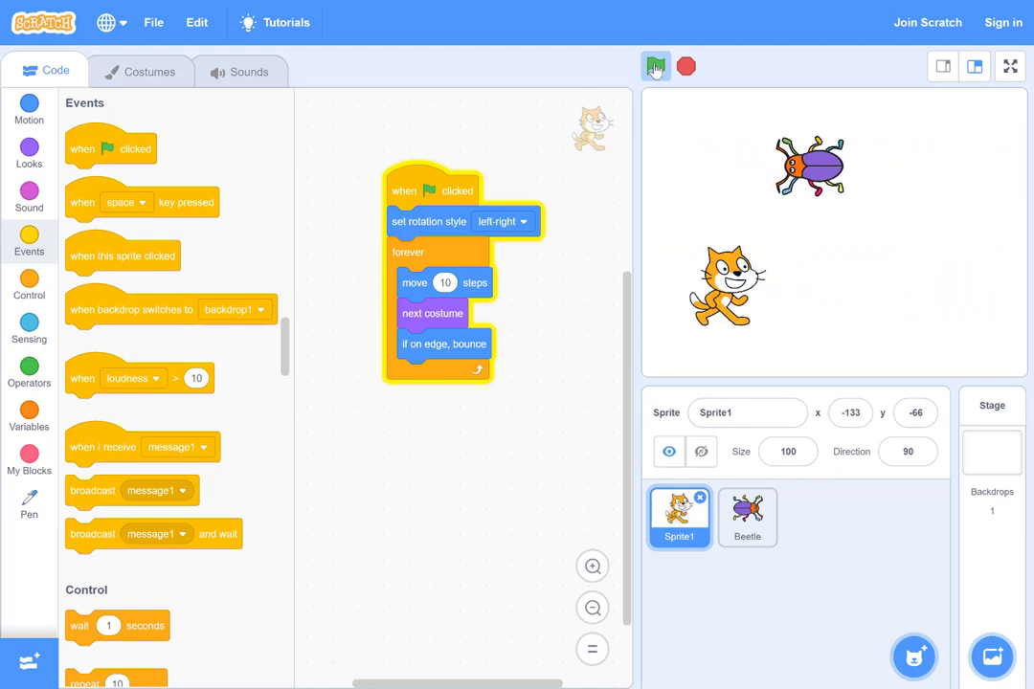
left_click(656, 66)
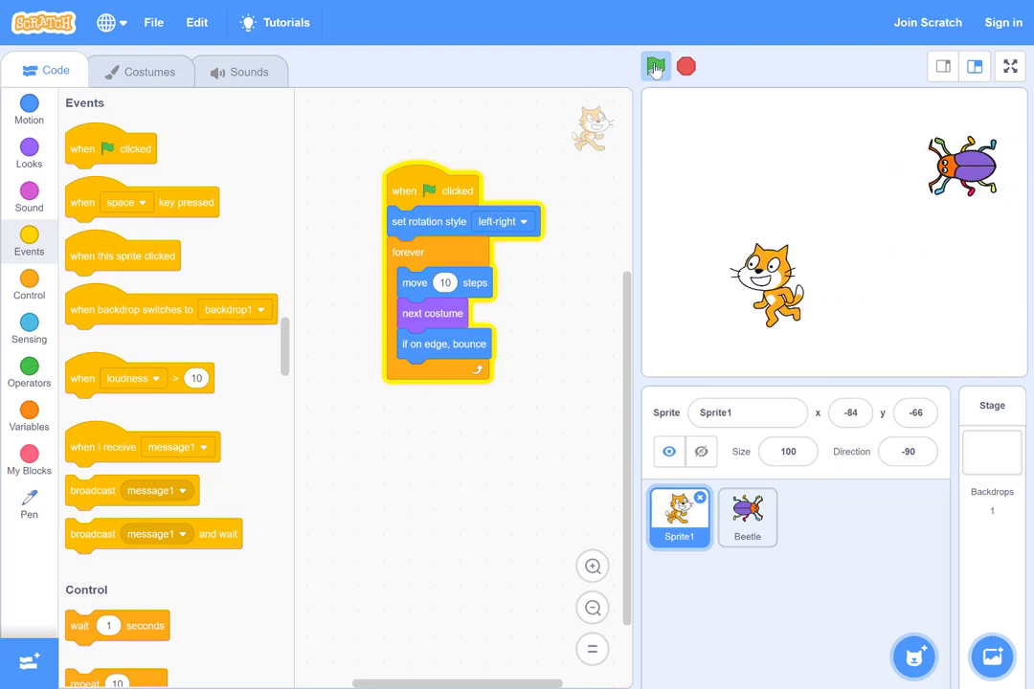
left_click(656, 66)
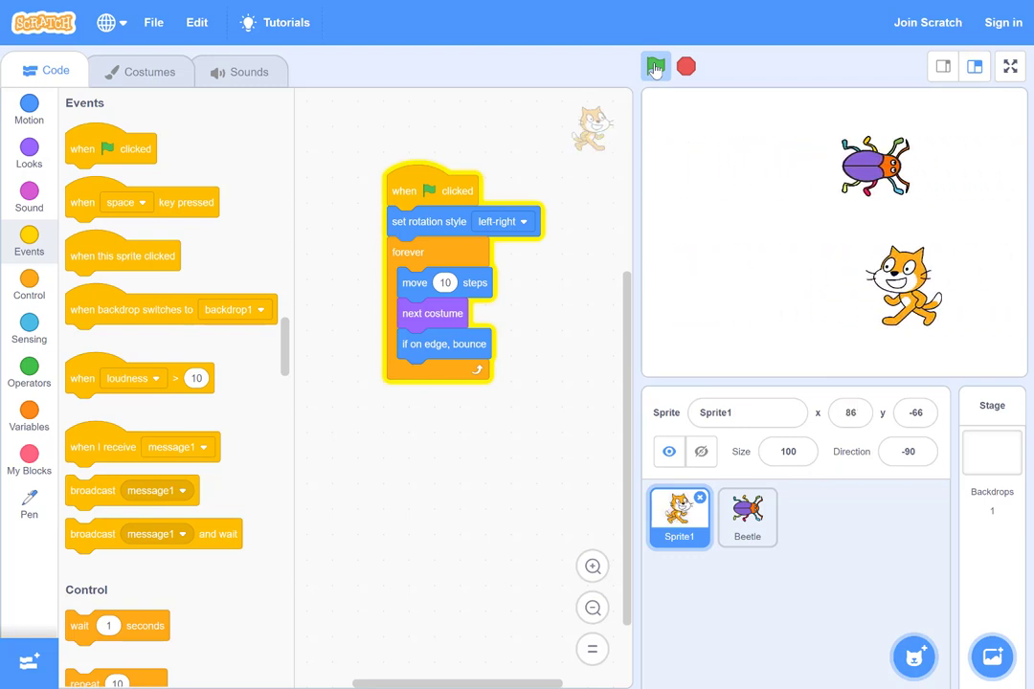
left_click(656, 66)
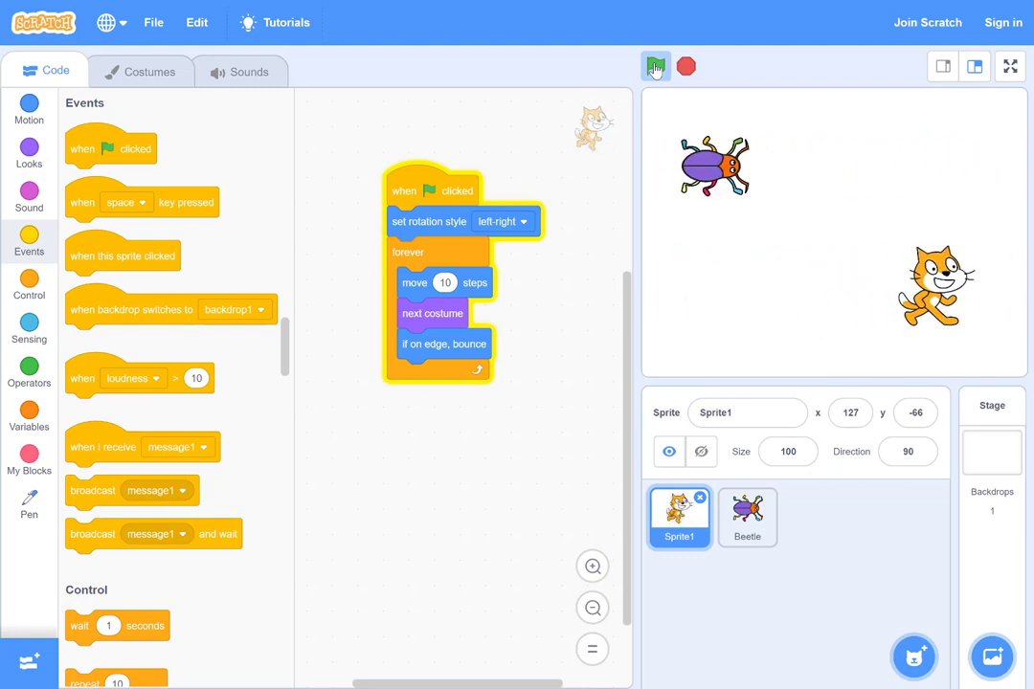
left_click(656, 66)
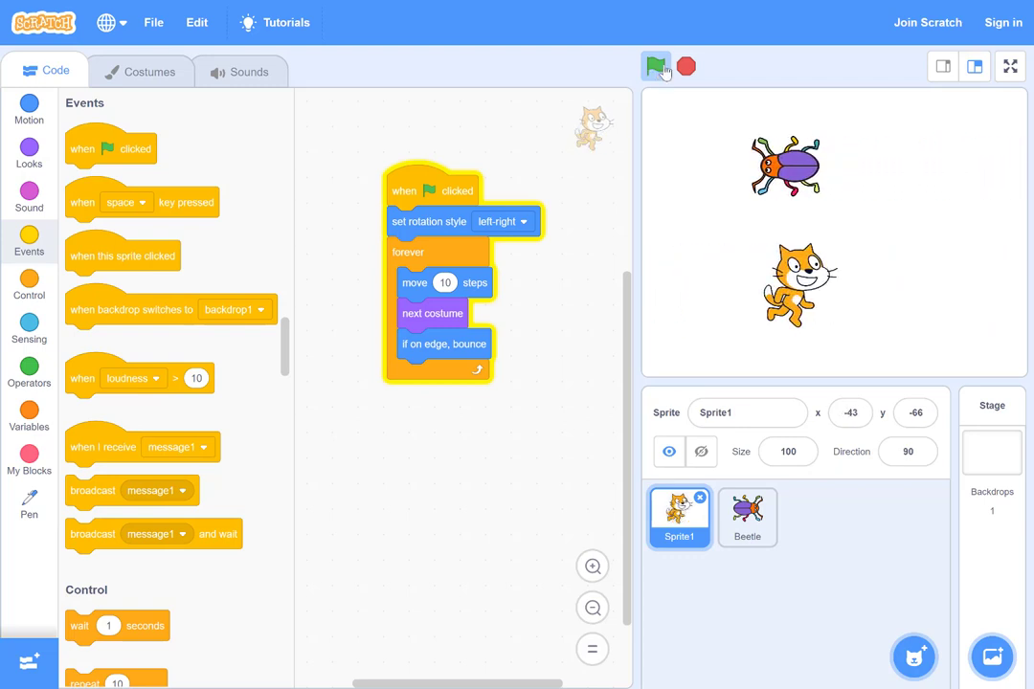
left_click(656, 66)
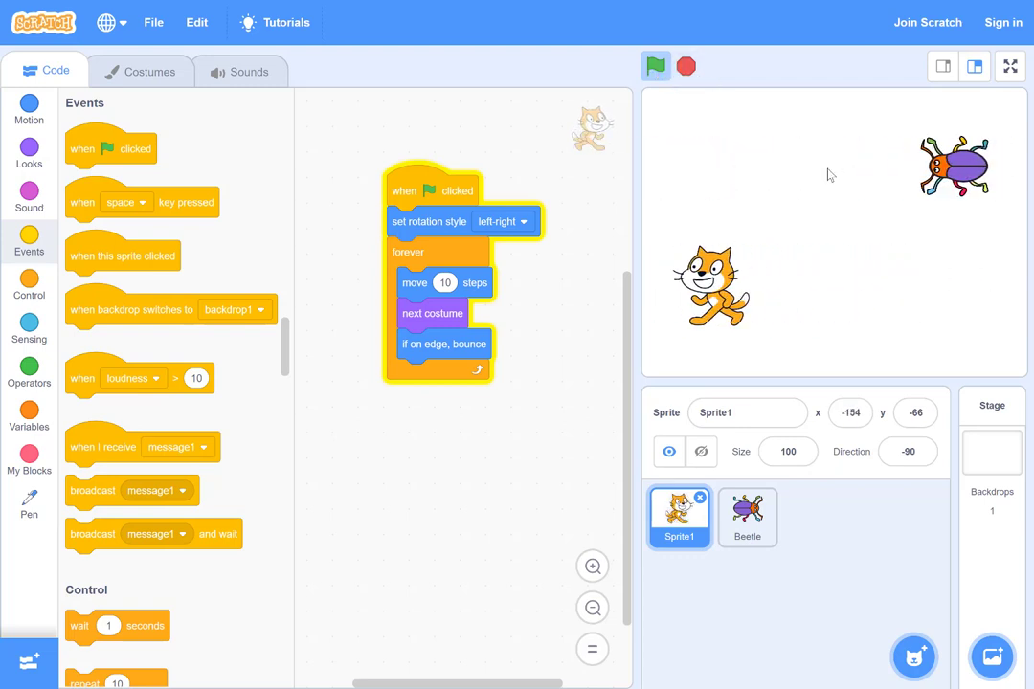
left_click(655, 66)
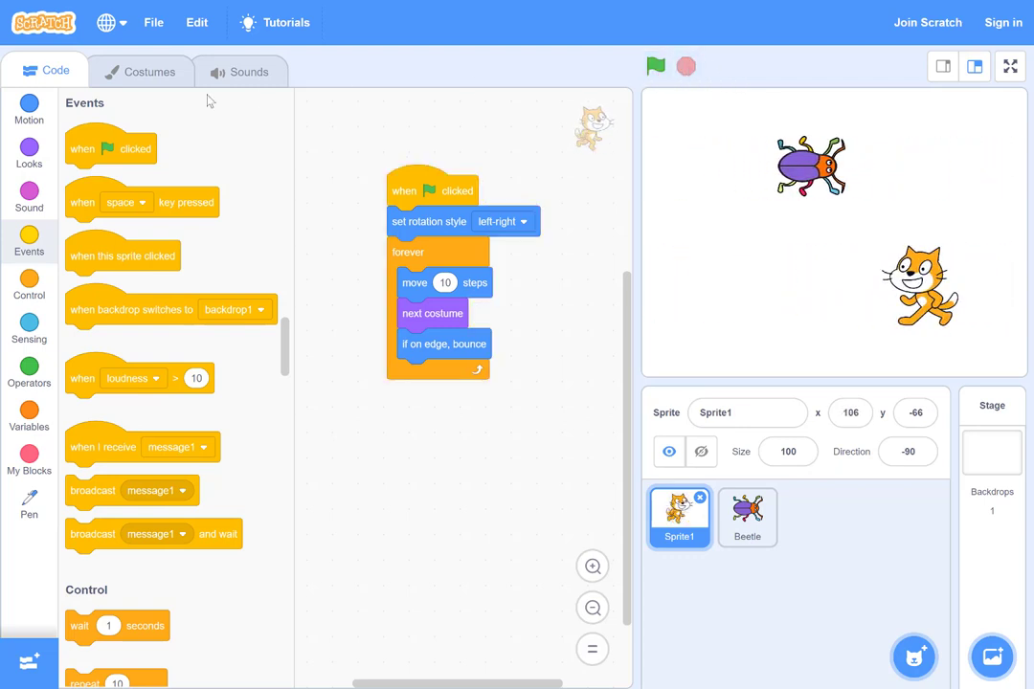
left_click(747, 517)
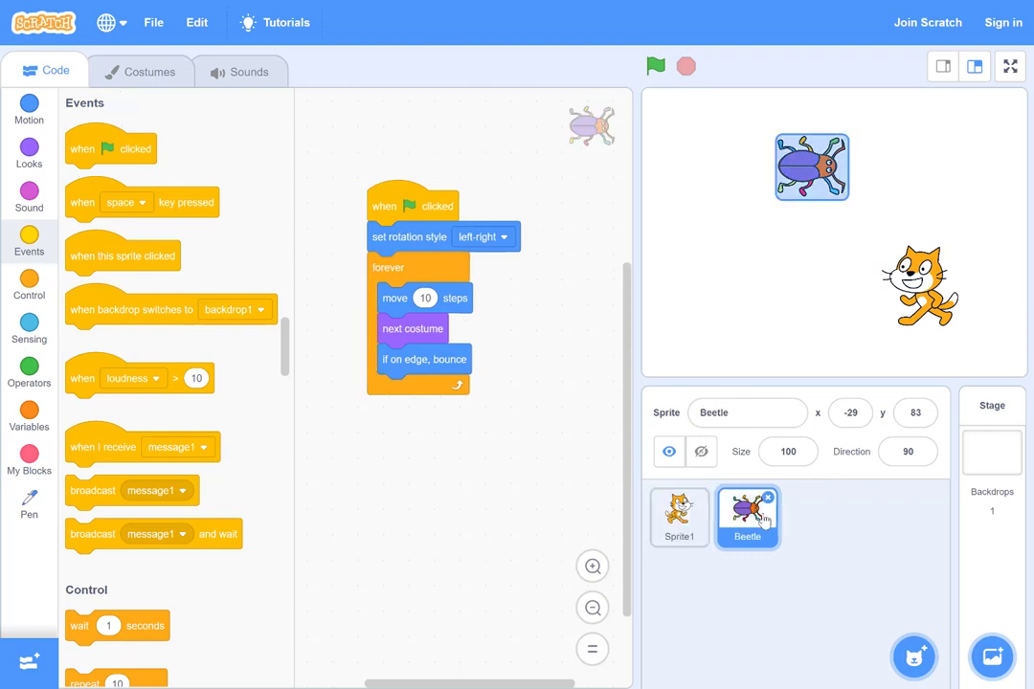
Step: Glance at the Beetle's costume, then select Sprite1 (the cat) and delete it
left_click(139, 70)
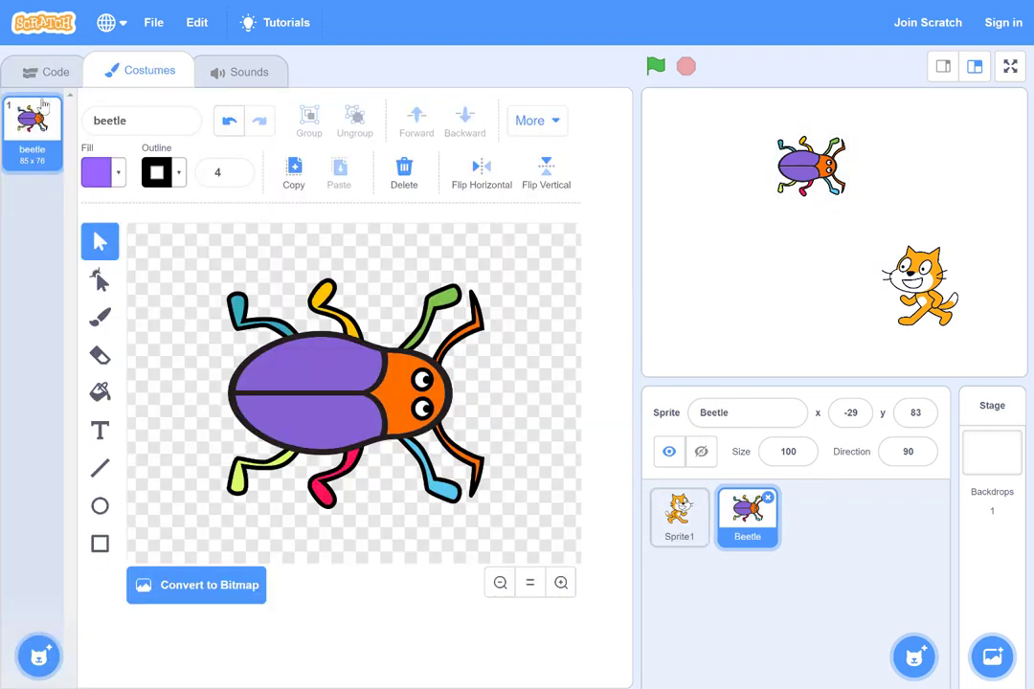
mouse_move(54, 80)
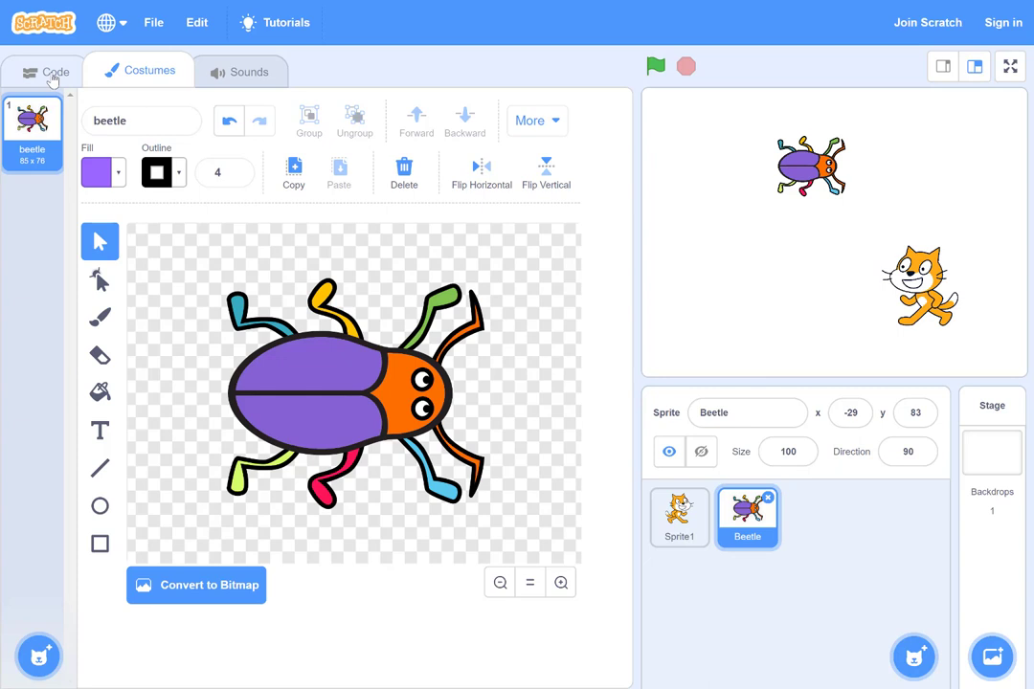
left_click(55, 71)
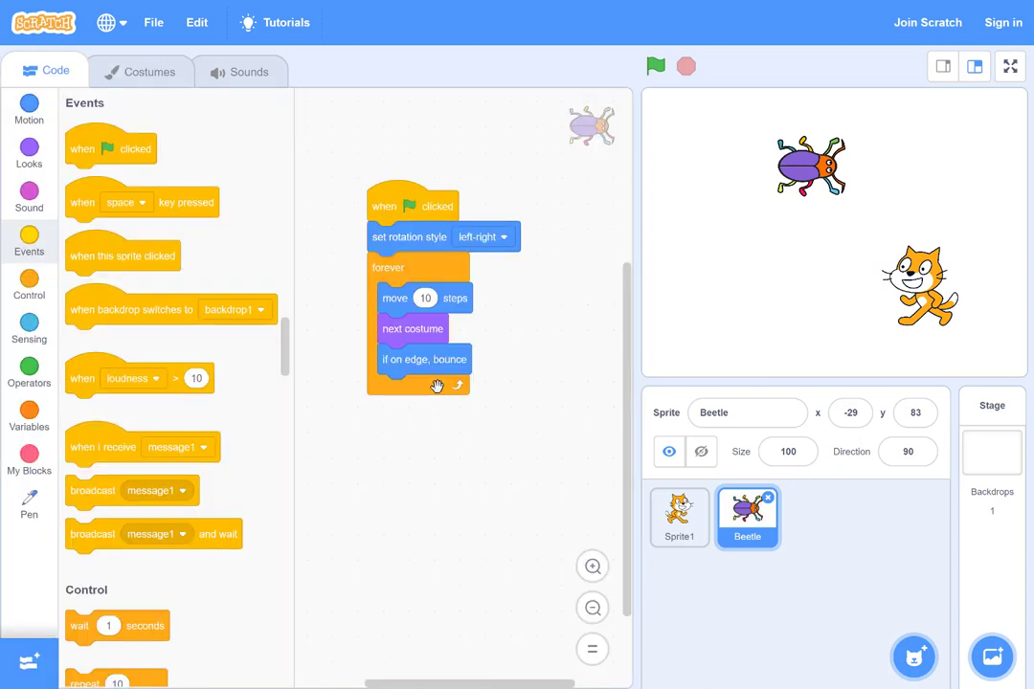
left_click(678, 517)
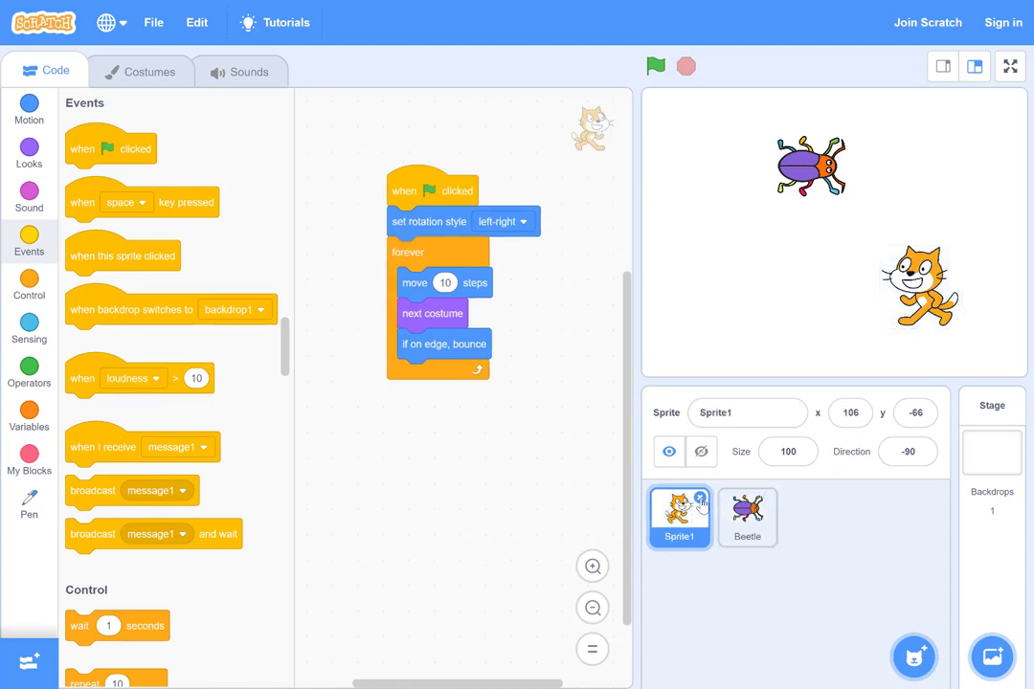
left_click(747, 517)
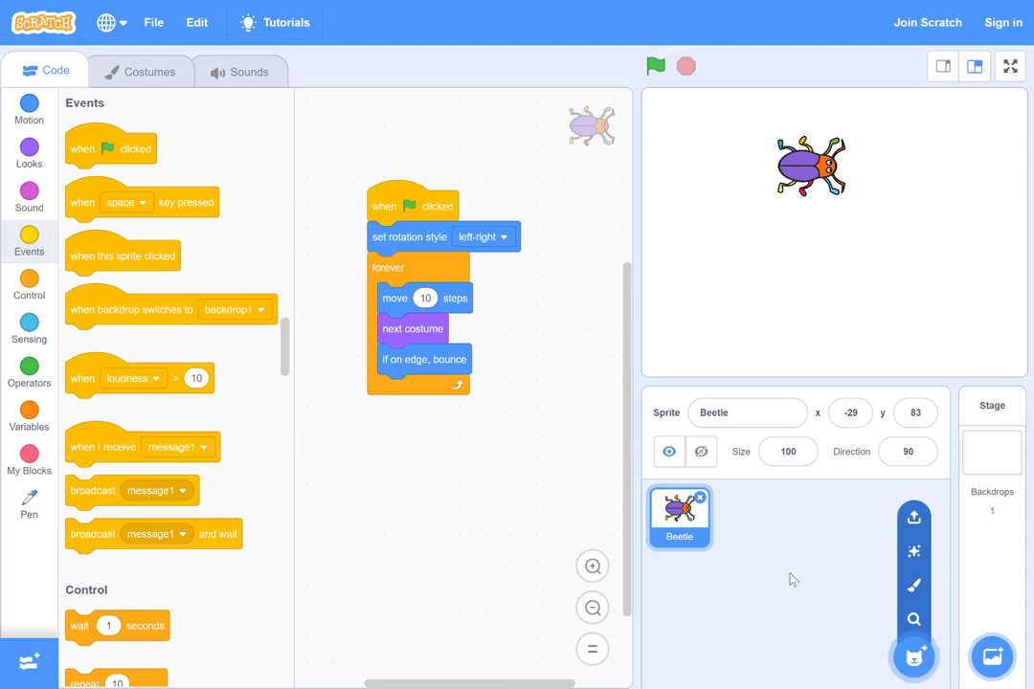
mouse_move(771, 543)
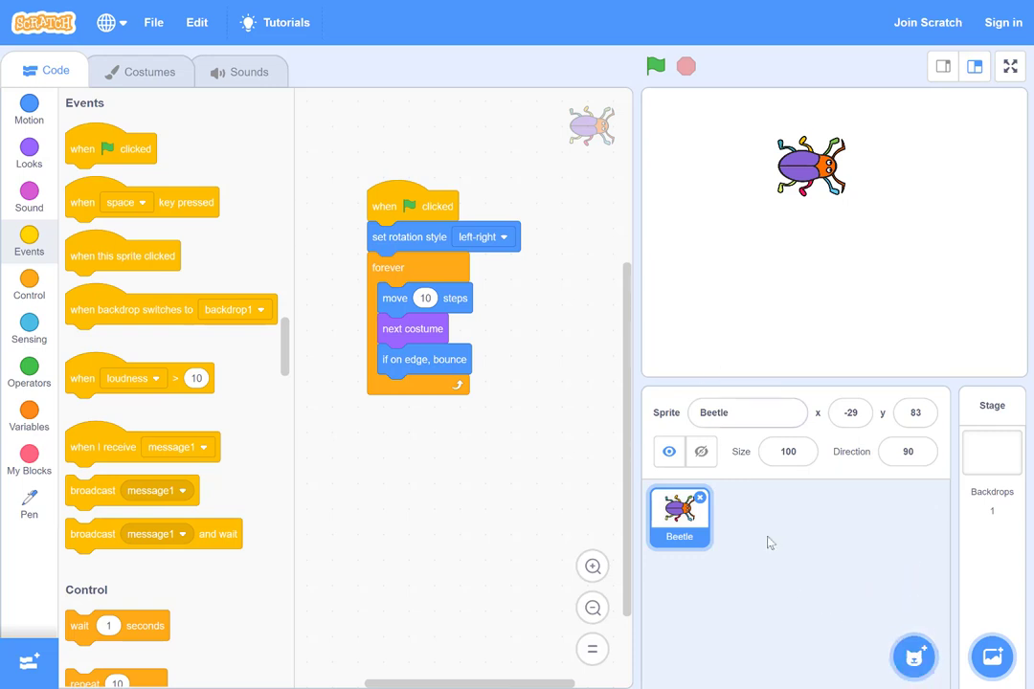
mouse_move(479, 348)
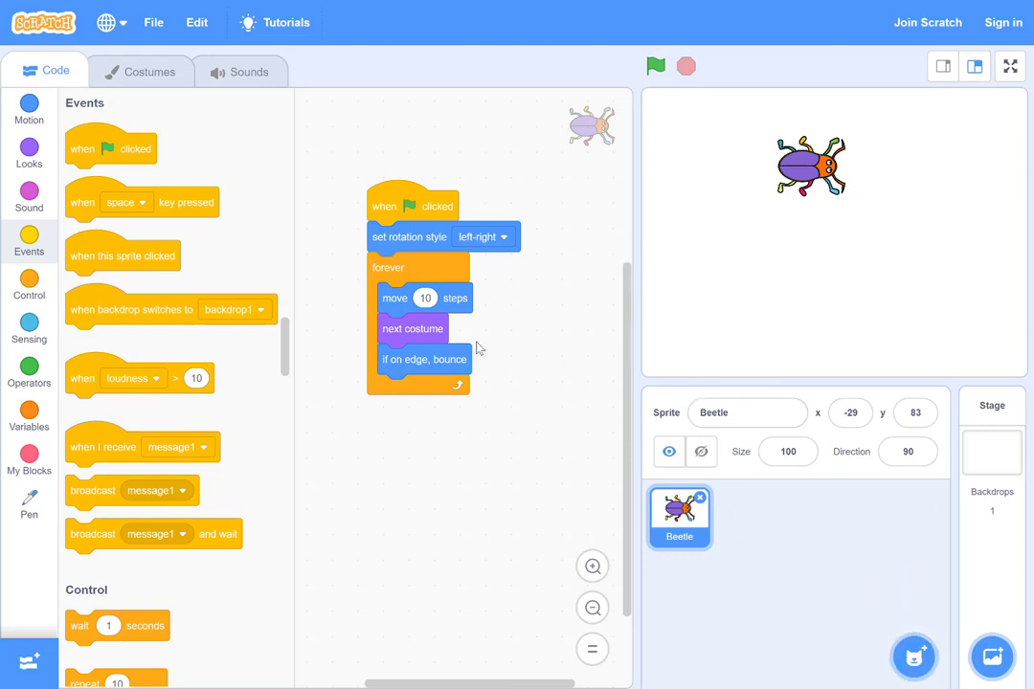
mouse_move(438, 359)
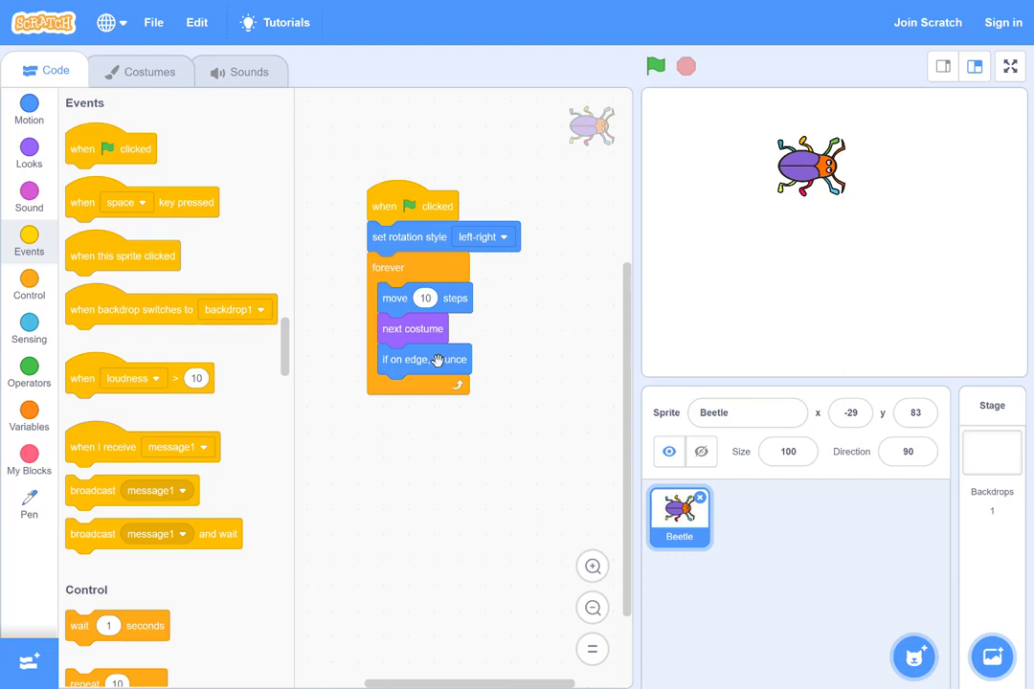
mouse_move(558, 304)
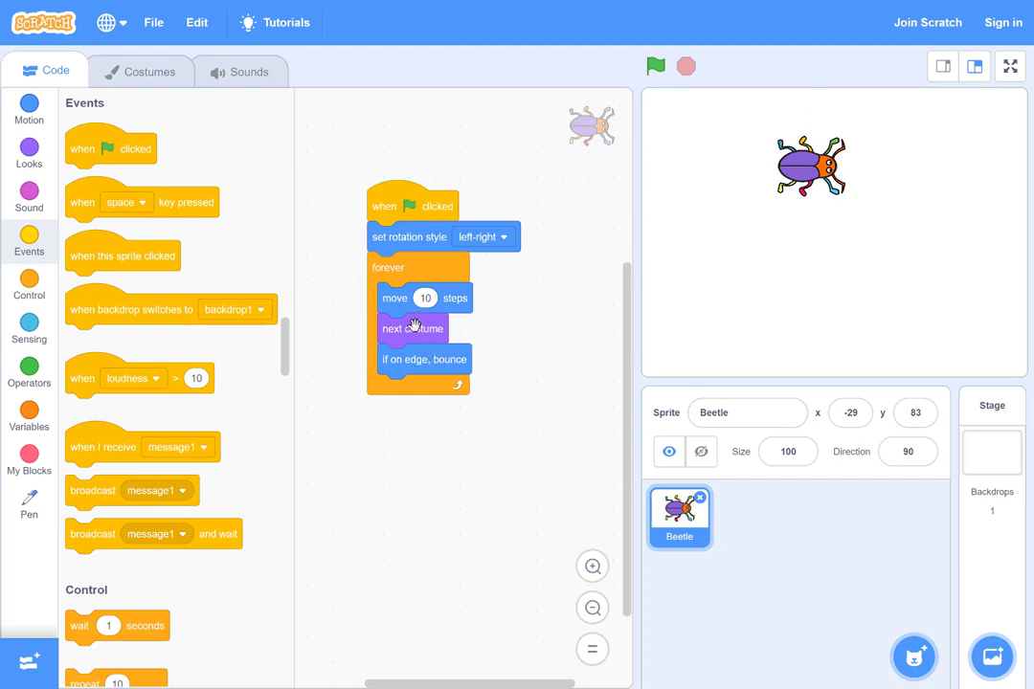
Step: Discard 'next costume' from the Beetle's loop, keeping move and 'if on edge, bounce'
left_click_drag(414, 328, 419, 476)
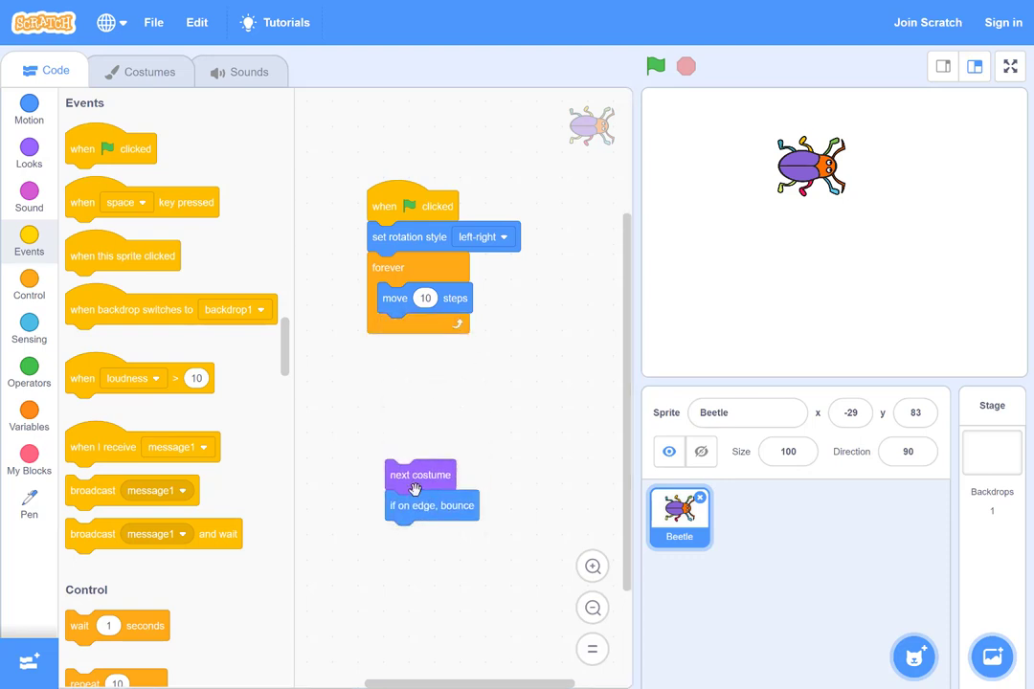
left_click_drag(431, 506, 423, 328)
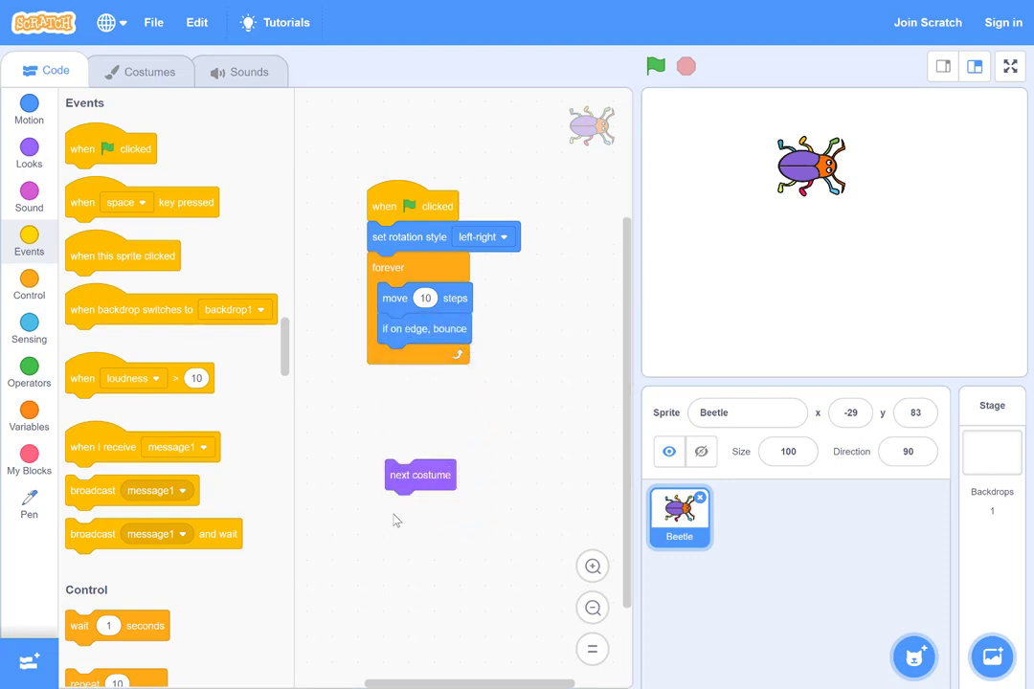
left_click_drag(421, 476, 186, 550)
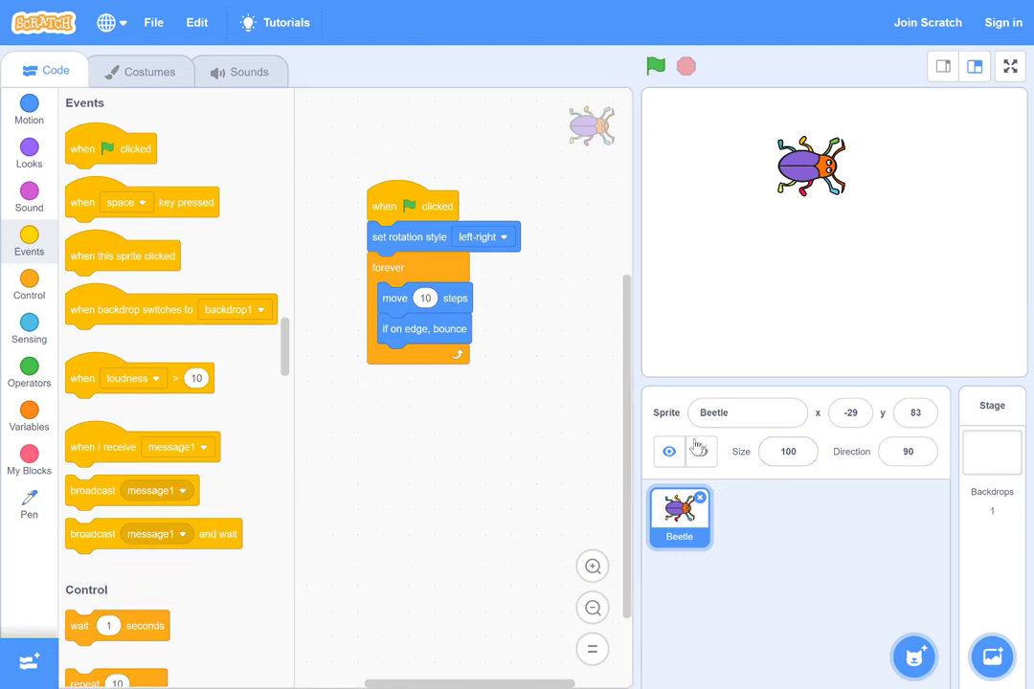
left_click(701, 451)
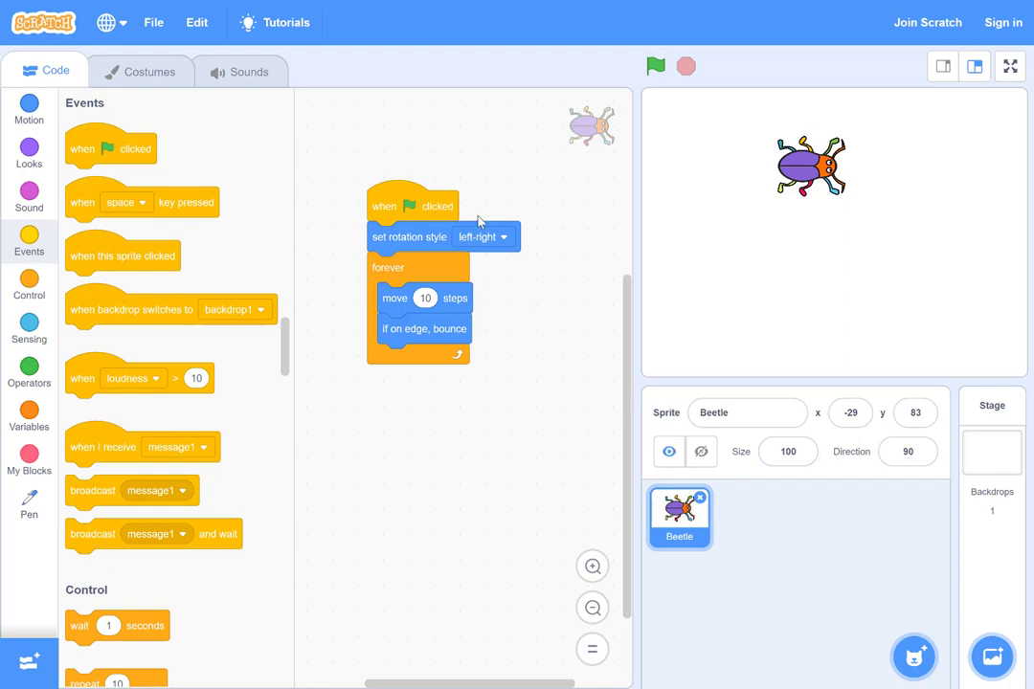
mouse_move(577, 341)
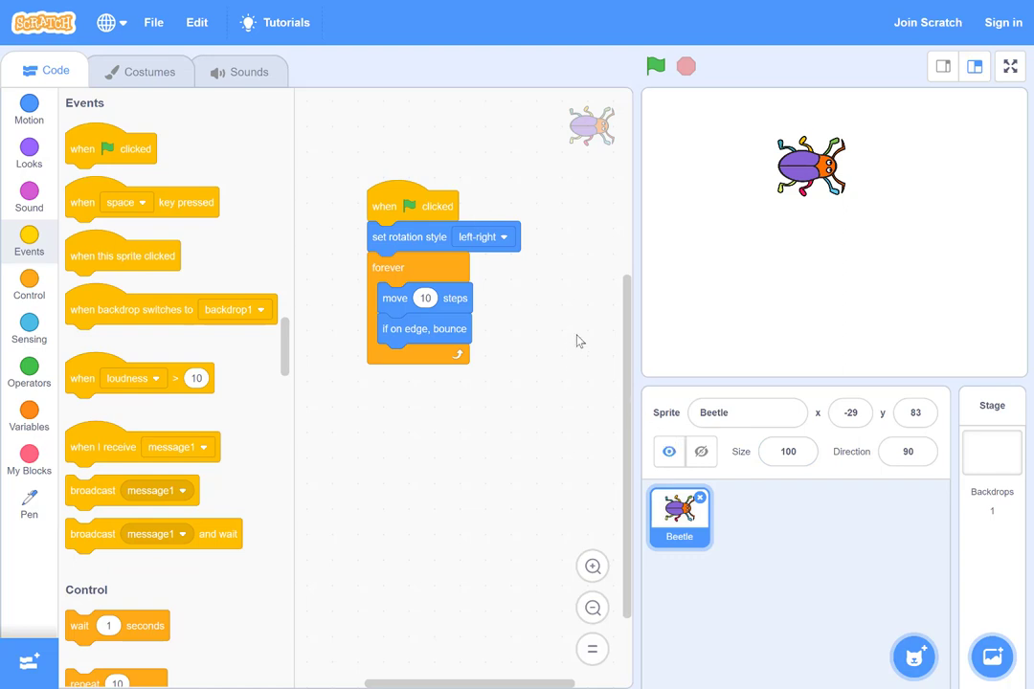
mouse_move(592, 312)
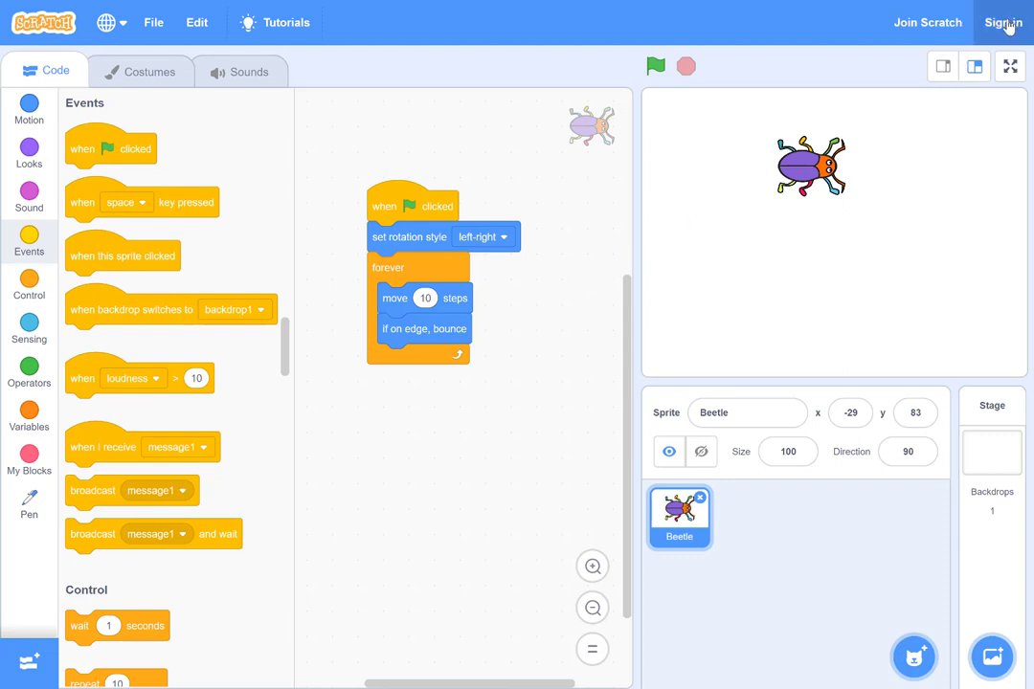
mouse_move(627, 125)
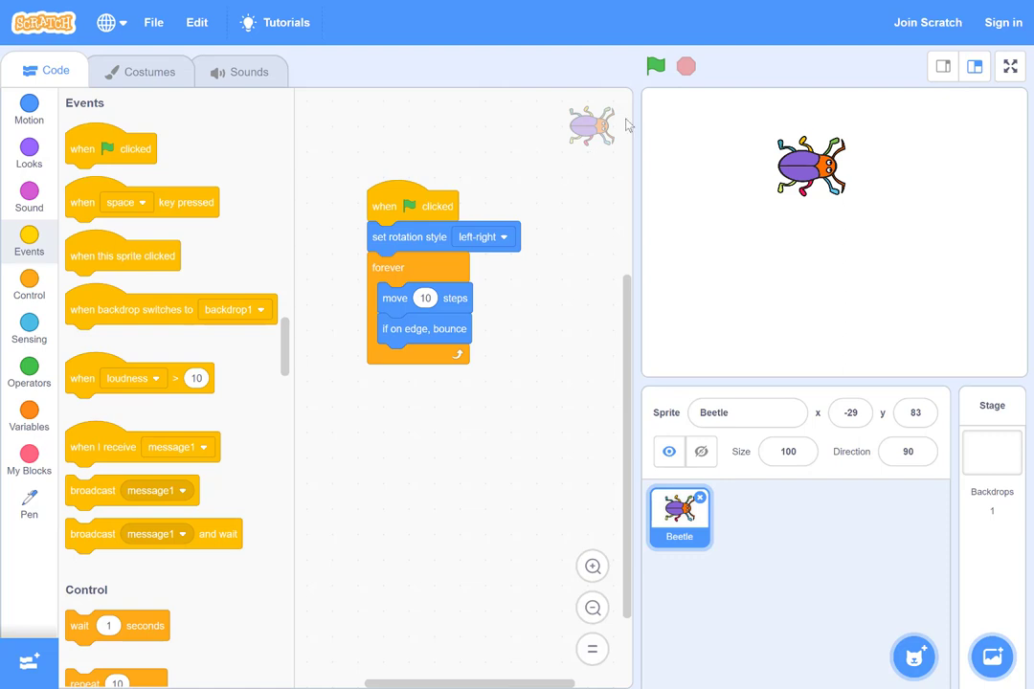
mouse_move(614, 153)
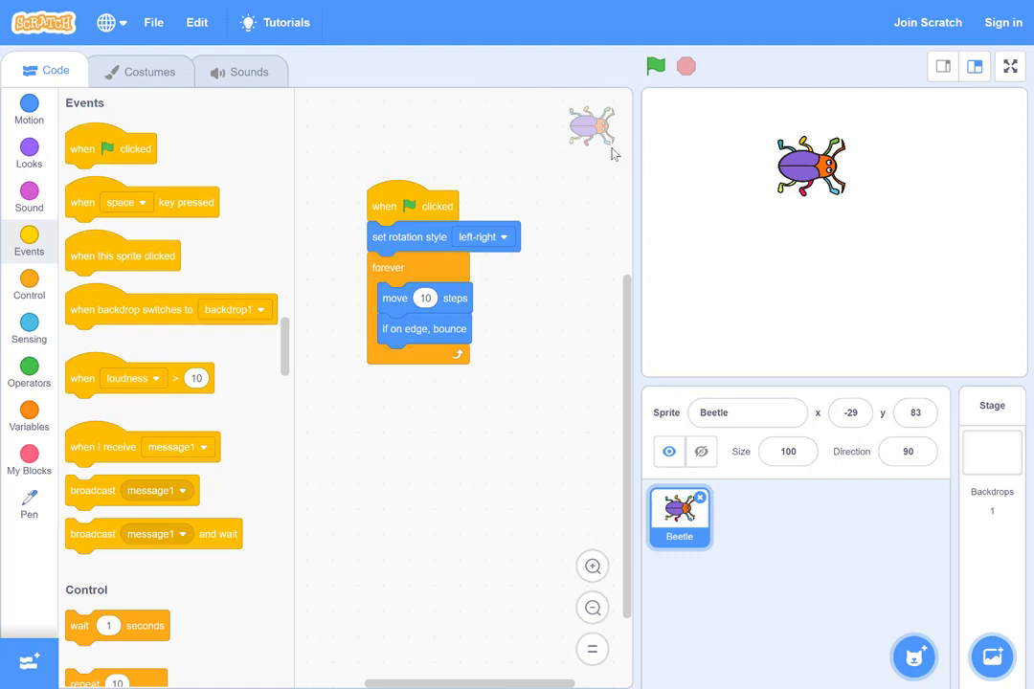